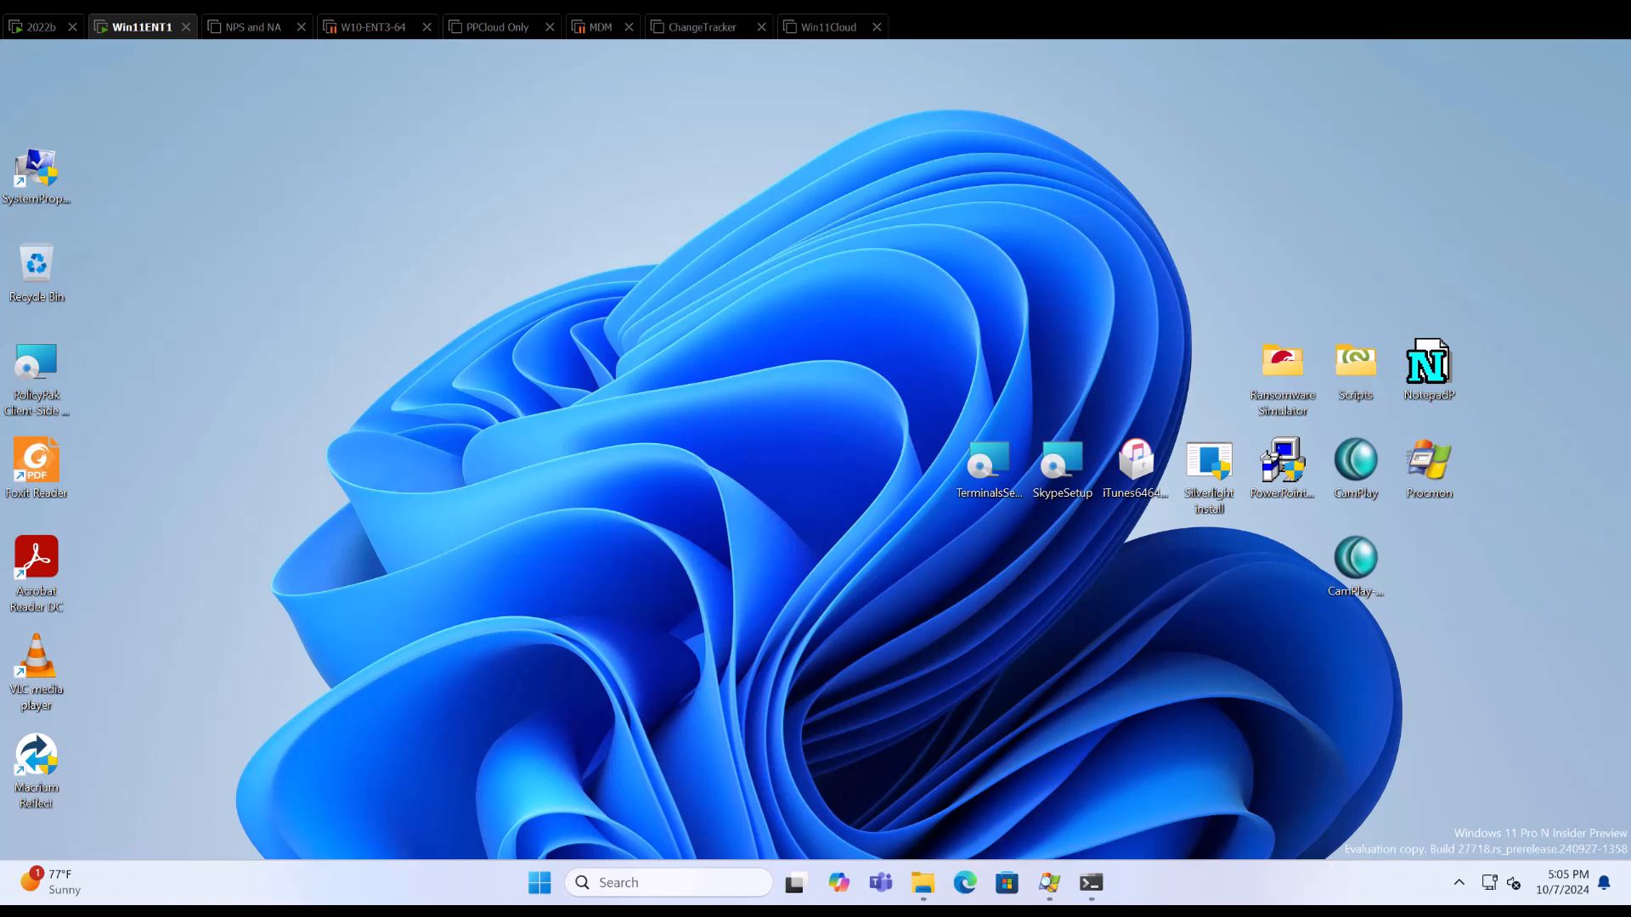
pyautogui.moveTo(1123, 765)
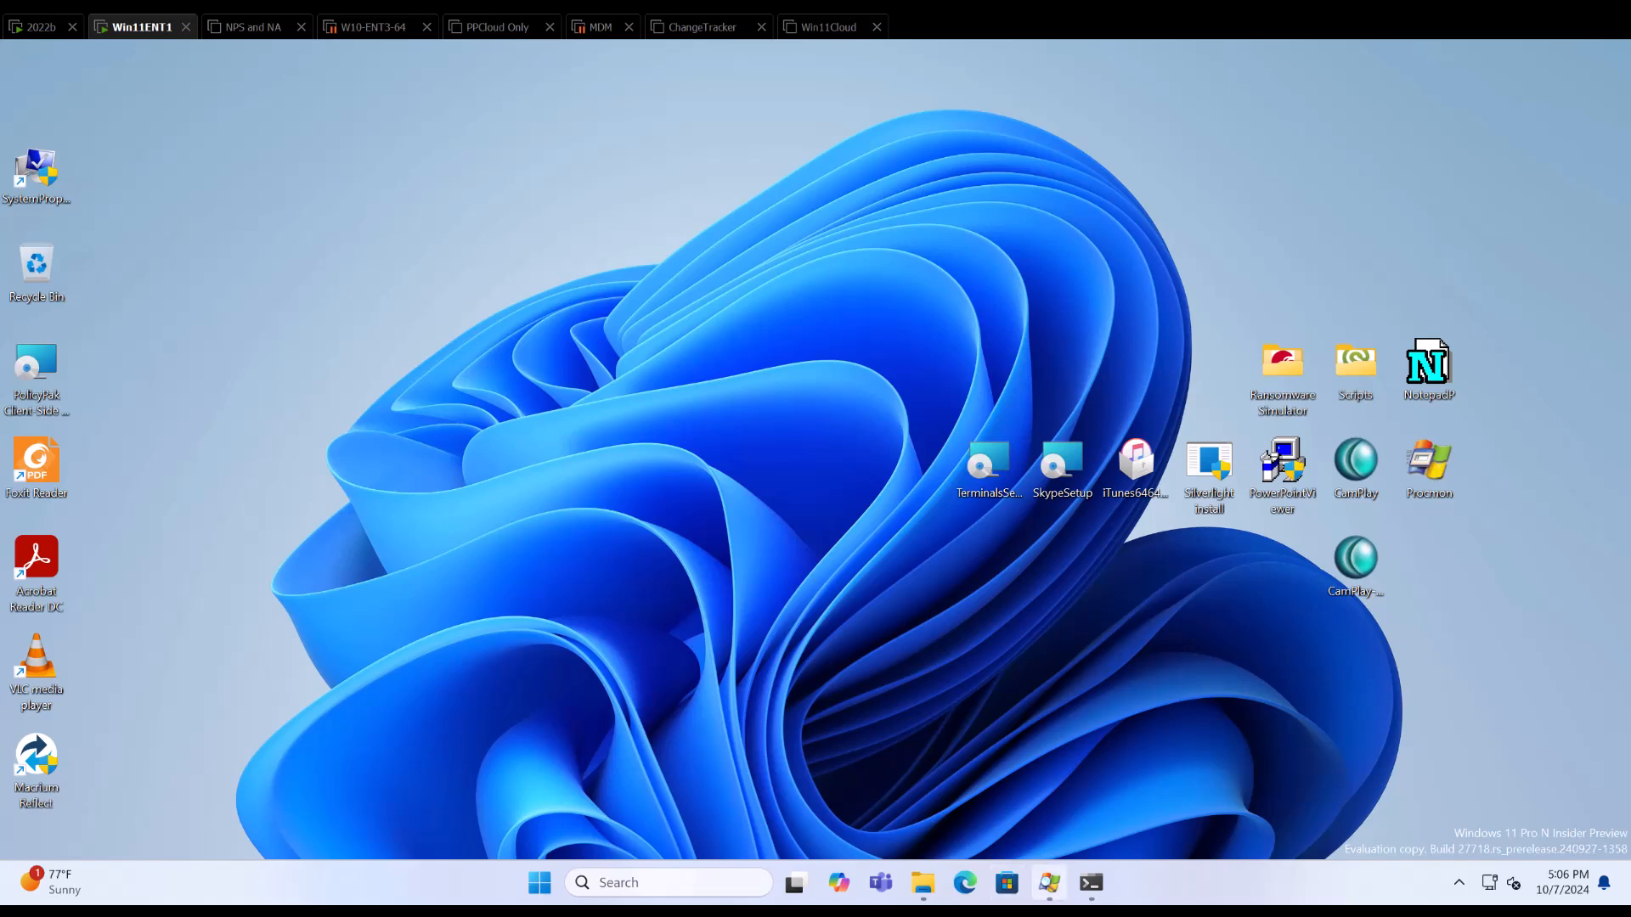
# Elevate PowerPointViewer.exe from the command prompt, view the request details, then cancel the viewer setup.
pyautogui.click(1091, 883)
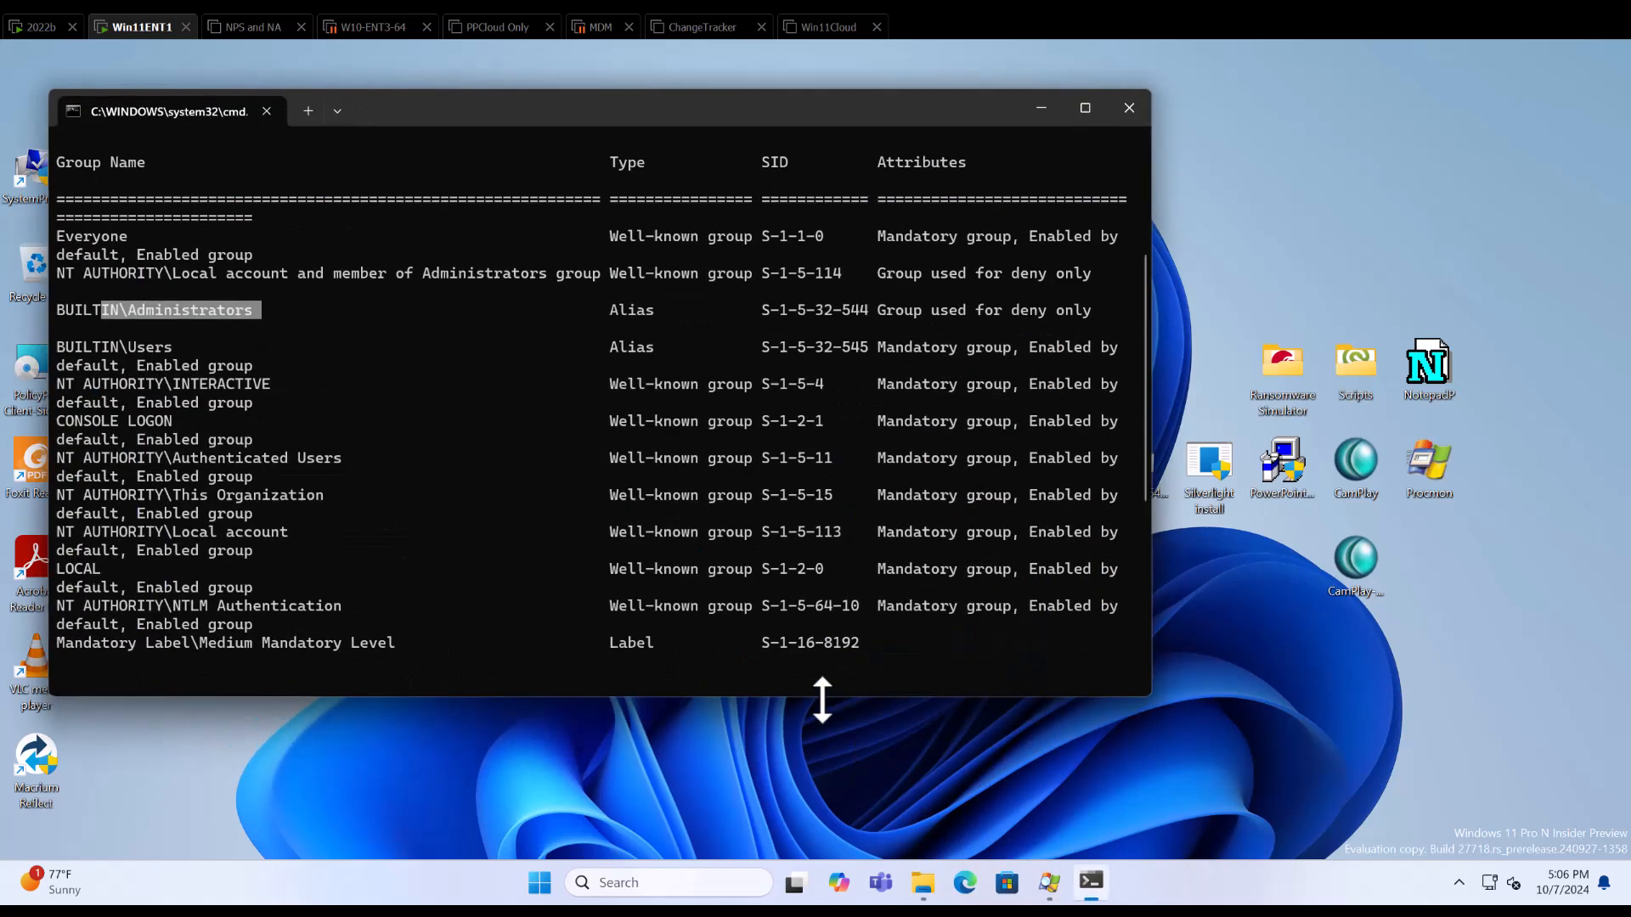
pyautogui.scroll(-3)
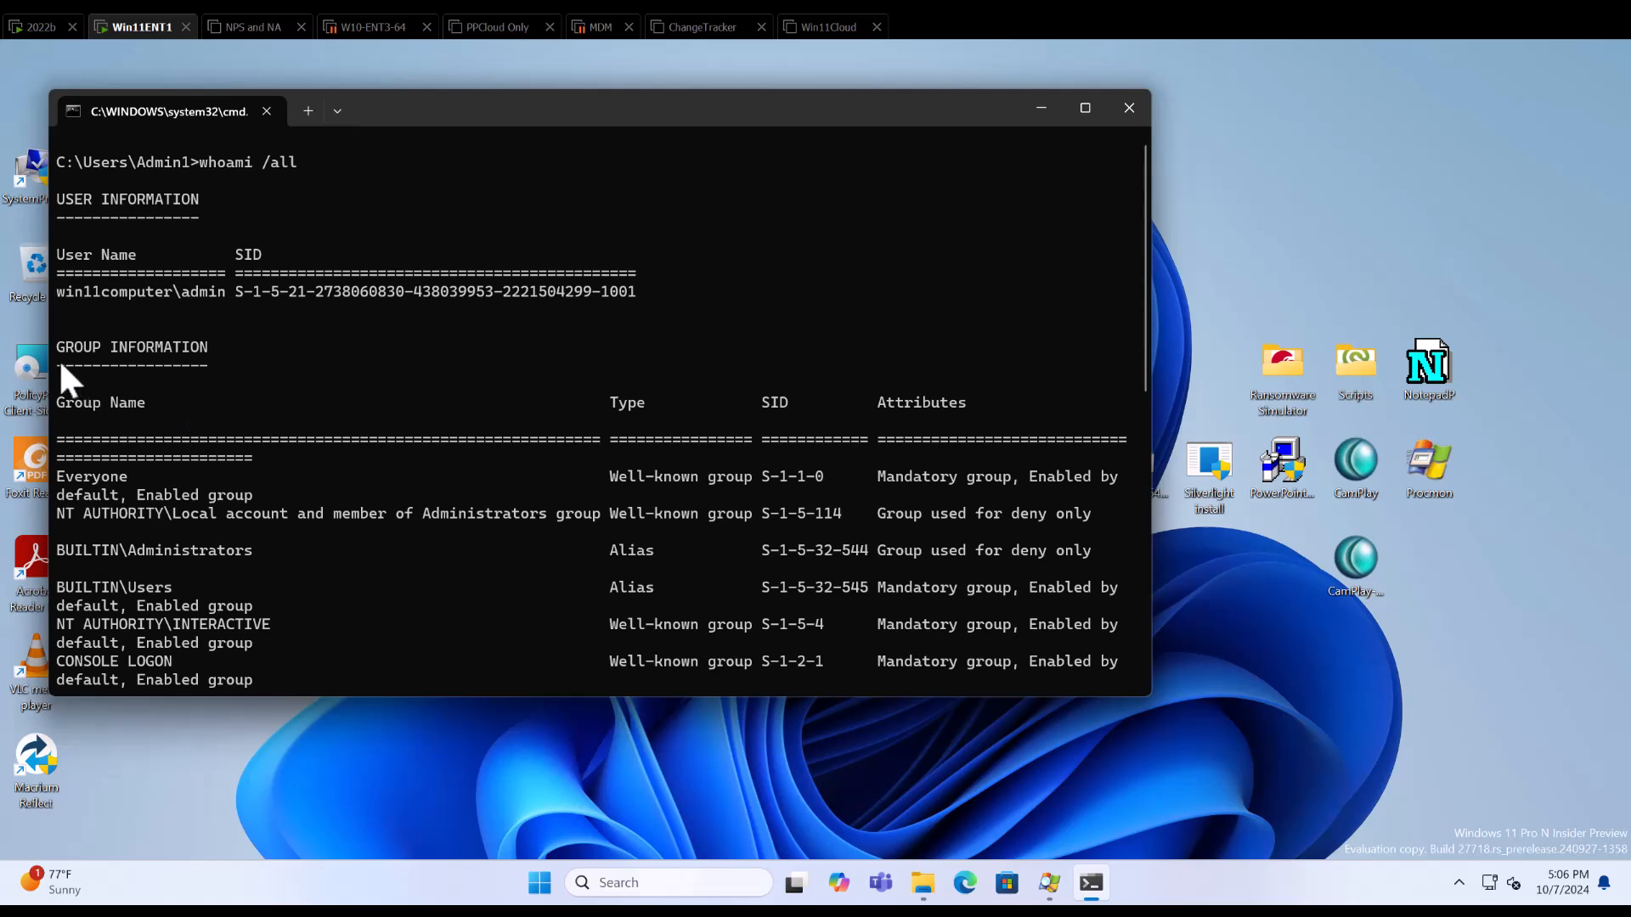
pyautogui.moveTo(197, 371)
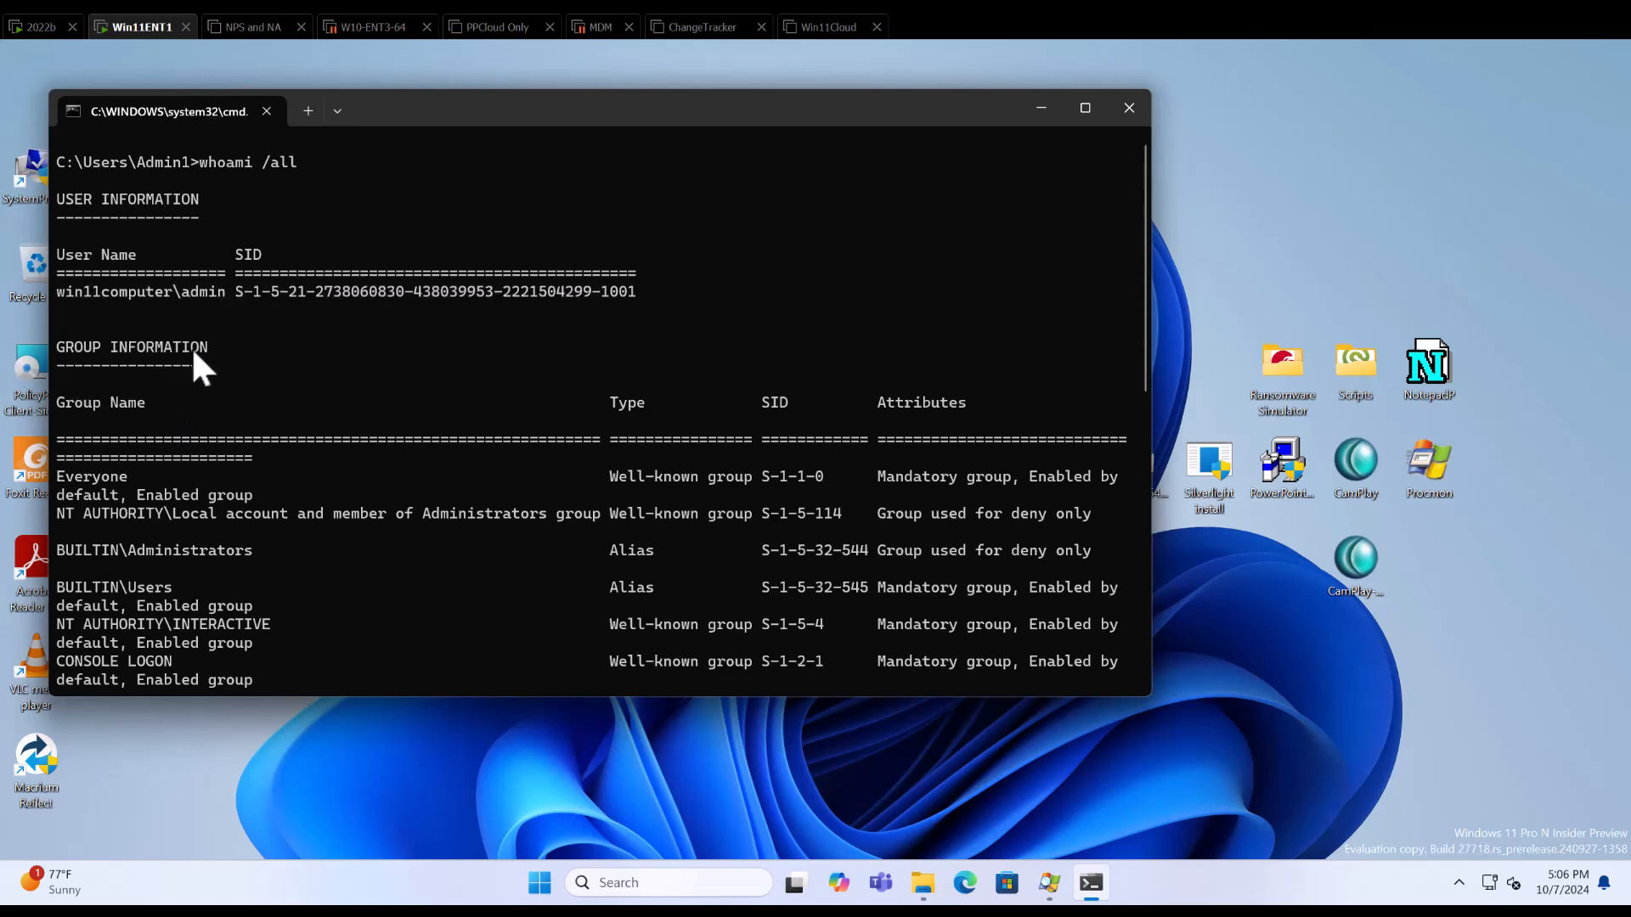
pyautogui.scroll(-3)
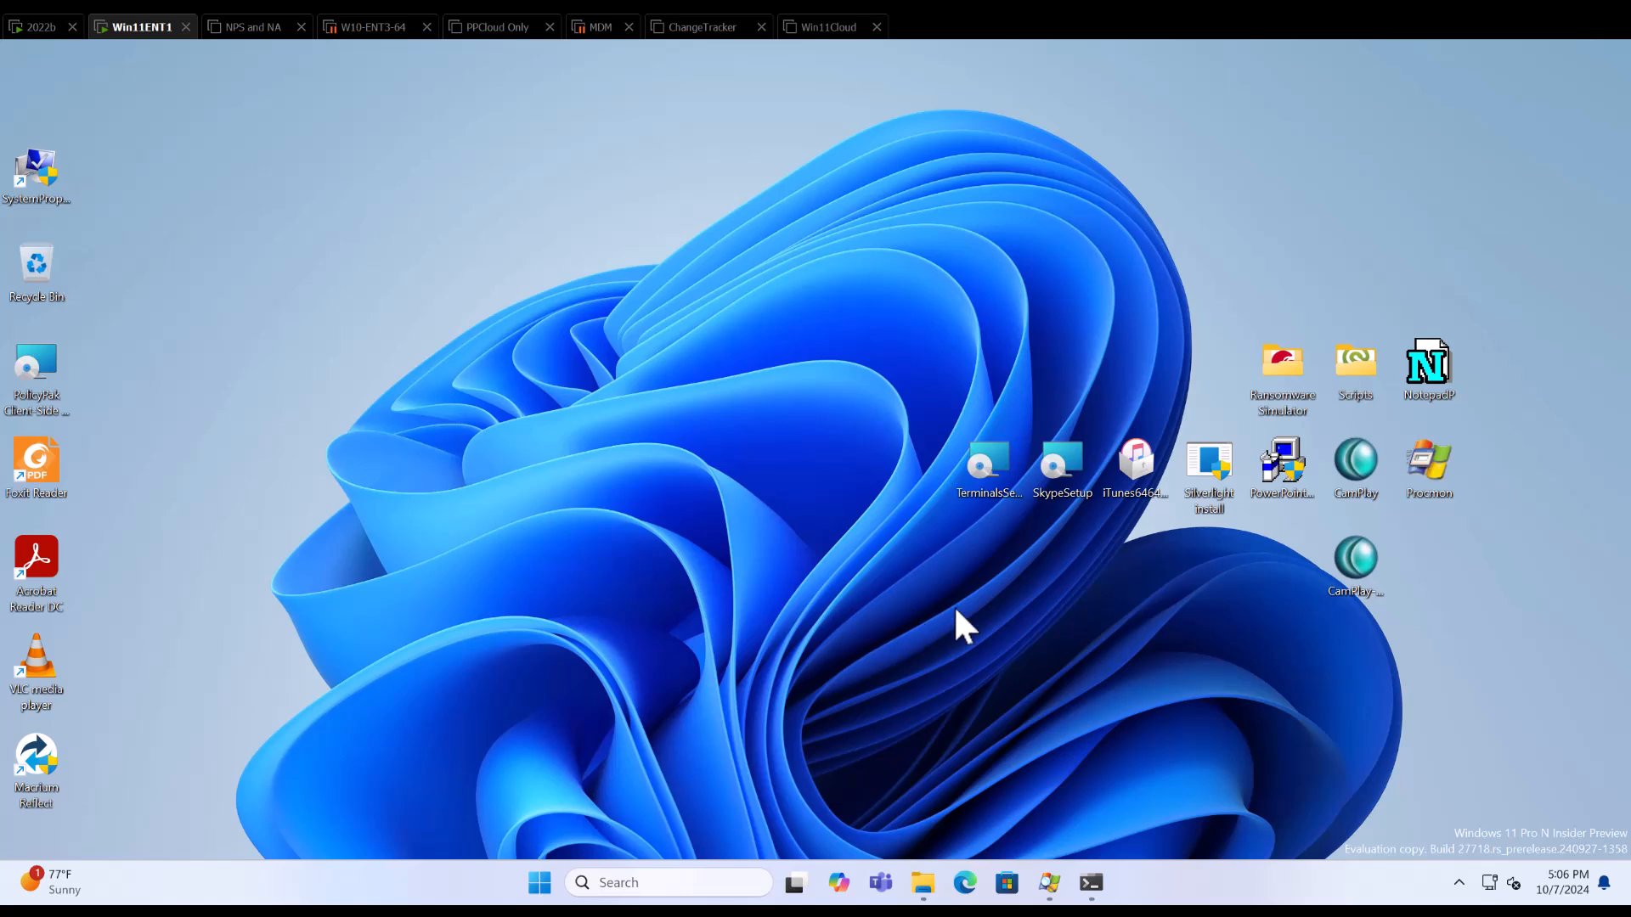
pyautogui.moveTo(1281, 461)
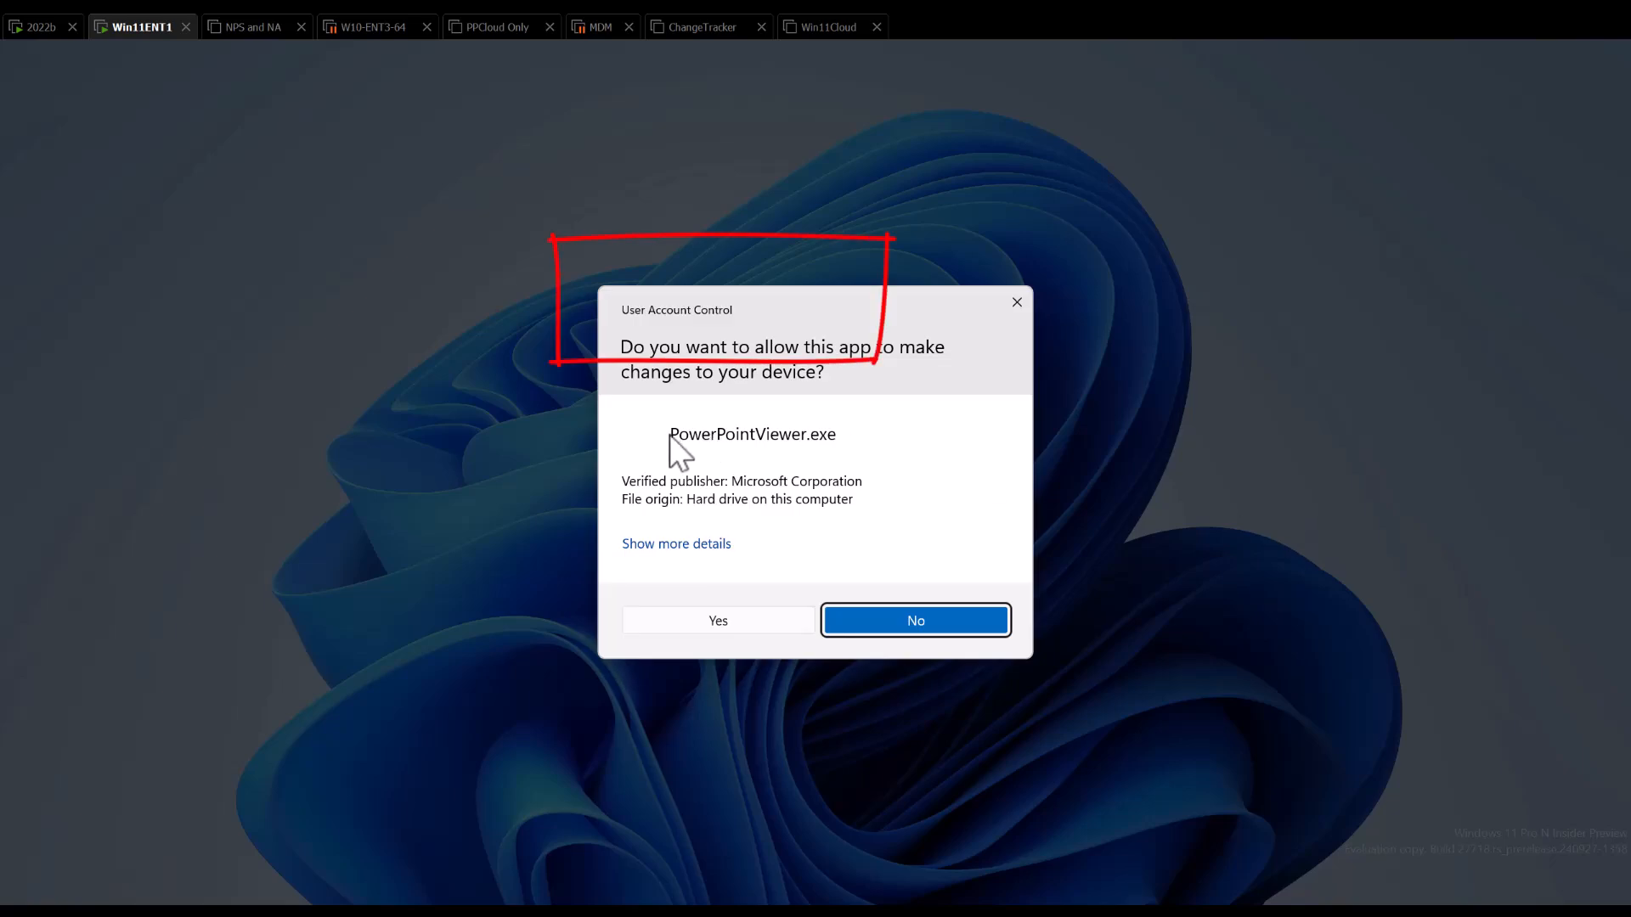
pyautogui.click(676, 544)
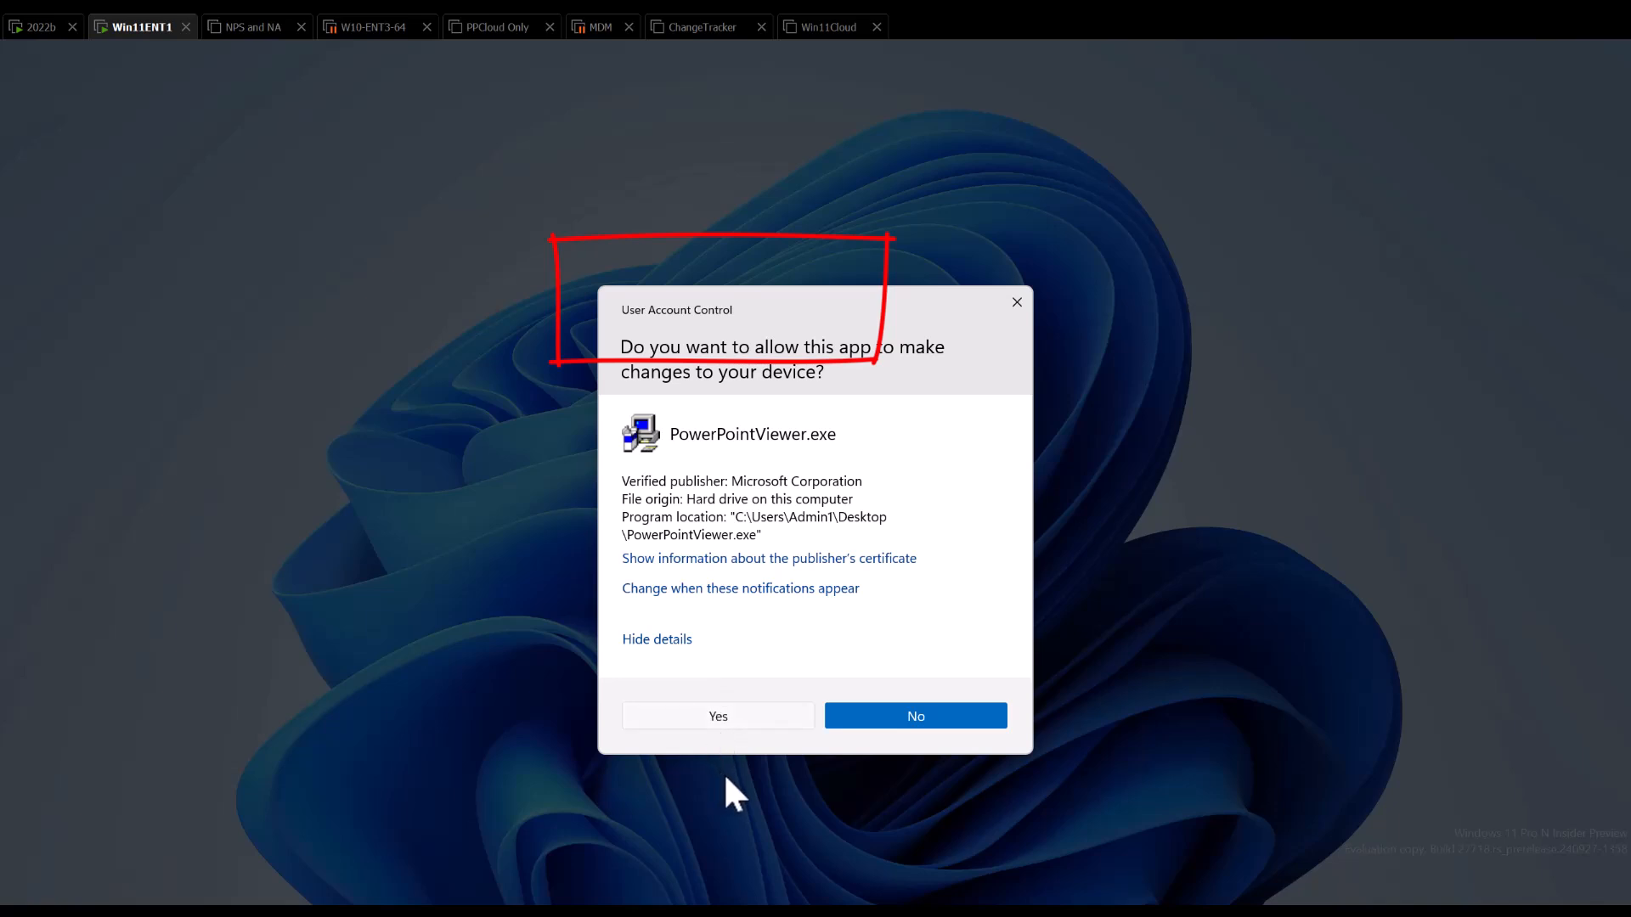
pyautogui.moveTo(726, 428)
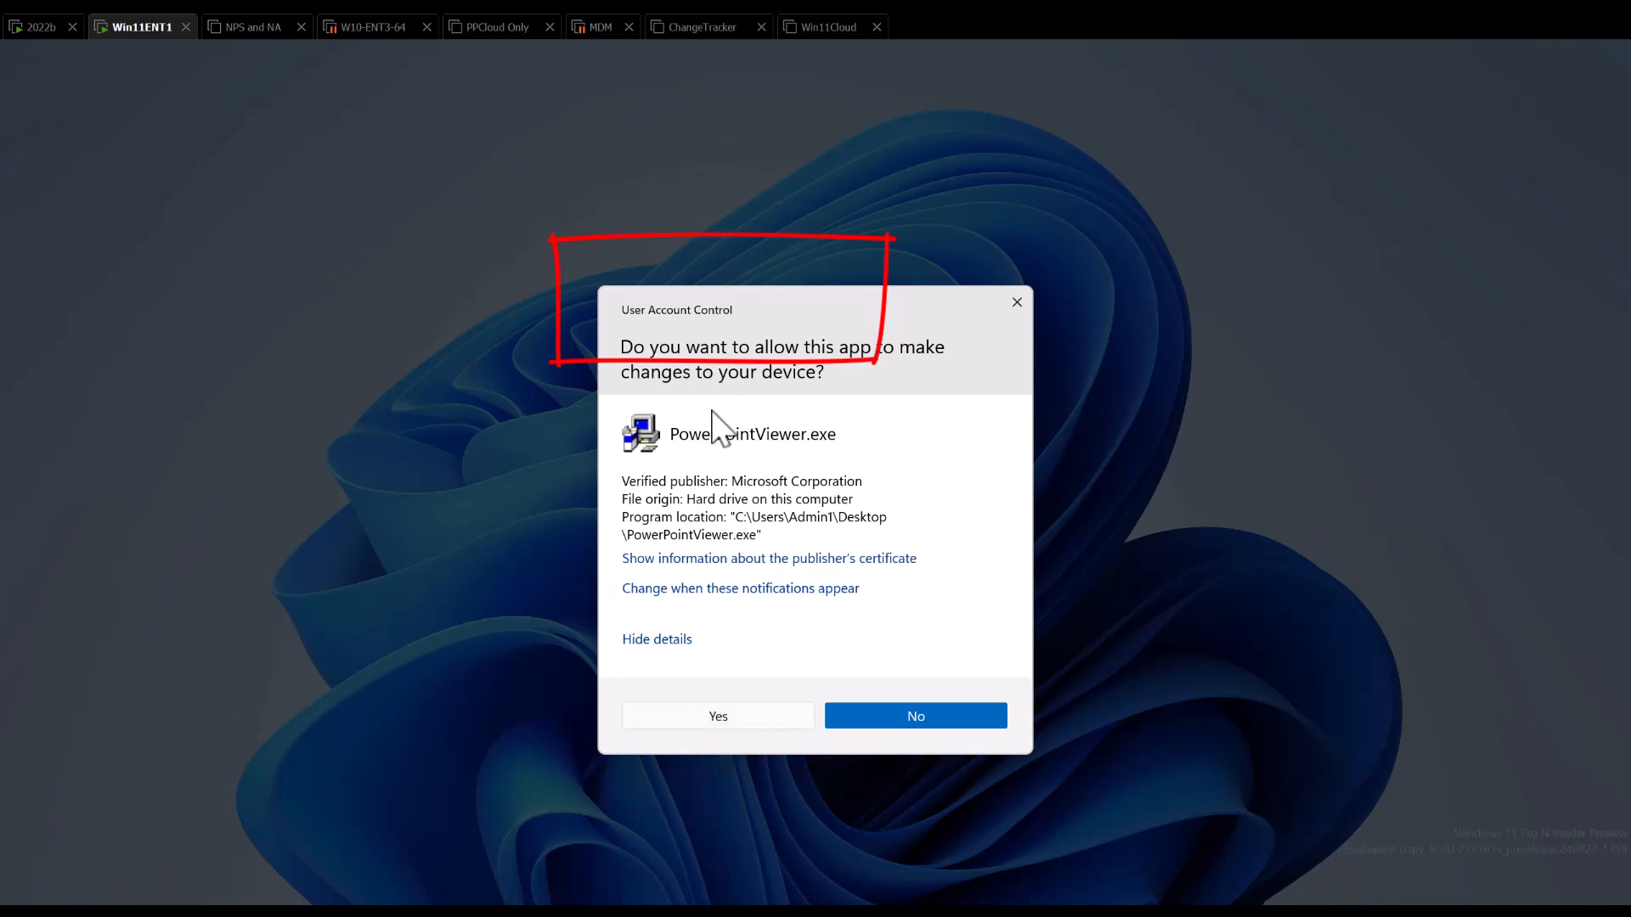
pyautogui.moveTo(763, 829)
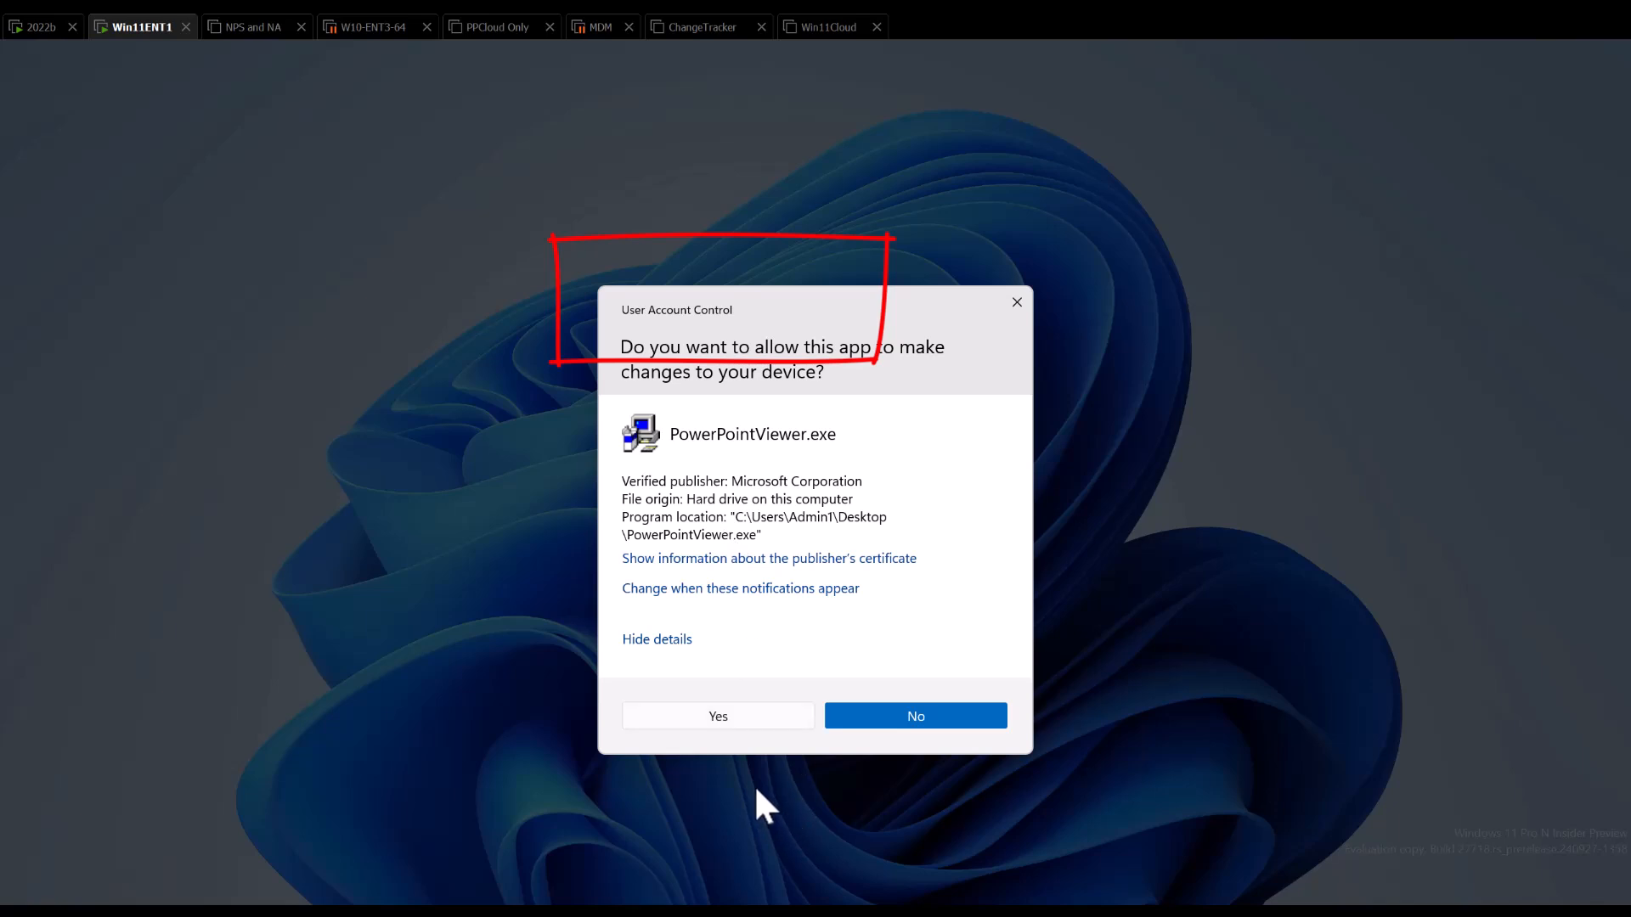
pyautogui.moveTo(777, 817)
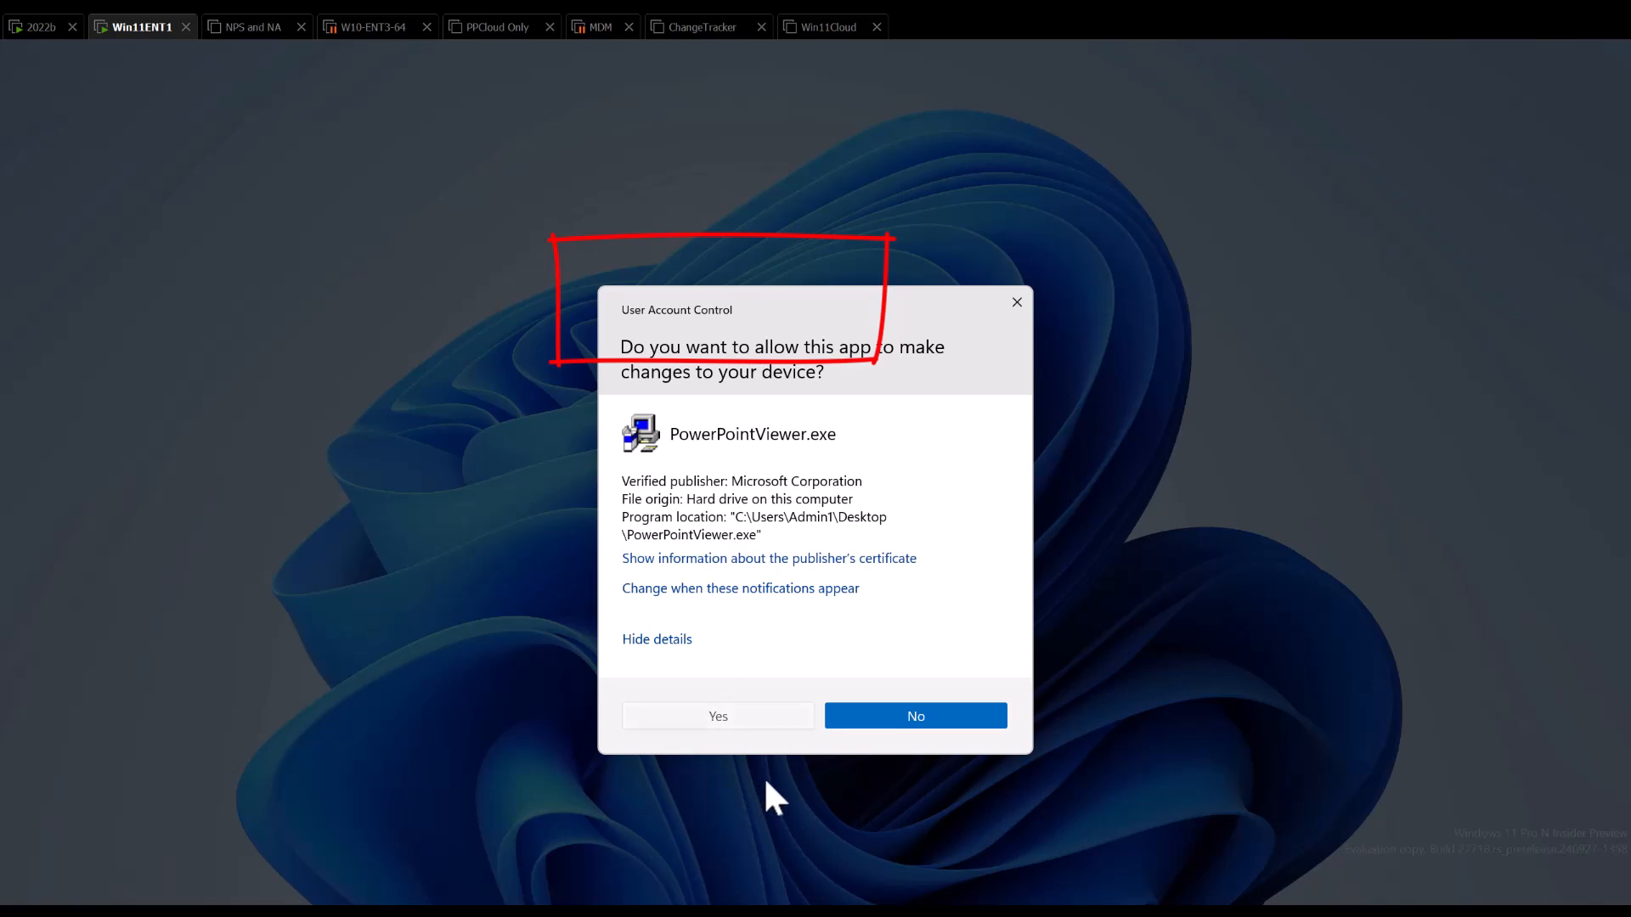
pyautogui.click(716, 715)
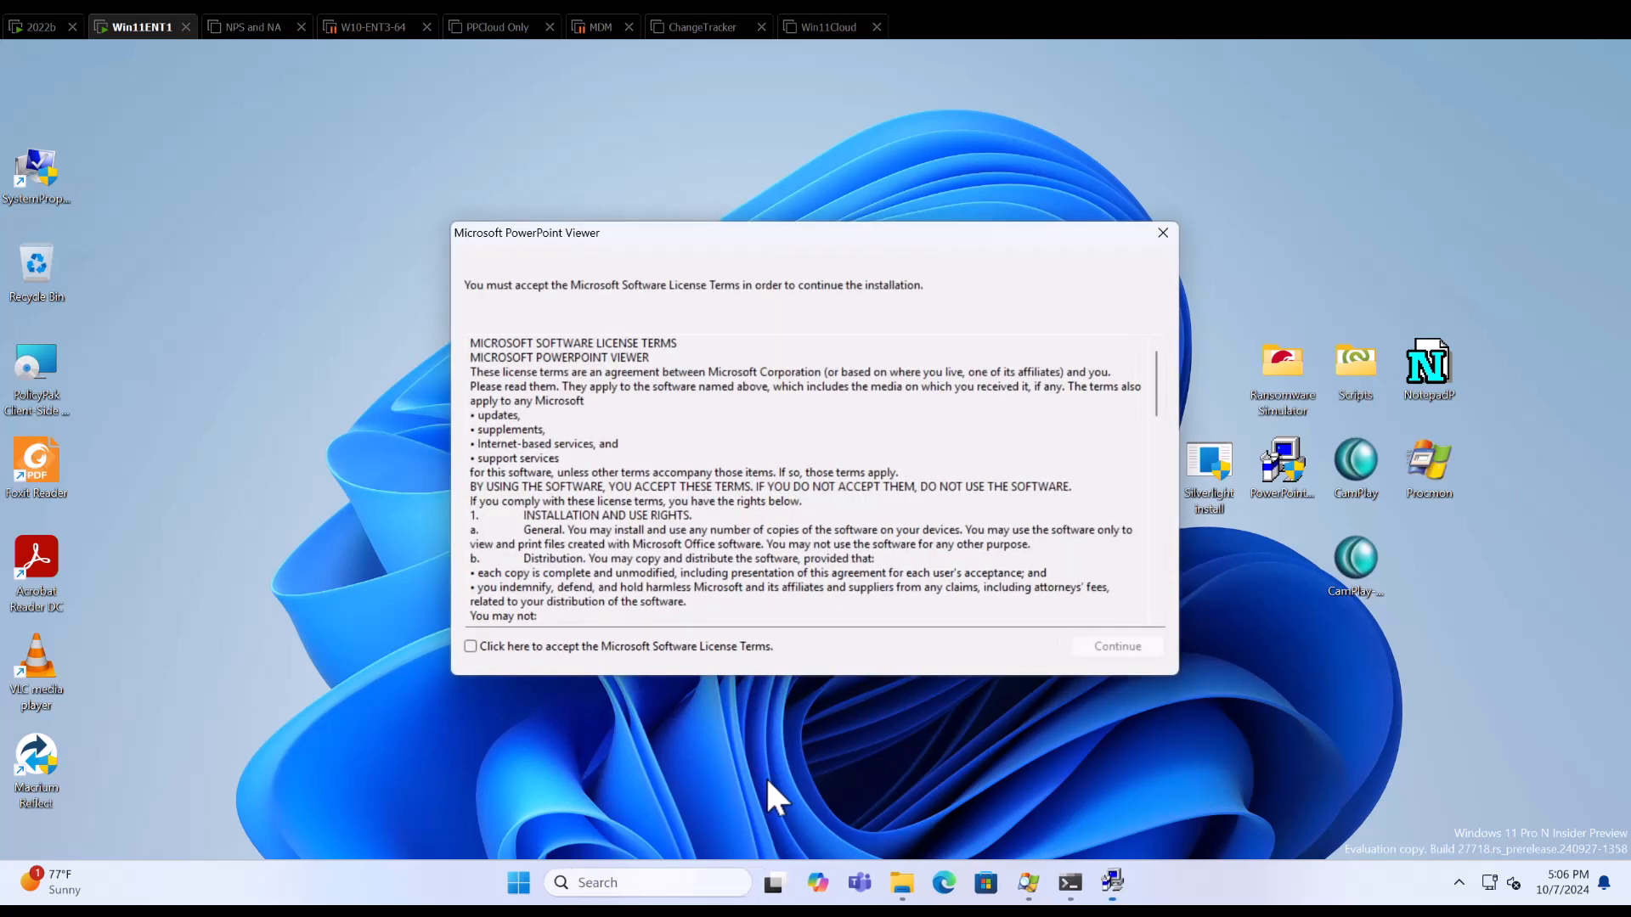
pyautogui.moveTo(1045, 392)
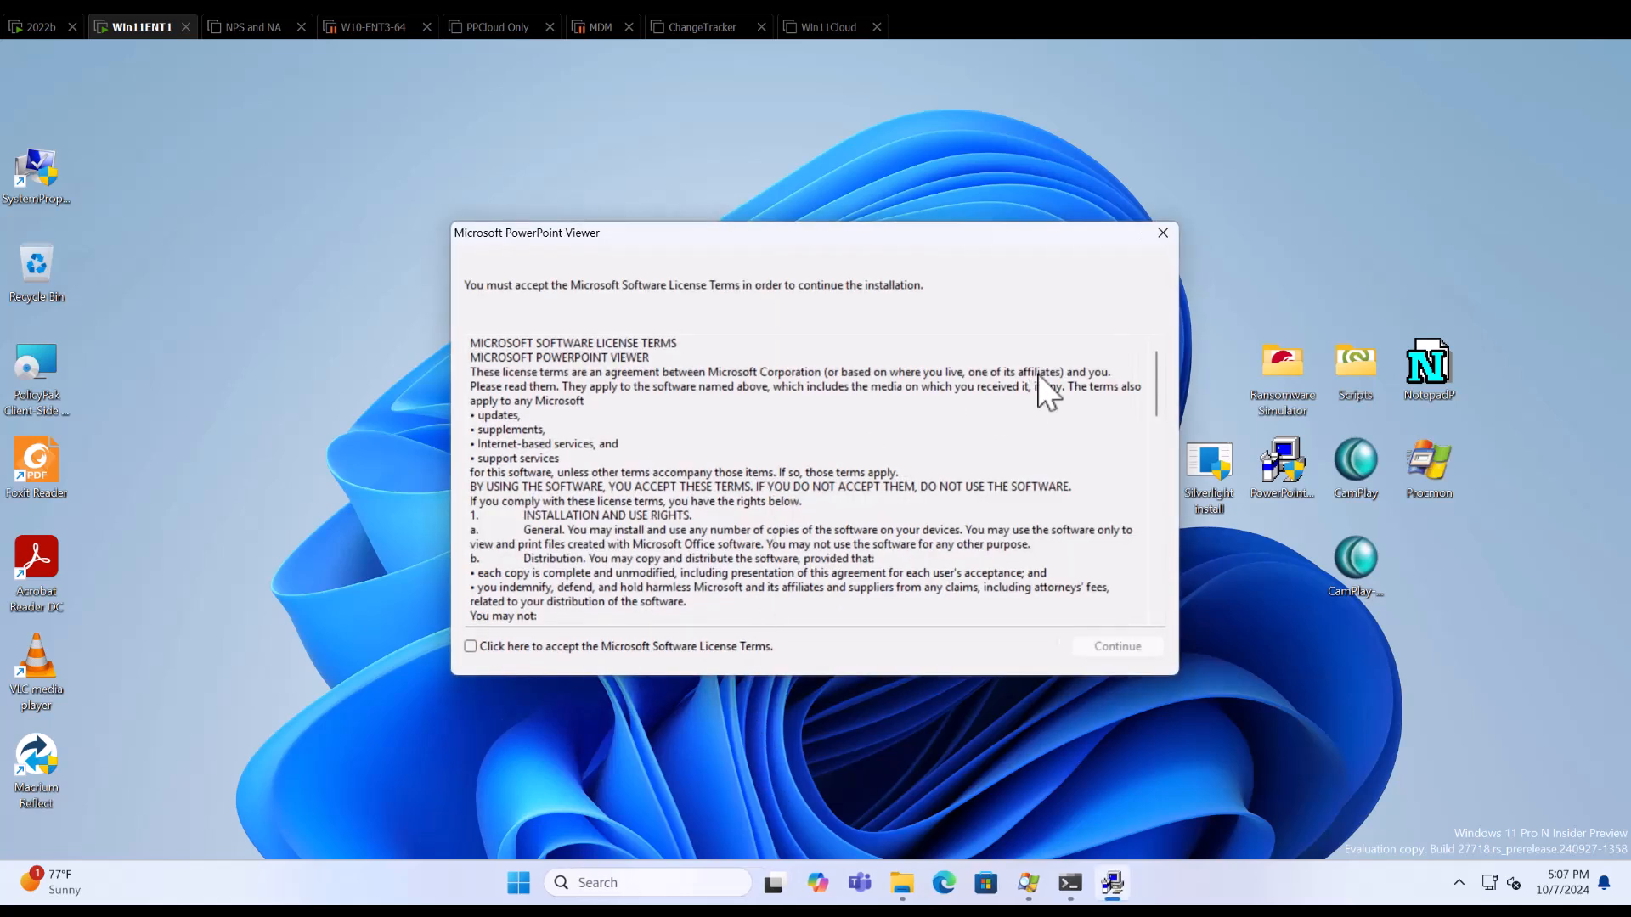
pyautogui.click(1162, 231)
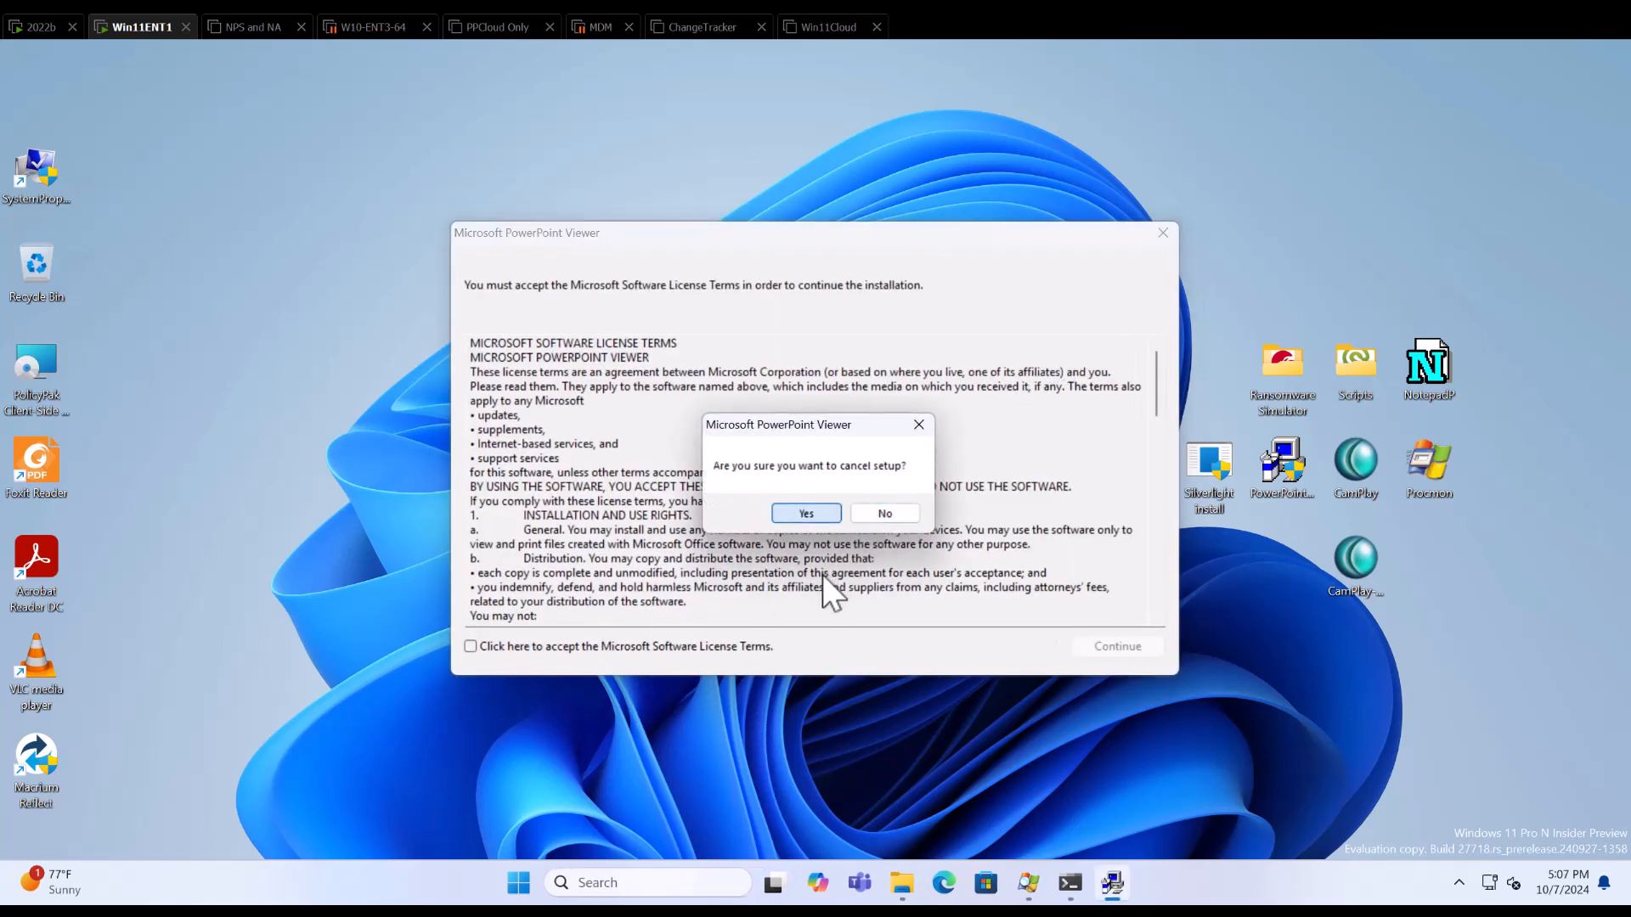
pyautogui.click(805, 513)
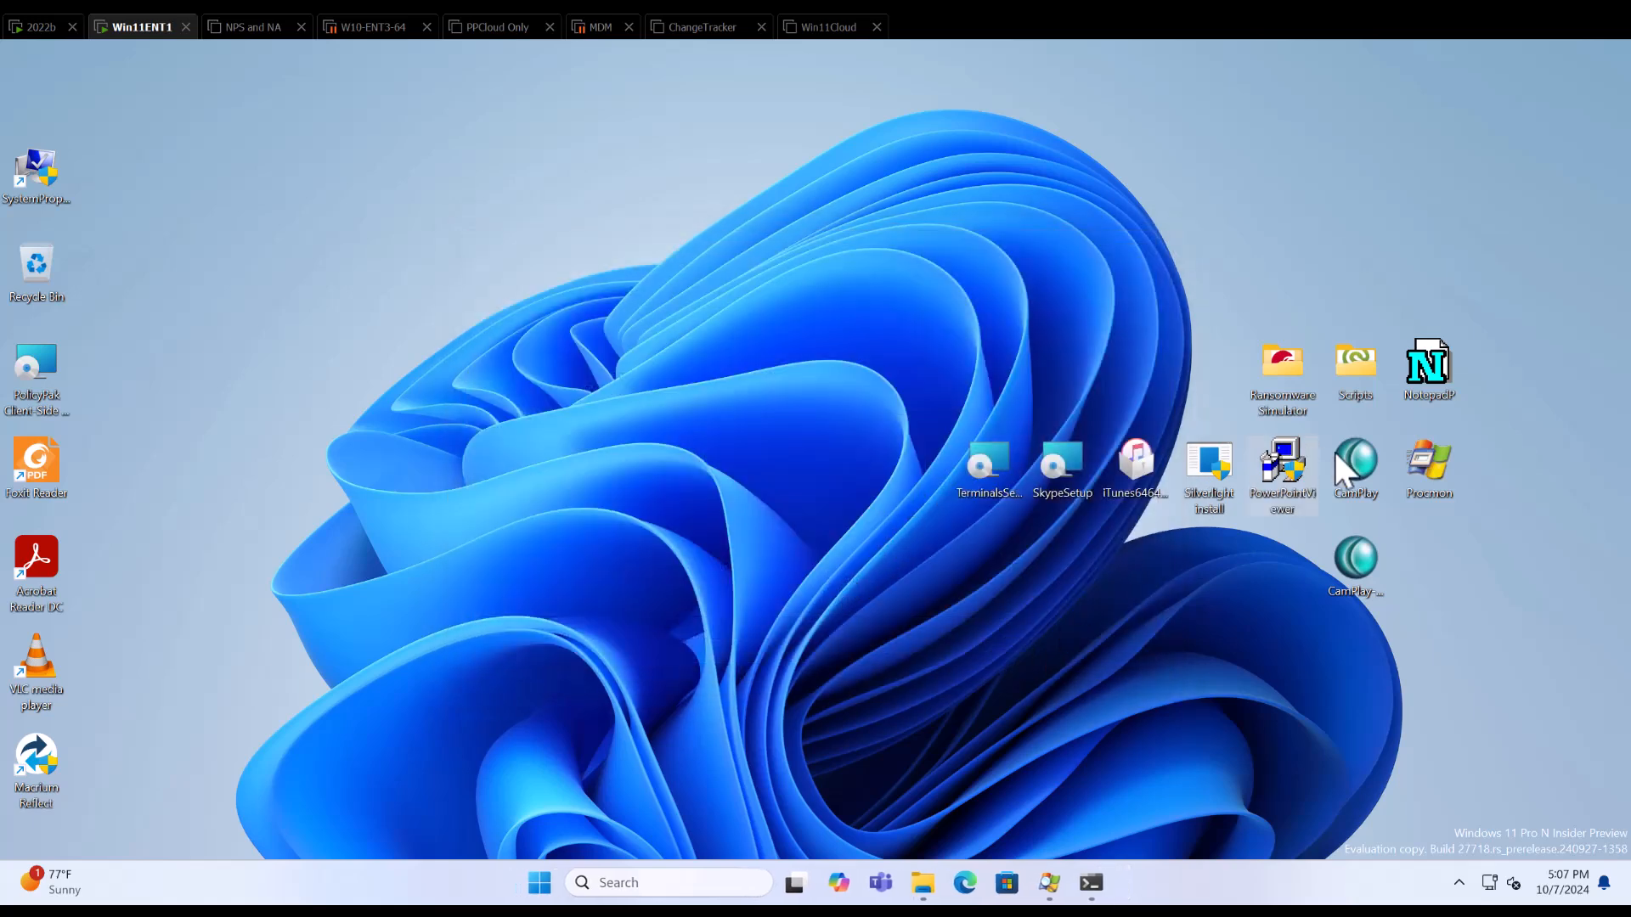
pyautogui.moveTo(1135, 458)
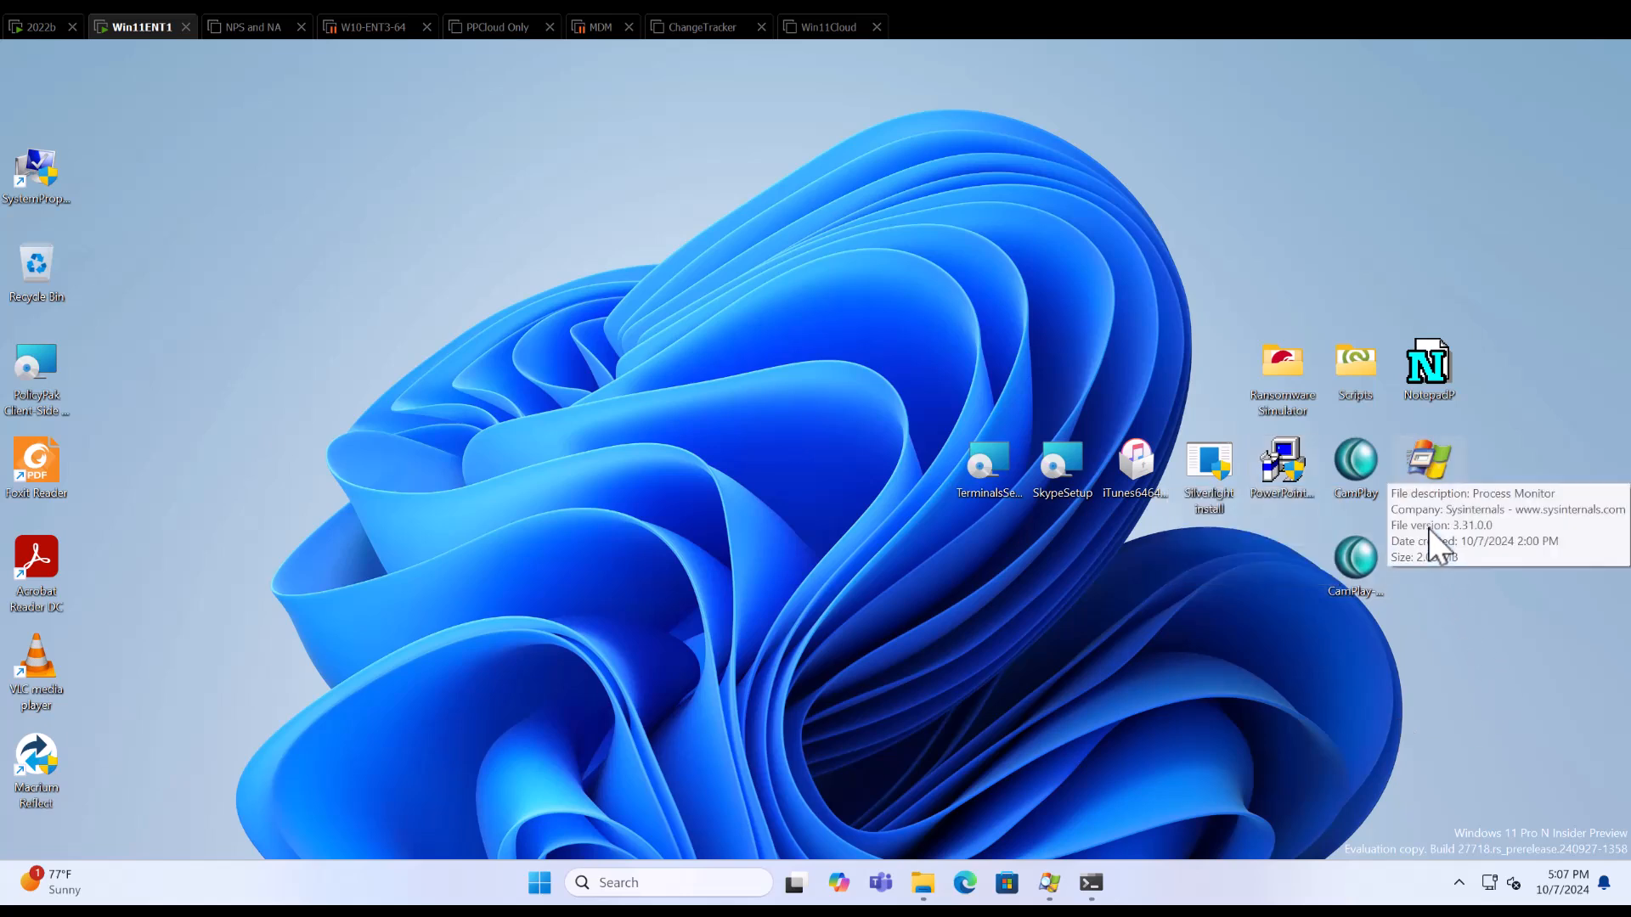
# Briefly run Process Monitor elevated, then relaunch PowerPointViewer.exe and allow it to run elevated.
pyautogui.doubleClick(1427, 459)
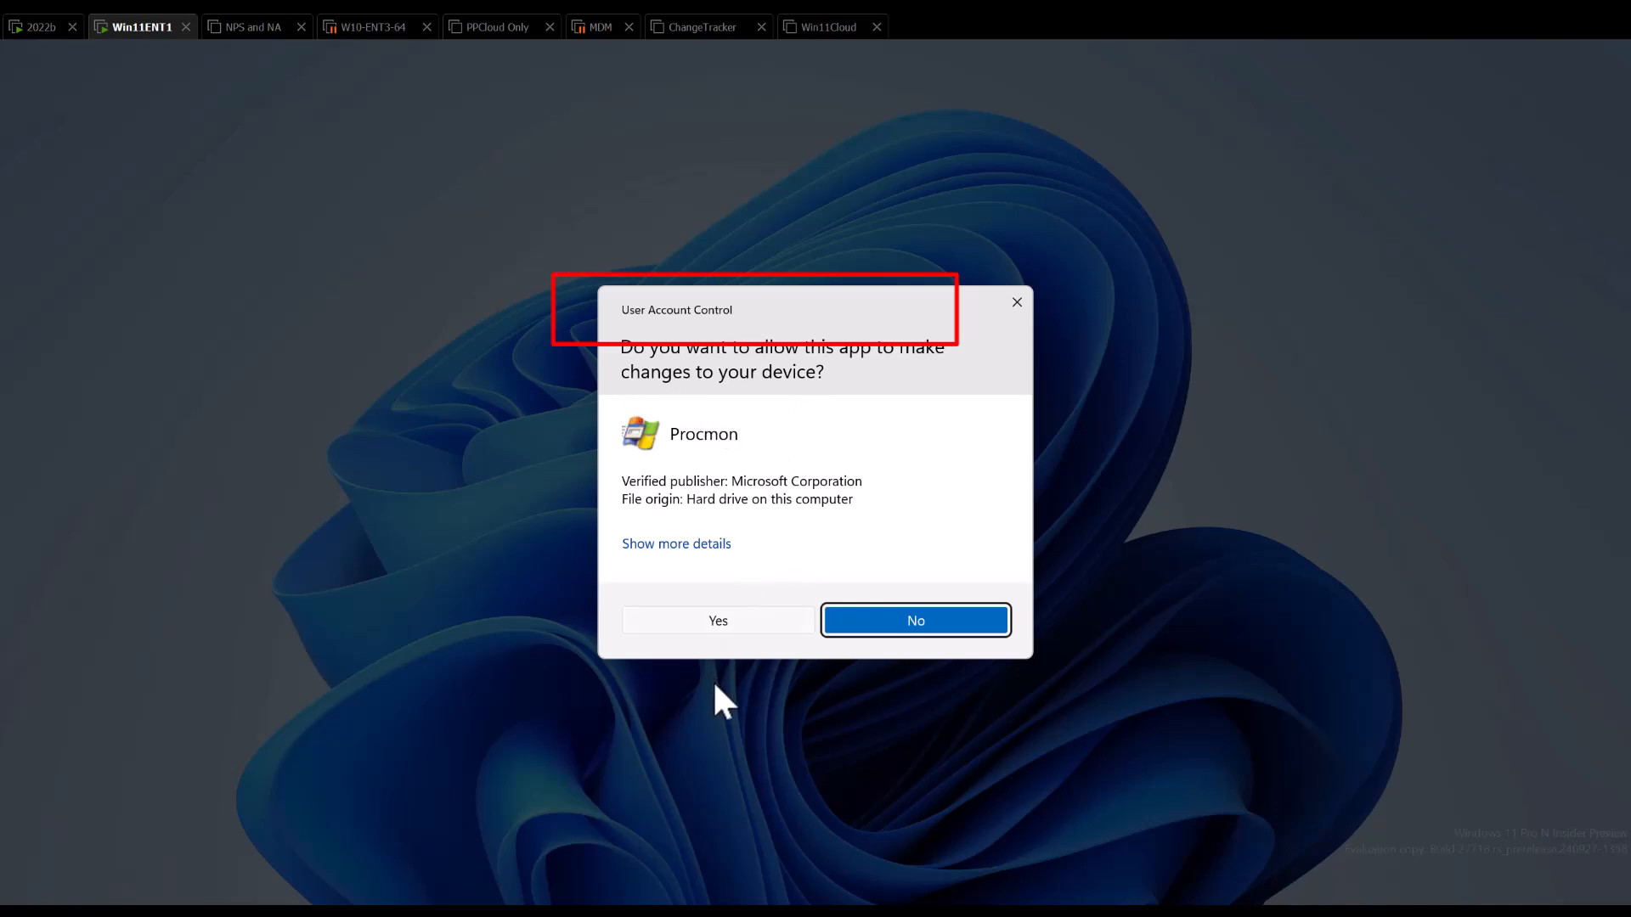
pyautogui.click(717, 620)
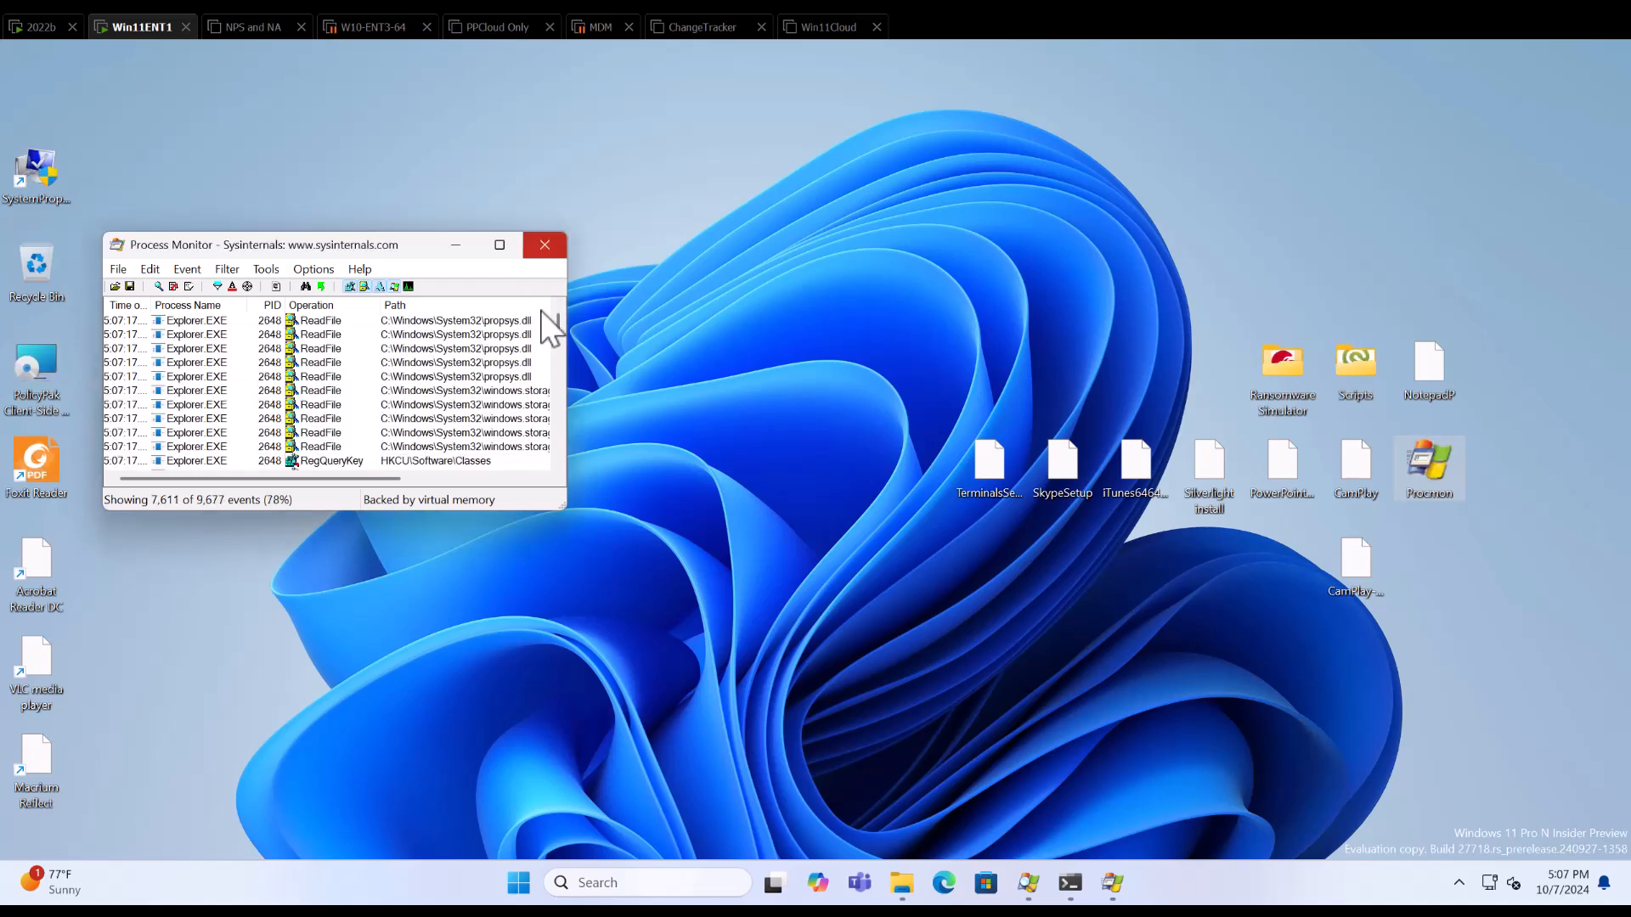
pyautogui.click(544, 245)
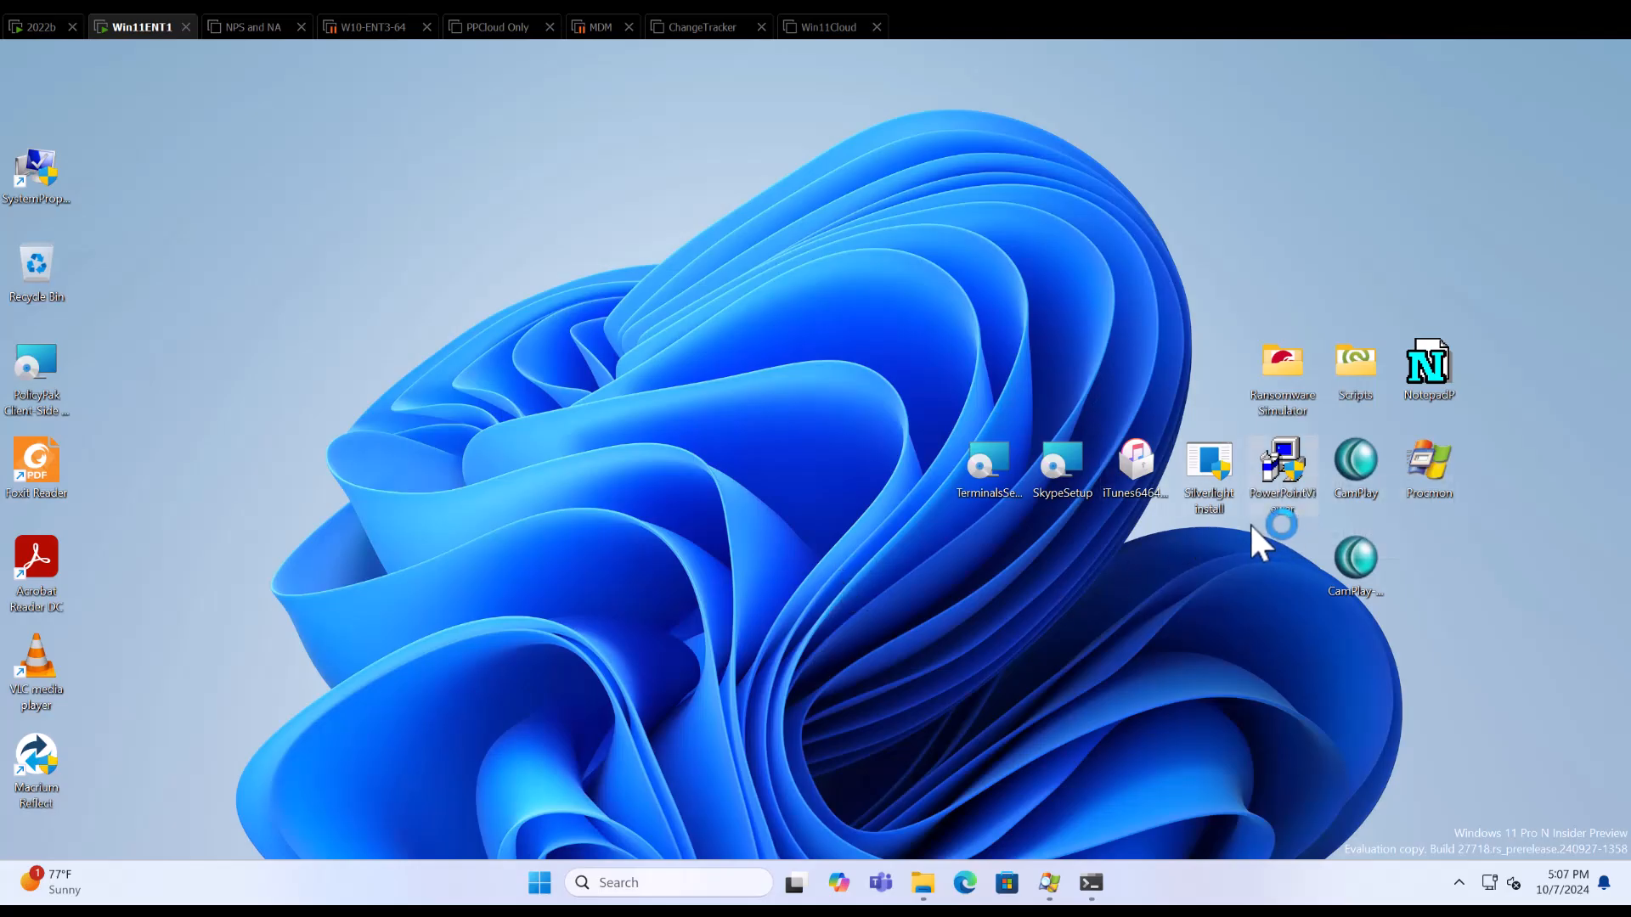
pyautogui.doubleClick(1281, 464)
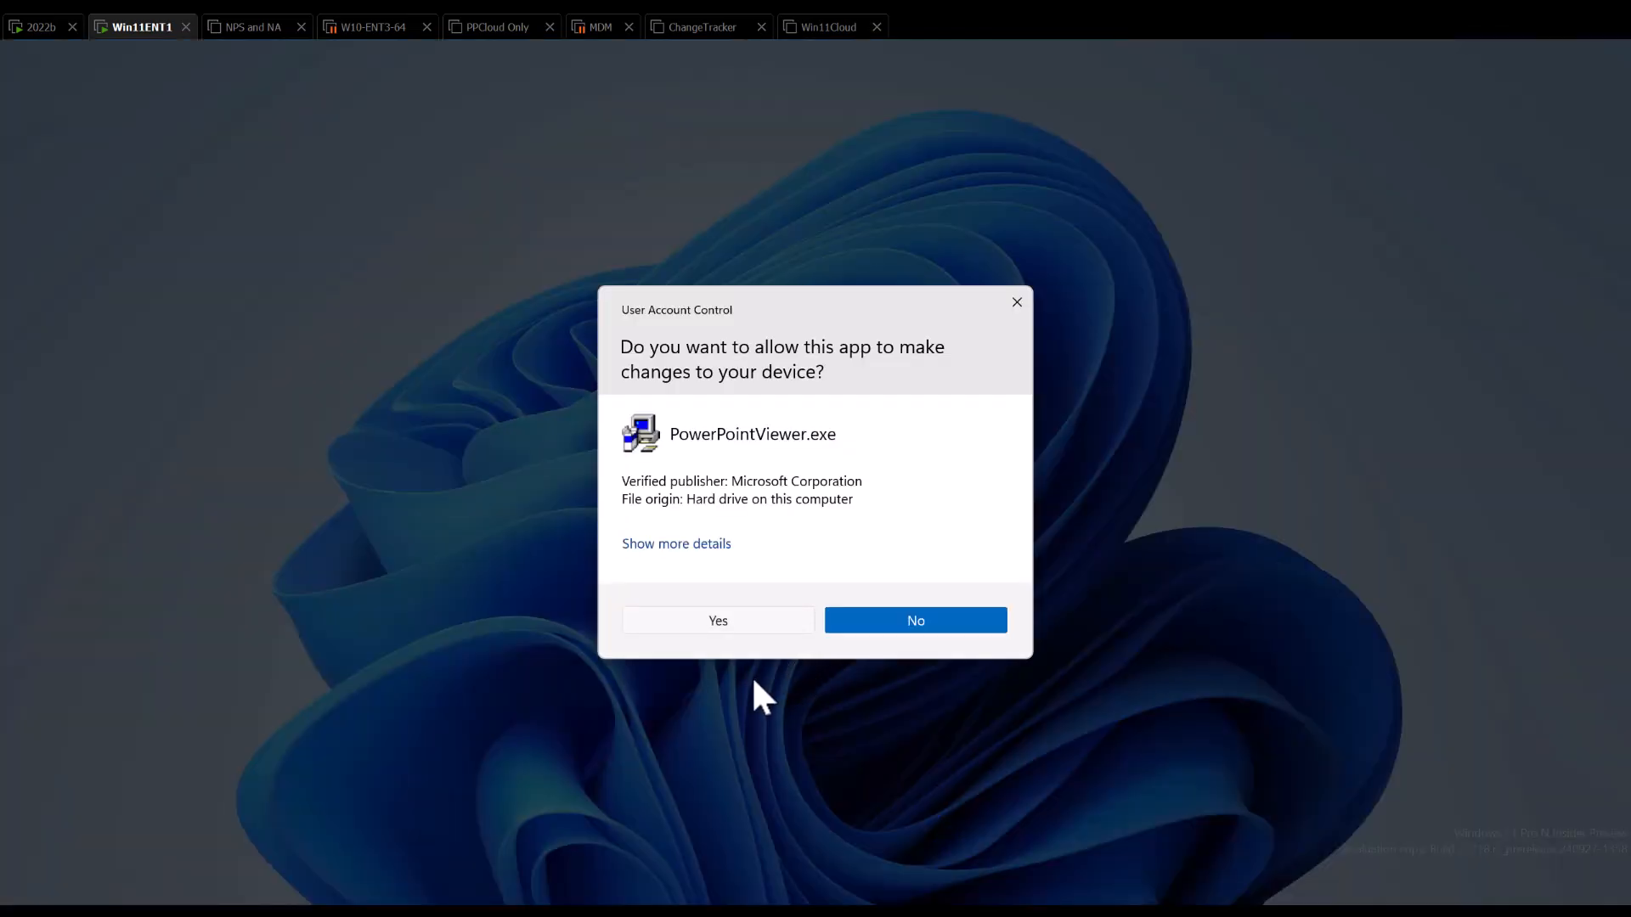
pyautogui.click(717, 620)
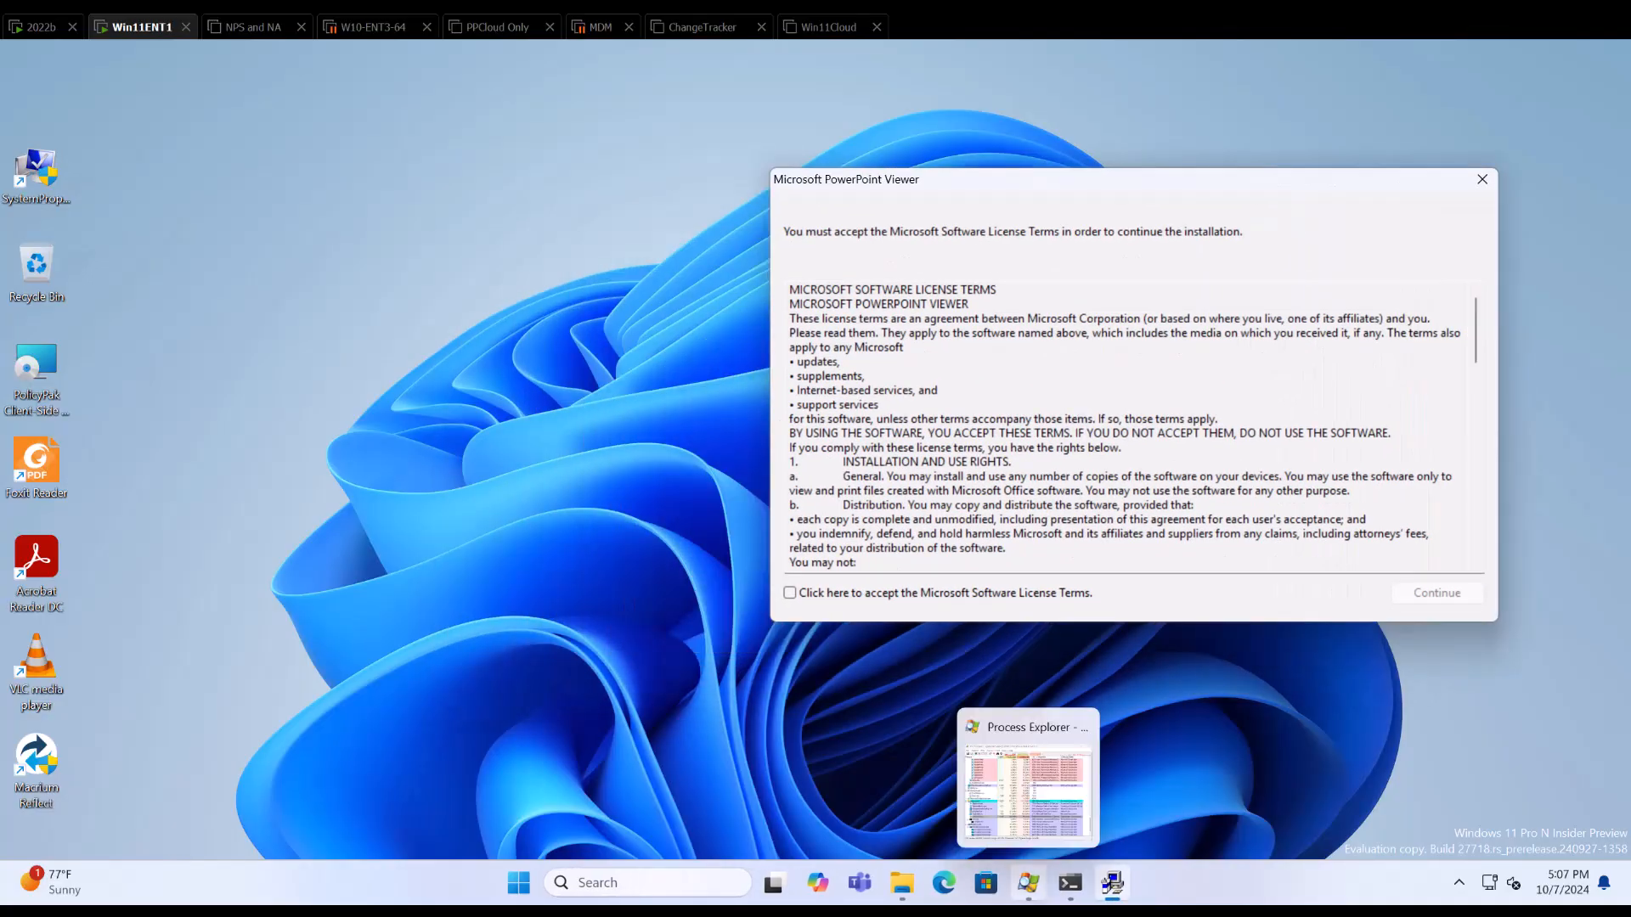
# Inspect PowerPointViewer.exe's Image properties in Process Explorer showing 'Access is denied', then cancel the setup.
pyautogui.click(1028, 778)
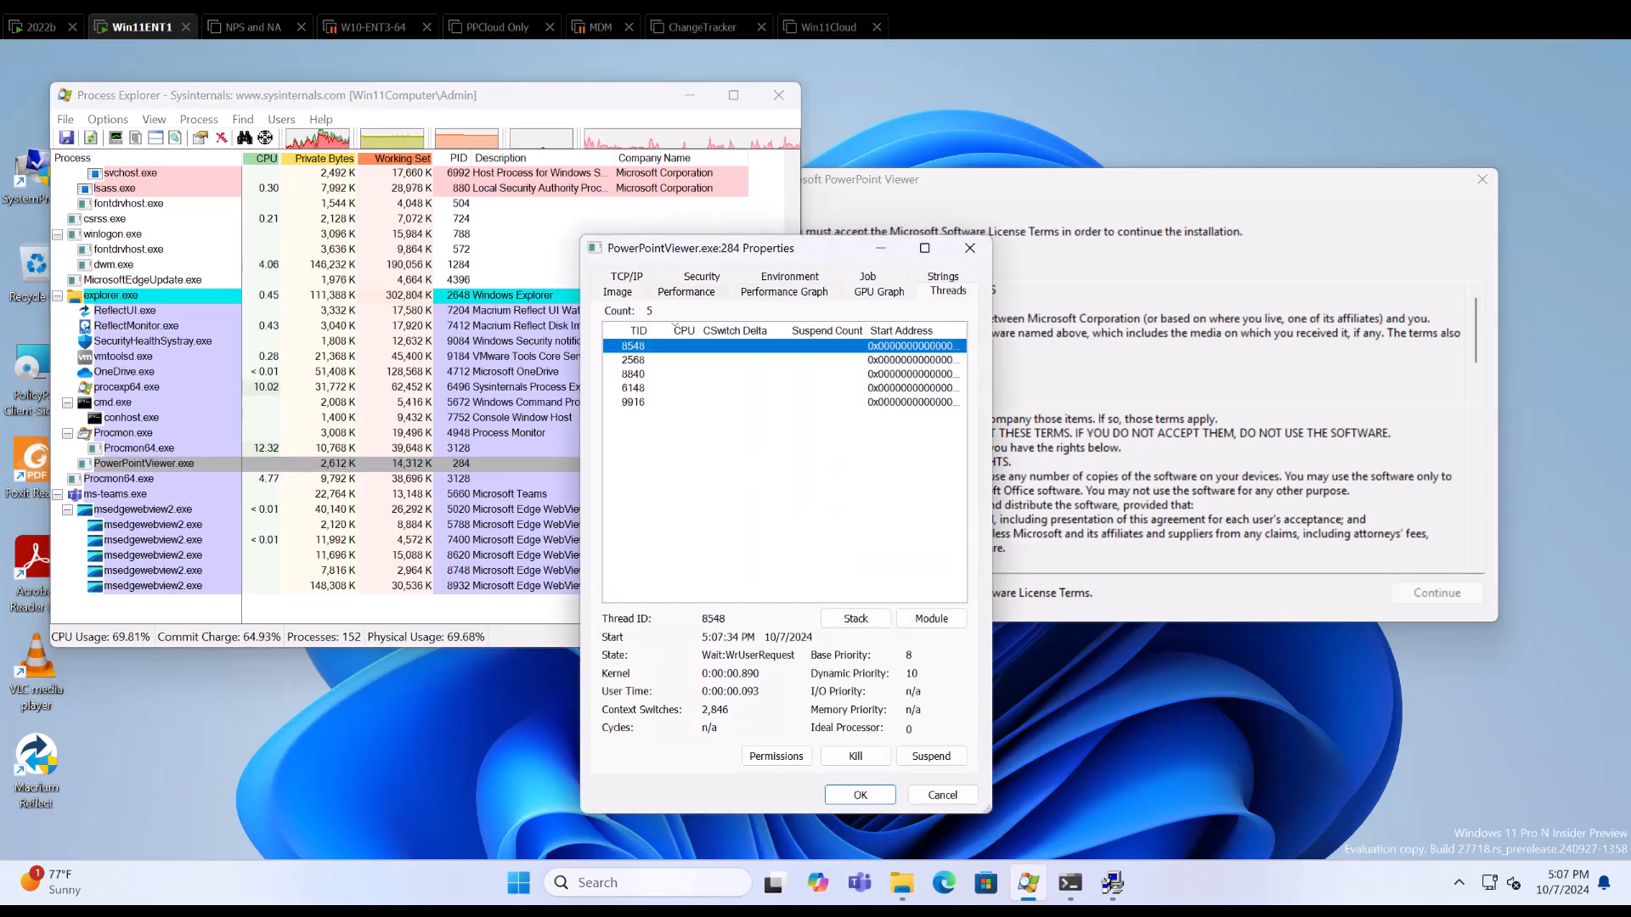
pyautogui.click(618, 292)
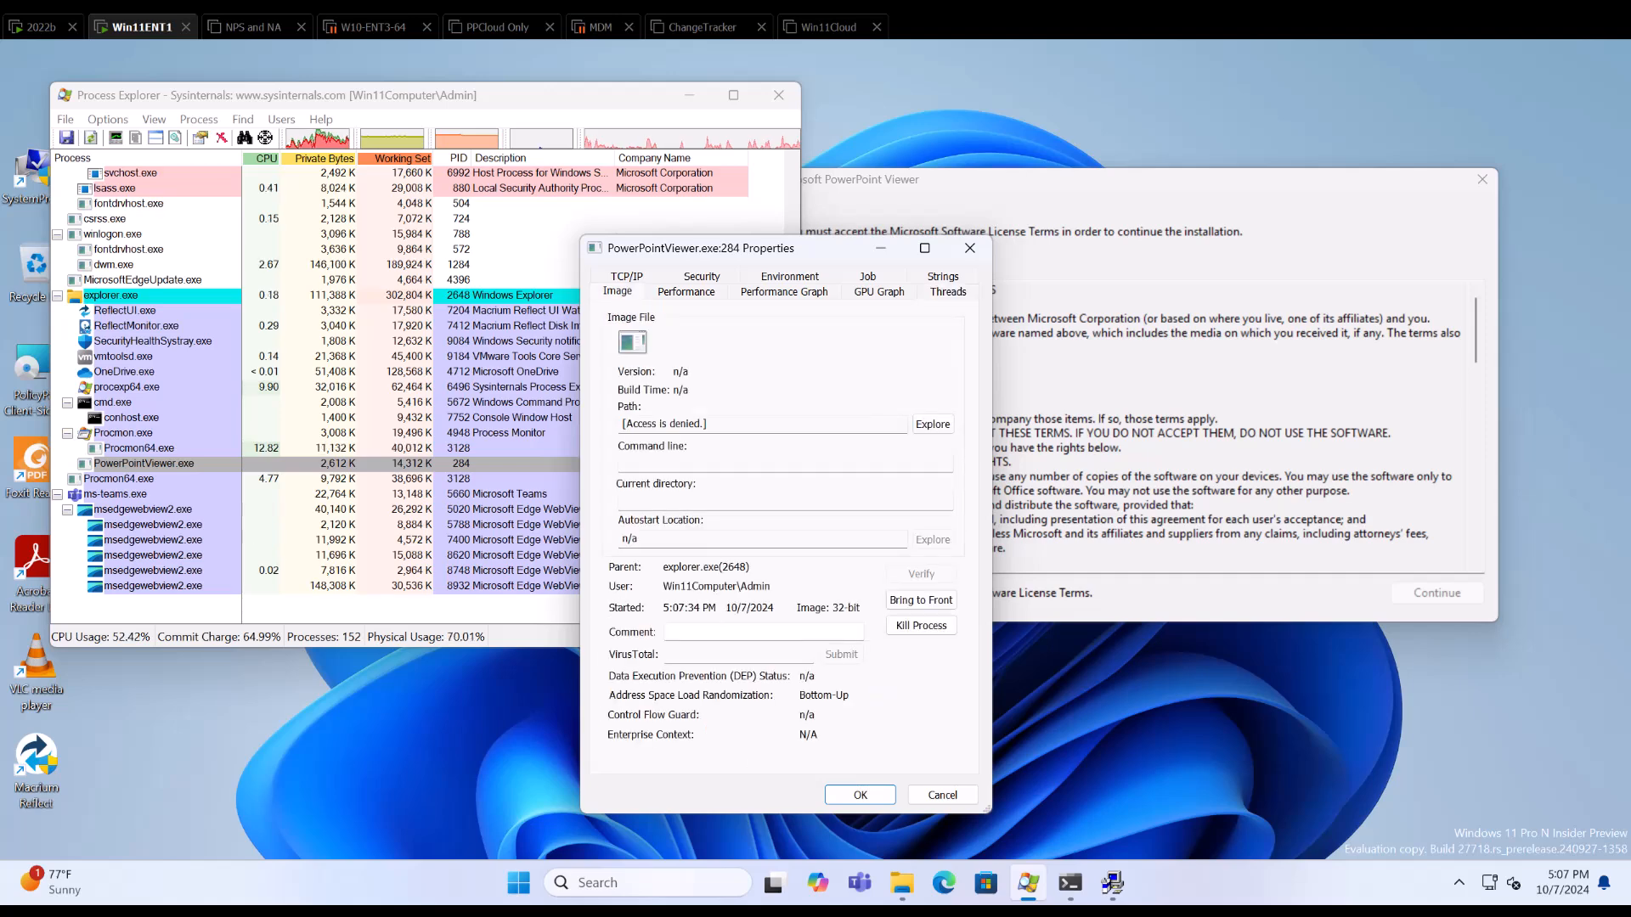
pyautogui.doubleClick(700, 586)
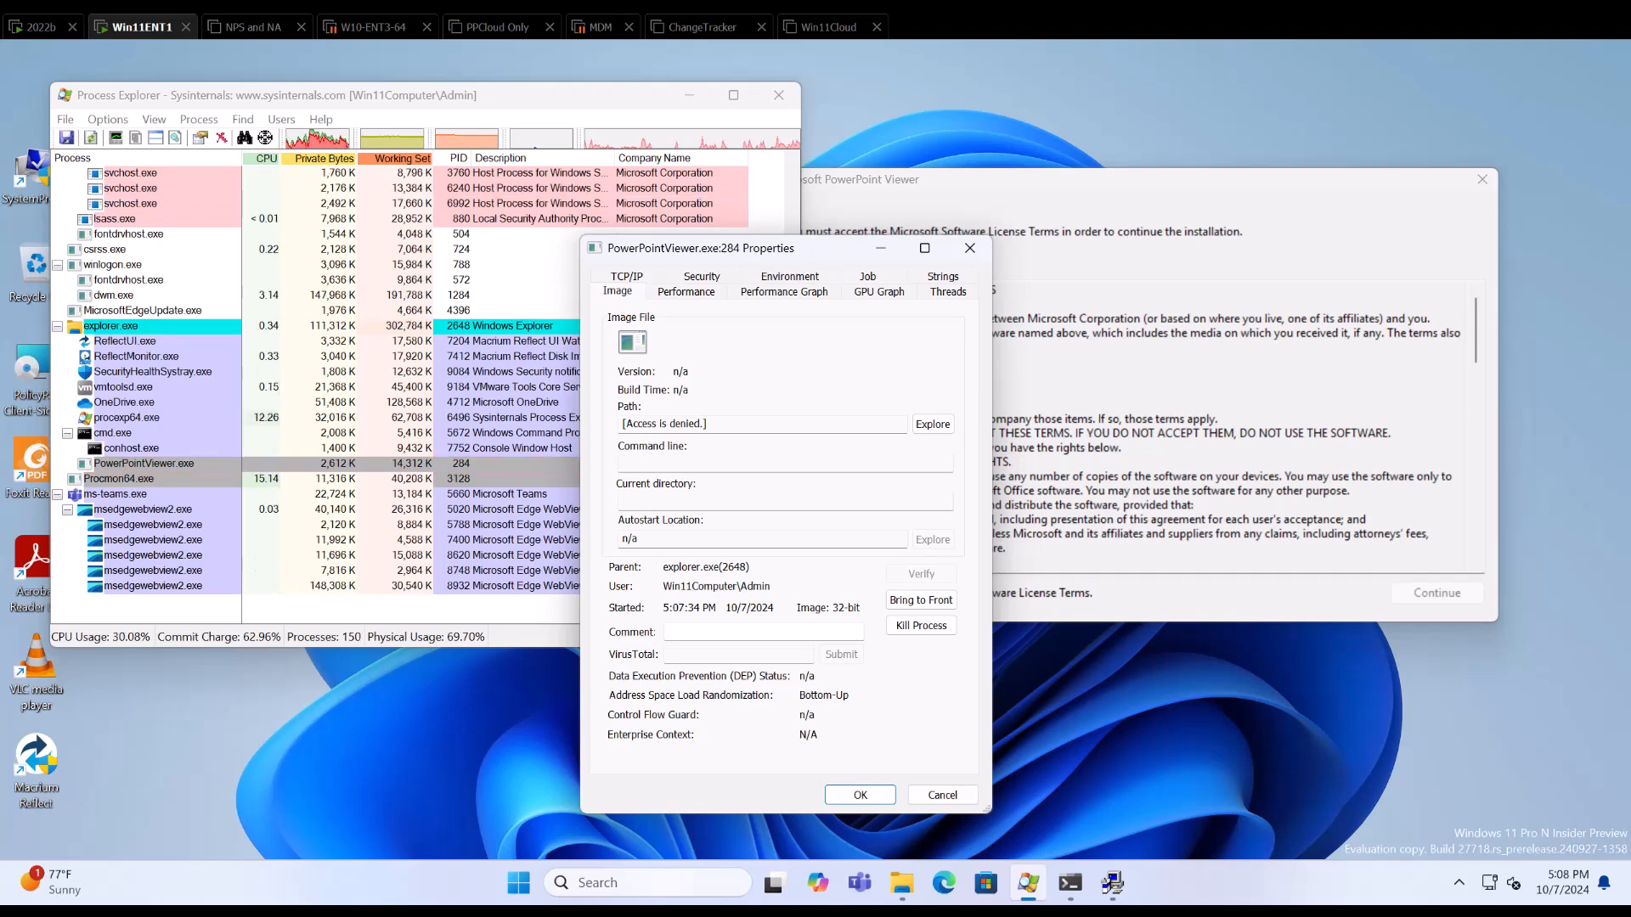
pyautogui.moveTo(701, 248); pyautogui.dragTo(761, 258)
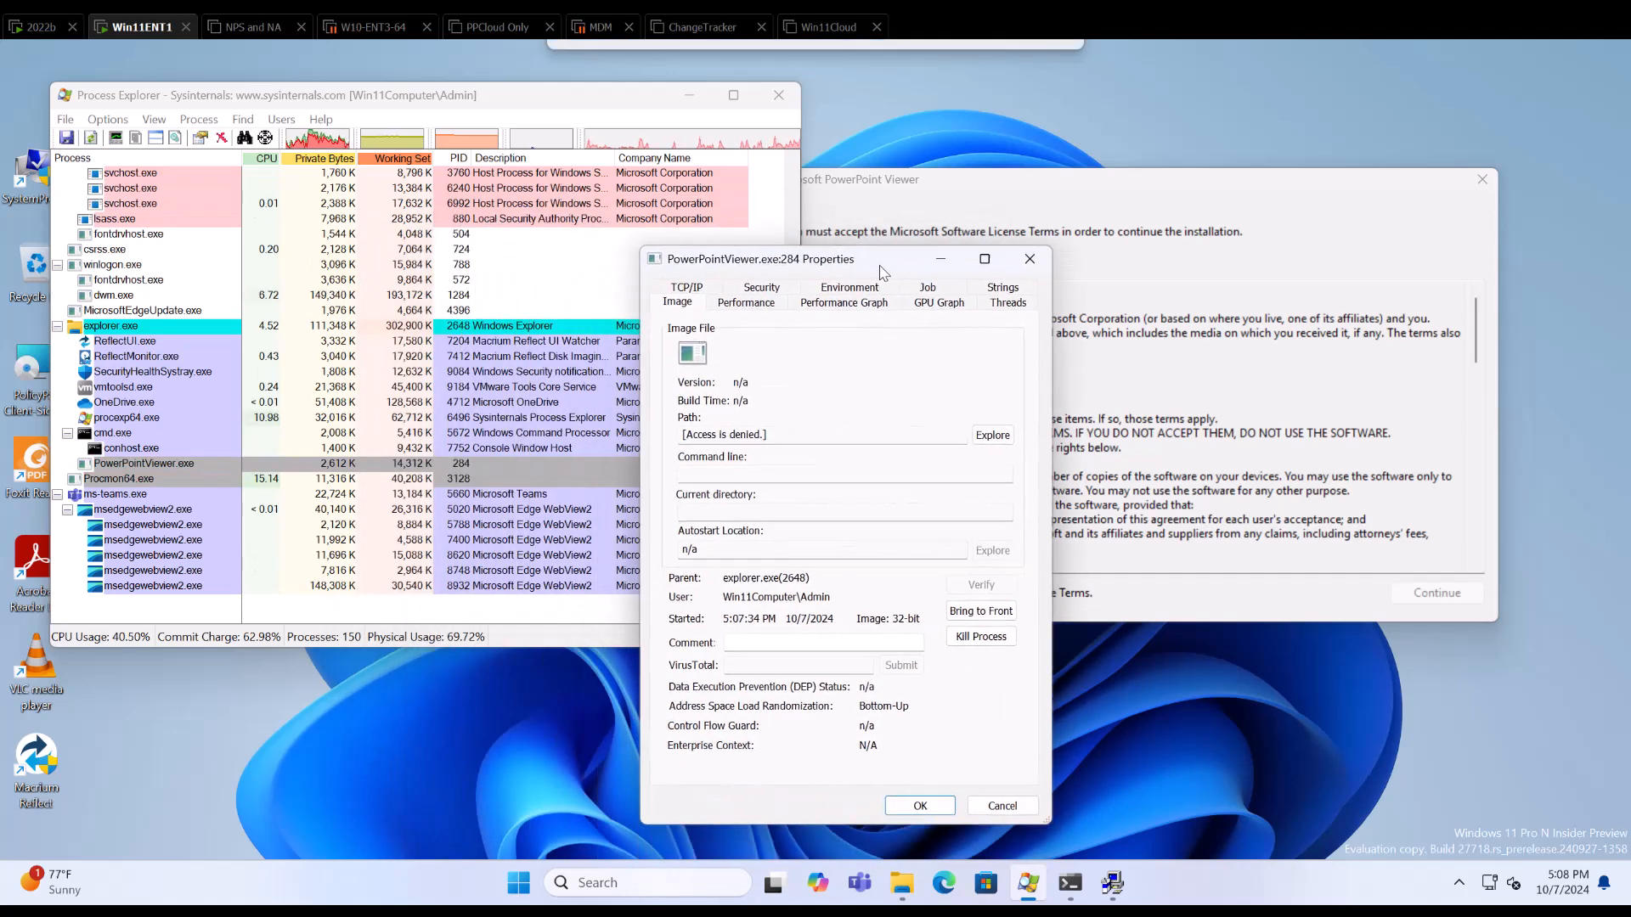
pyautogui.moveTo(879, 259); pyautogui.dragTo(868, 238)
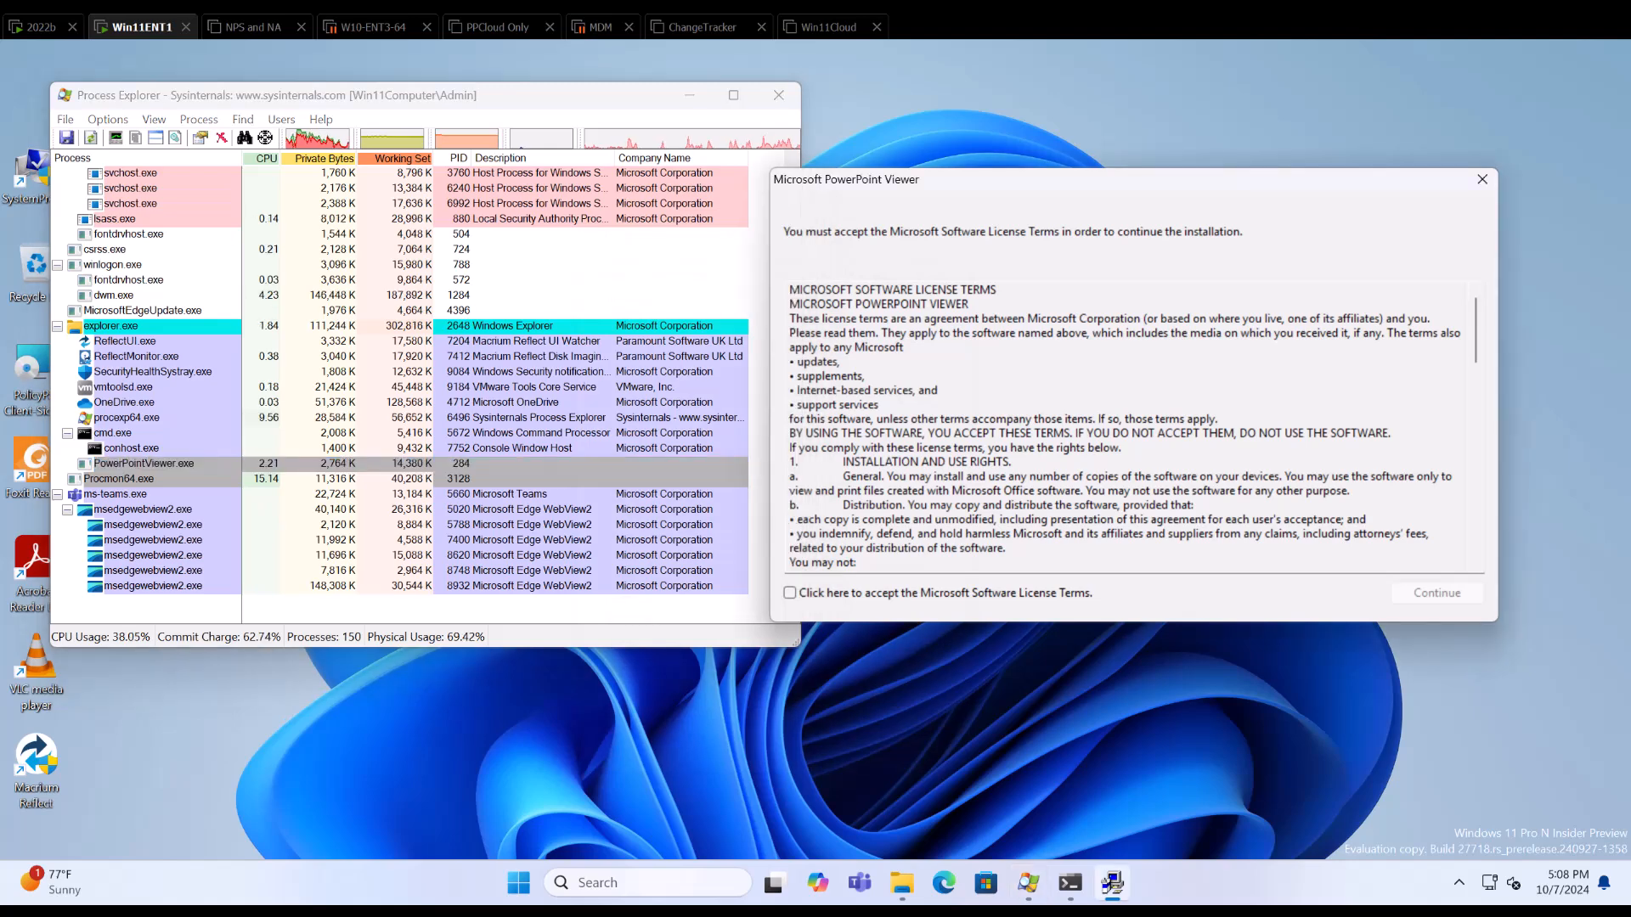
pyautogui.click(1481, 180)
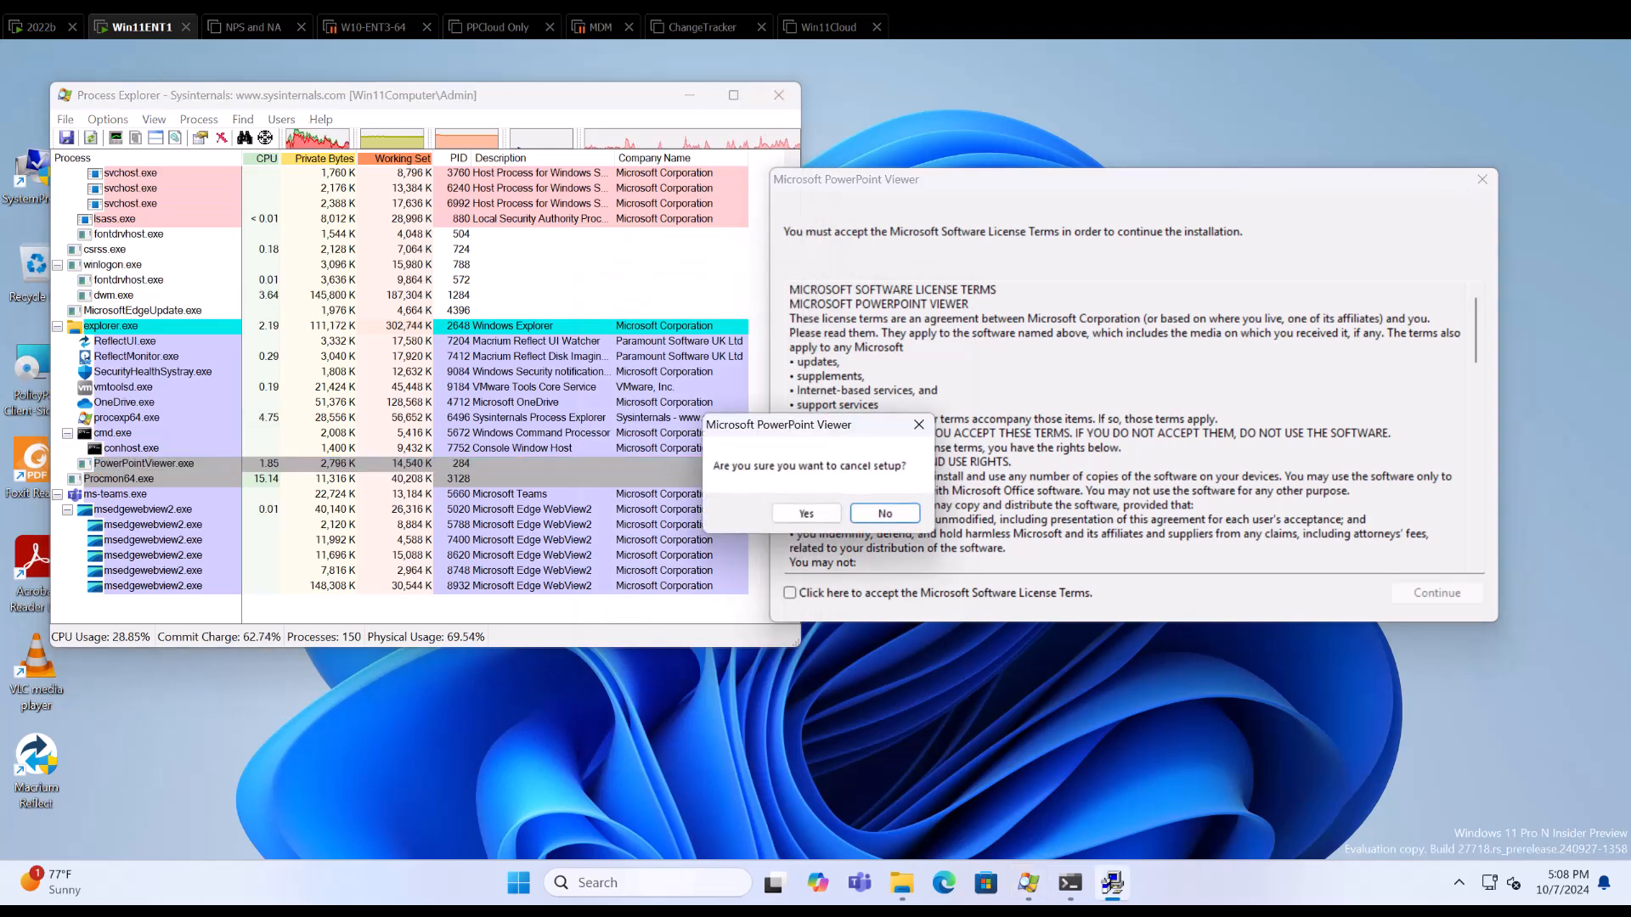
pyautogui.click(805, 513)
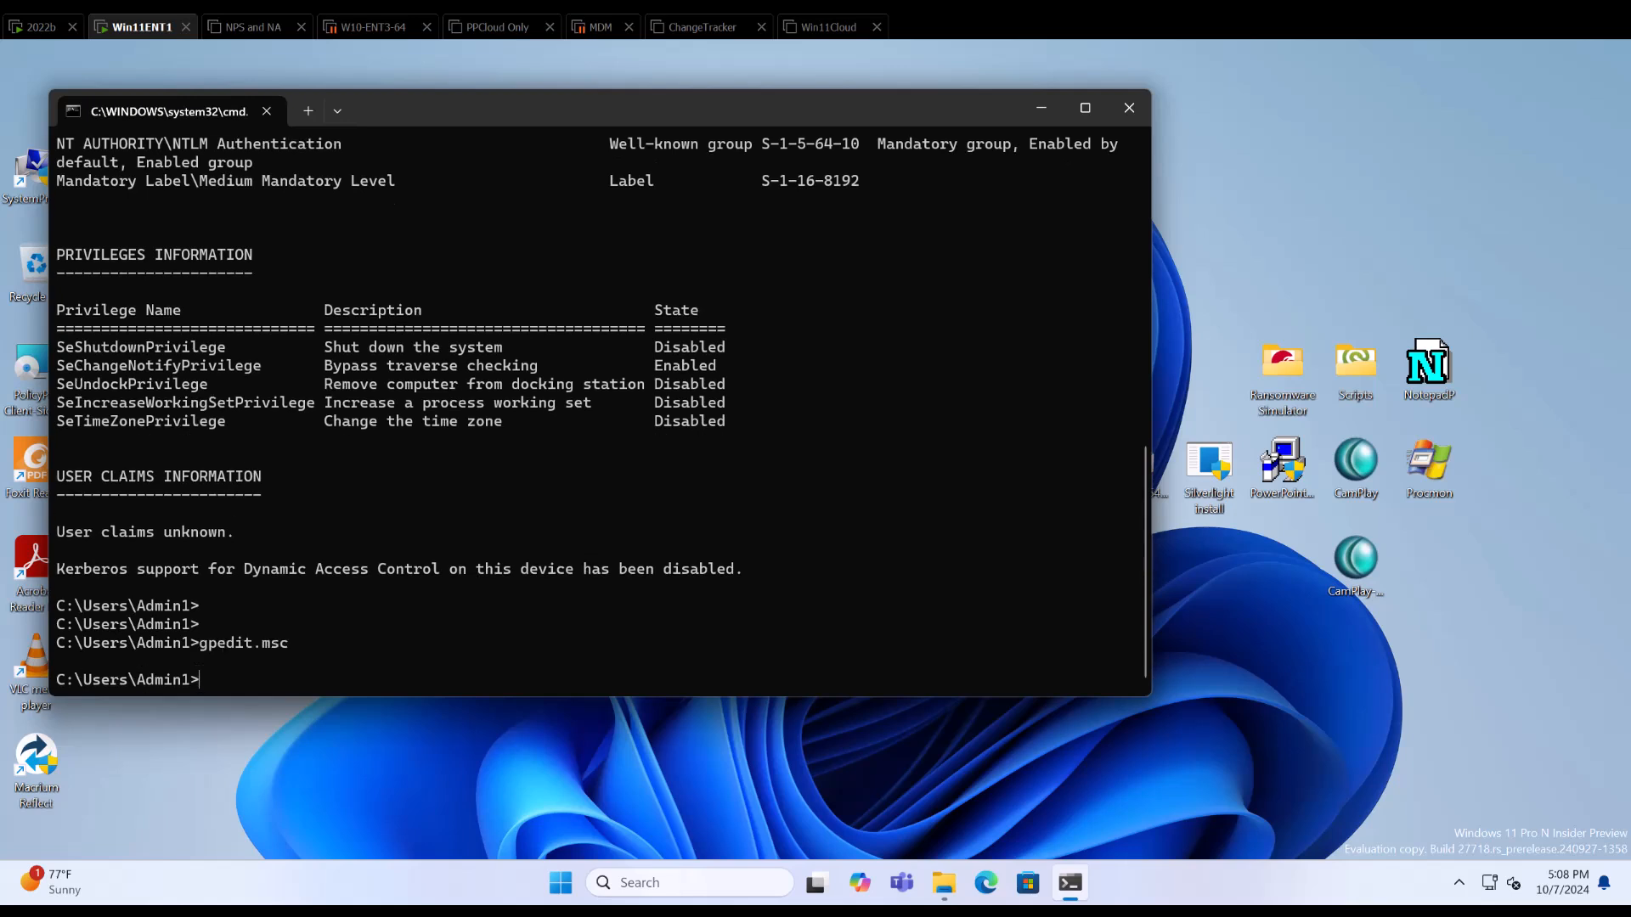
# Expand Computer Configuration > Windows Settings > Security Settings > Local Policies > Security Options.
pyautogui.press('Enter')
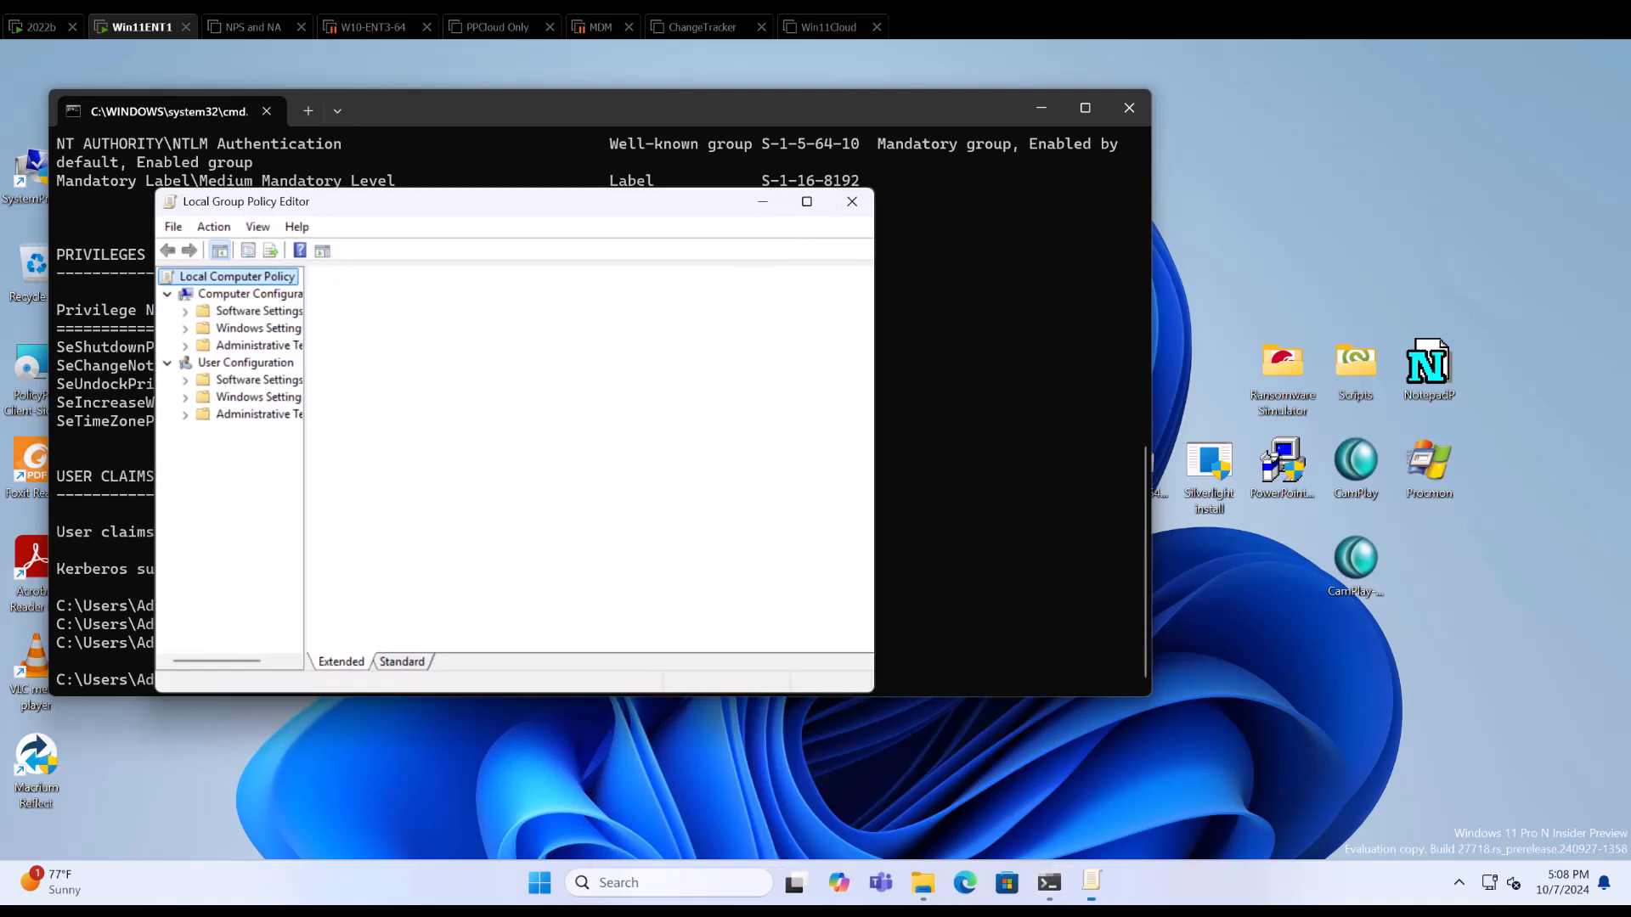
pyautogui.click(235, 275)
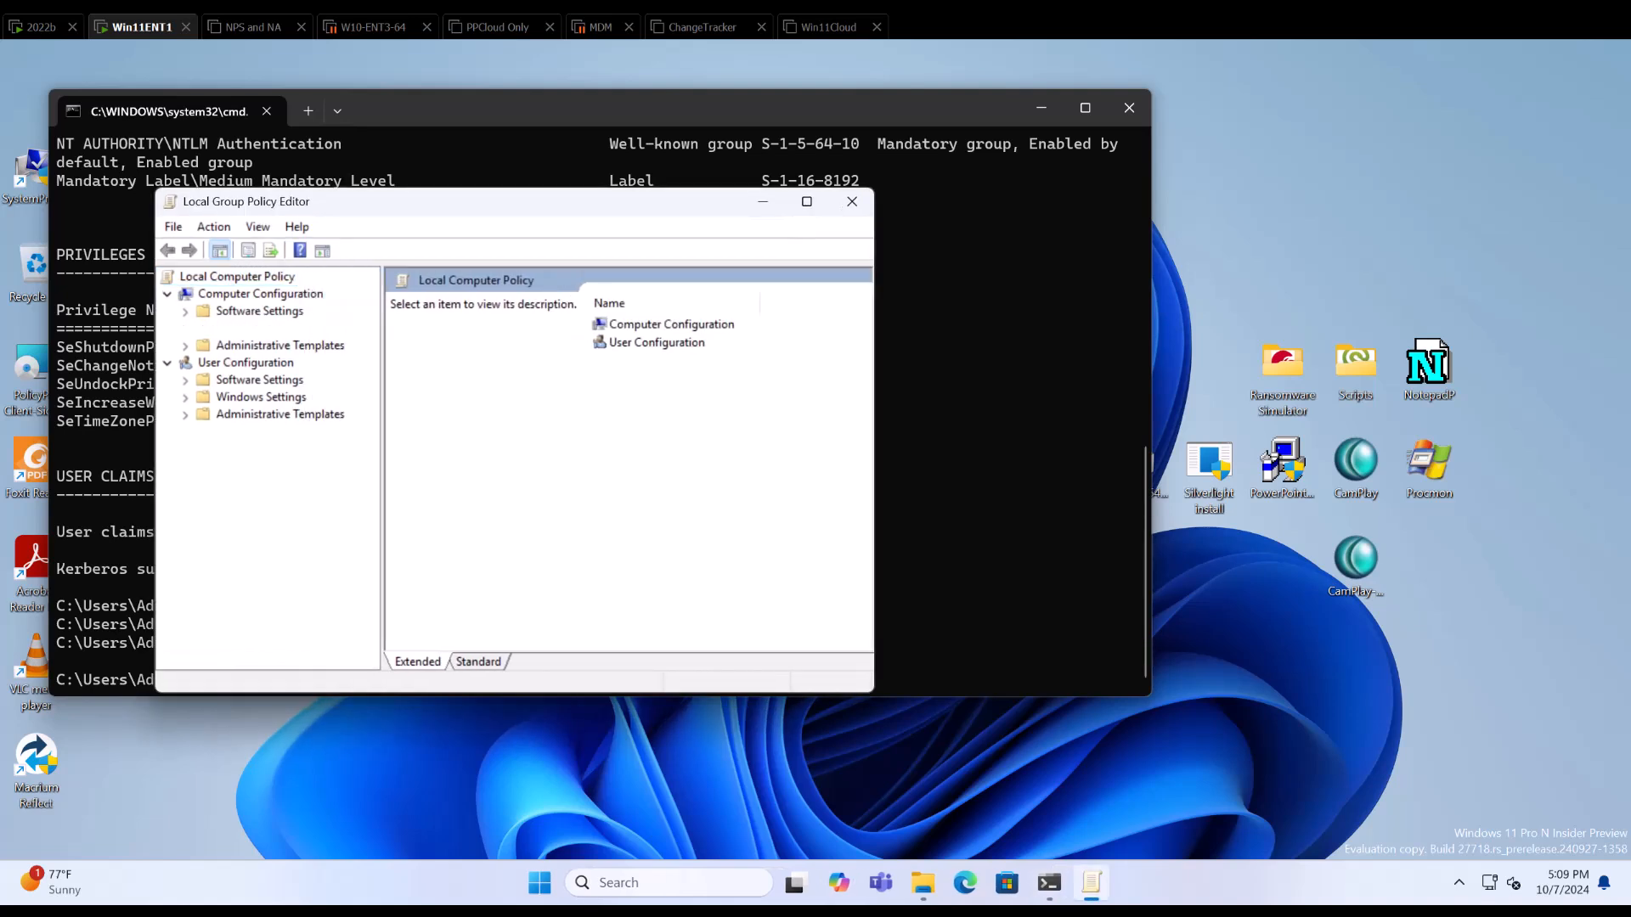
pyautogui.click(259, 328)
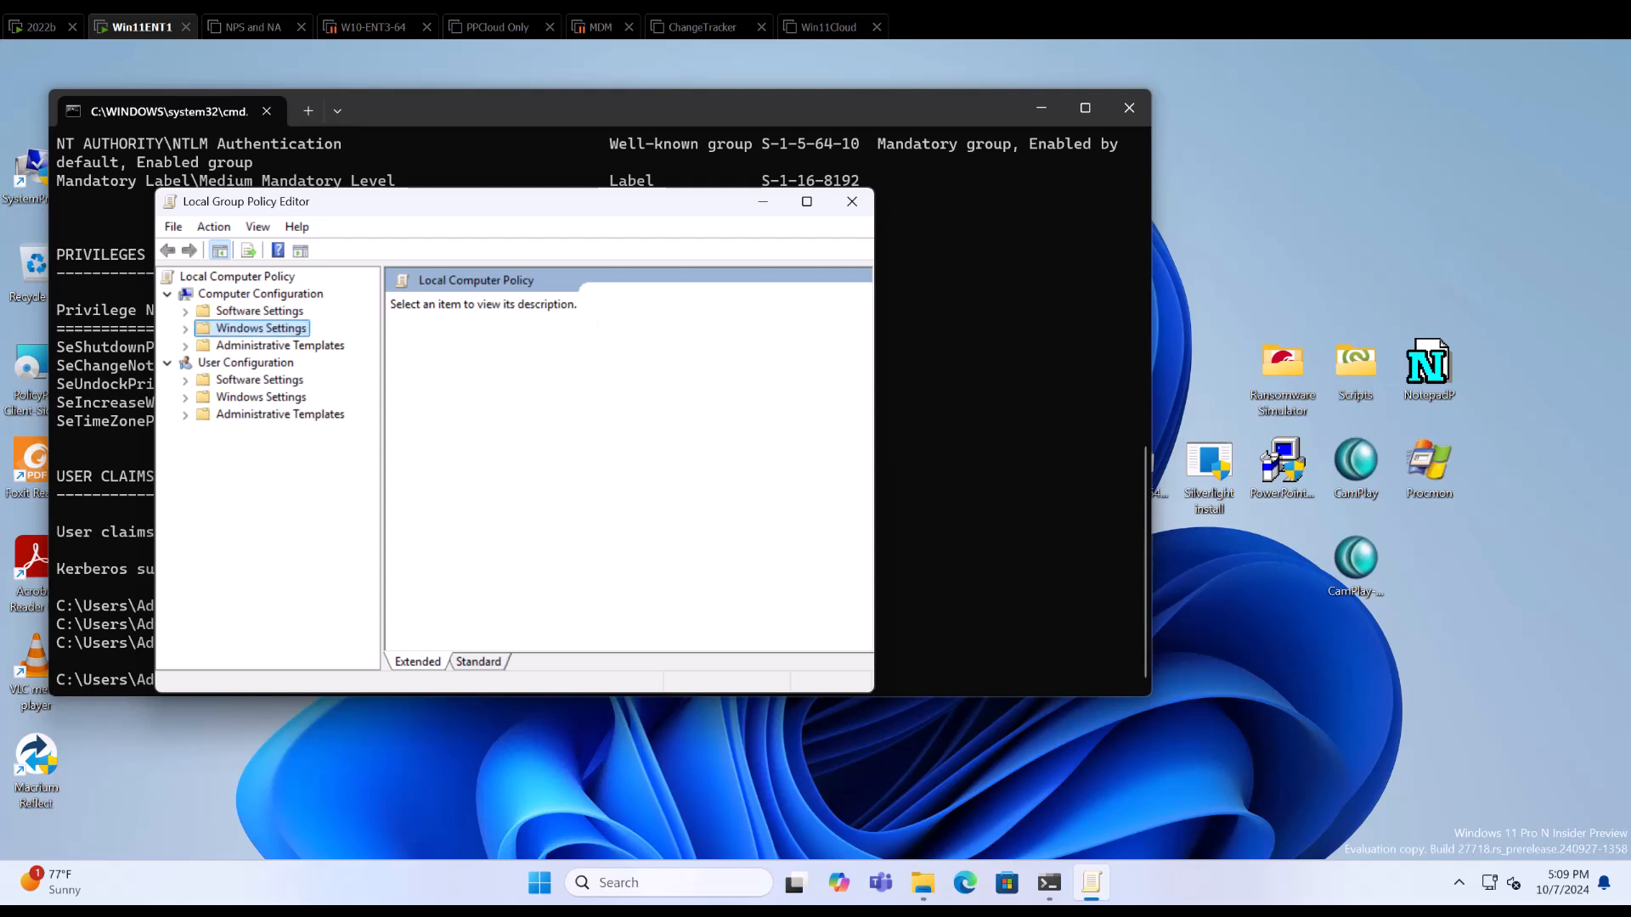
pyautogui.click(185, 328)
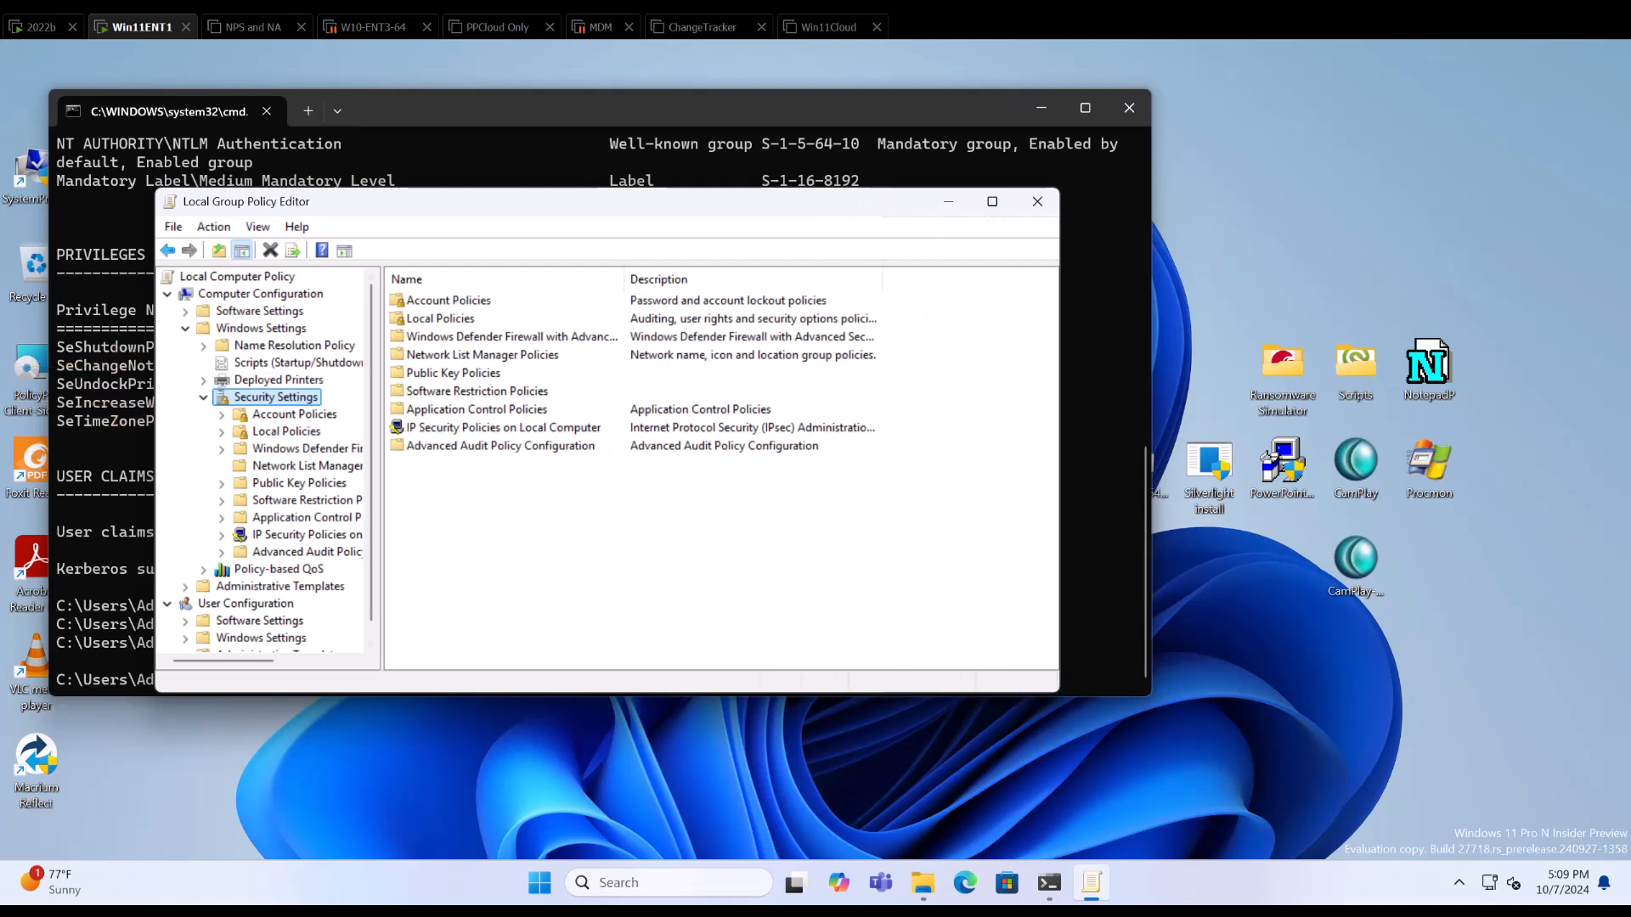
pyautogui.click(286, 431)
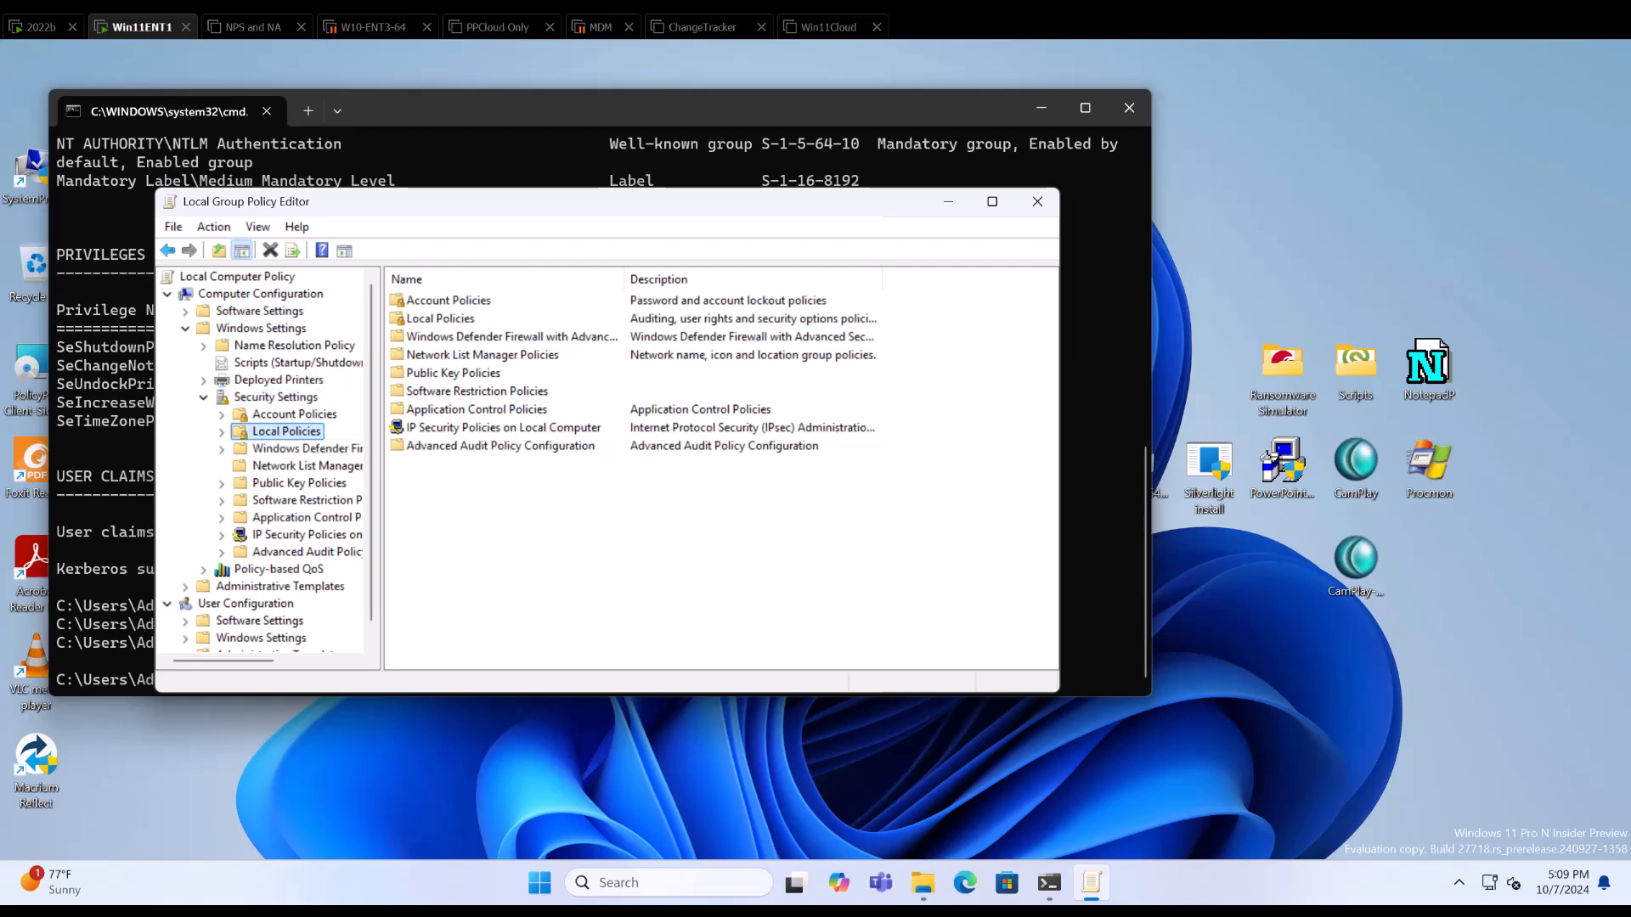
pyautogui.click(309, 482)
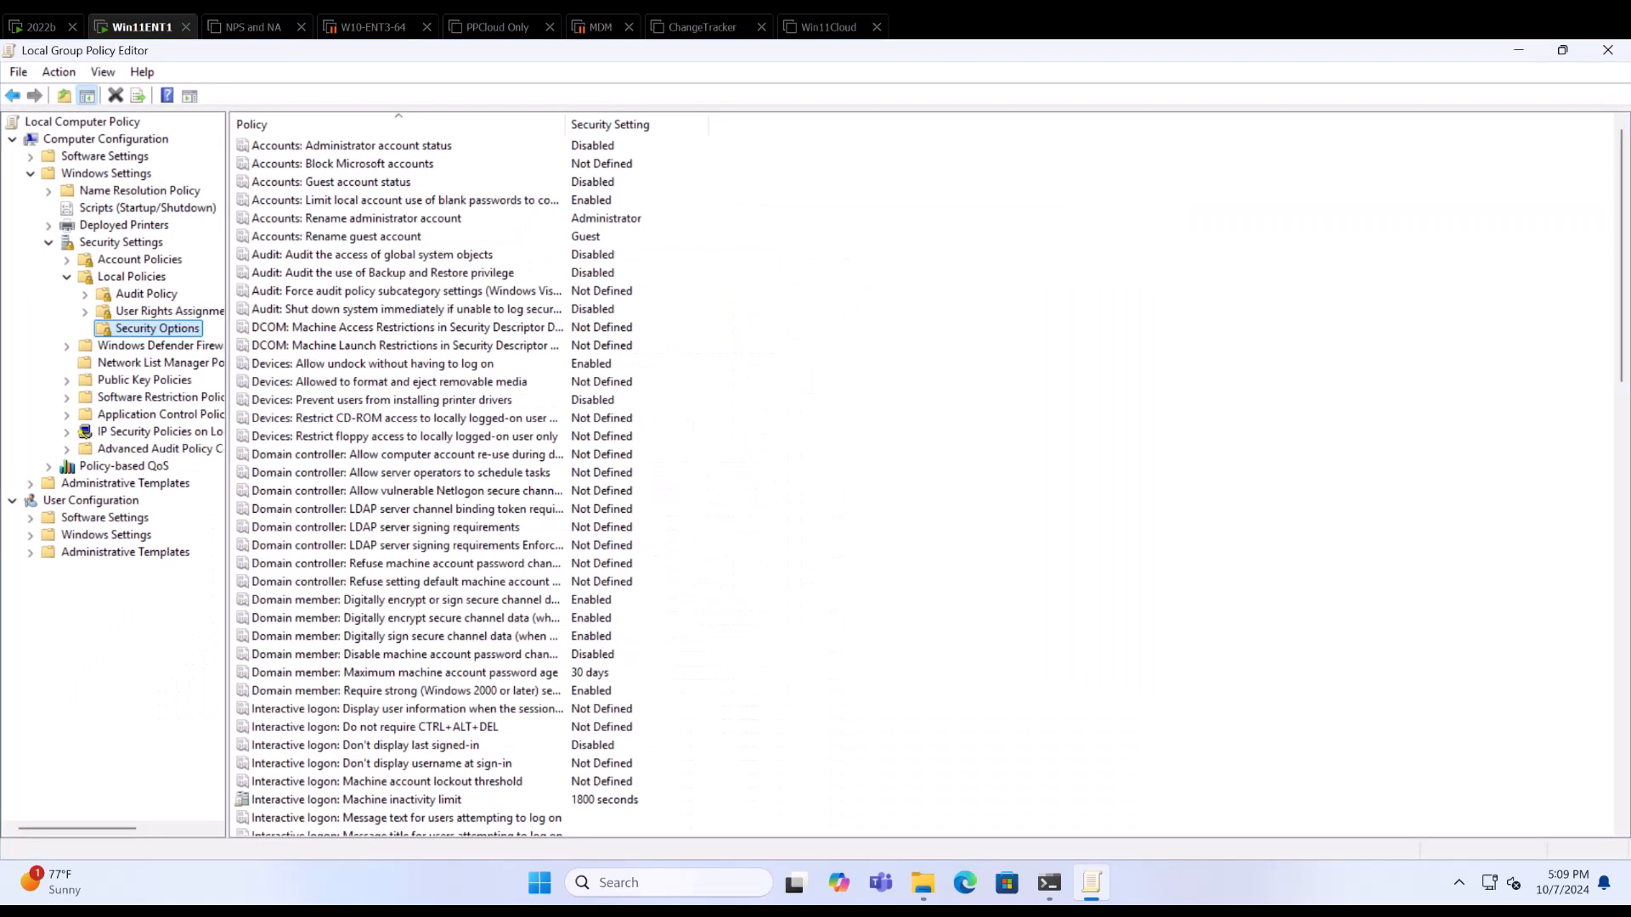
# Scroll to the User Account Control entries and widen the Policy column so names read in full.
pyautogui.scroll(-3)
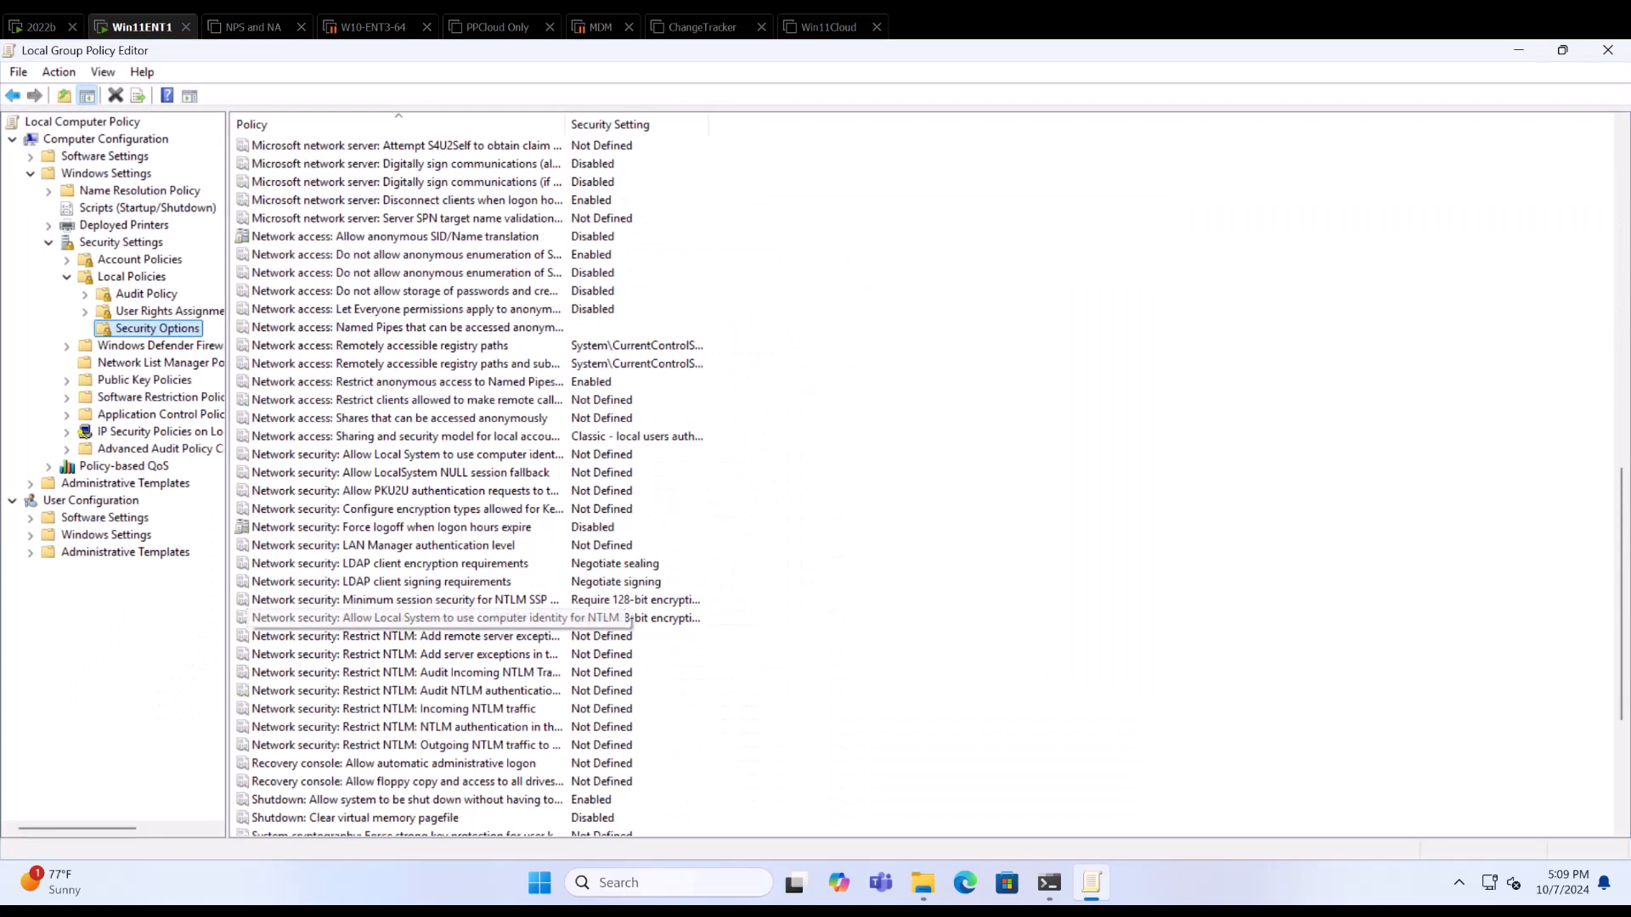
pyautogui.scroll(-3)
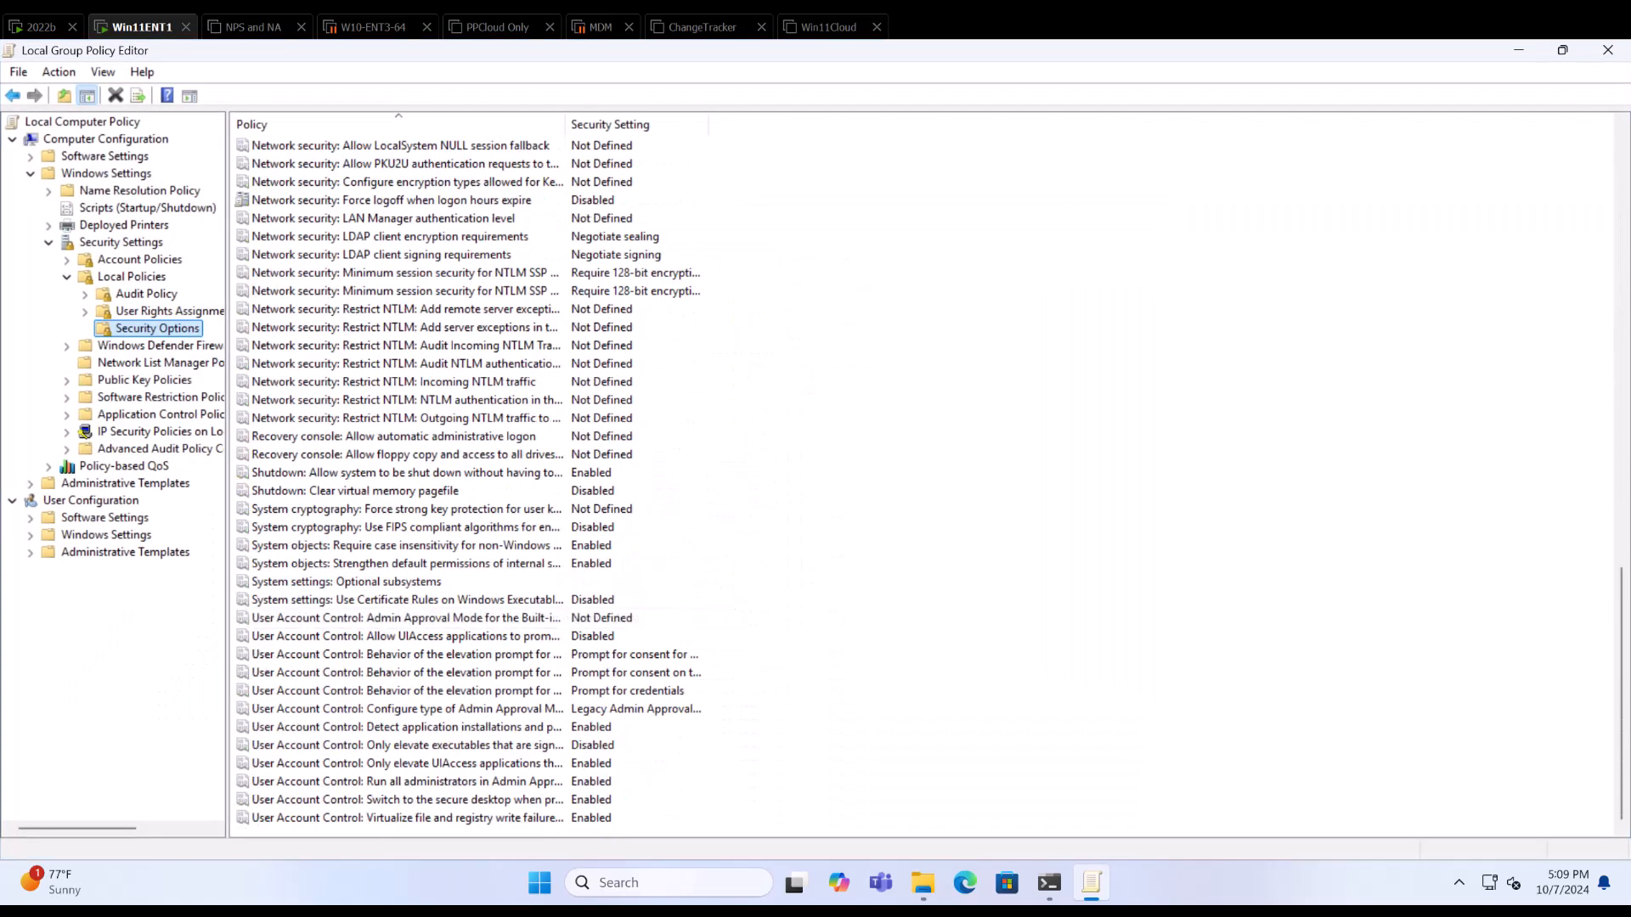
pyautogui.moveTo(566, 124); pyautogui.dragTo(696, 124)
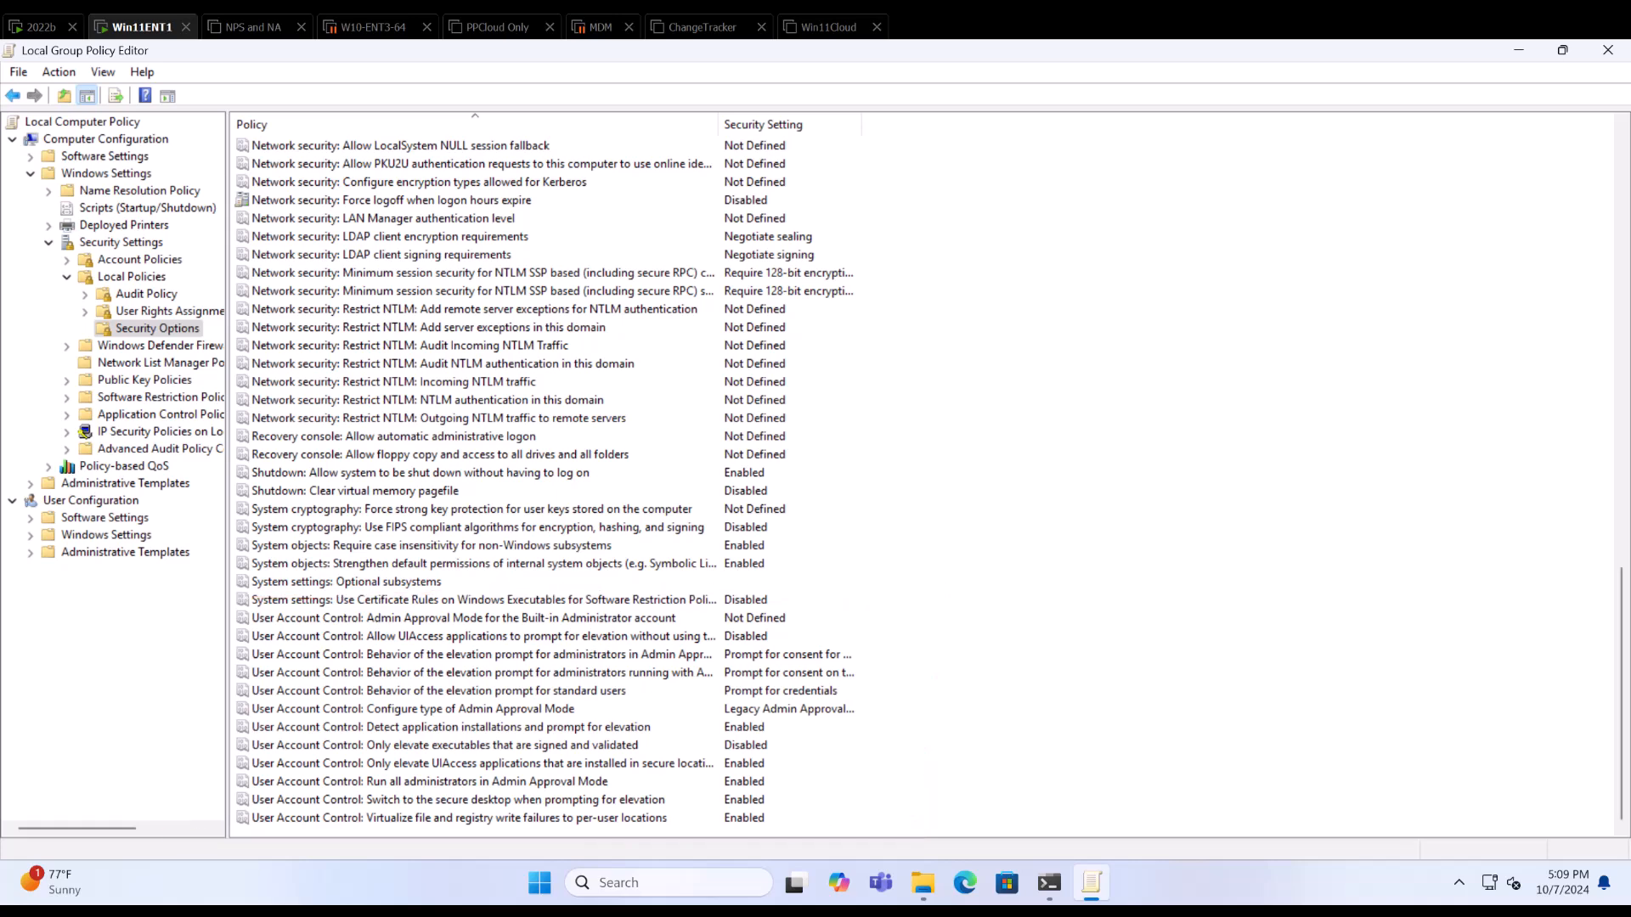
# Set 'Configure type of Admin Approval Mode' to Admin Approval Mode with Administrator protection and confirm.
pyautogui.click(428, 709)
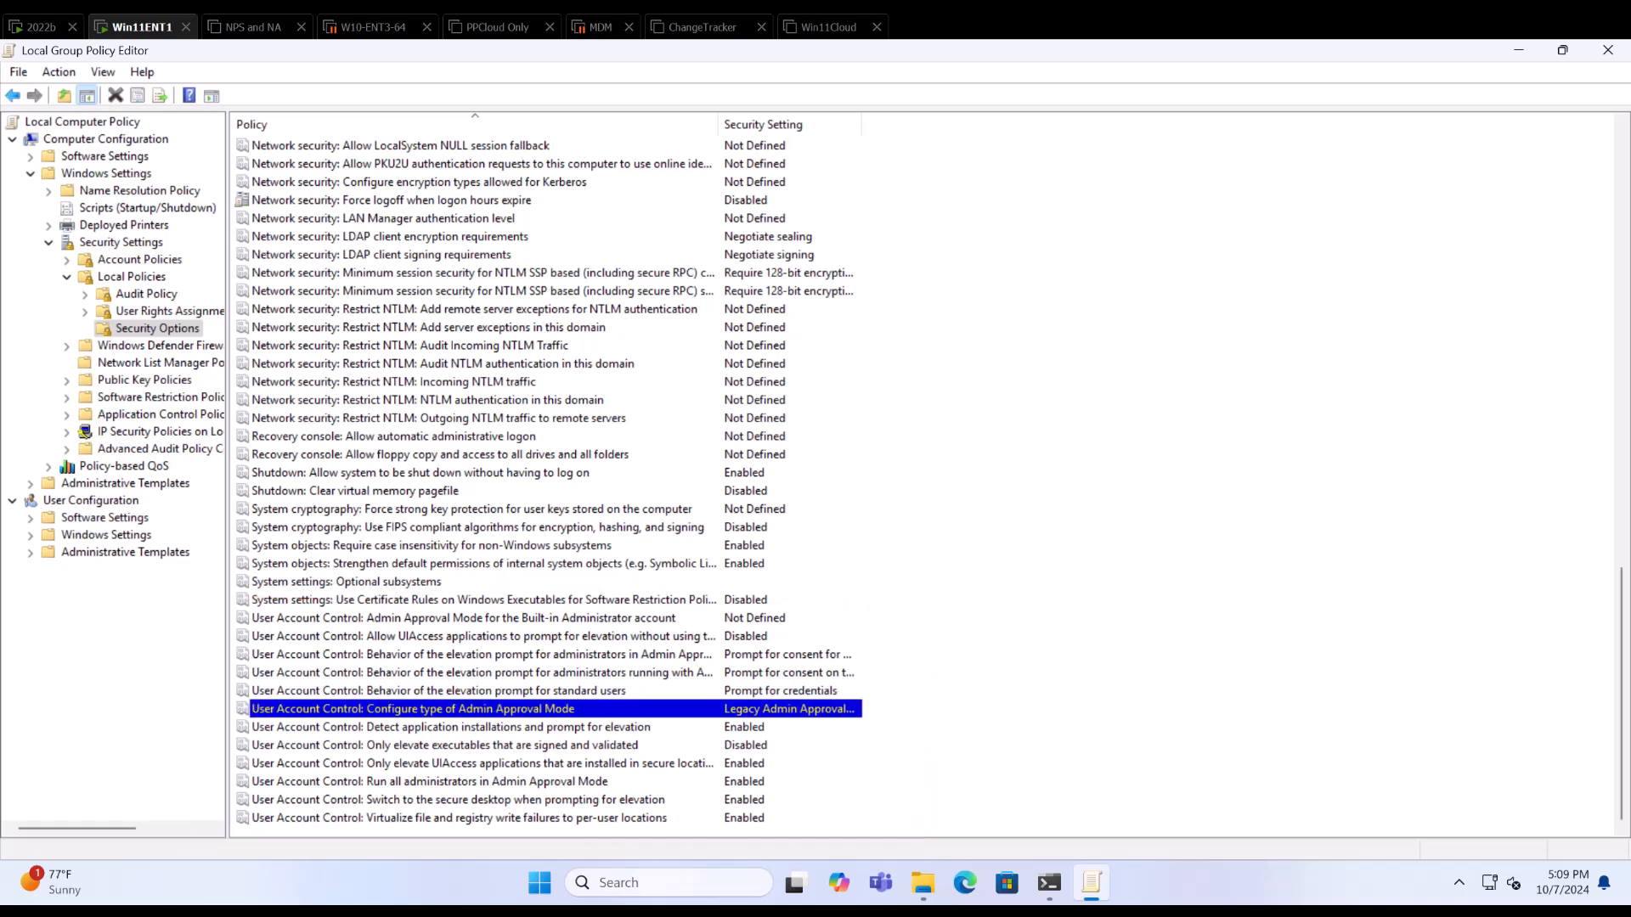
pyautogui.doubleClick(446, 709)
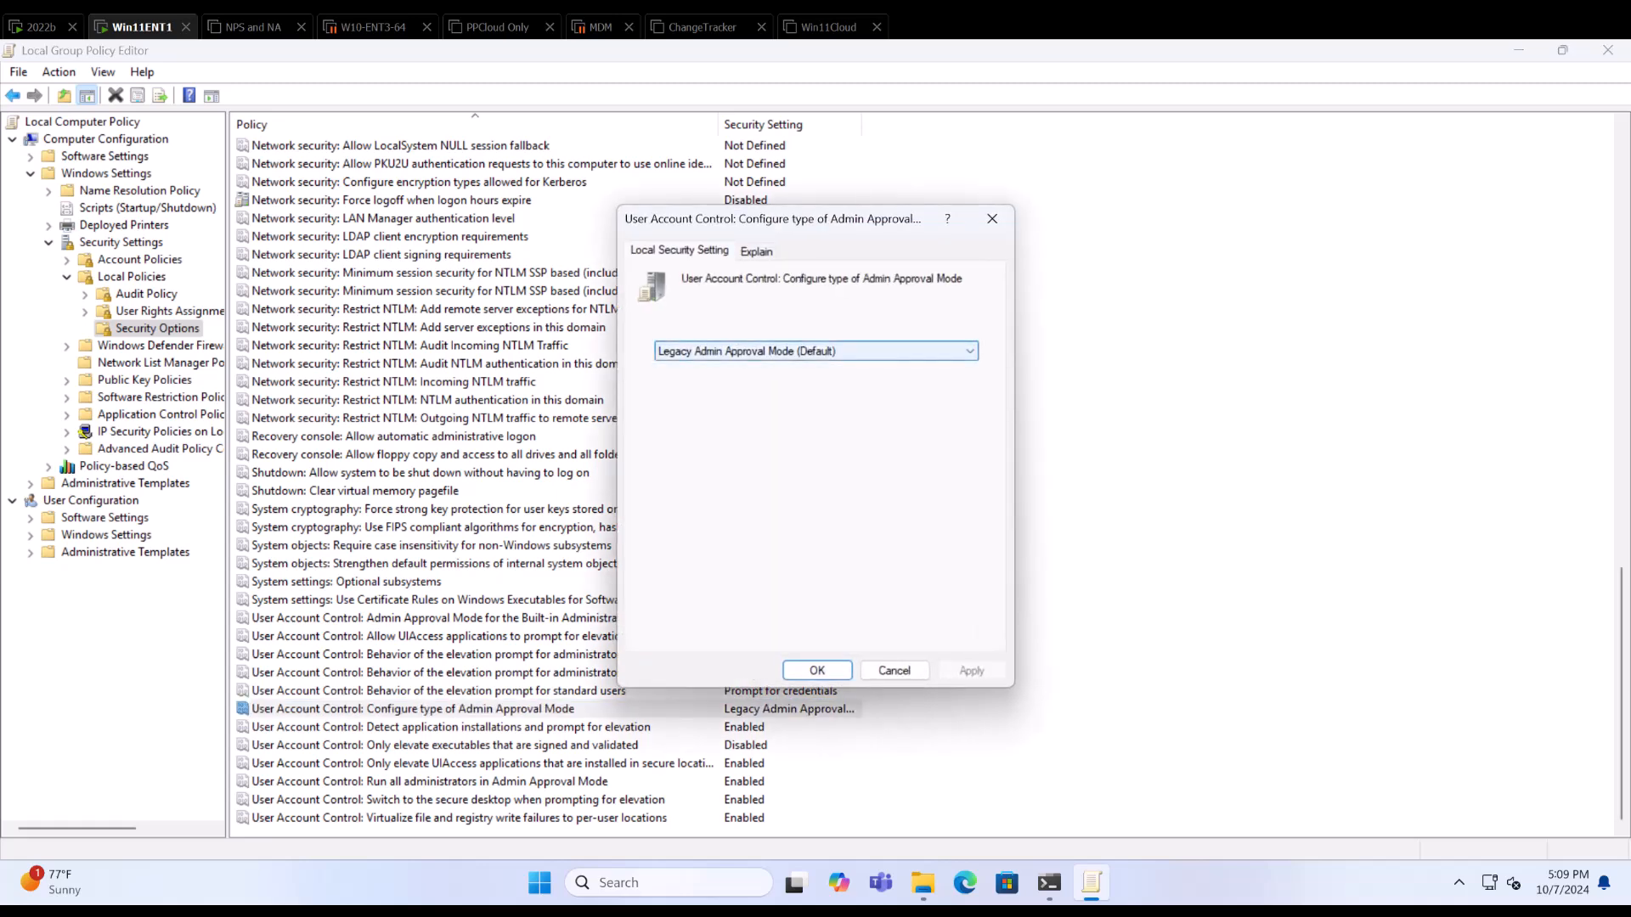
pyautogui.click(969, 350)
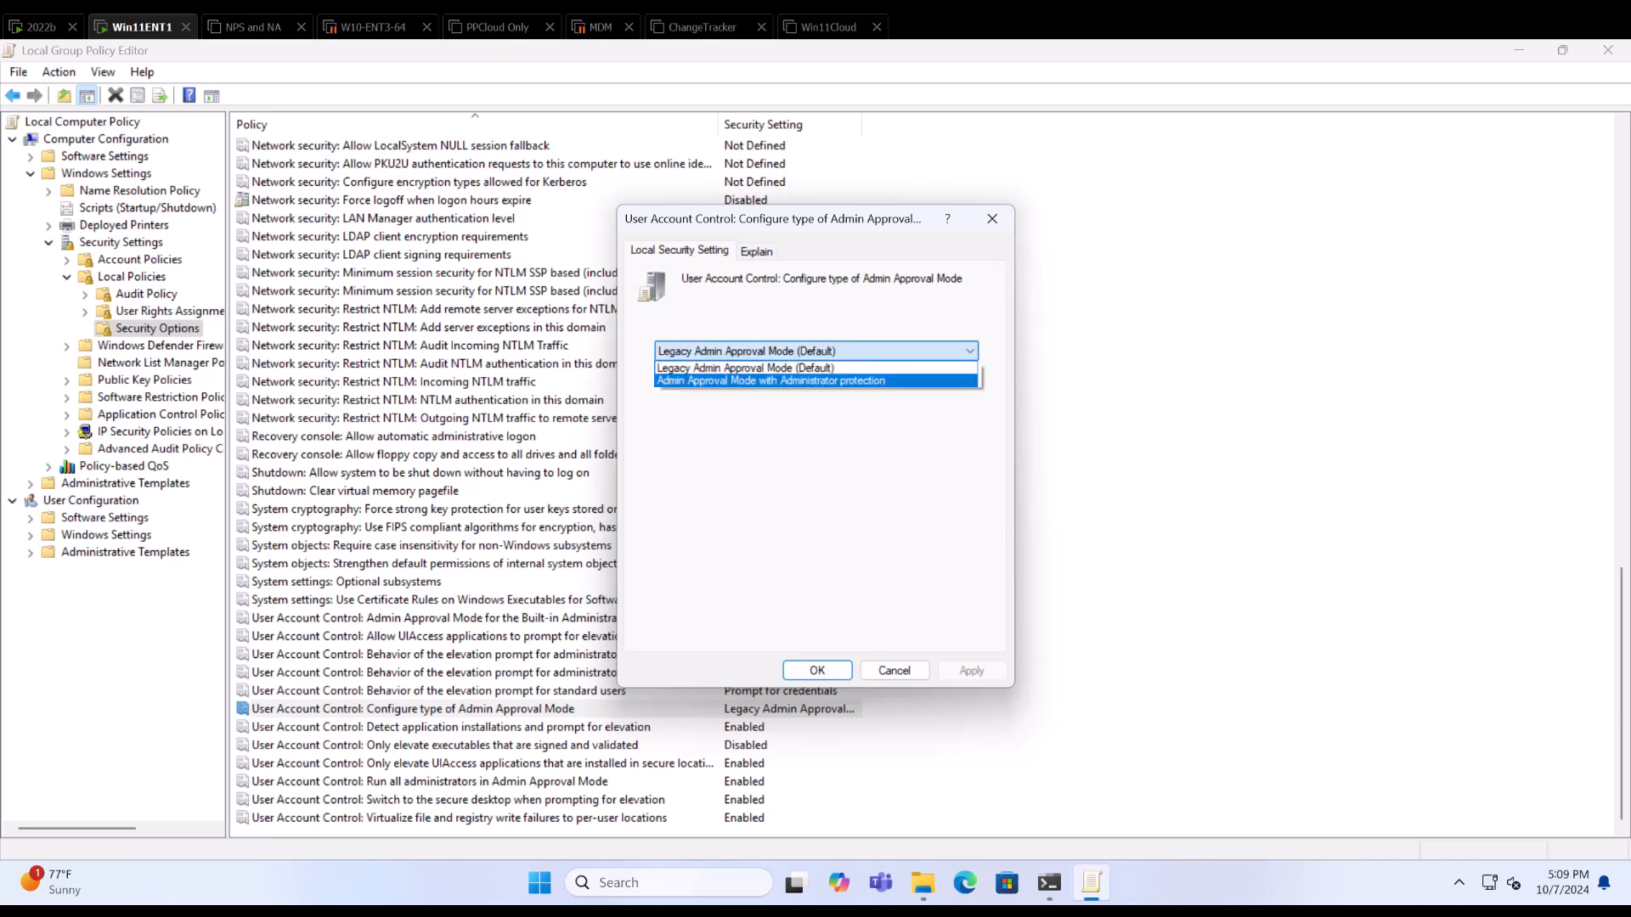
pyautogui.click(795, 381)
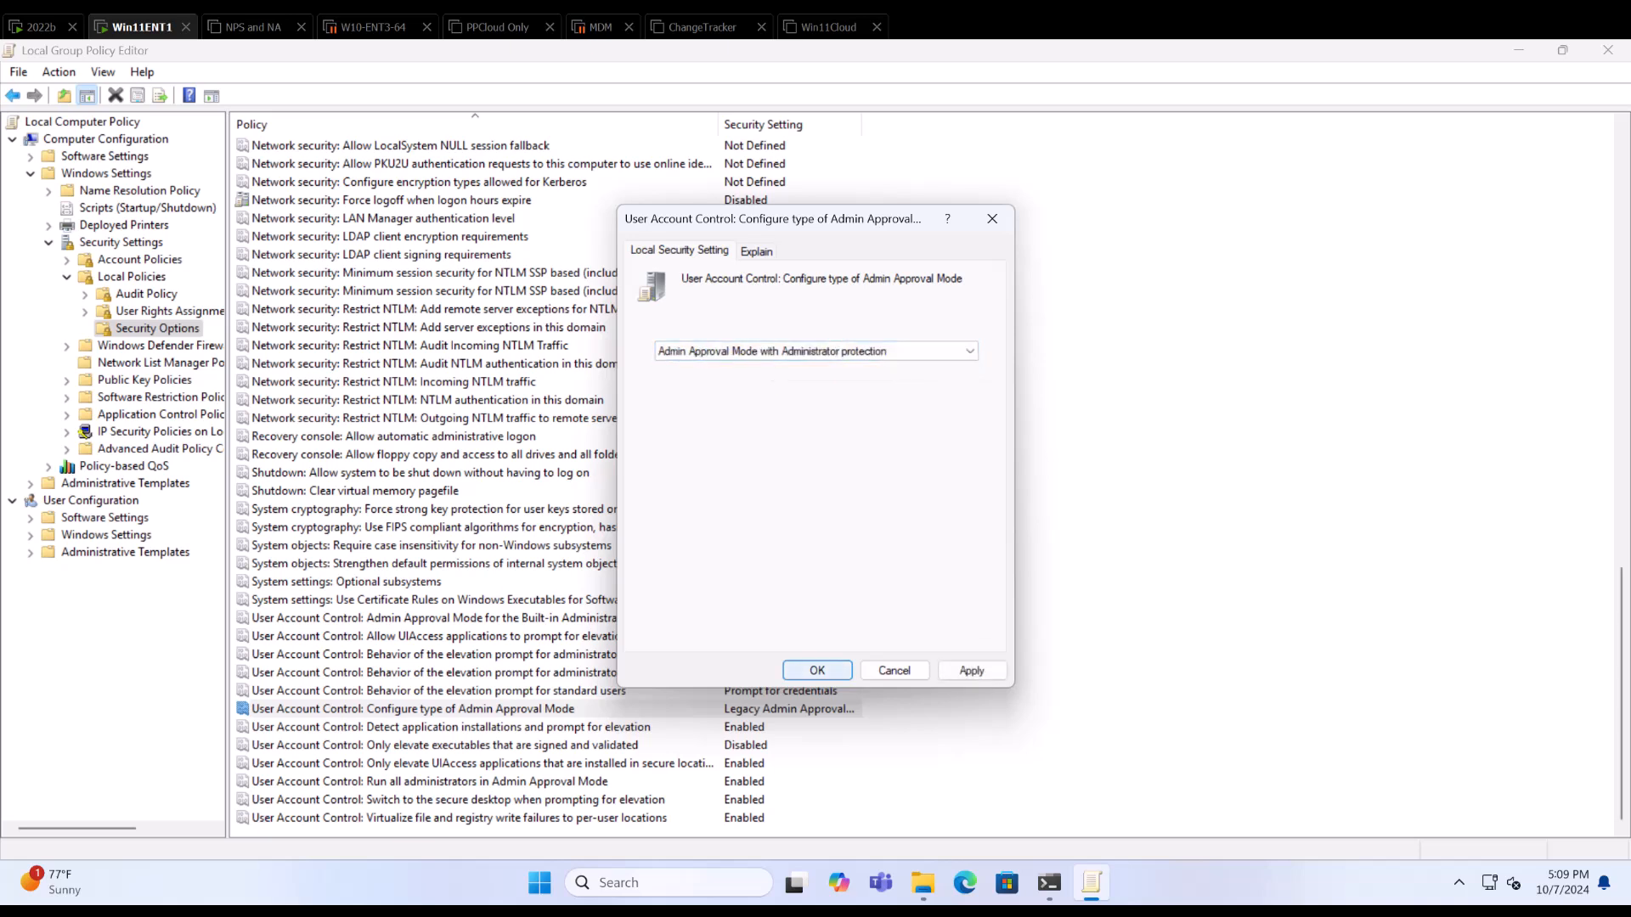
pyautogui.click(817, 671)
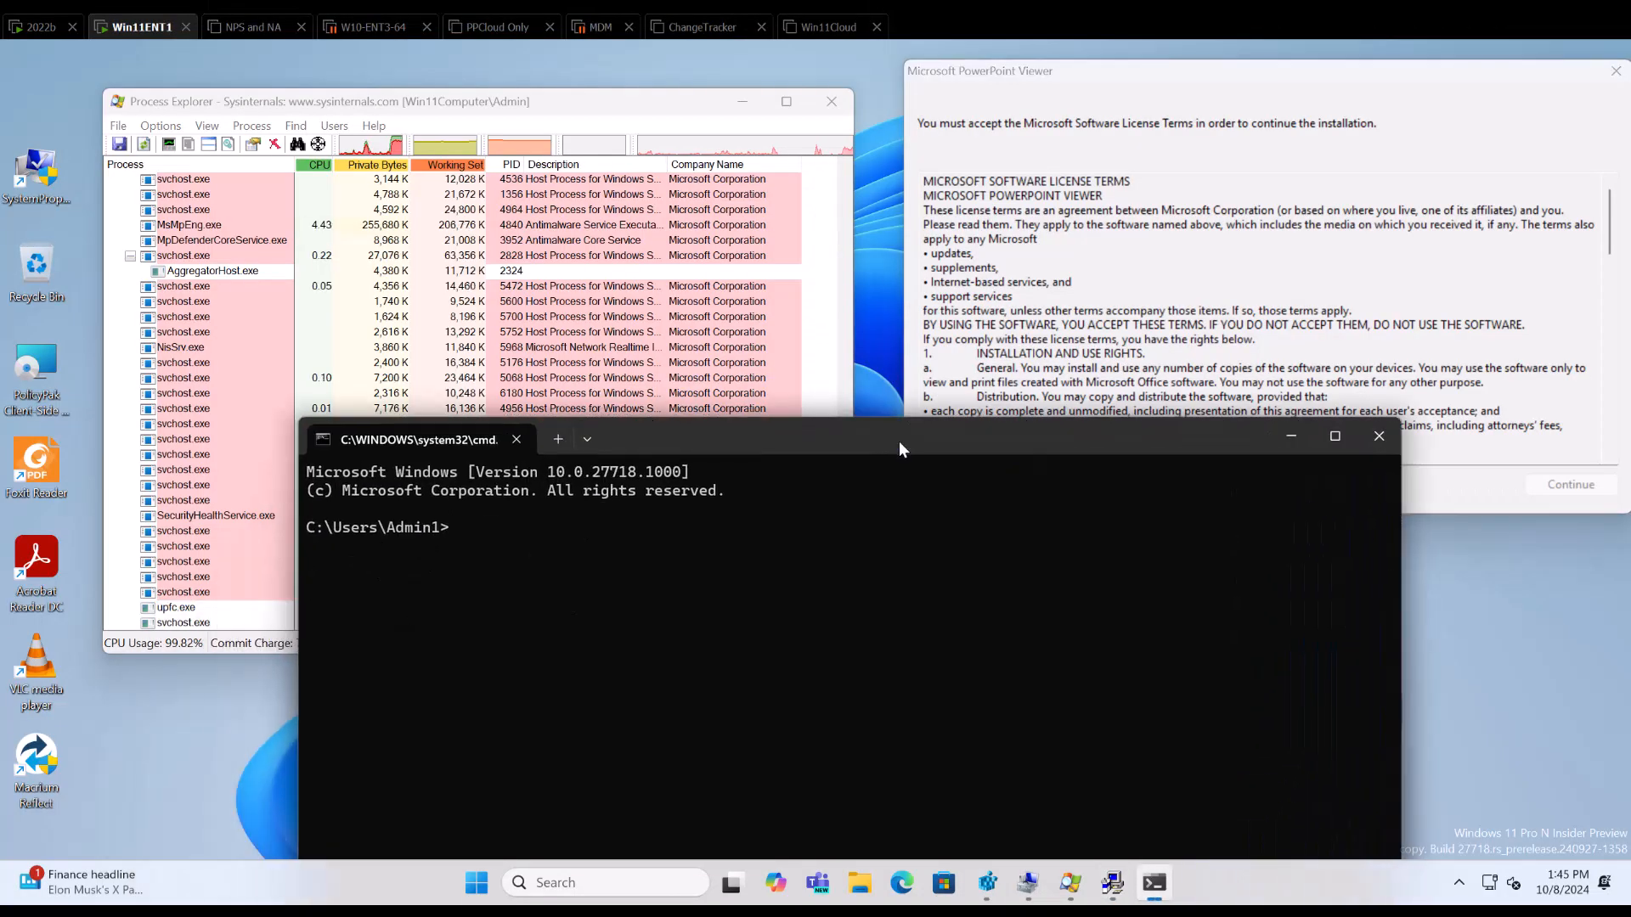
# Run whoami /all and scroll to the group list showing Administrators used for deny only.
pyautogui.write('w')
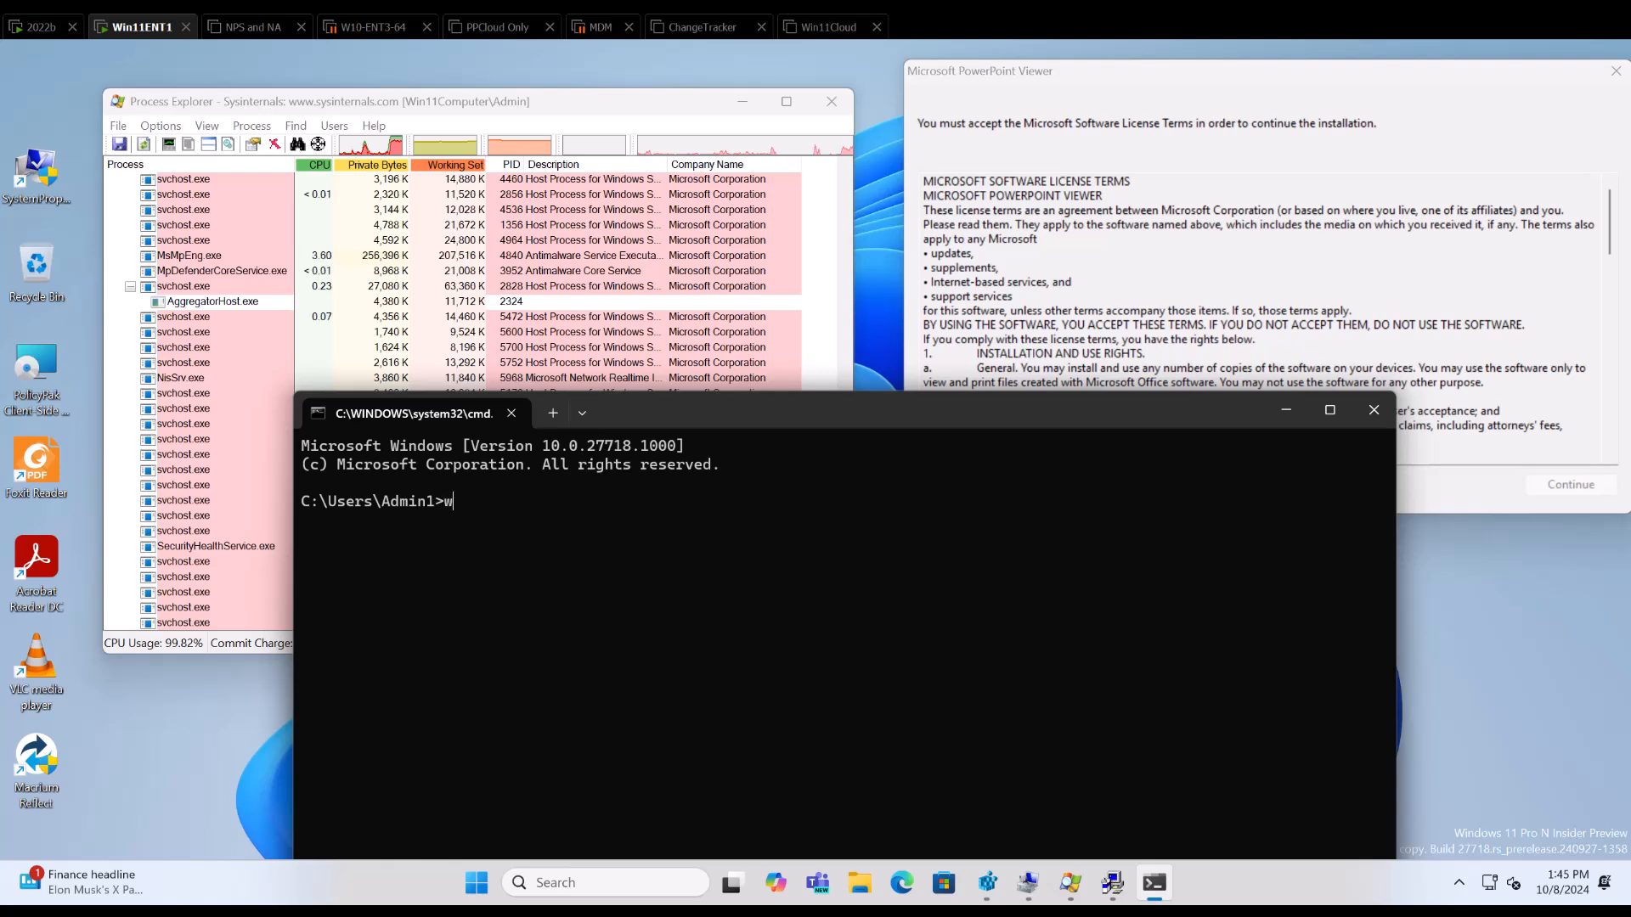
pyautogui.write('hoami')
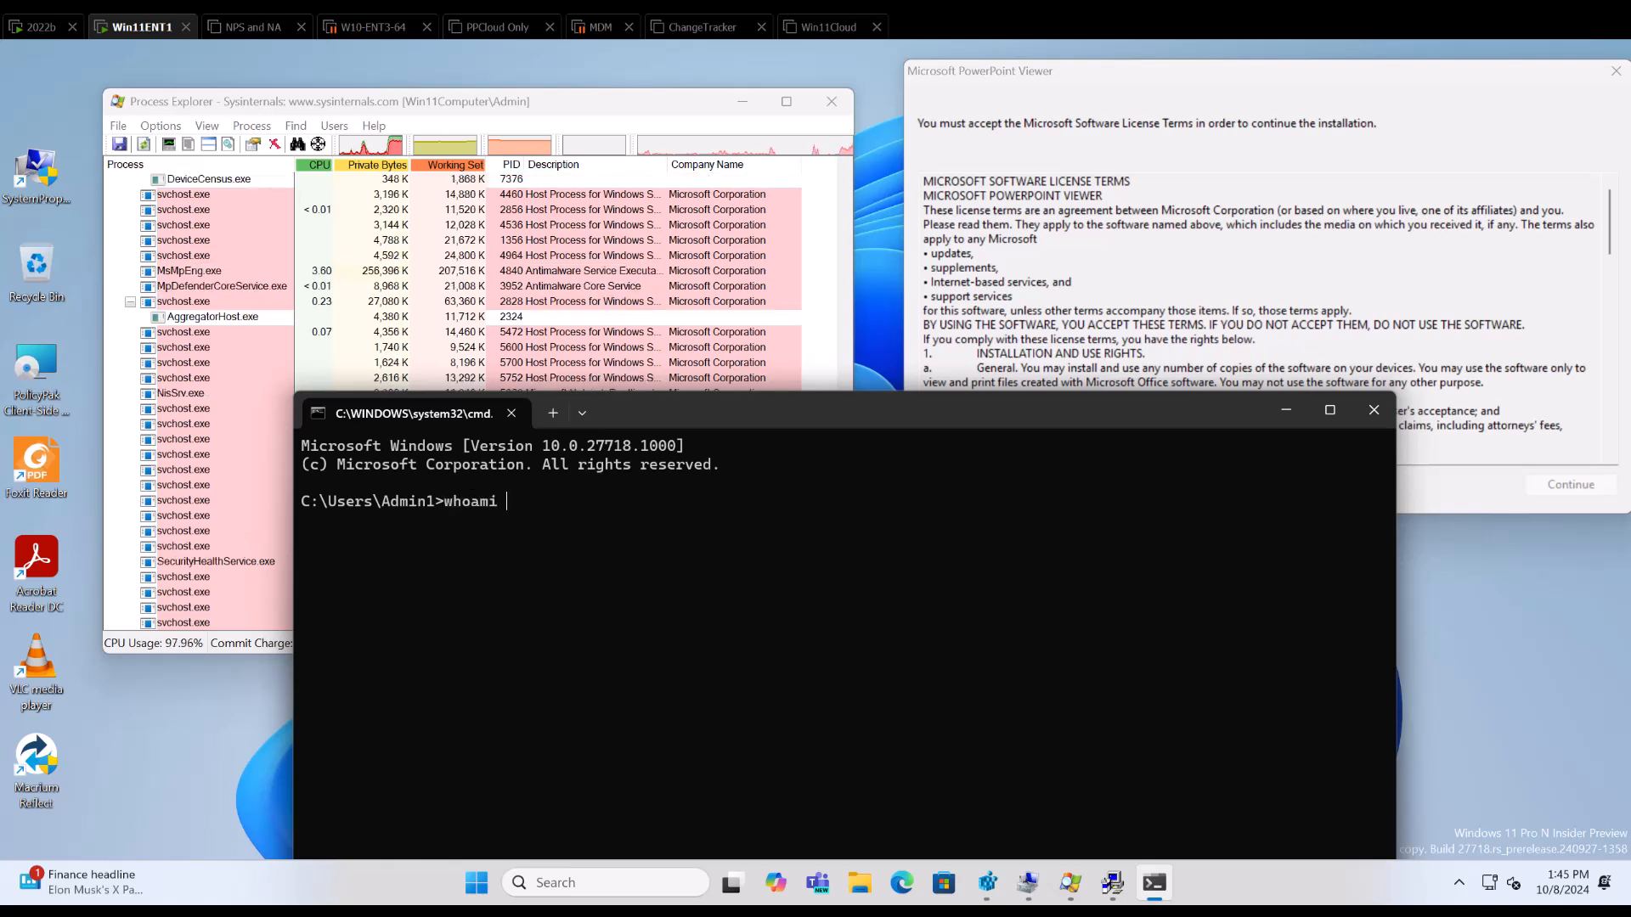
pyautogui.write('/all')
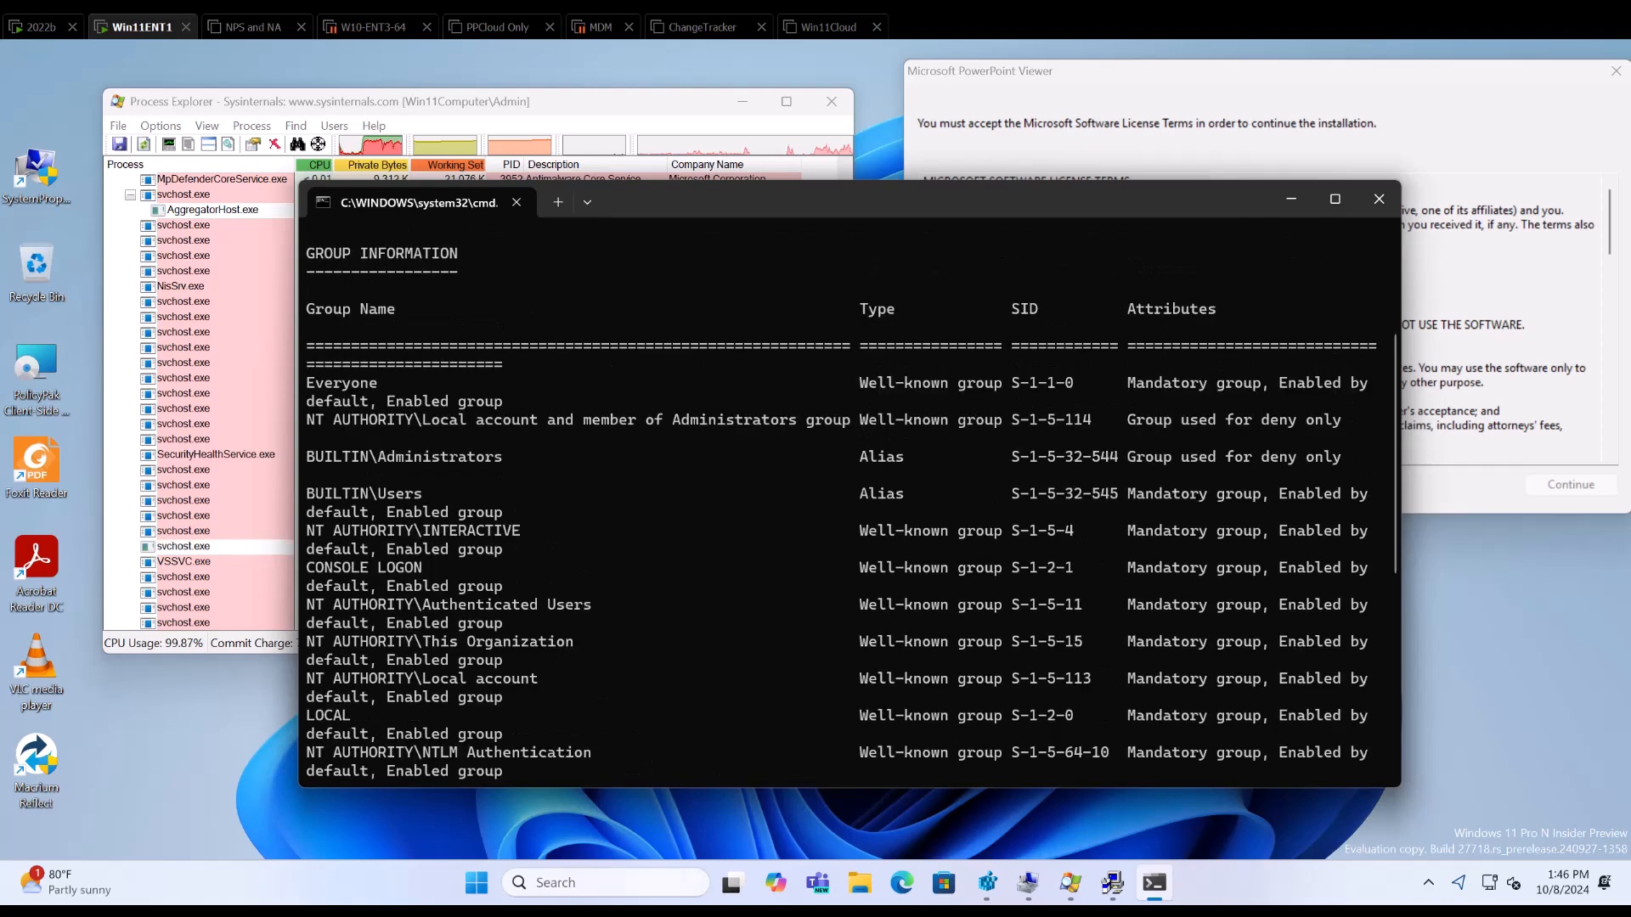
pyautogui.scroll(-3)
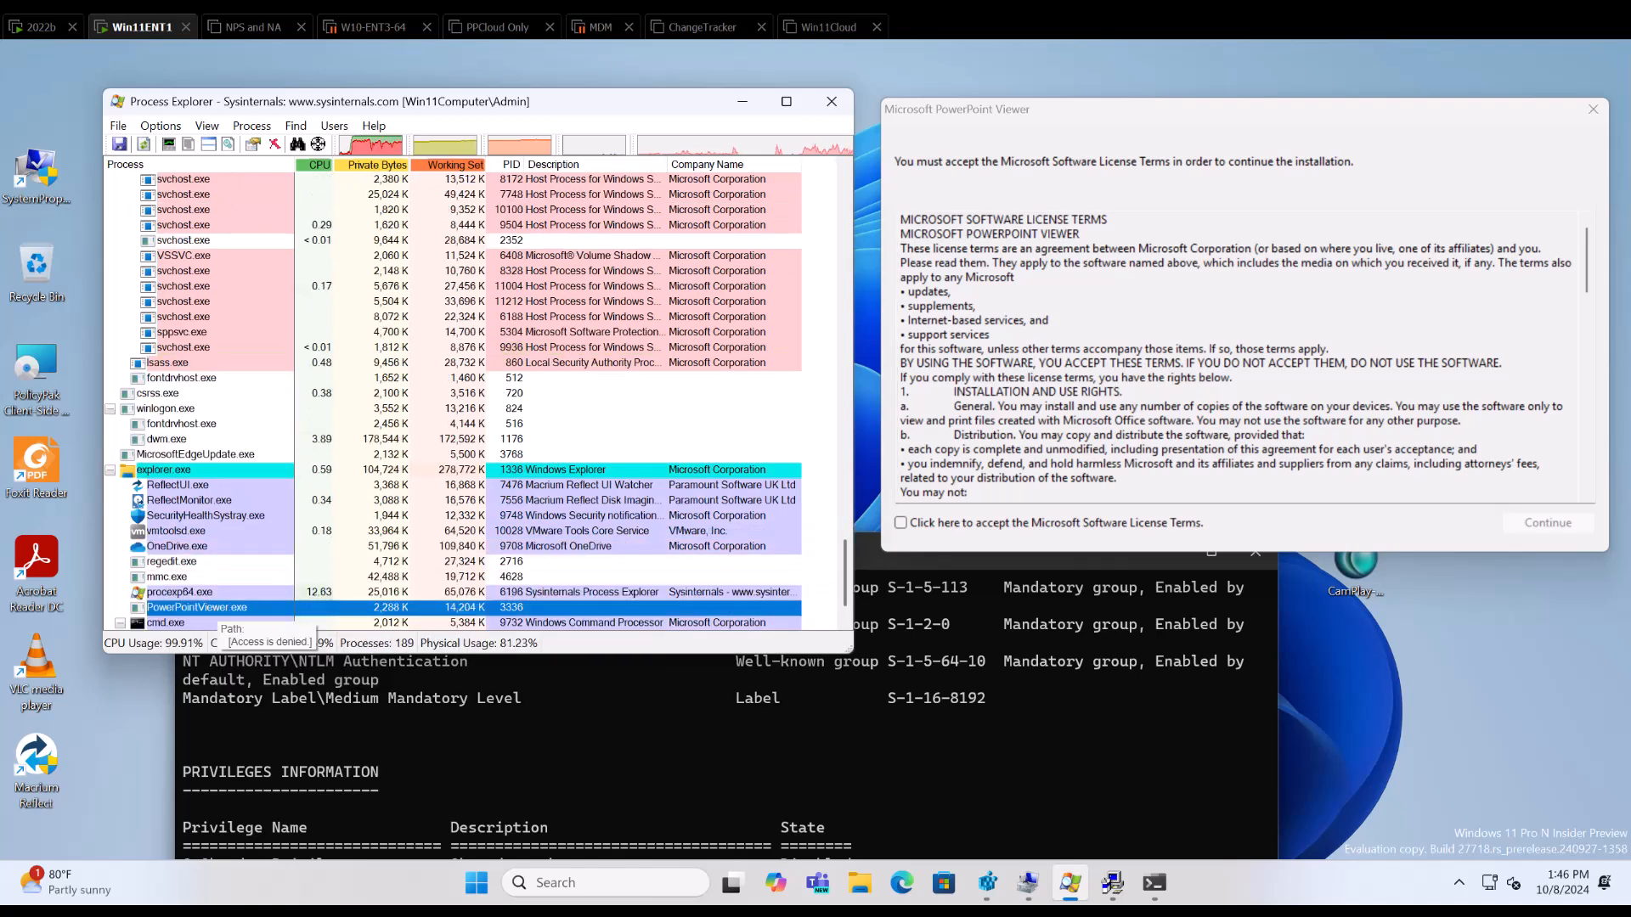
# Cancel the running PowerPoint Viewer setup and relaunch it to trigger the Windows Security prompt.
pyautogui.doubleClick(197, 607)
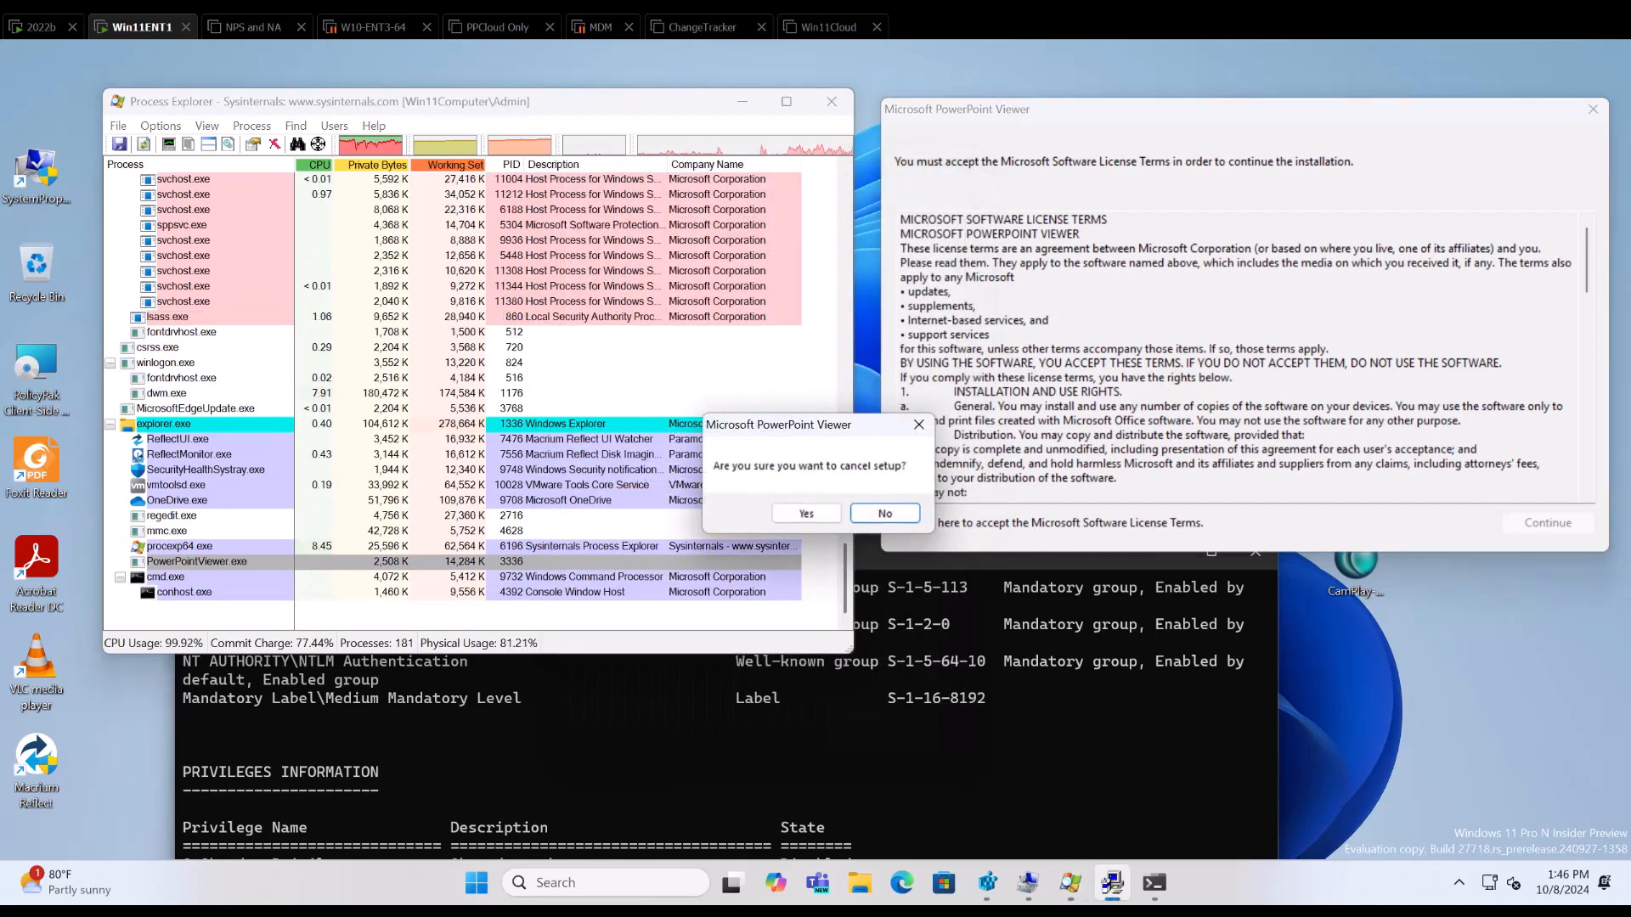
pyautogui.click(805, 513)
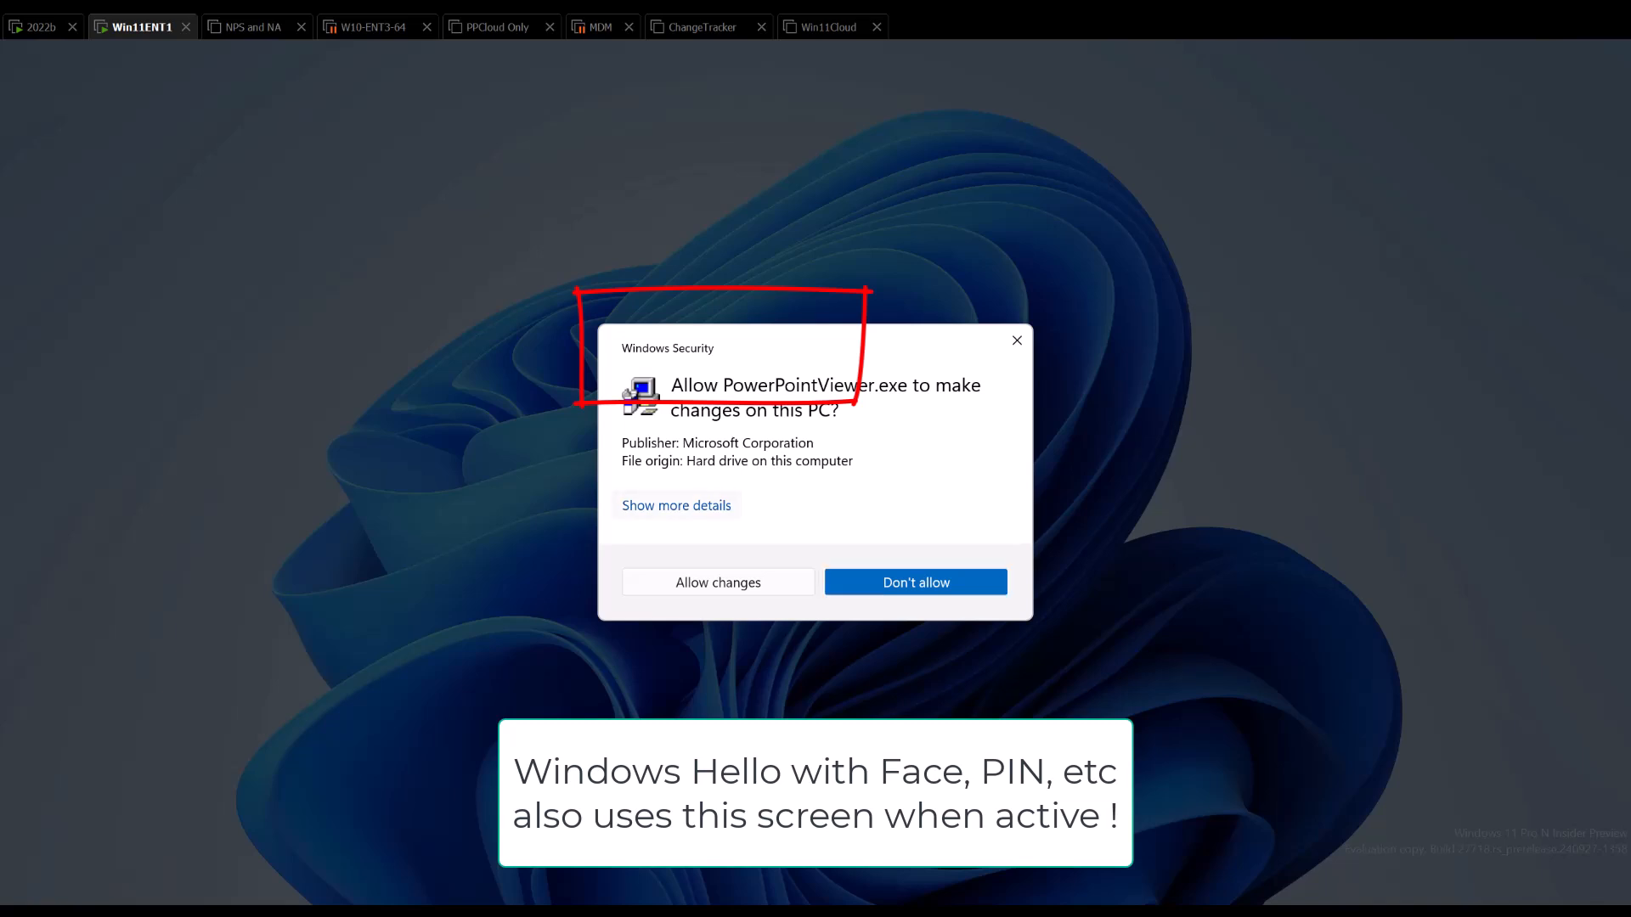
# Allow PowerPointViewer.exe to make changes in the Windows Security prompt.
pyautogui.click(676, 506)
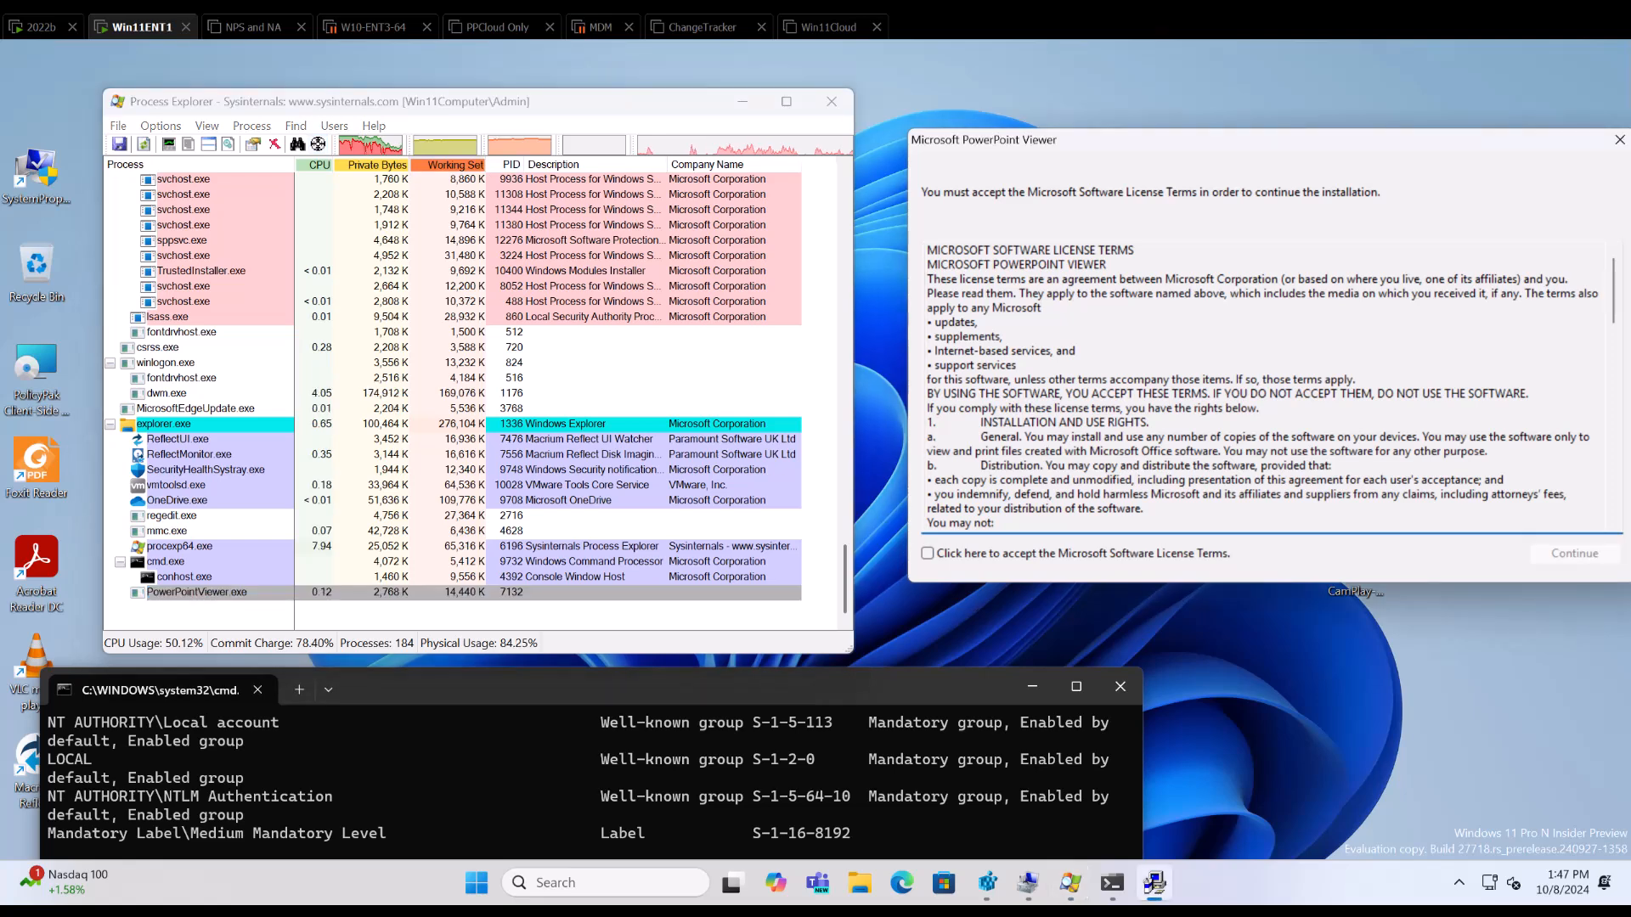
# Select PowerPointViewer.exe in Process Explorer and bring up its context actions.
pyautogui.click(195, 591)
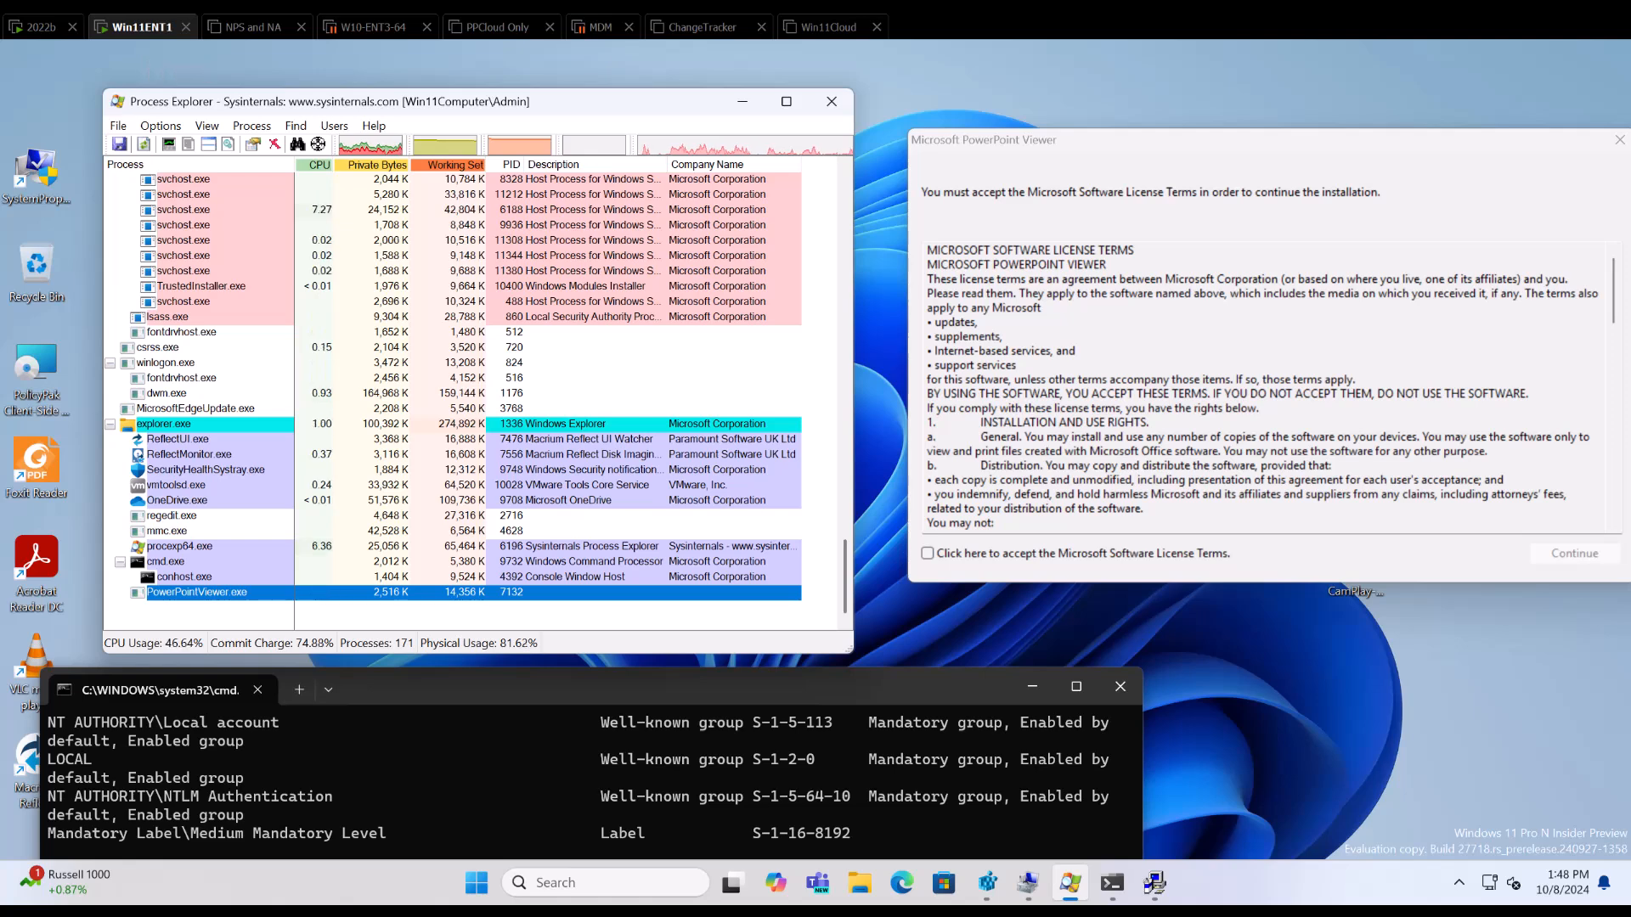
pyautogui.rightClick(128, 27)
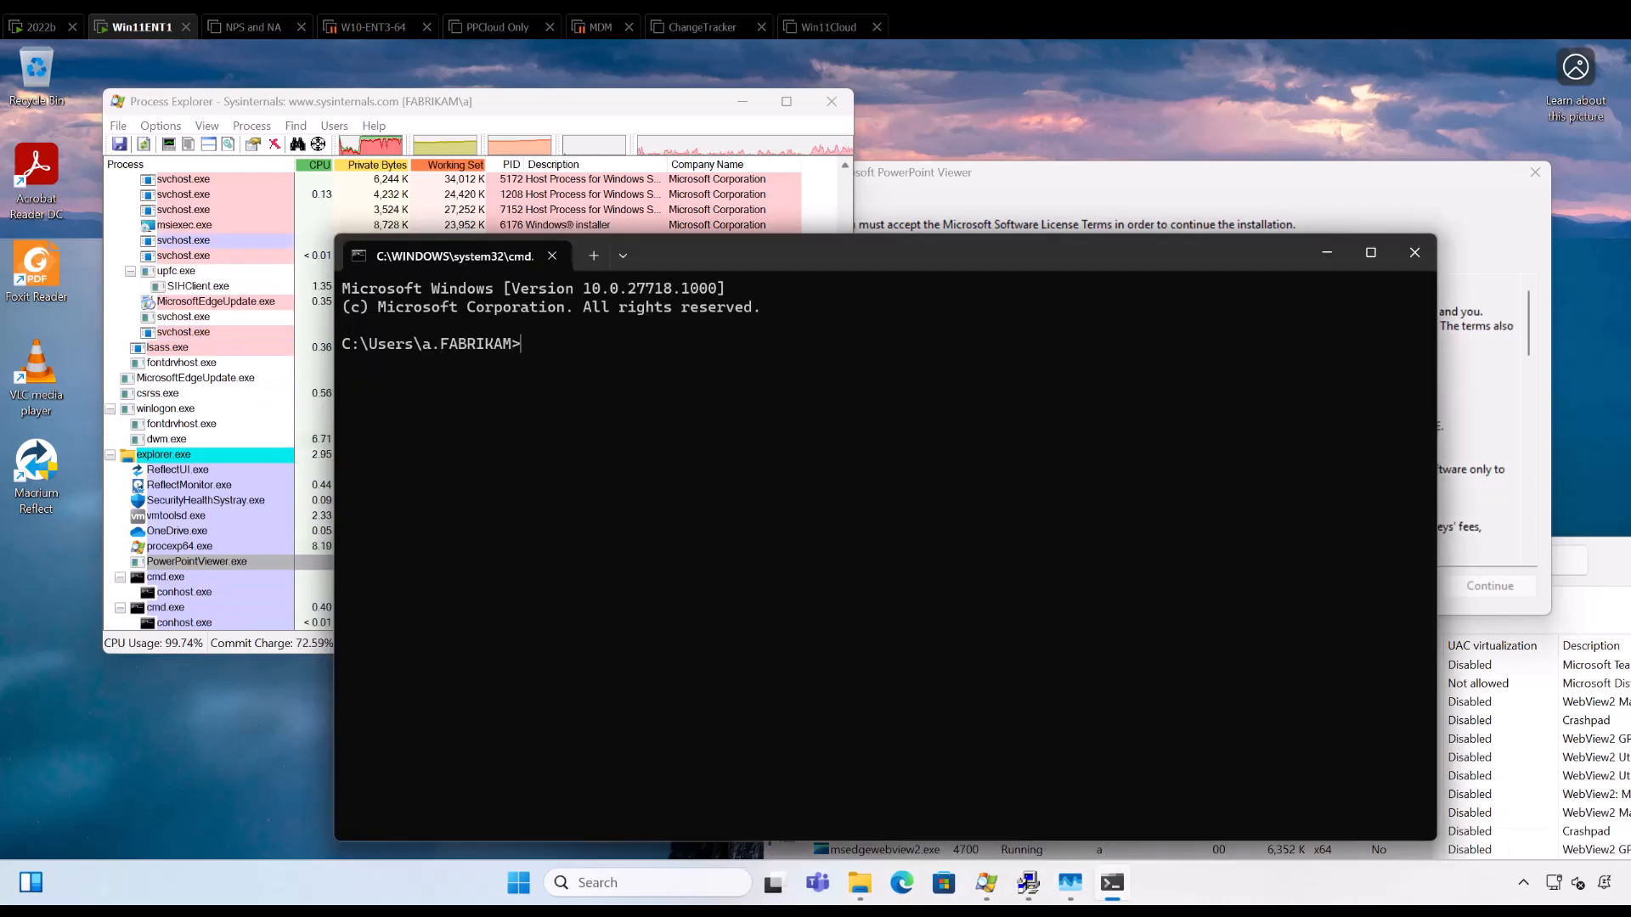
# Run whoami /all in the fabrikam\a prompt and scroll to BUILTIN\Administrators for deny only.
pyautogui.write('whoami /all')
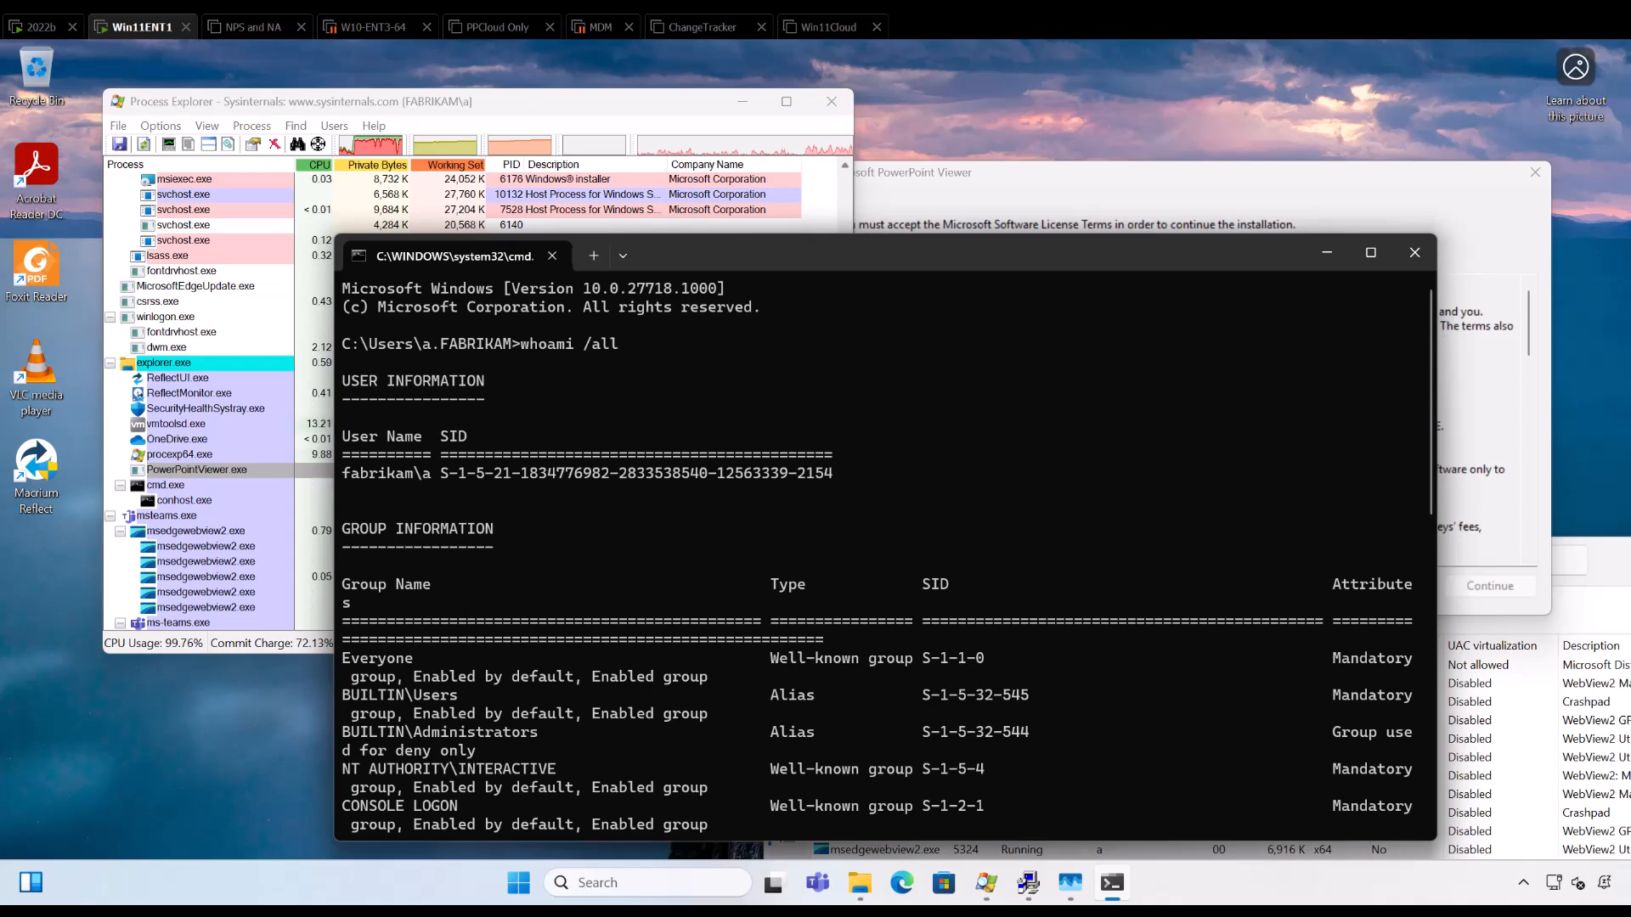
pyautogui.scroll(-3)
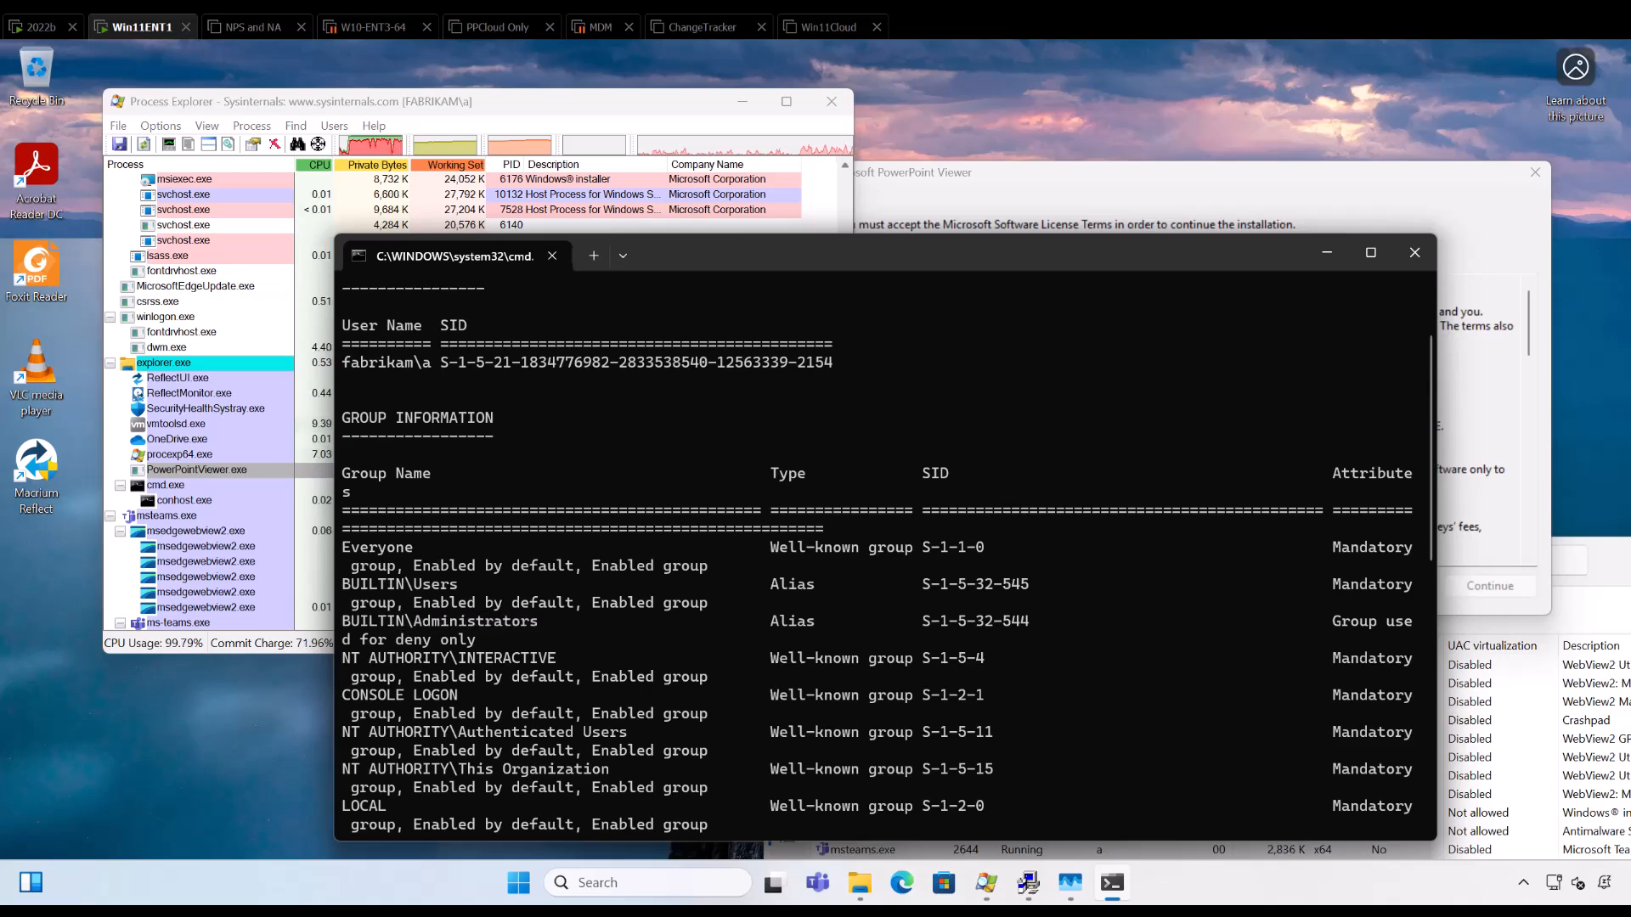
pyautogui.moveTo(1325, 251)
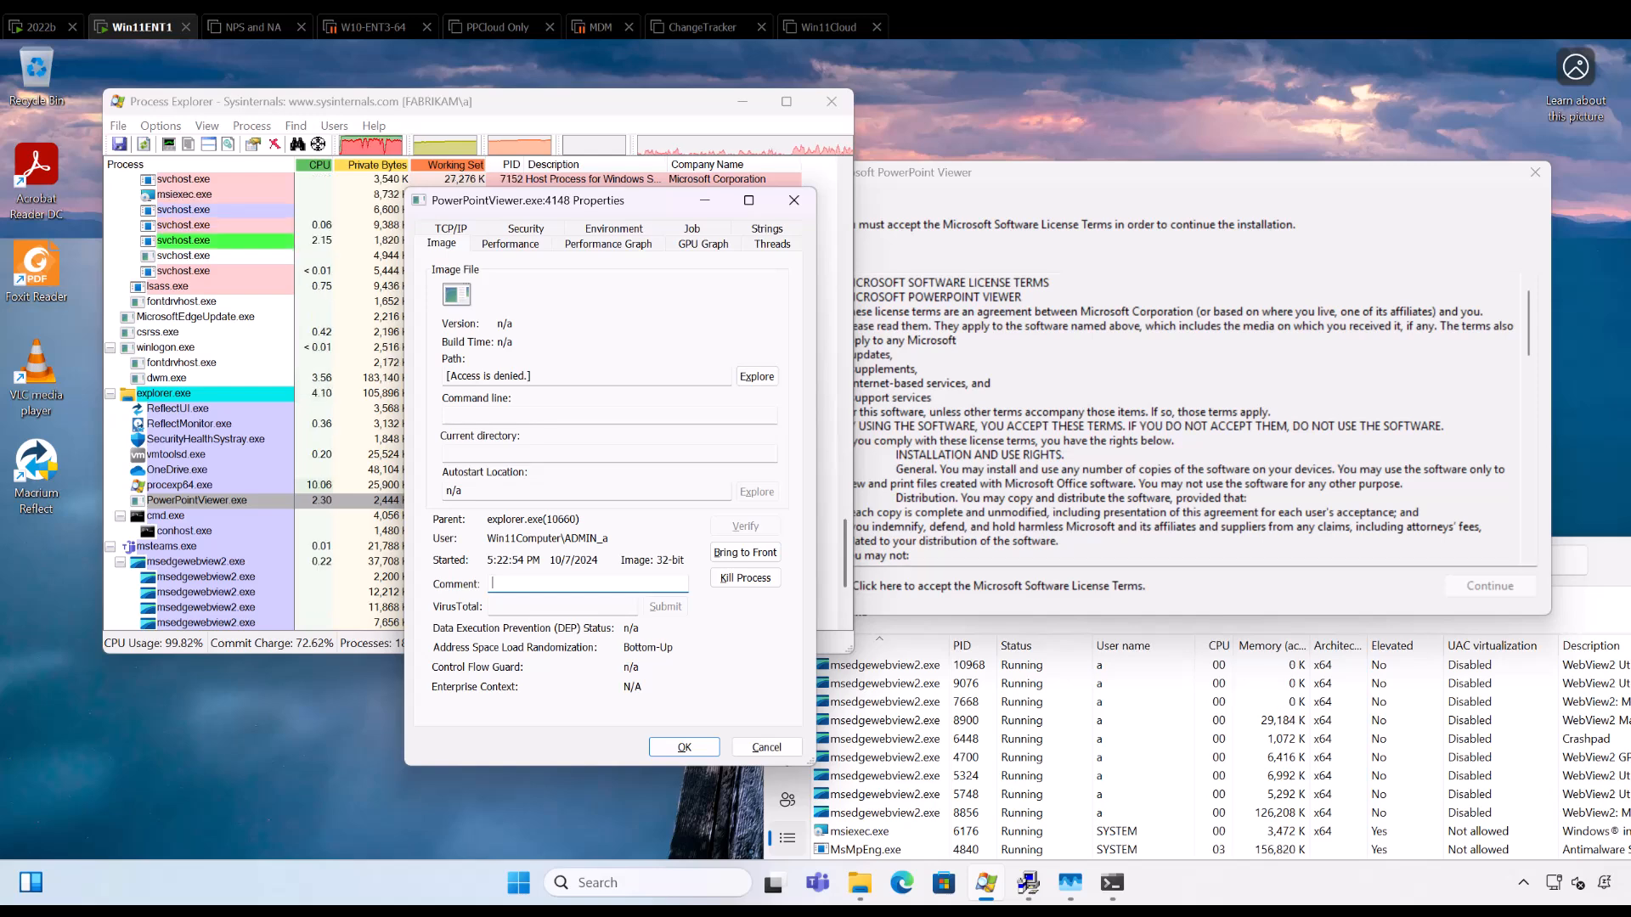
# View PowerPointViewer.exe properties showing user ADMIN_a and path access denied.
pyautogui.doubleClick(584, 538)
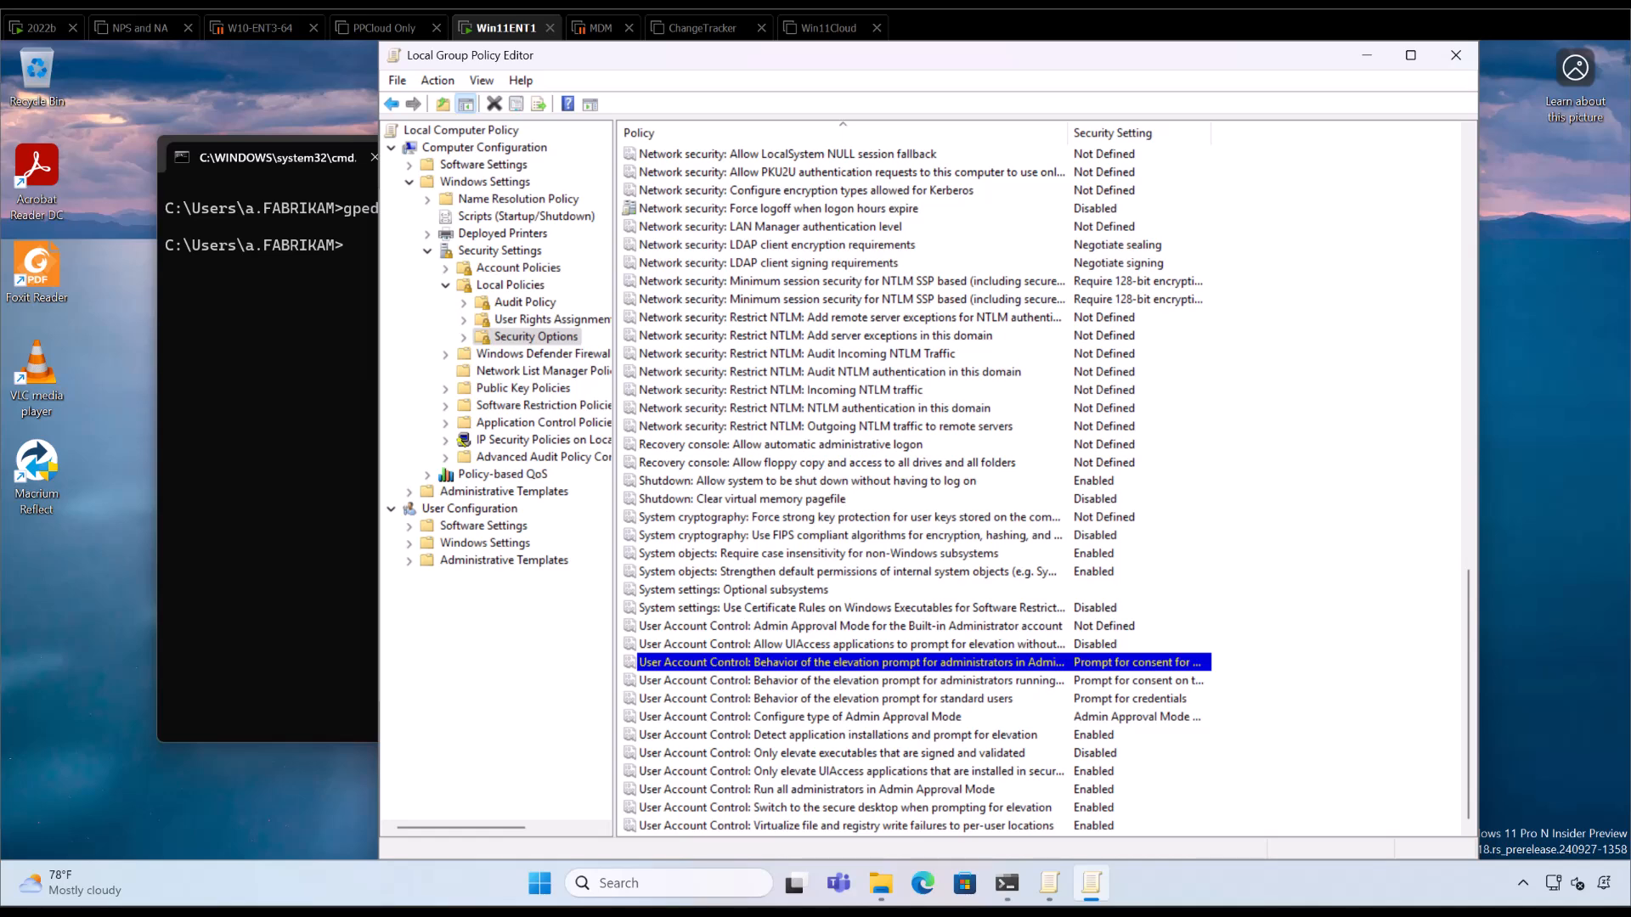
pyautogui.moveTo(1145, 620)
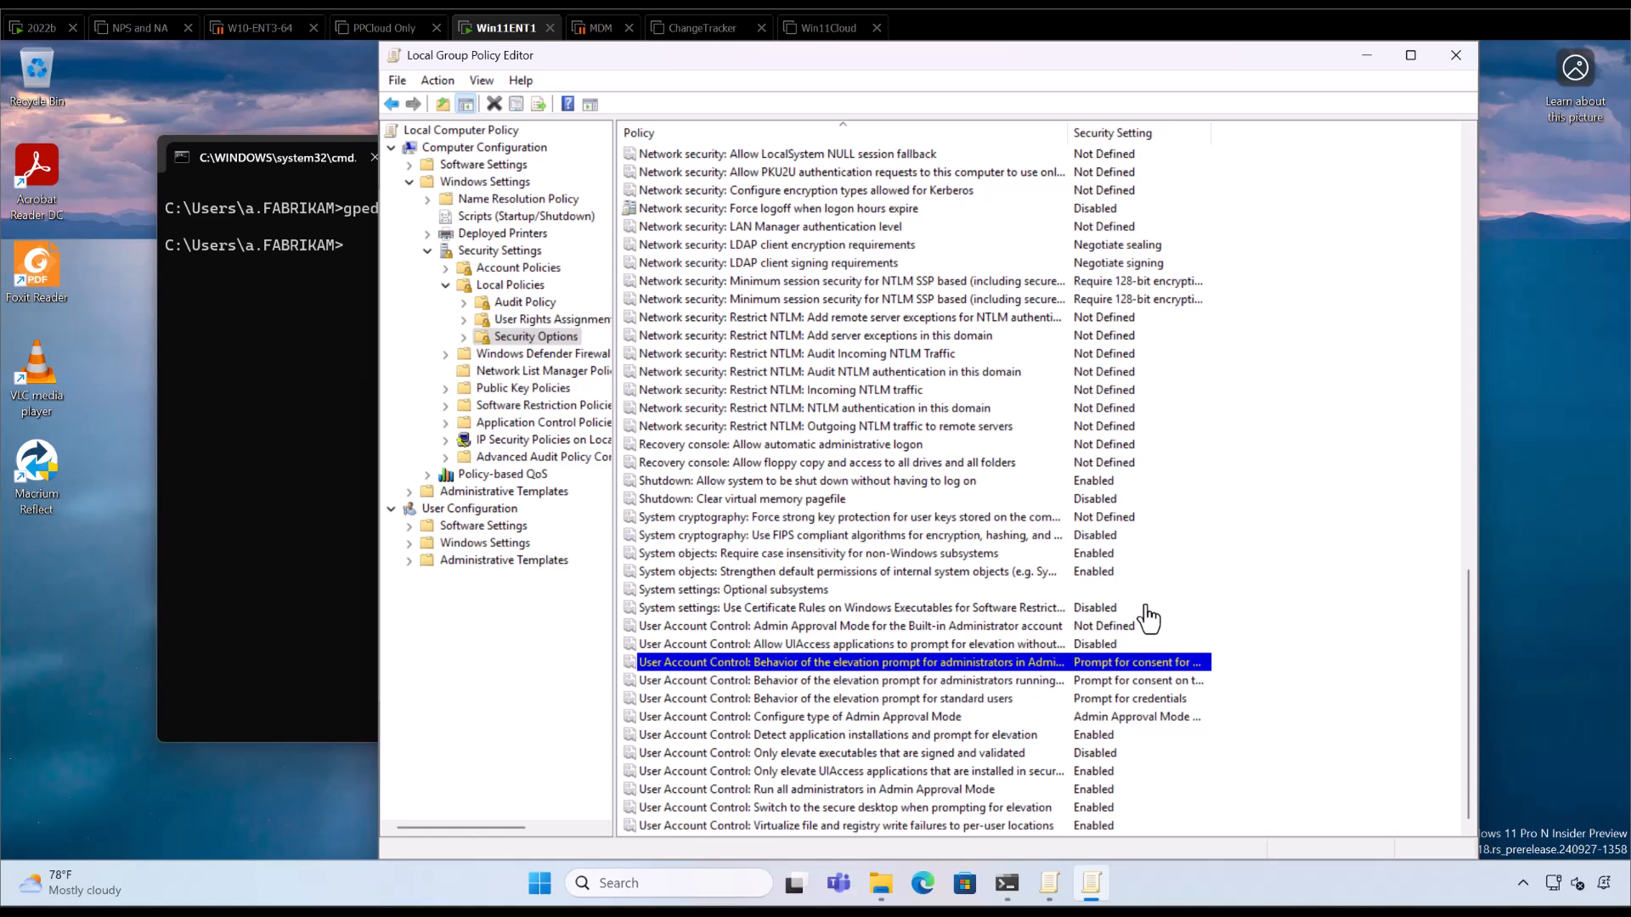
pyautogui.moveTo(987, 649)
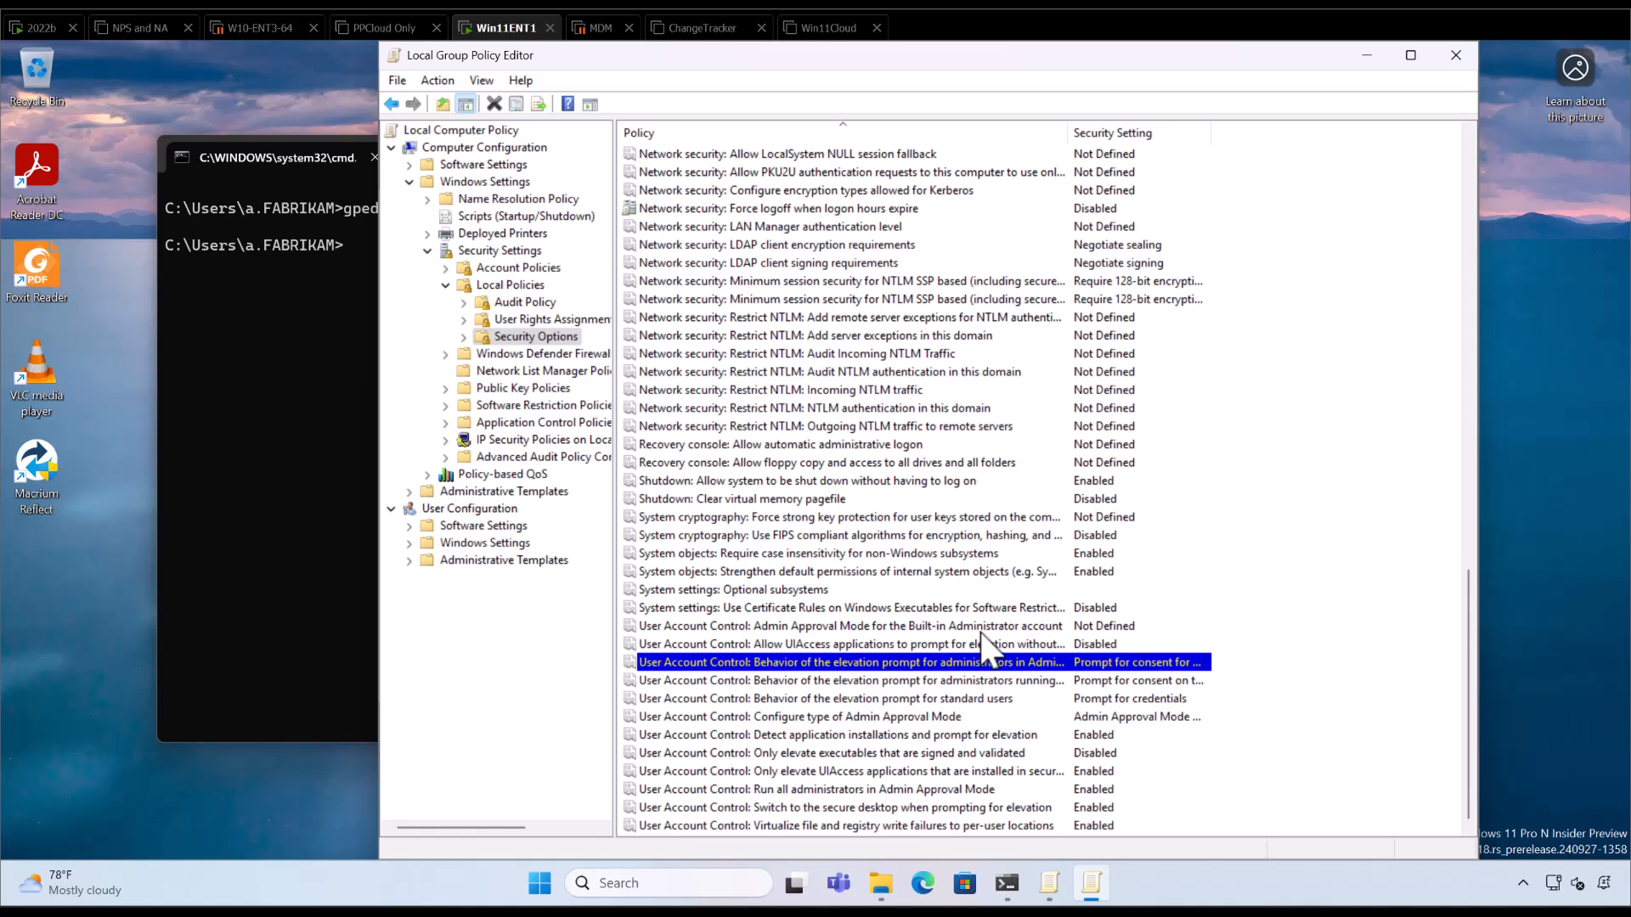
pyautogui.moveTo(978, 614)
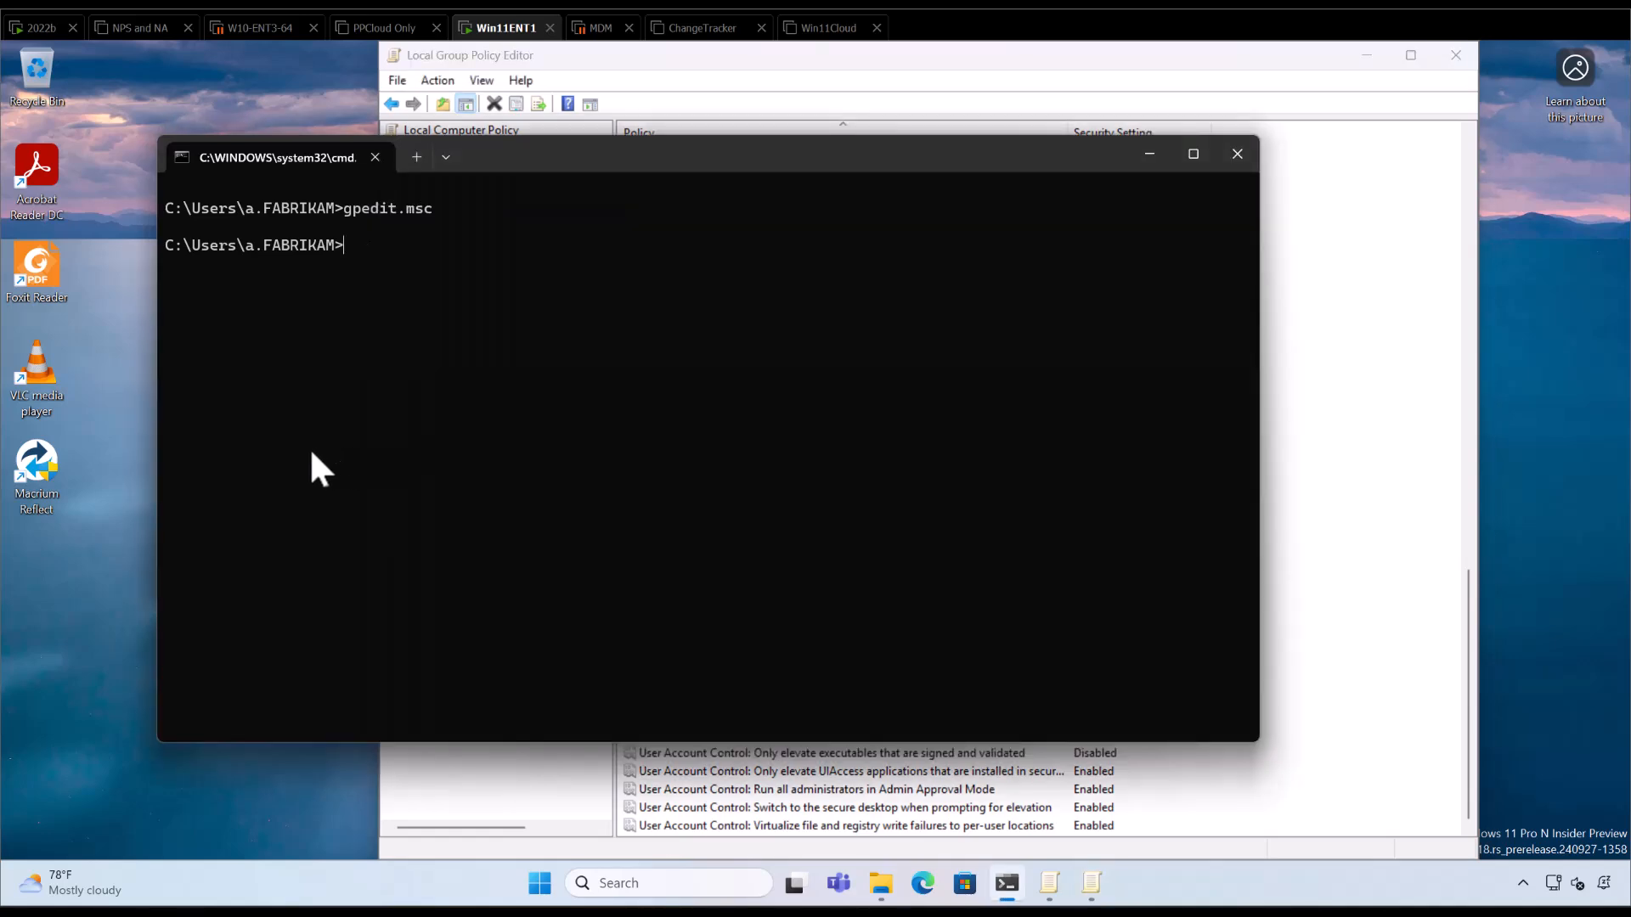
# Reopen gpedit and highlight the UAC policies in turn, ending on Configure type of Admin Approval Mode.
pyautogui.write('gpmc.msc')
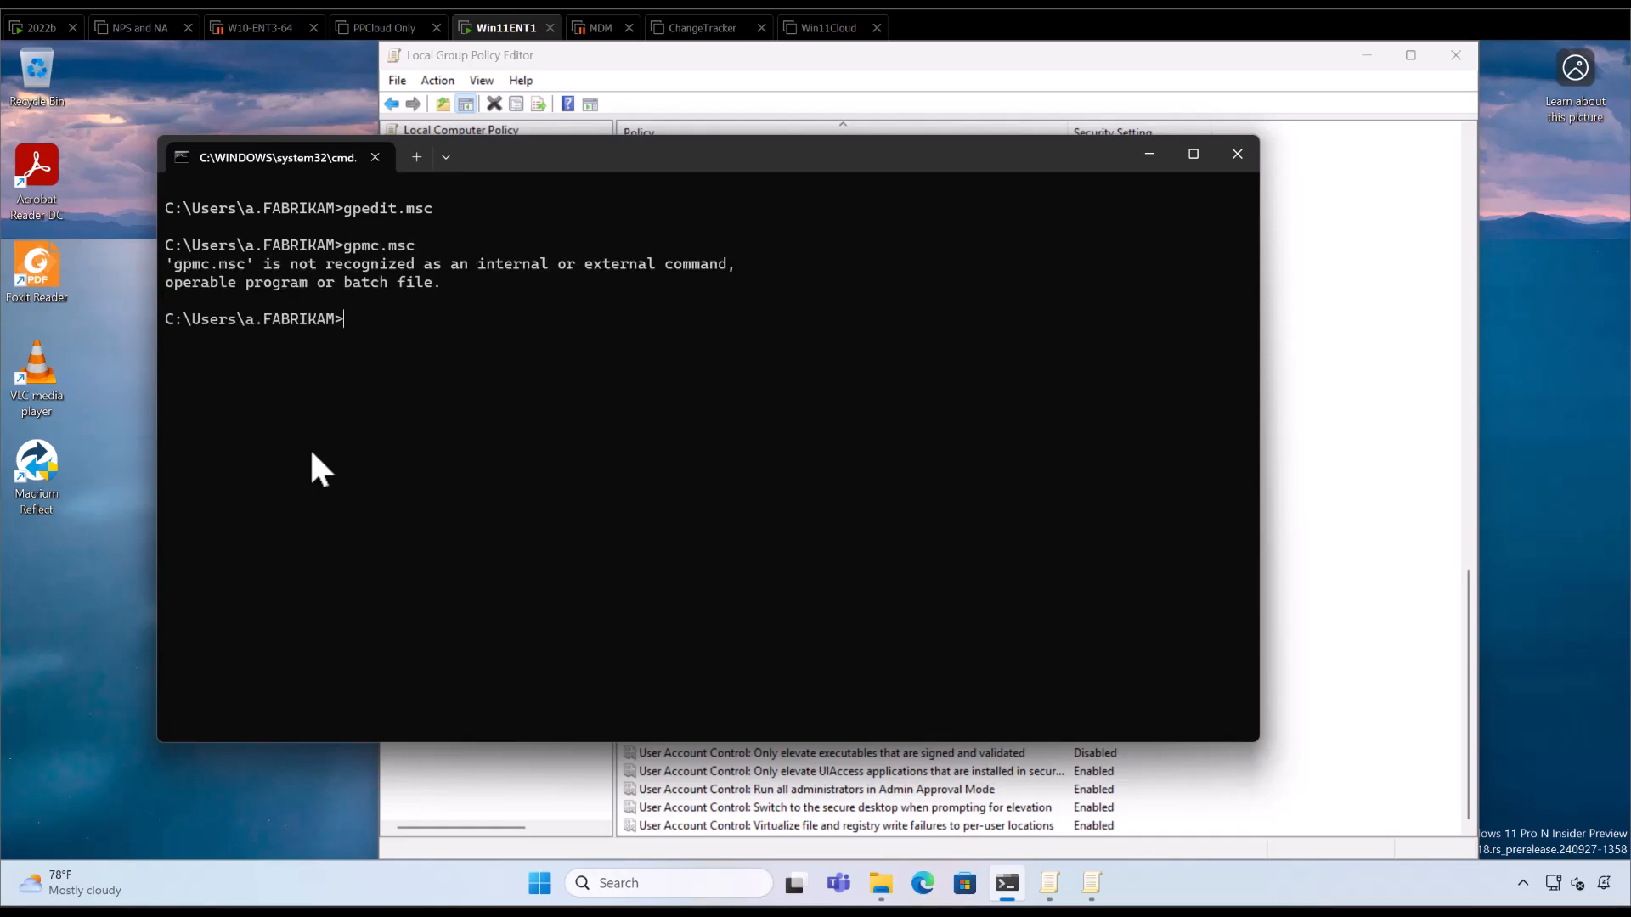
pyautogui.moveTo(505, 503)
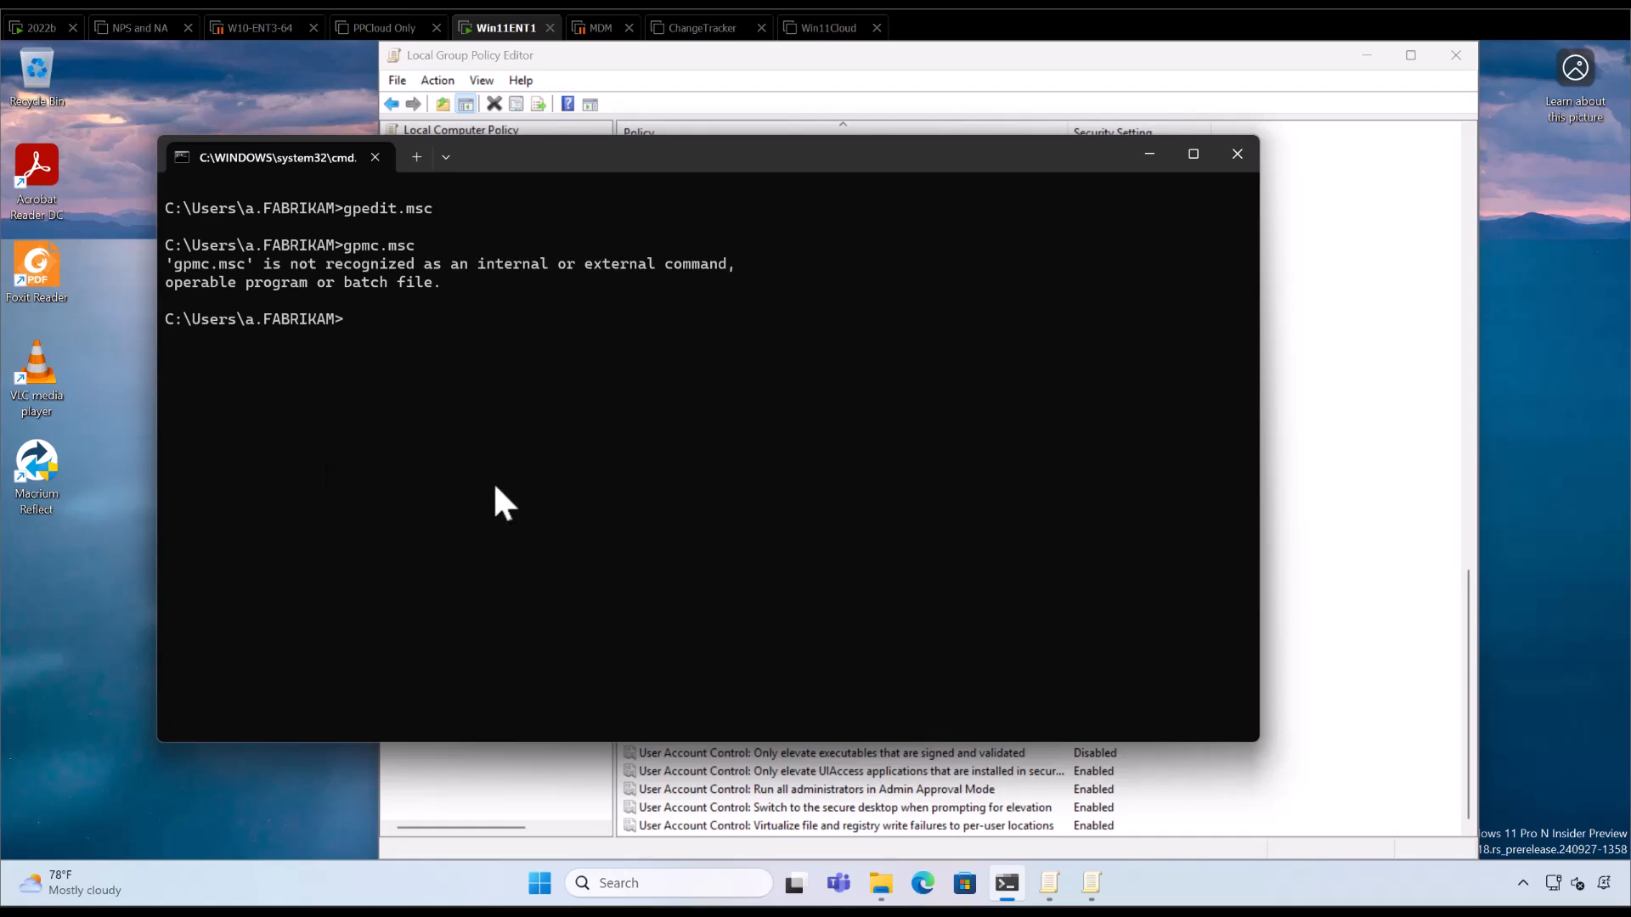
pyautogui.moveTo(775, 462)
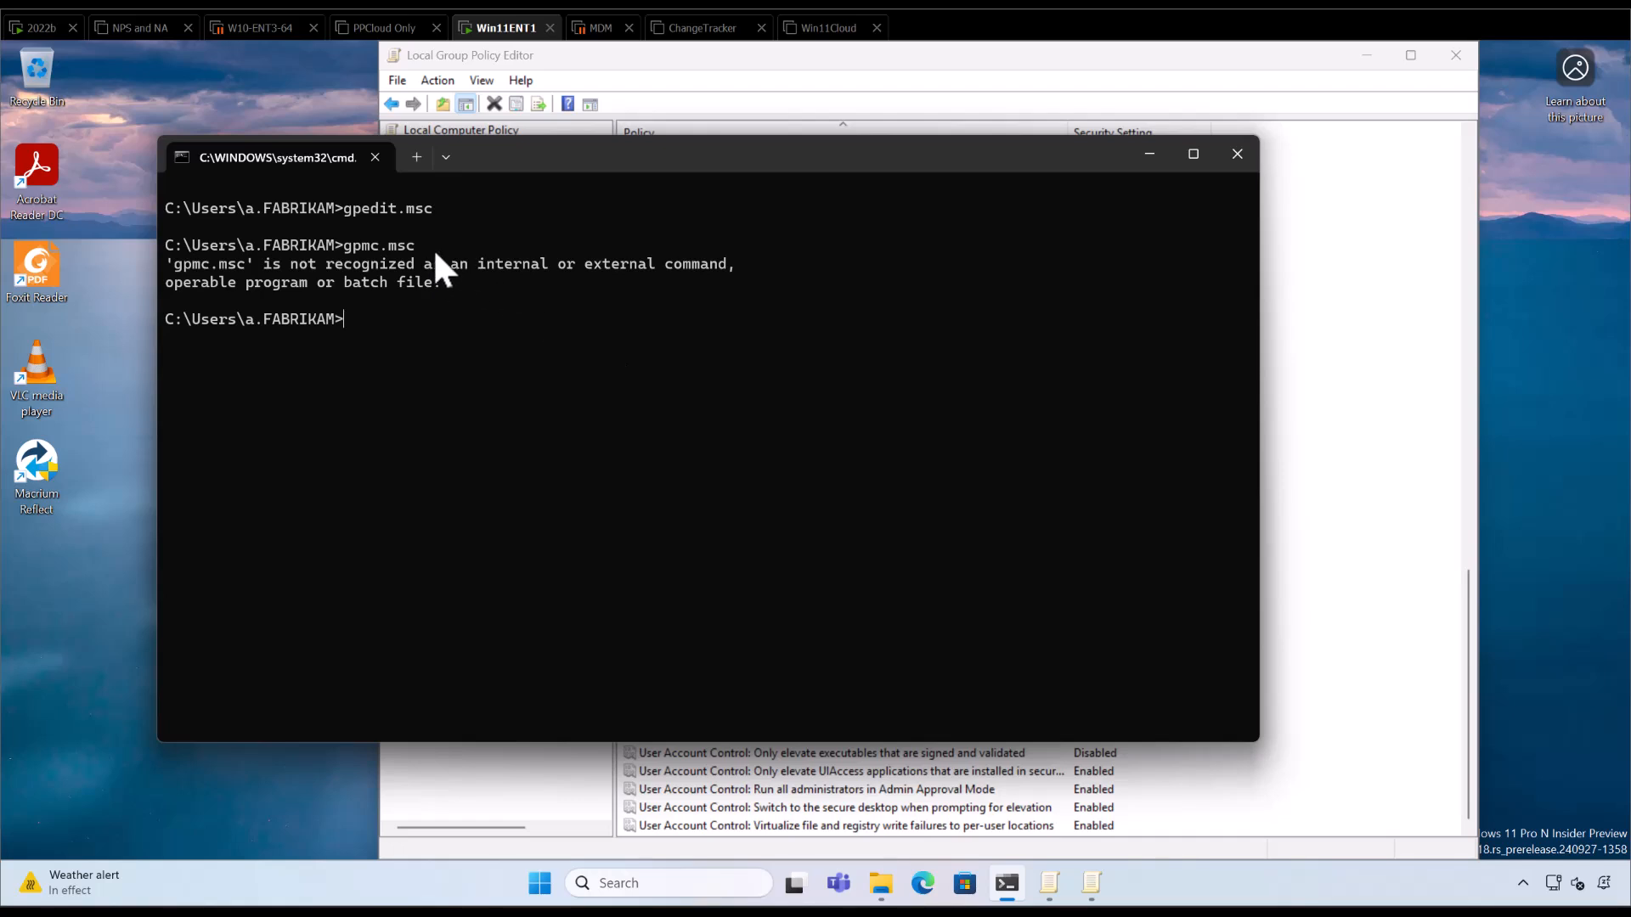
pyautogui.moveTo(516, 228)
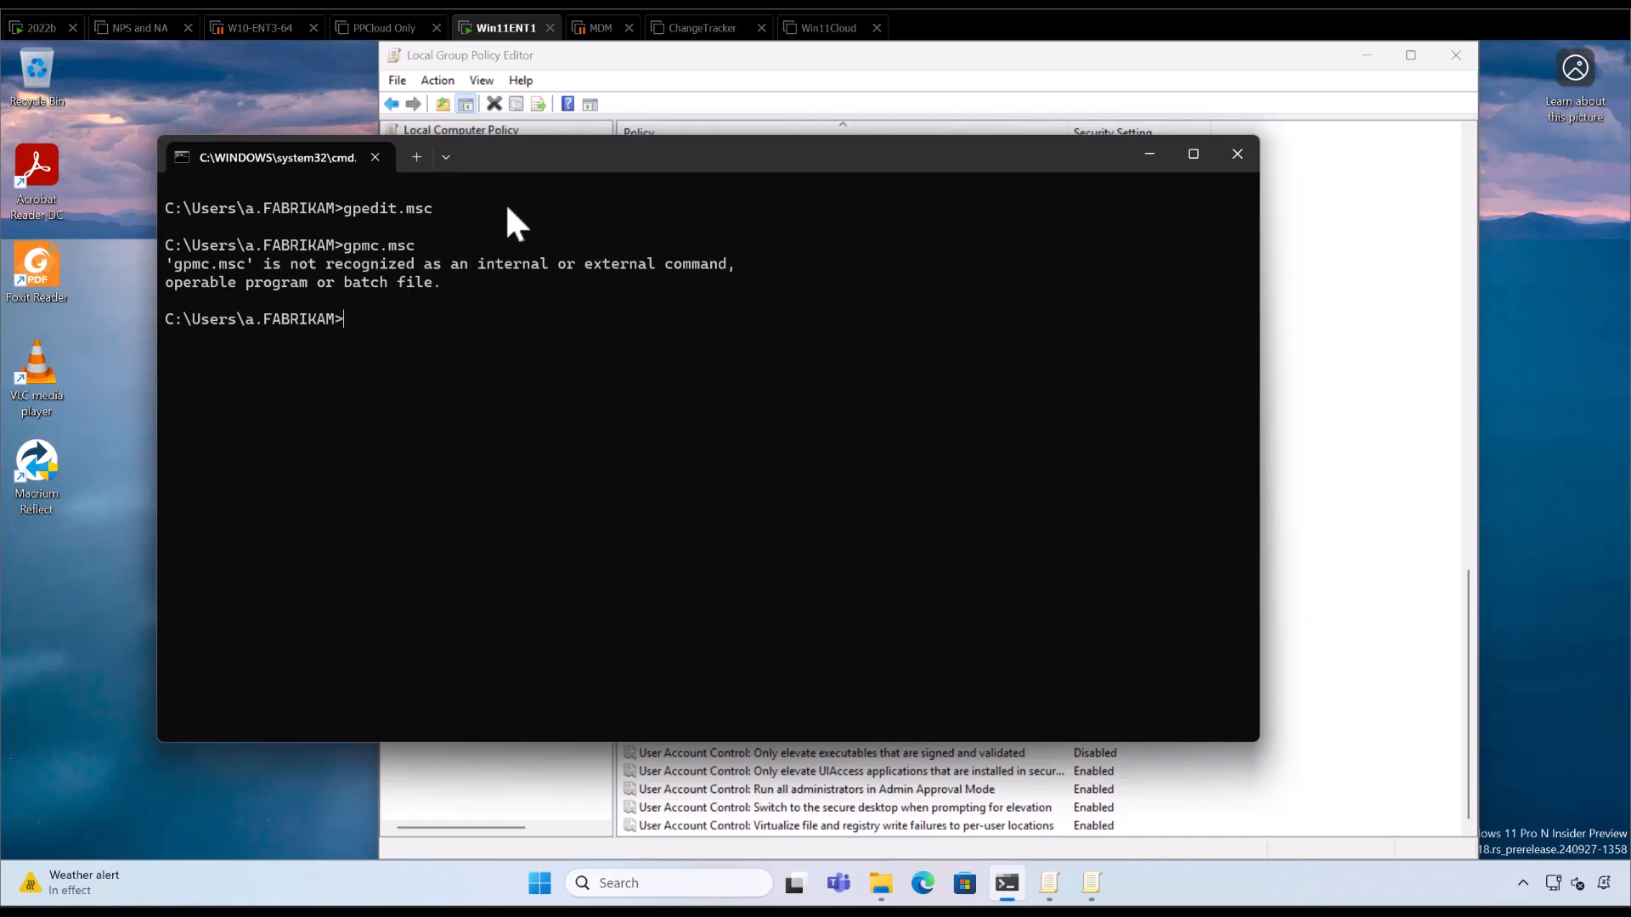
pyautogui.moveTo(488, 272)
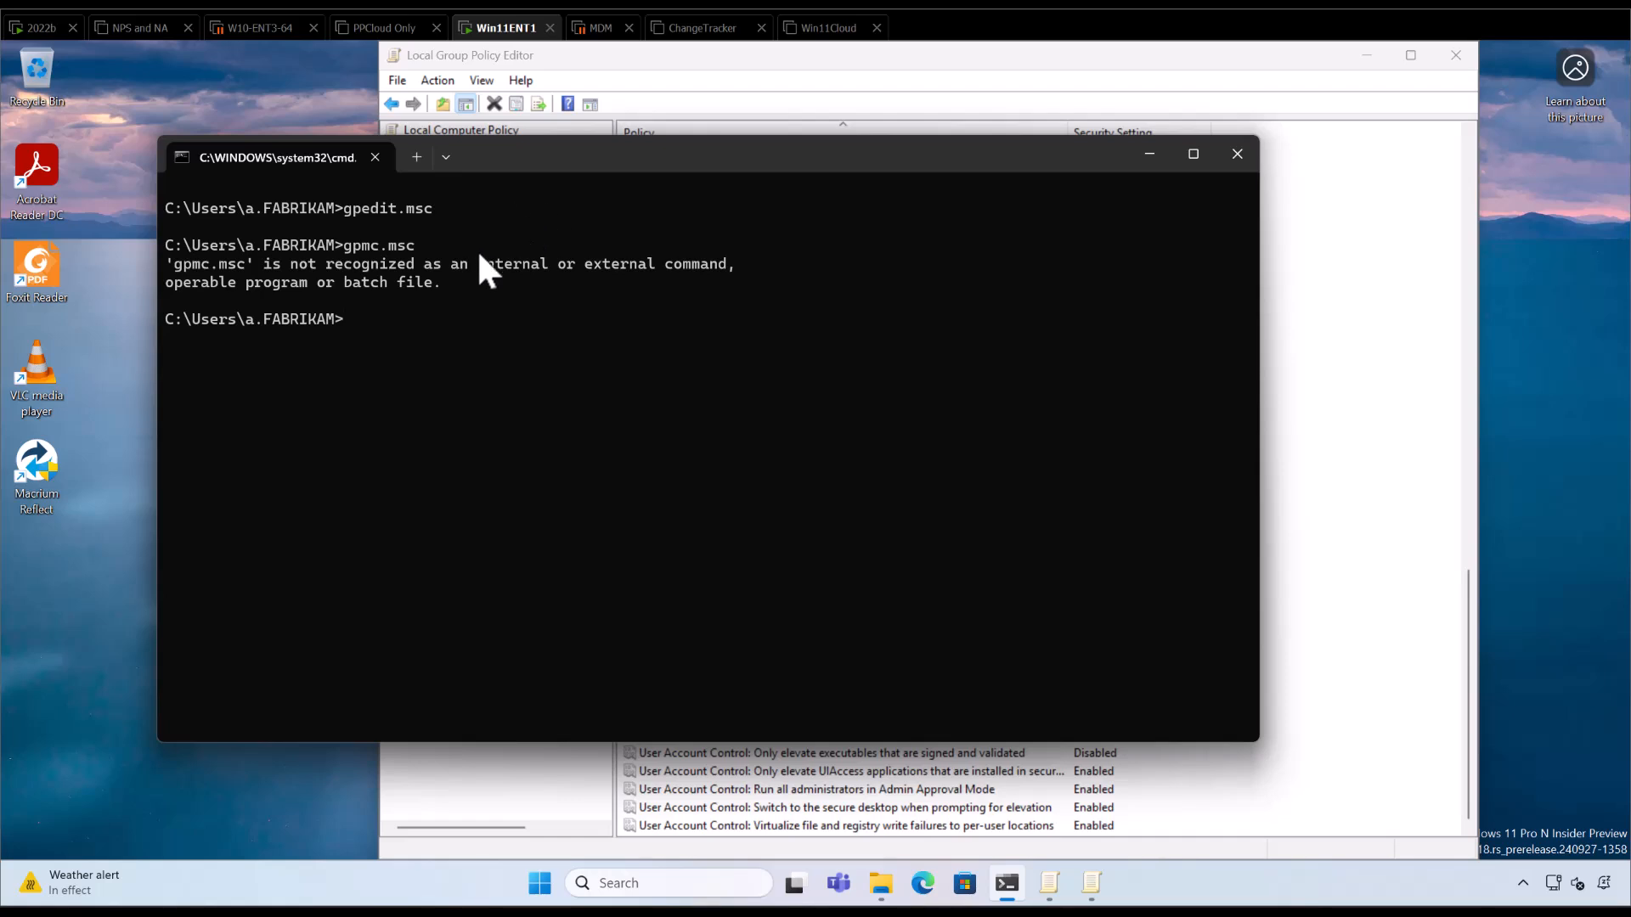
pyautogui.moveTo(398, 229)
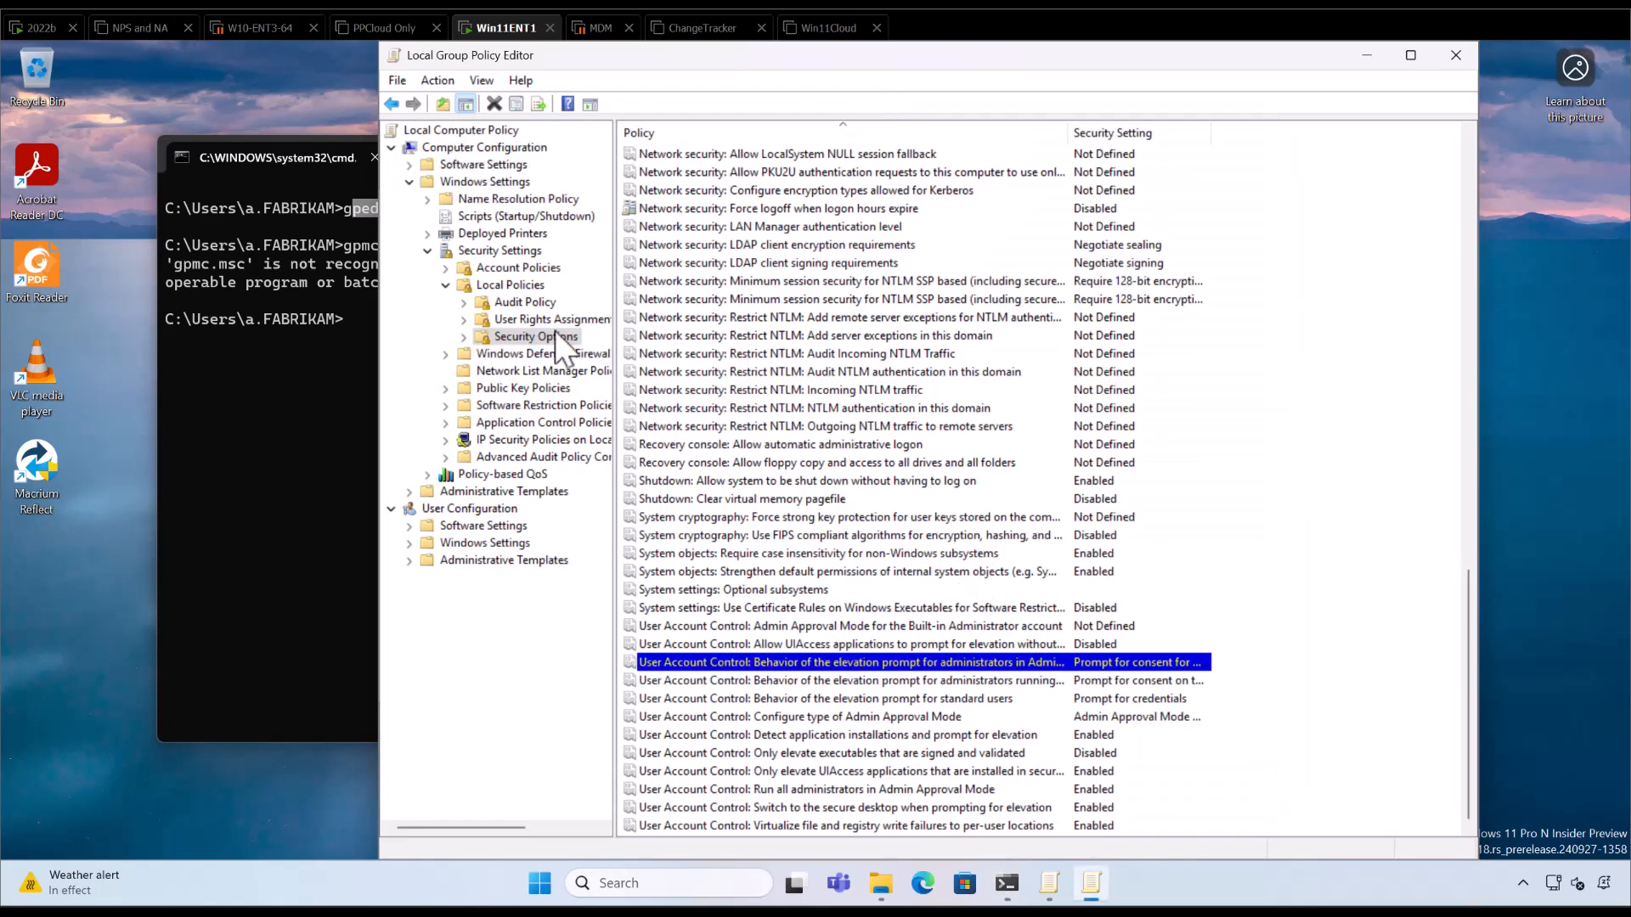
pyautogui.moveTo(488, 263)
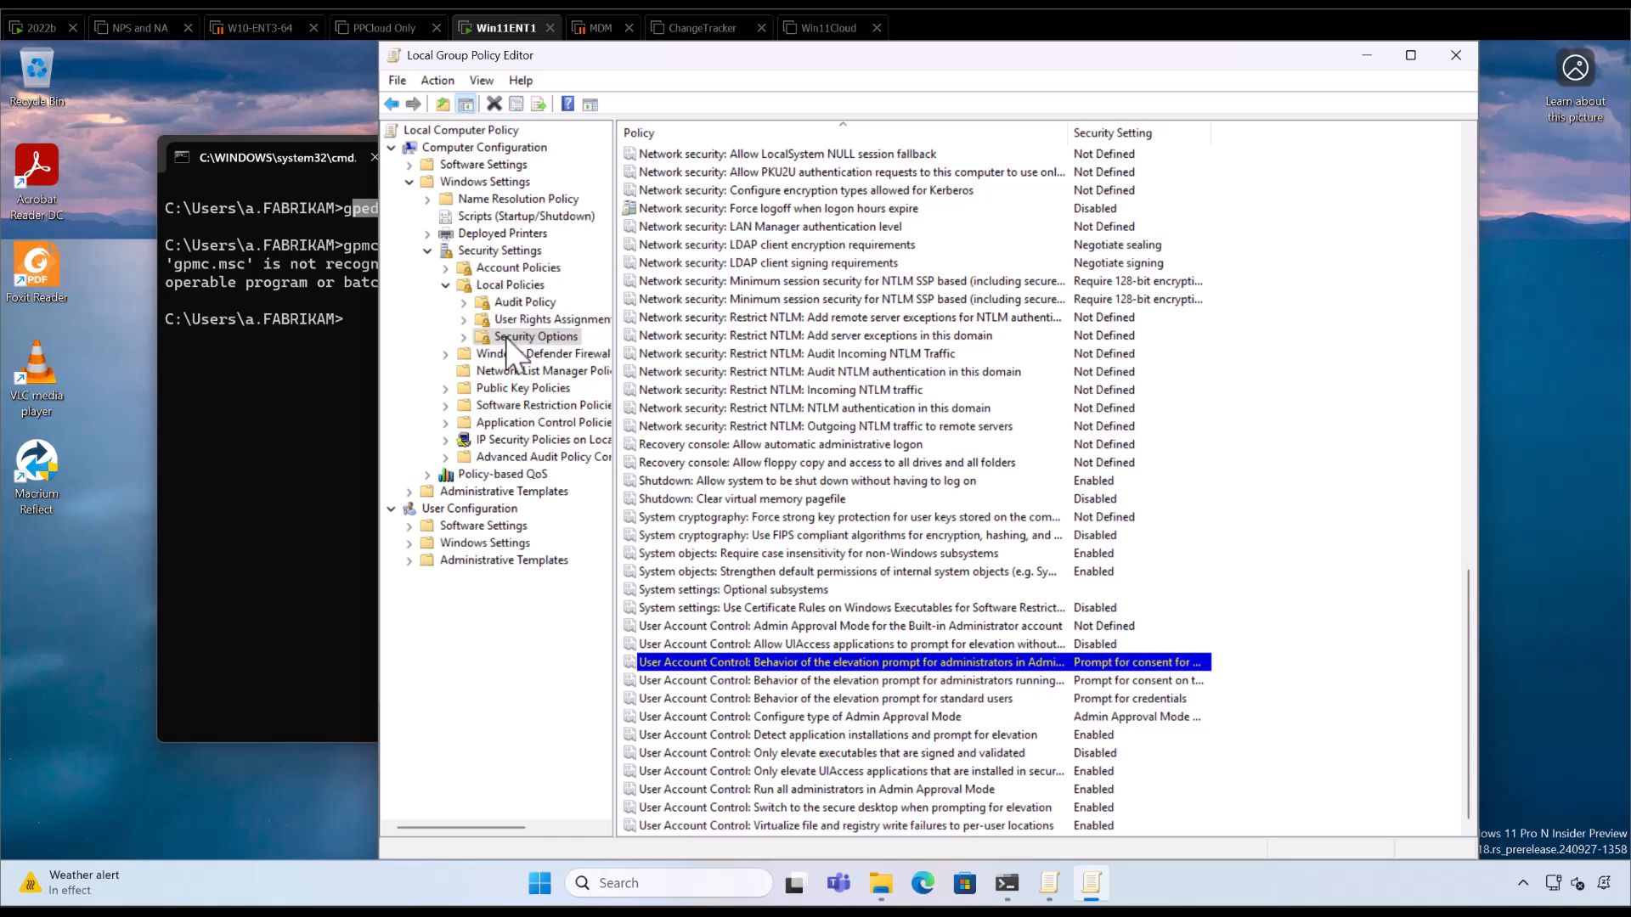
pyautogui.moveTo(985, 452)
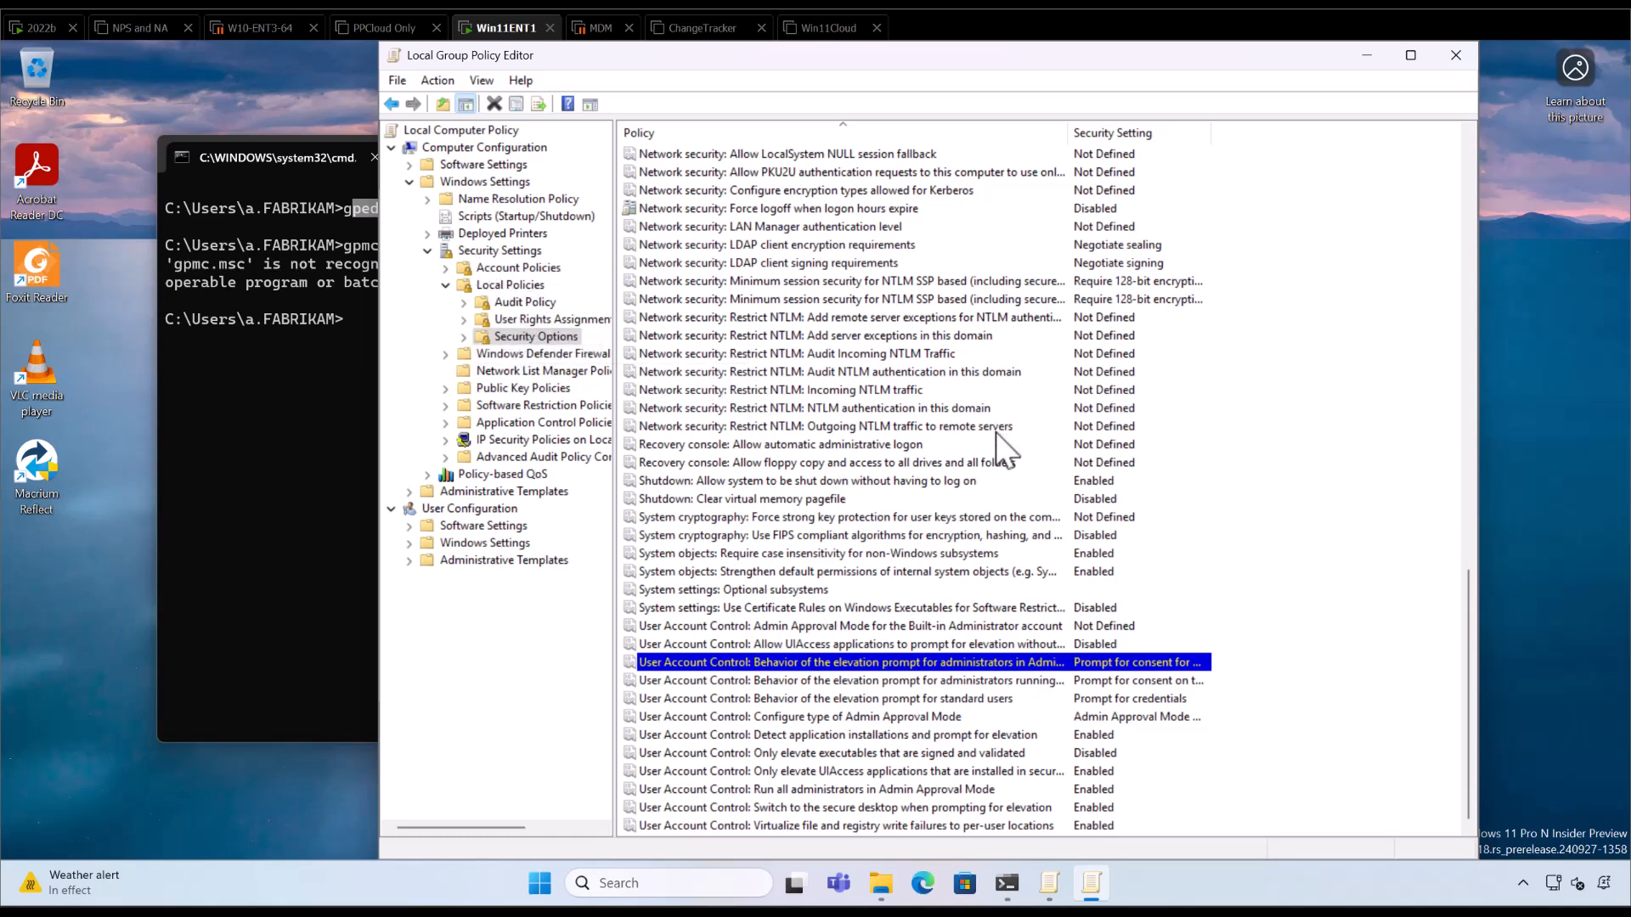
pyautogui.moveTo(558, 466)
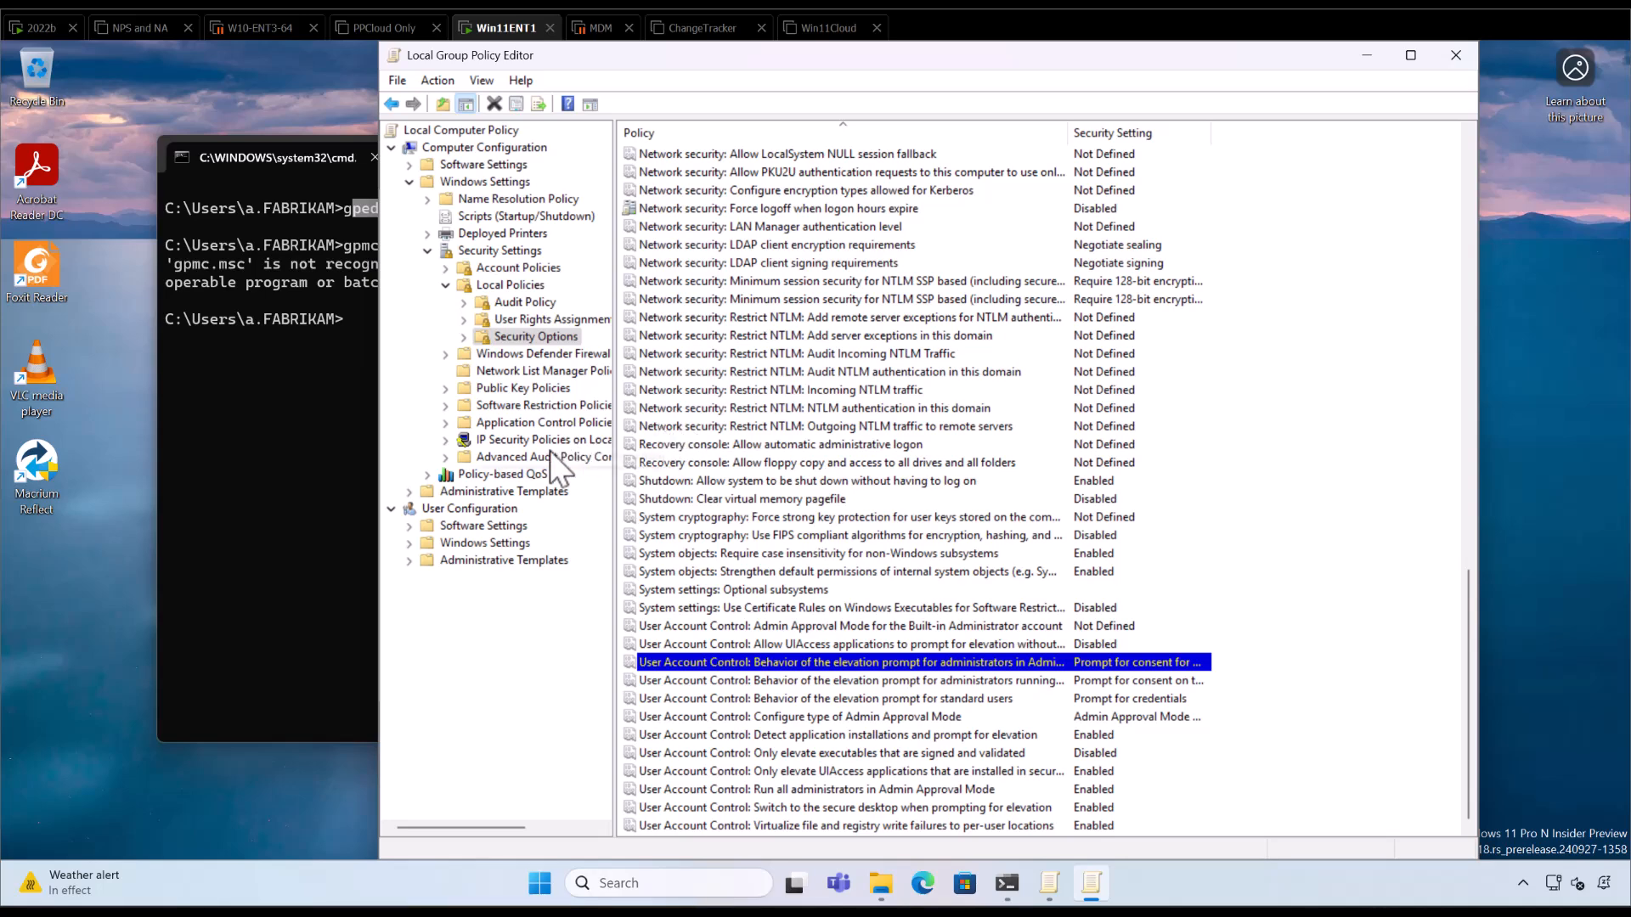
pyautogui.moveTo(696, 517)
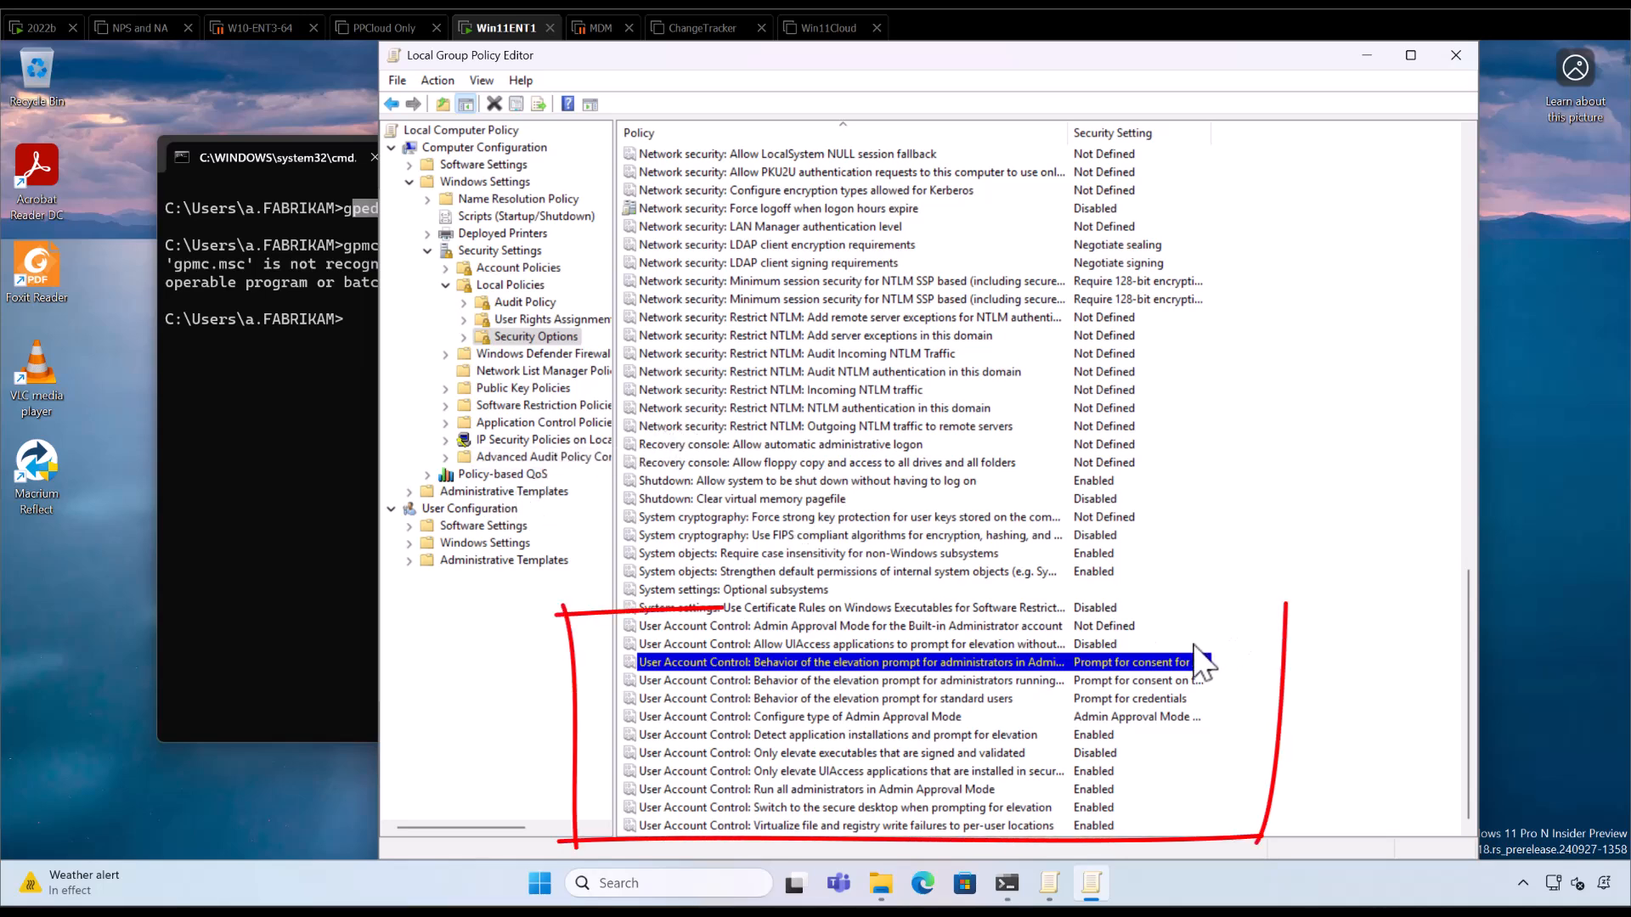
pyautogui.click(841, 680)
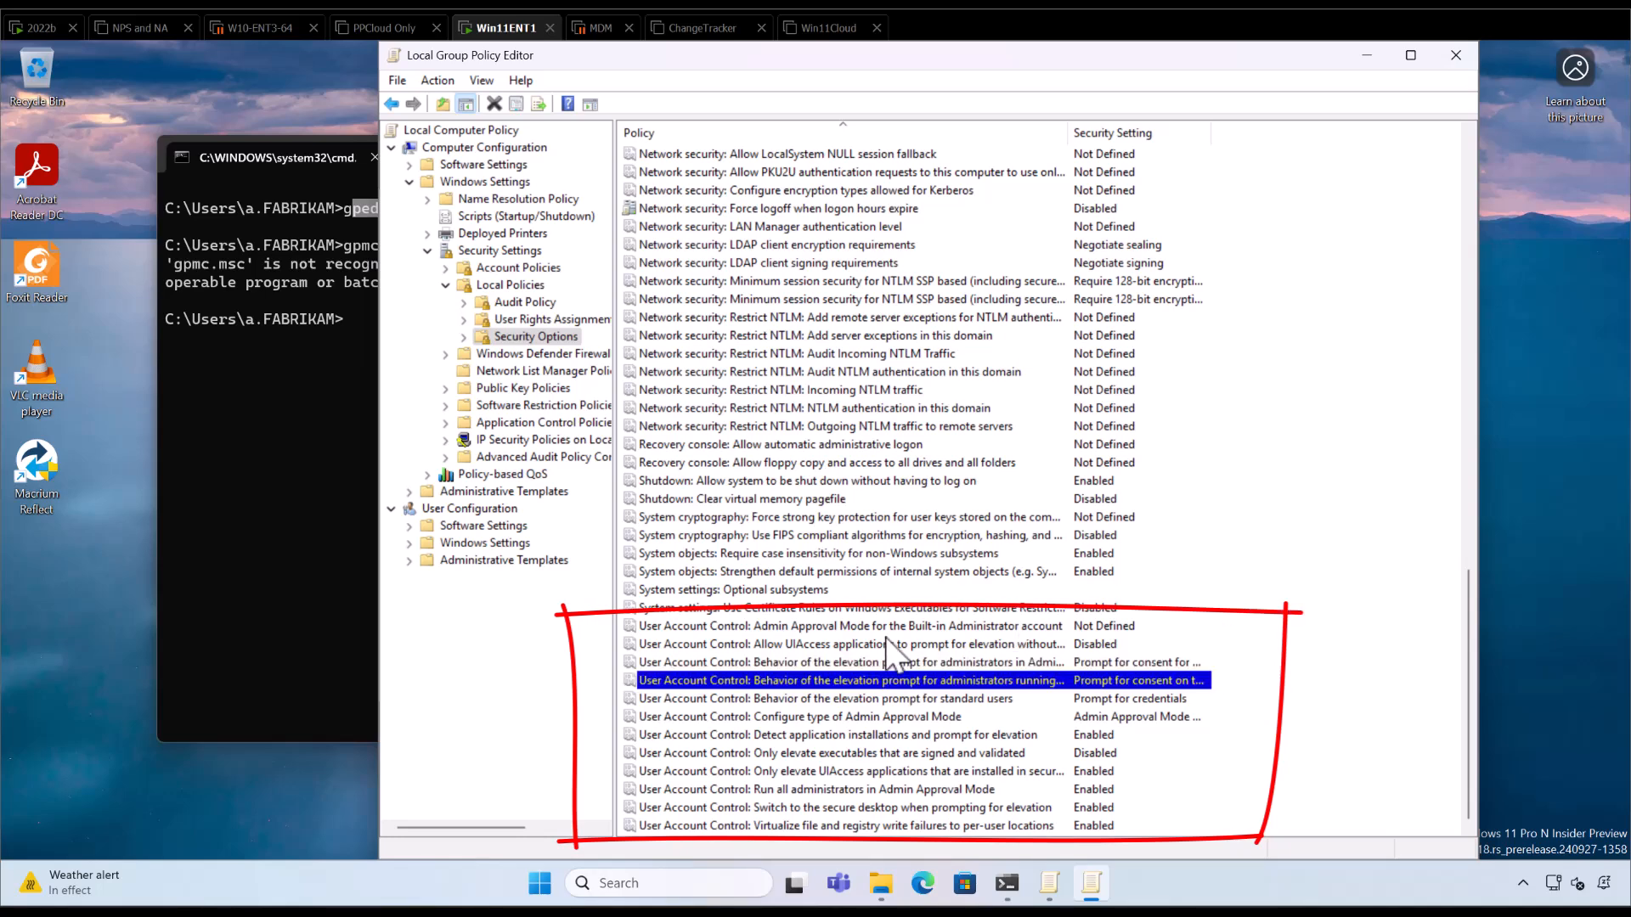
pyautogui.click(839, 625)
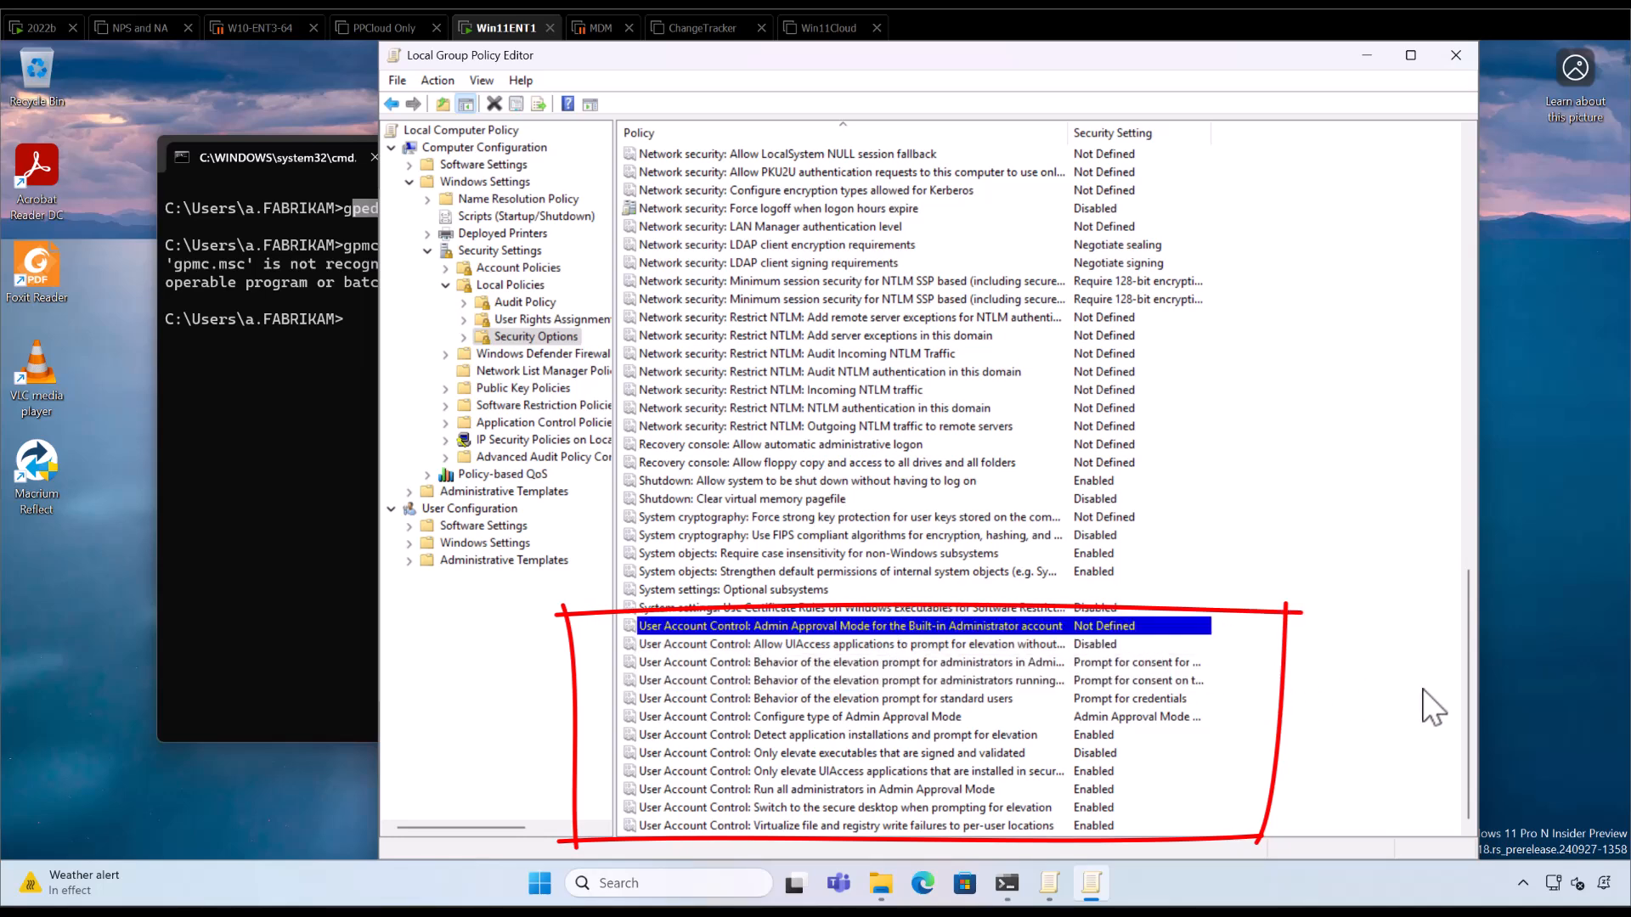
pyautogui.click(849, 661)
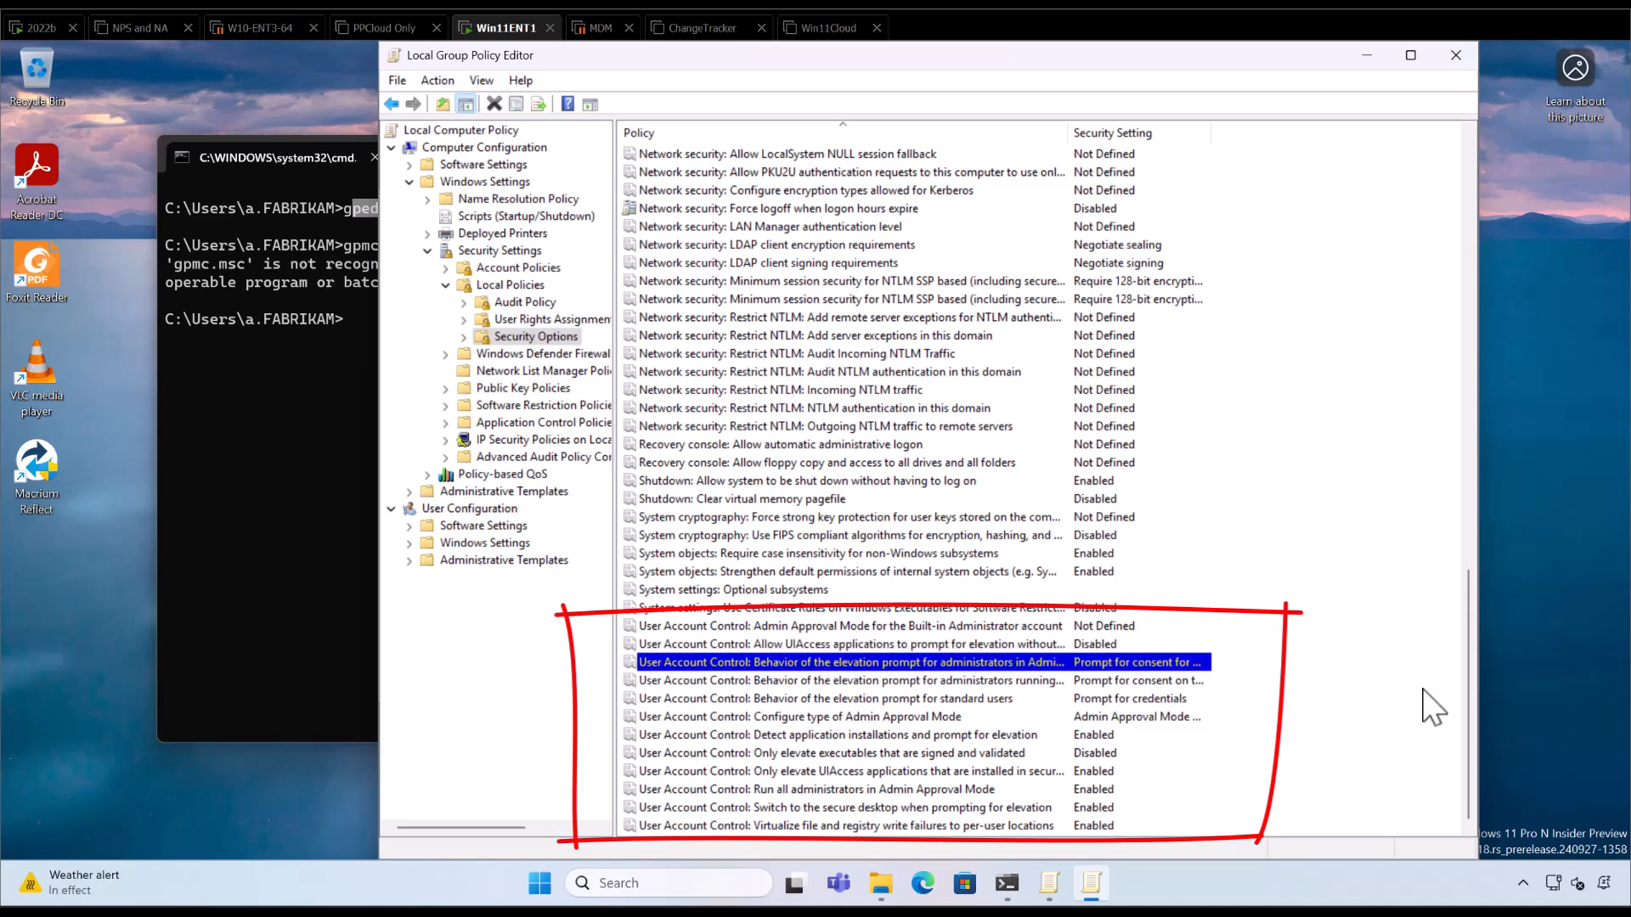
pyautogui.click(841, 715)
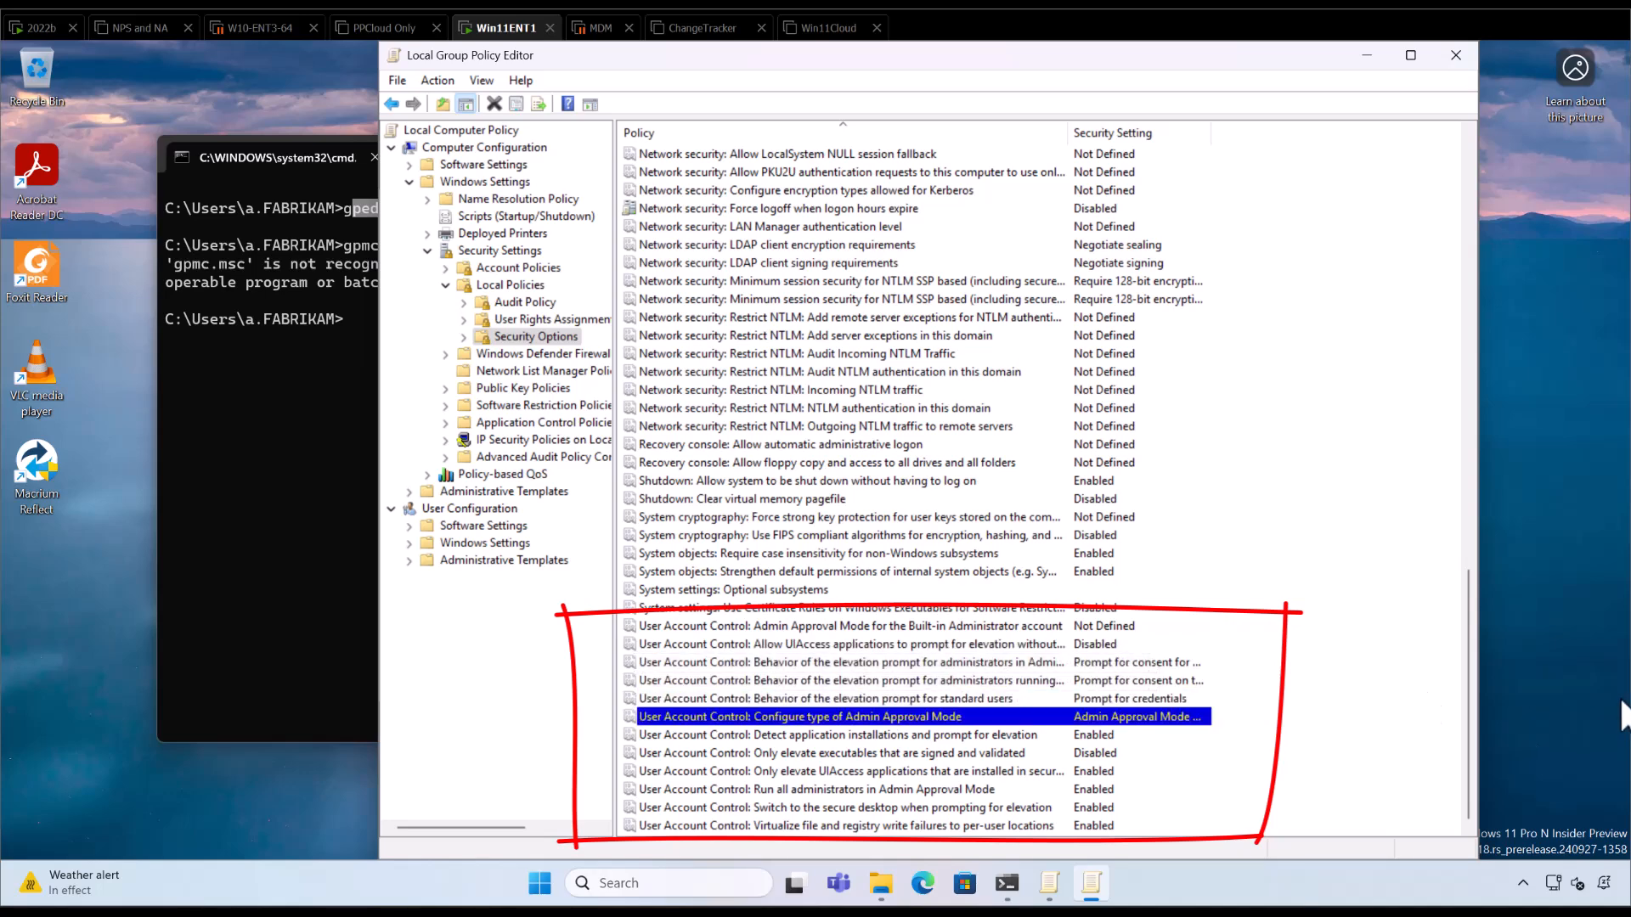
pyautogui.click(812, 788)
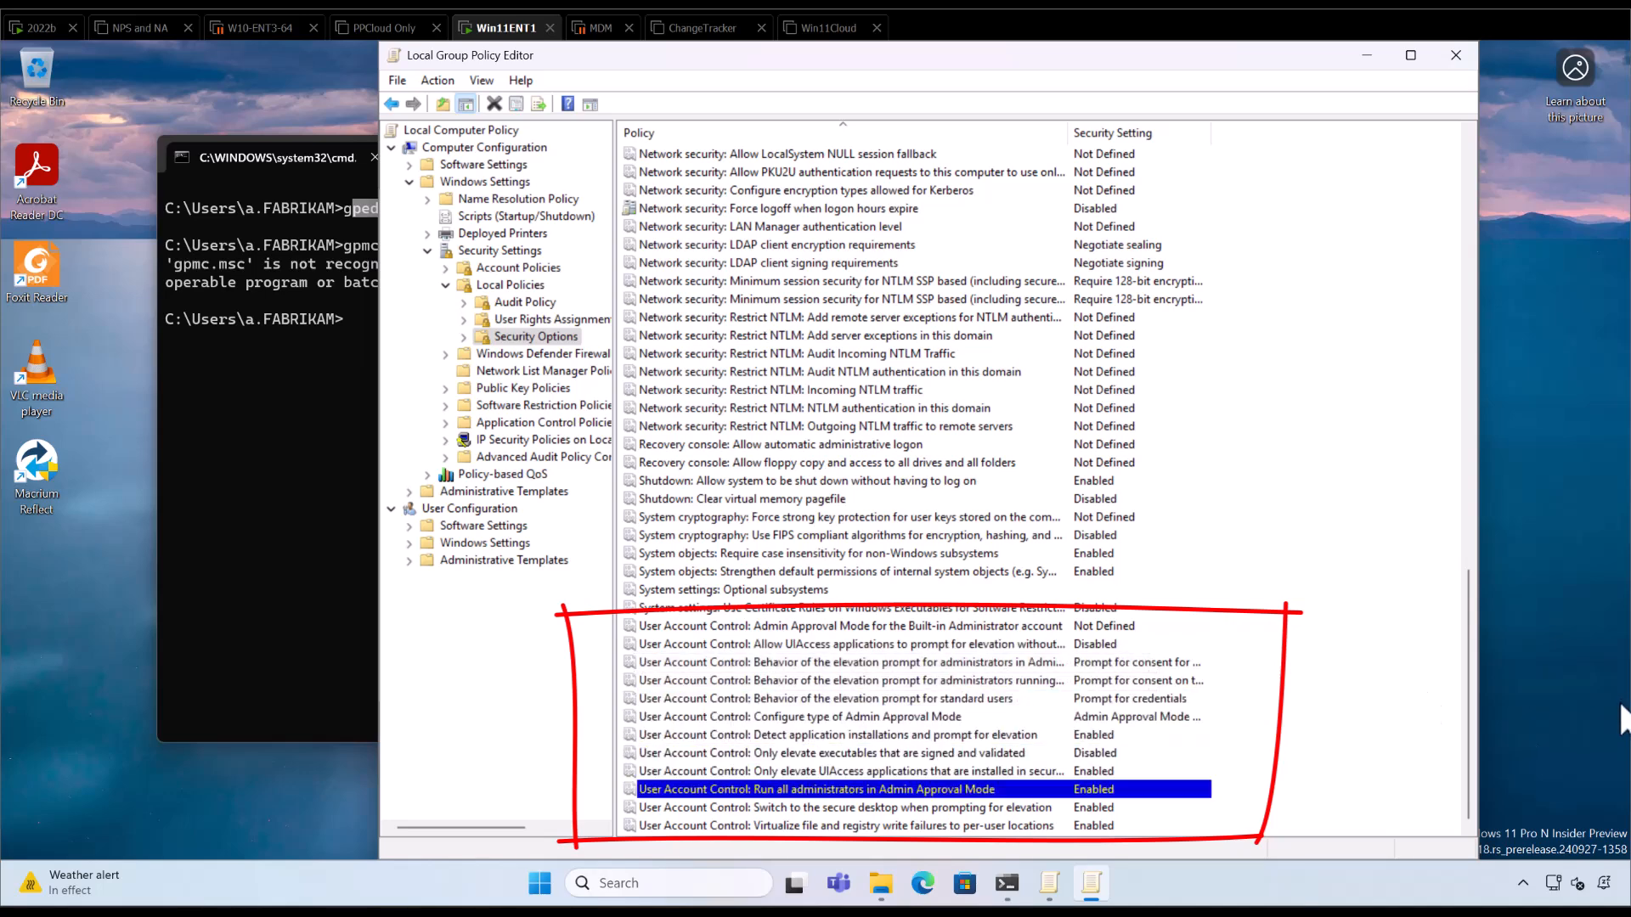
pyautogui.click(843, 825)
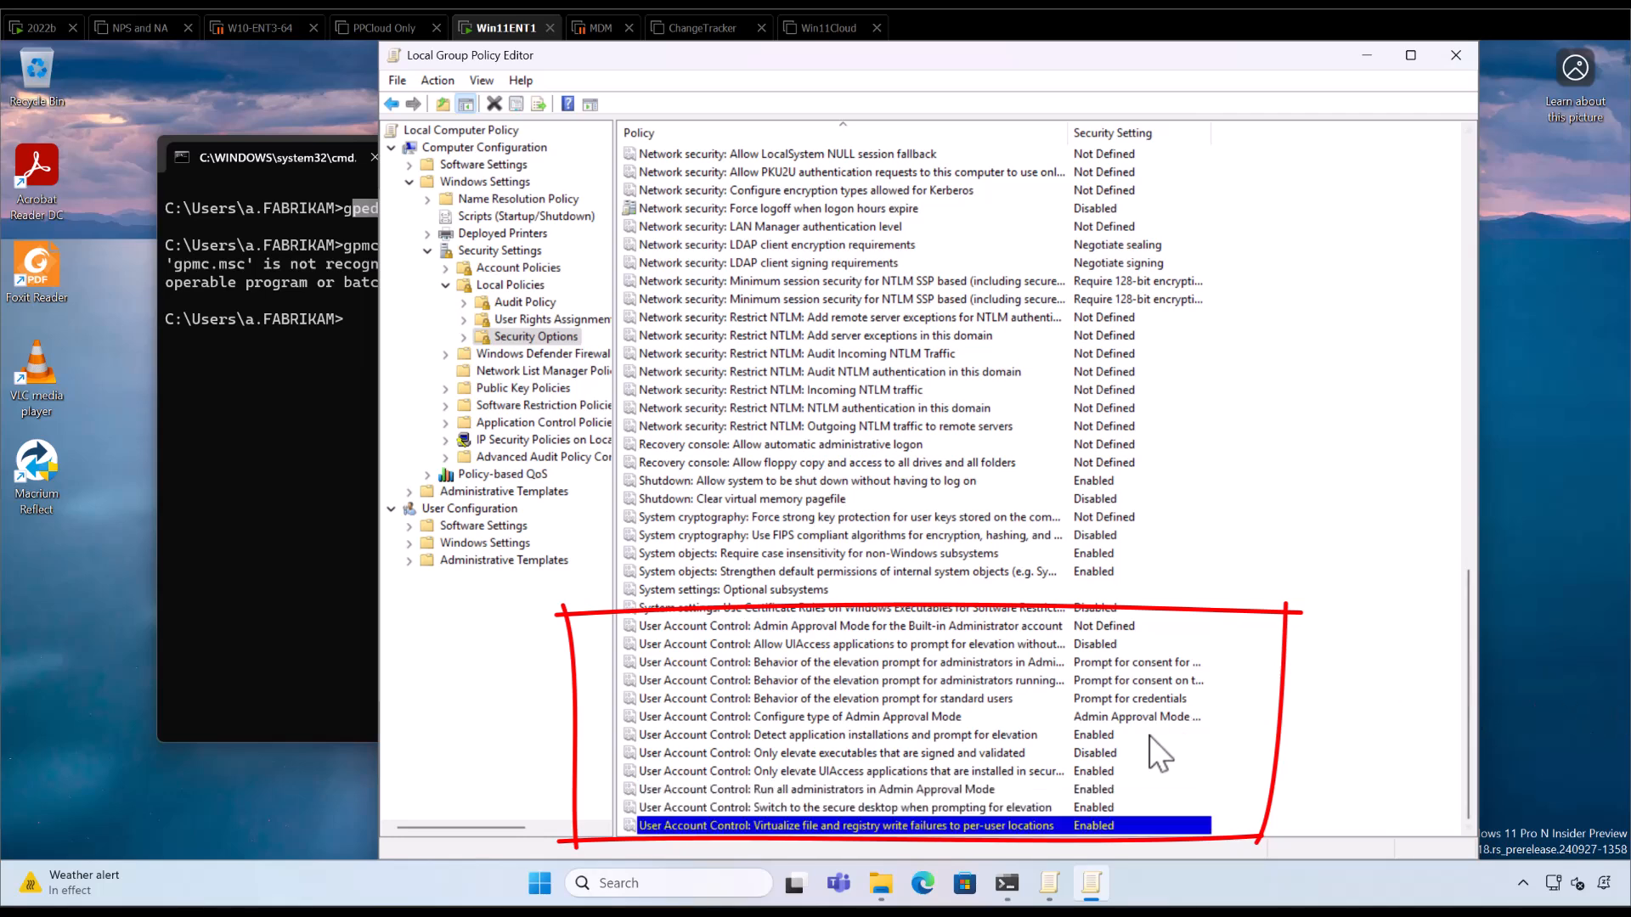
pyautogui.moveTo(972, 729)
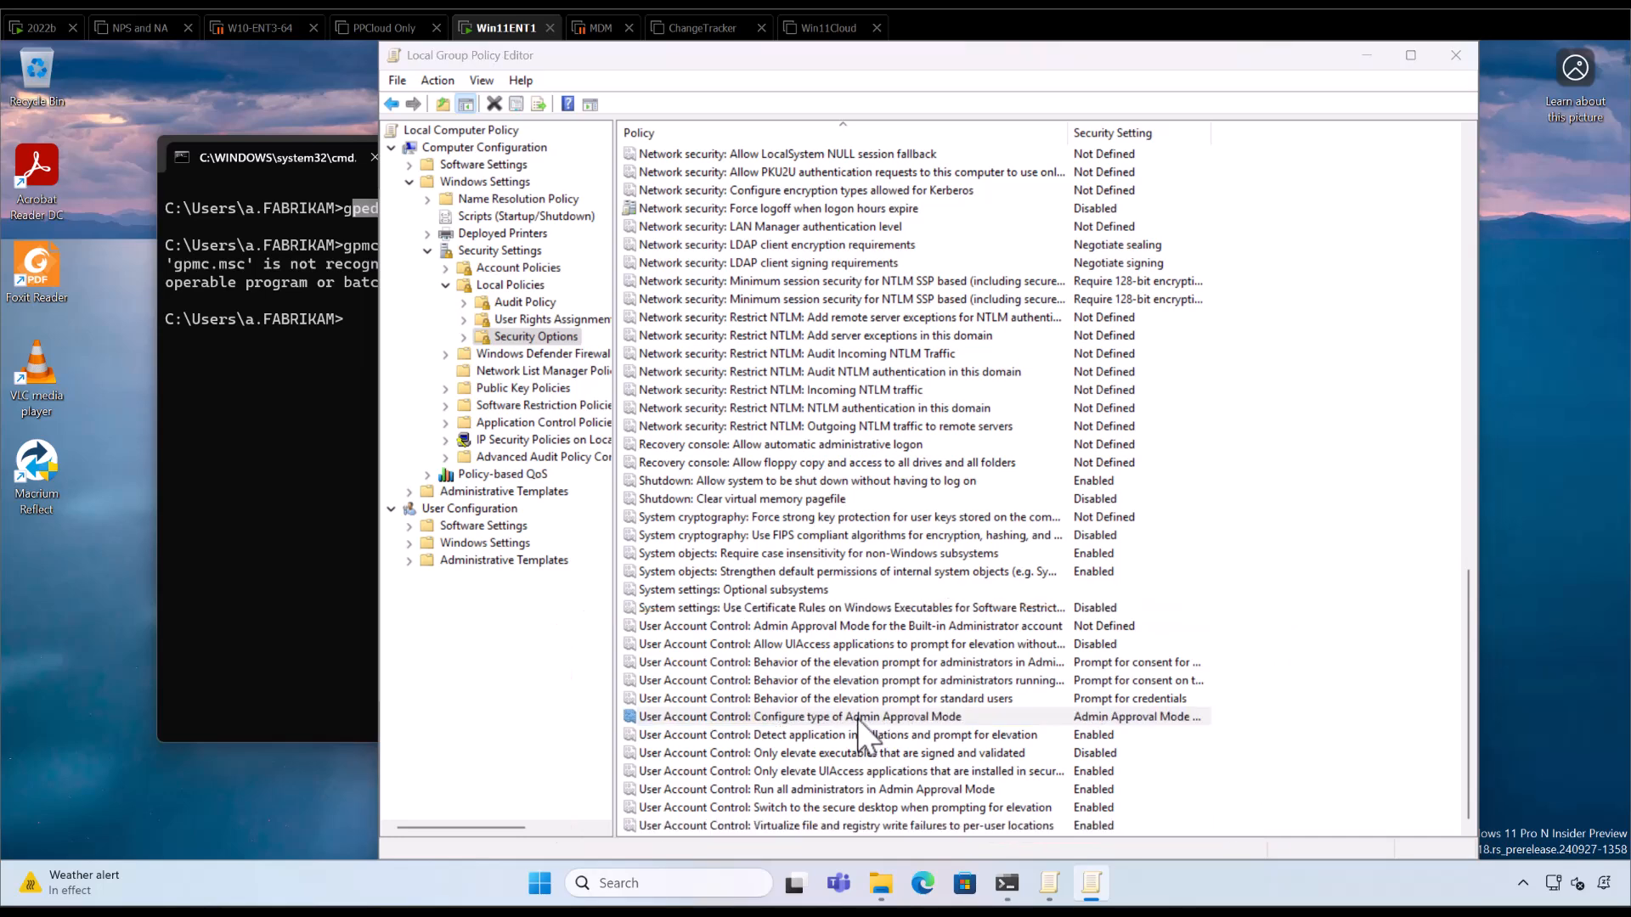
pyautogui.click(798, 717)
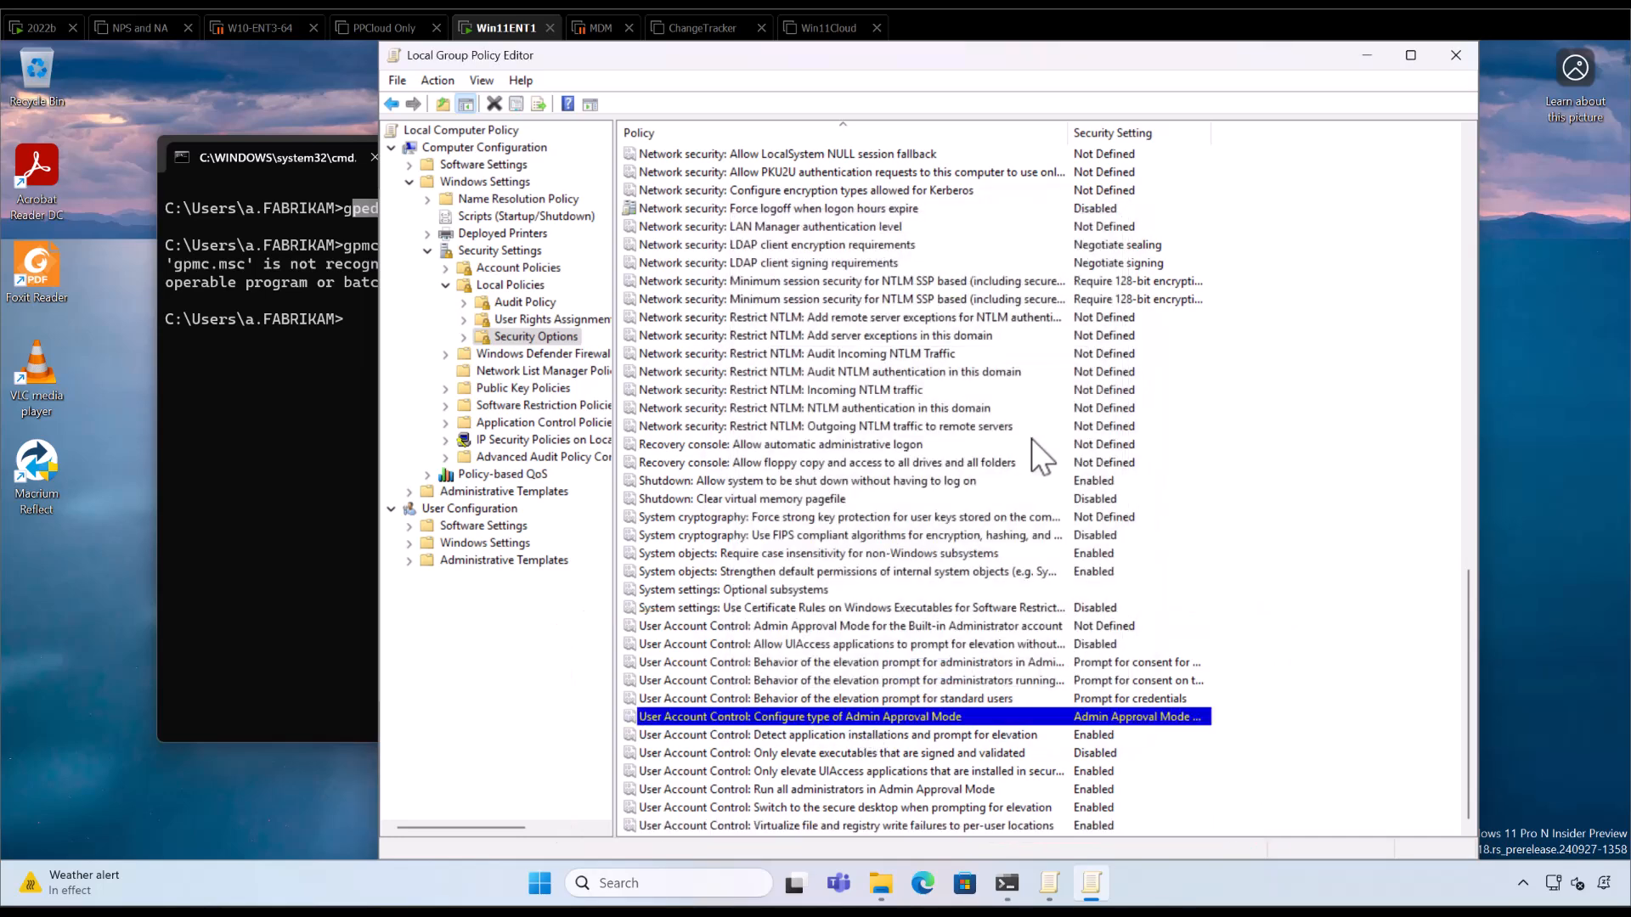
pyautogui.moveTo(47, 48)
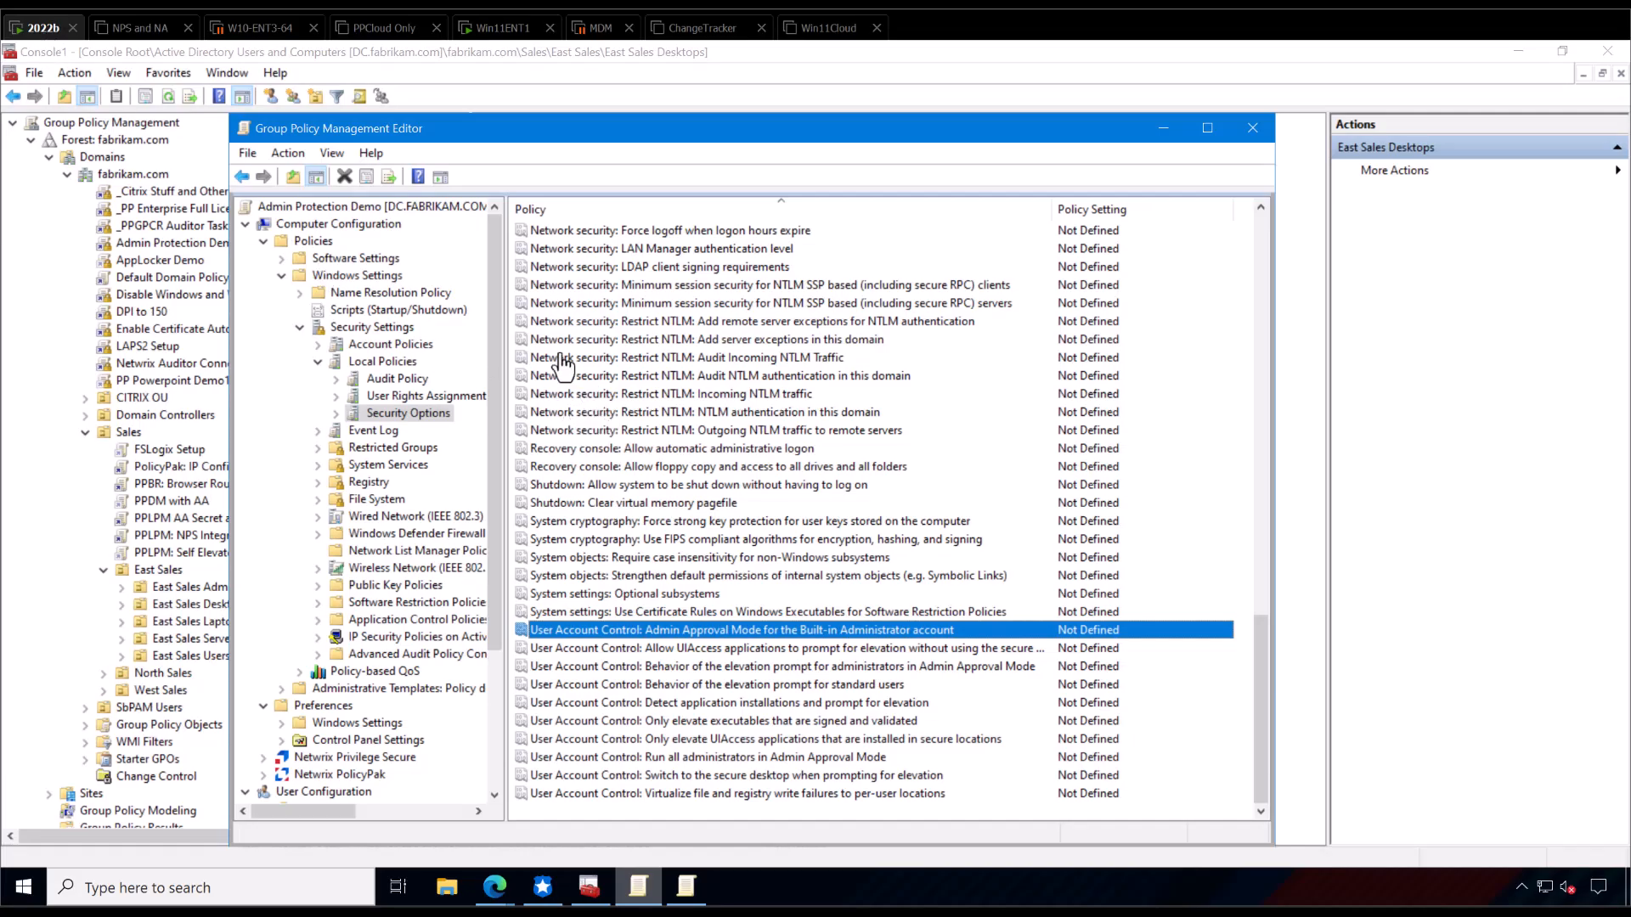
pyautogui.moveTo(564, 482)
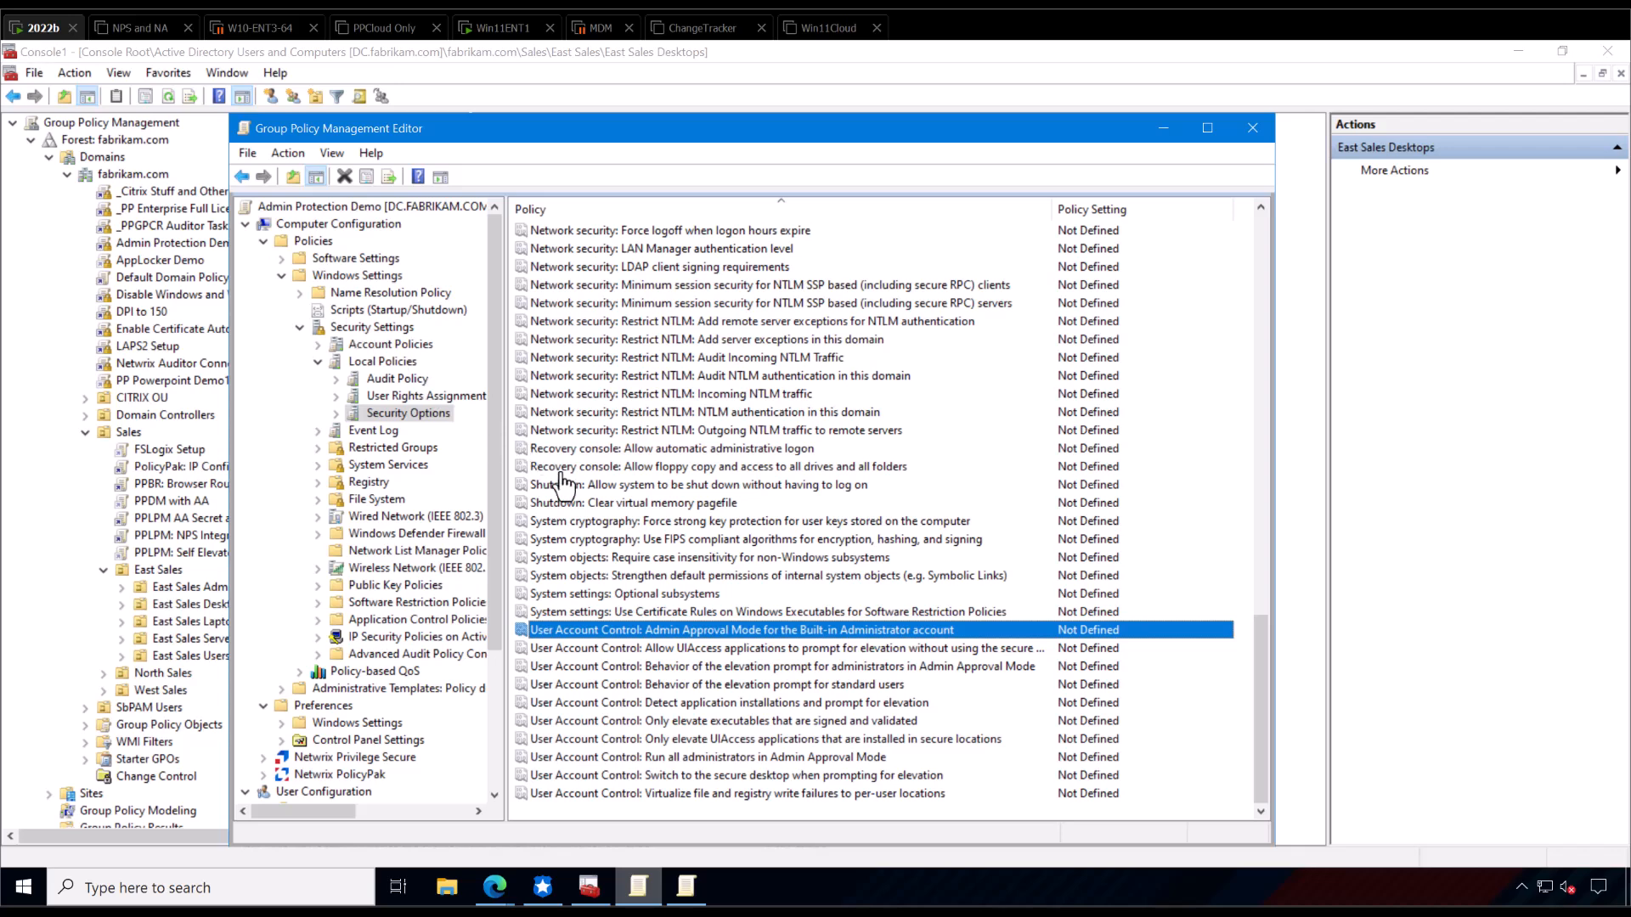
pyautogui.moveTo(649, 462)
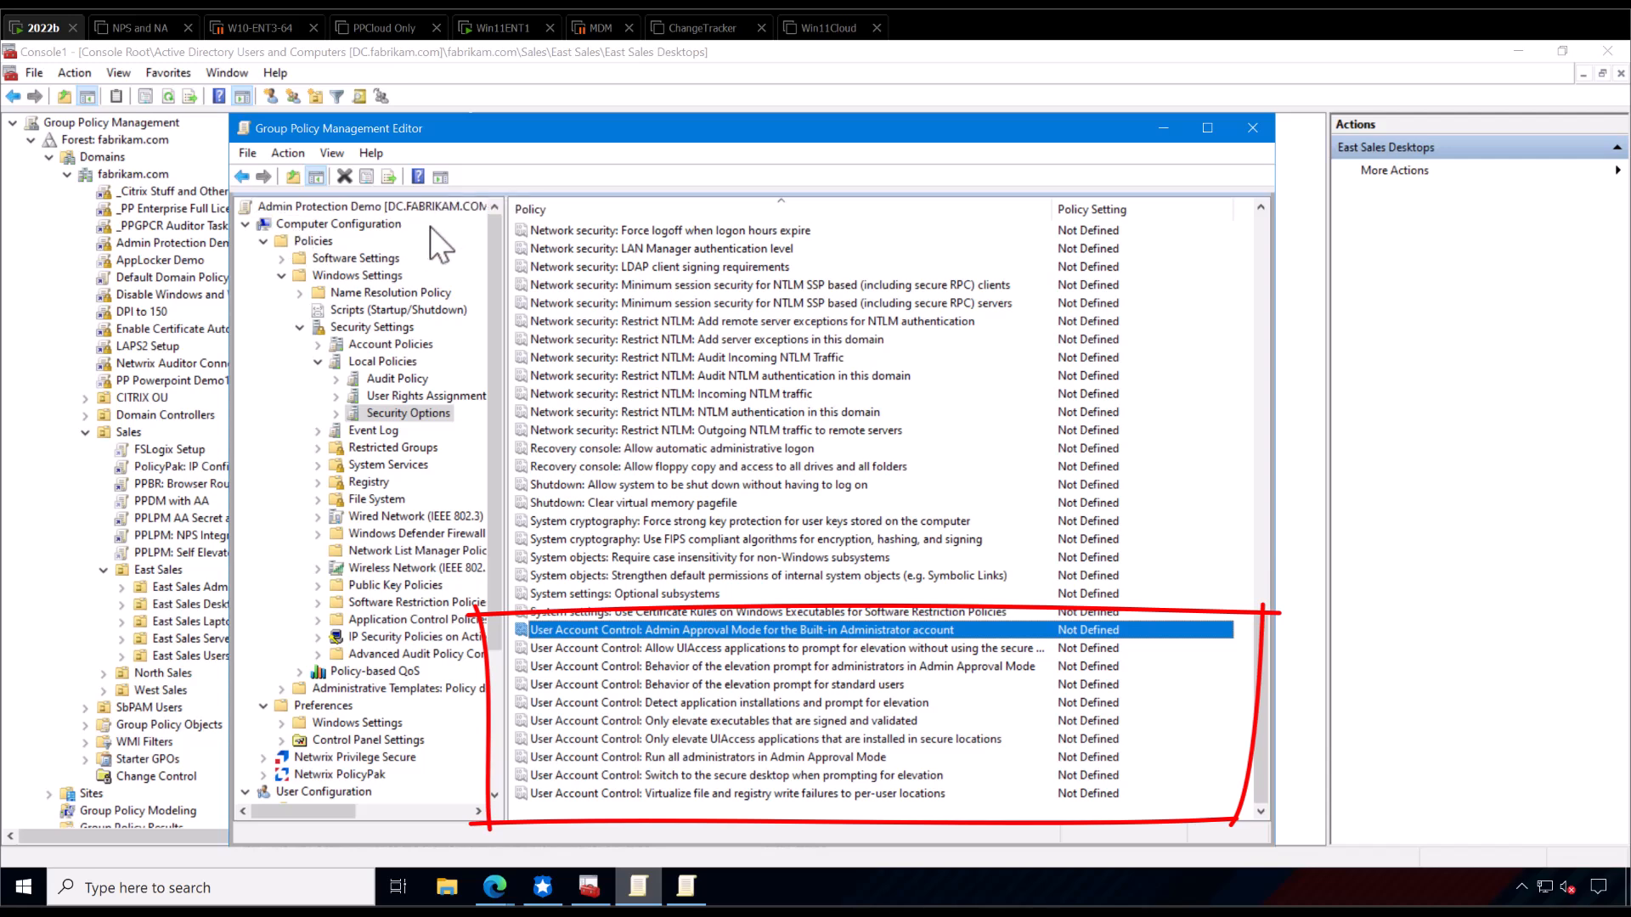
pyautogui.moveTo(632, 661)
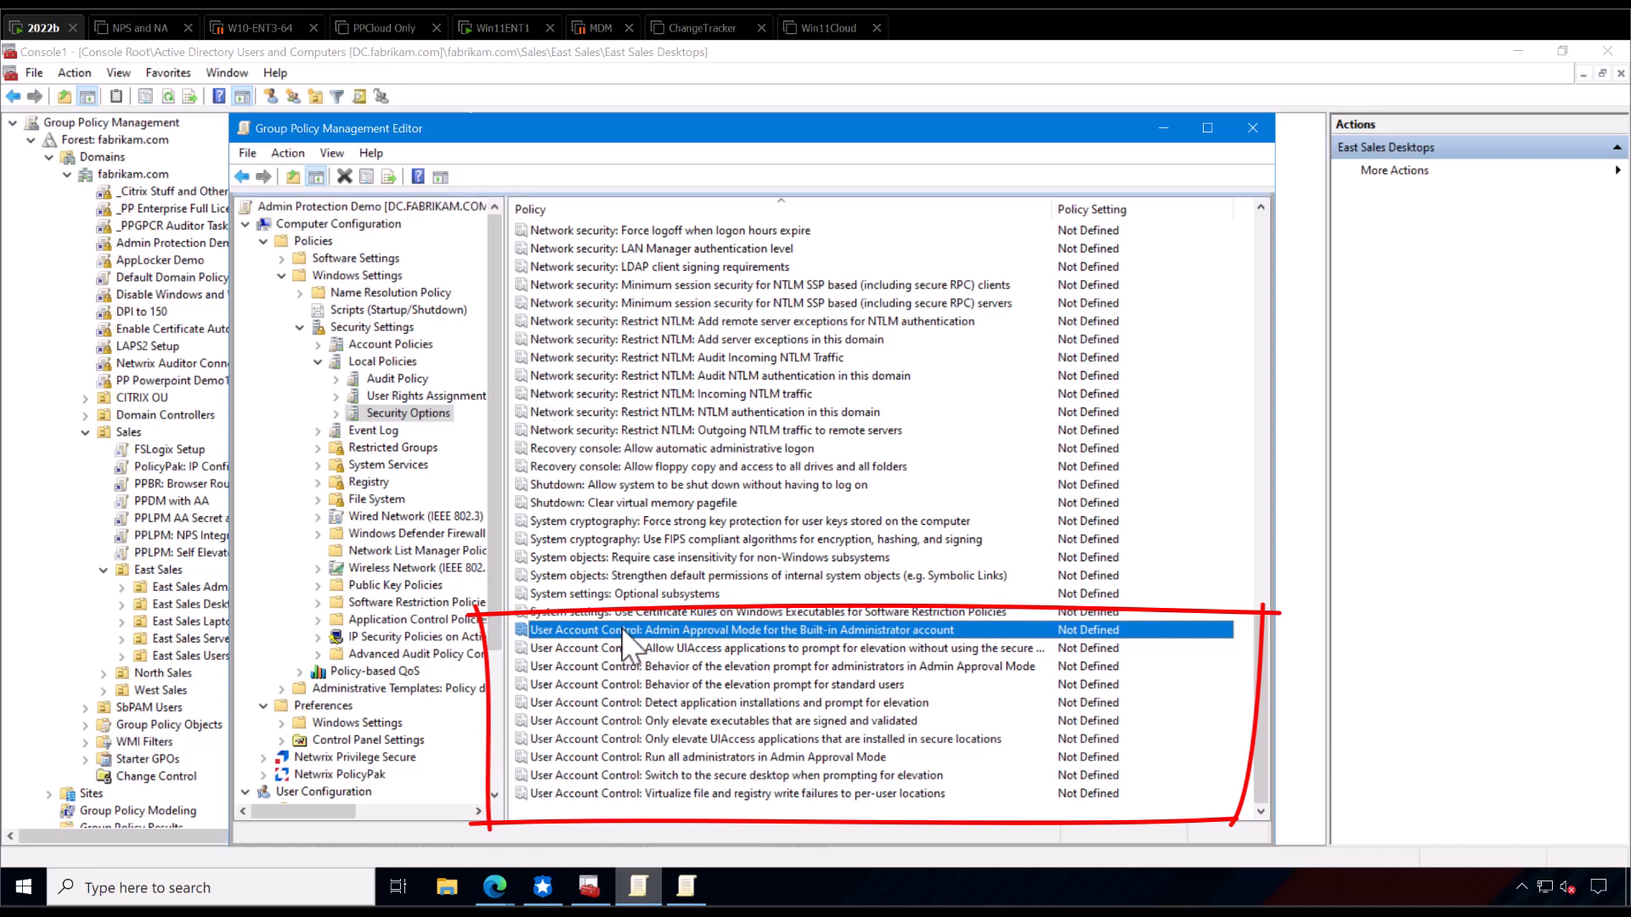
# Point out the UIAccess elevation, signed-executable elevation and virtualize write failures rows, all Not Defined.
pyautogui.click(734, 649)
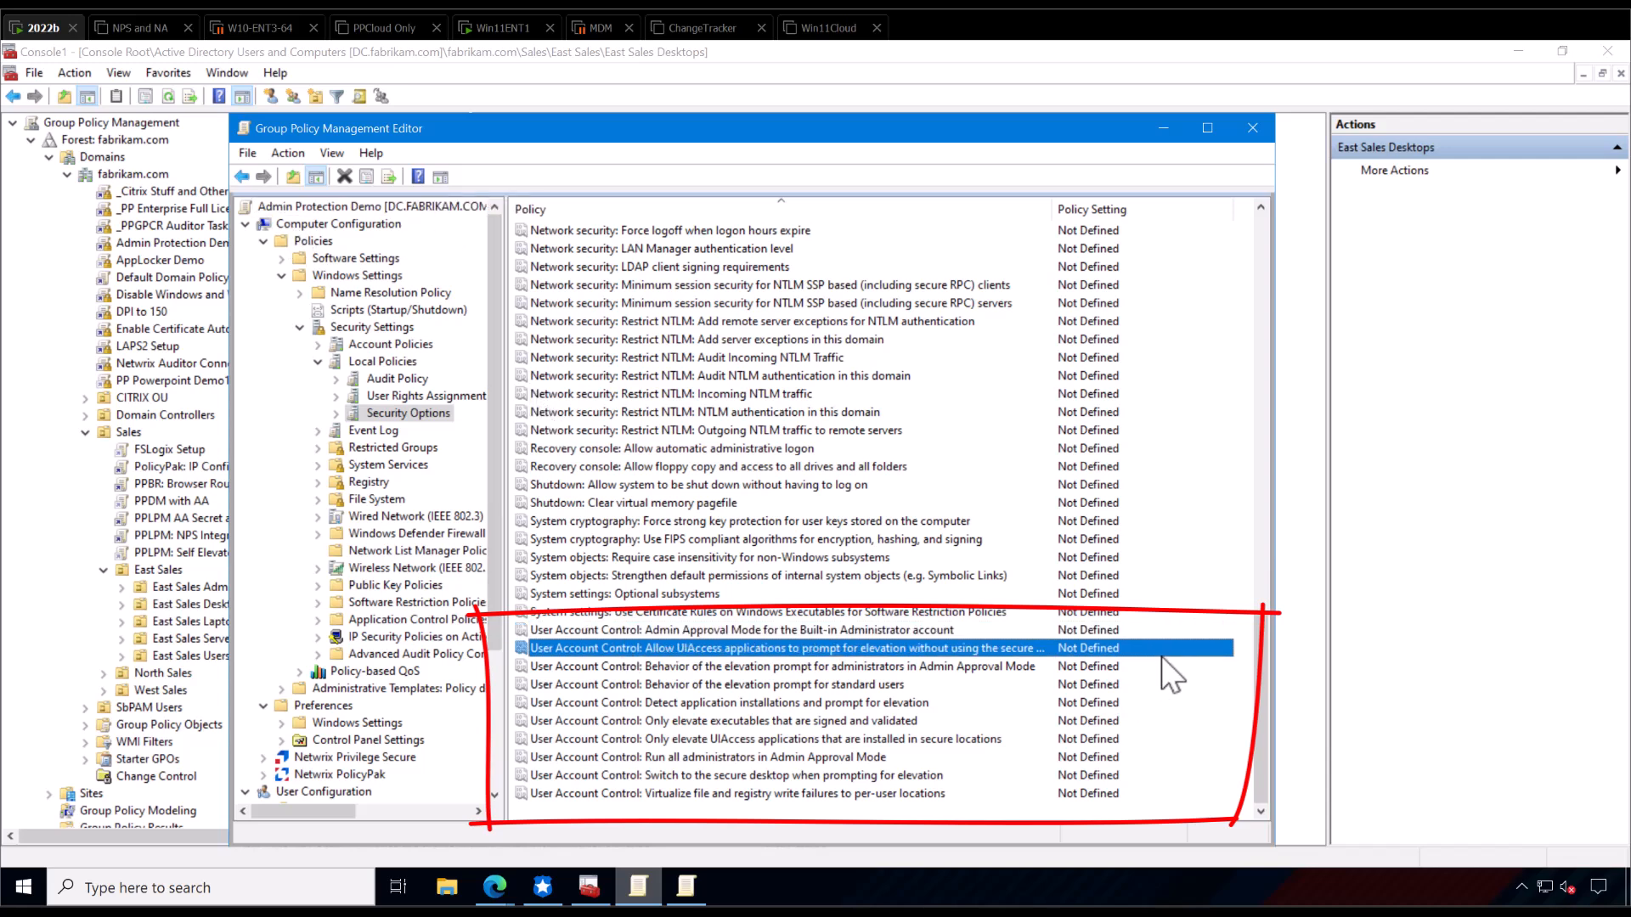
pyautogui.click(713, 720)
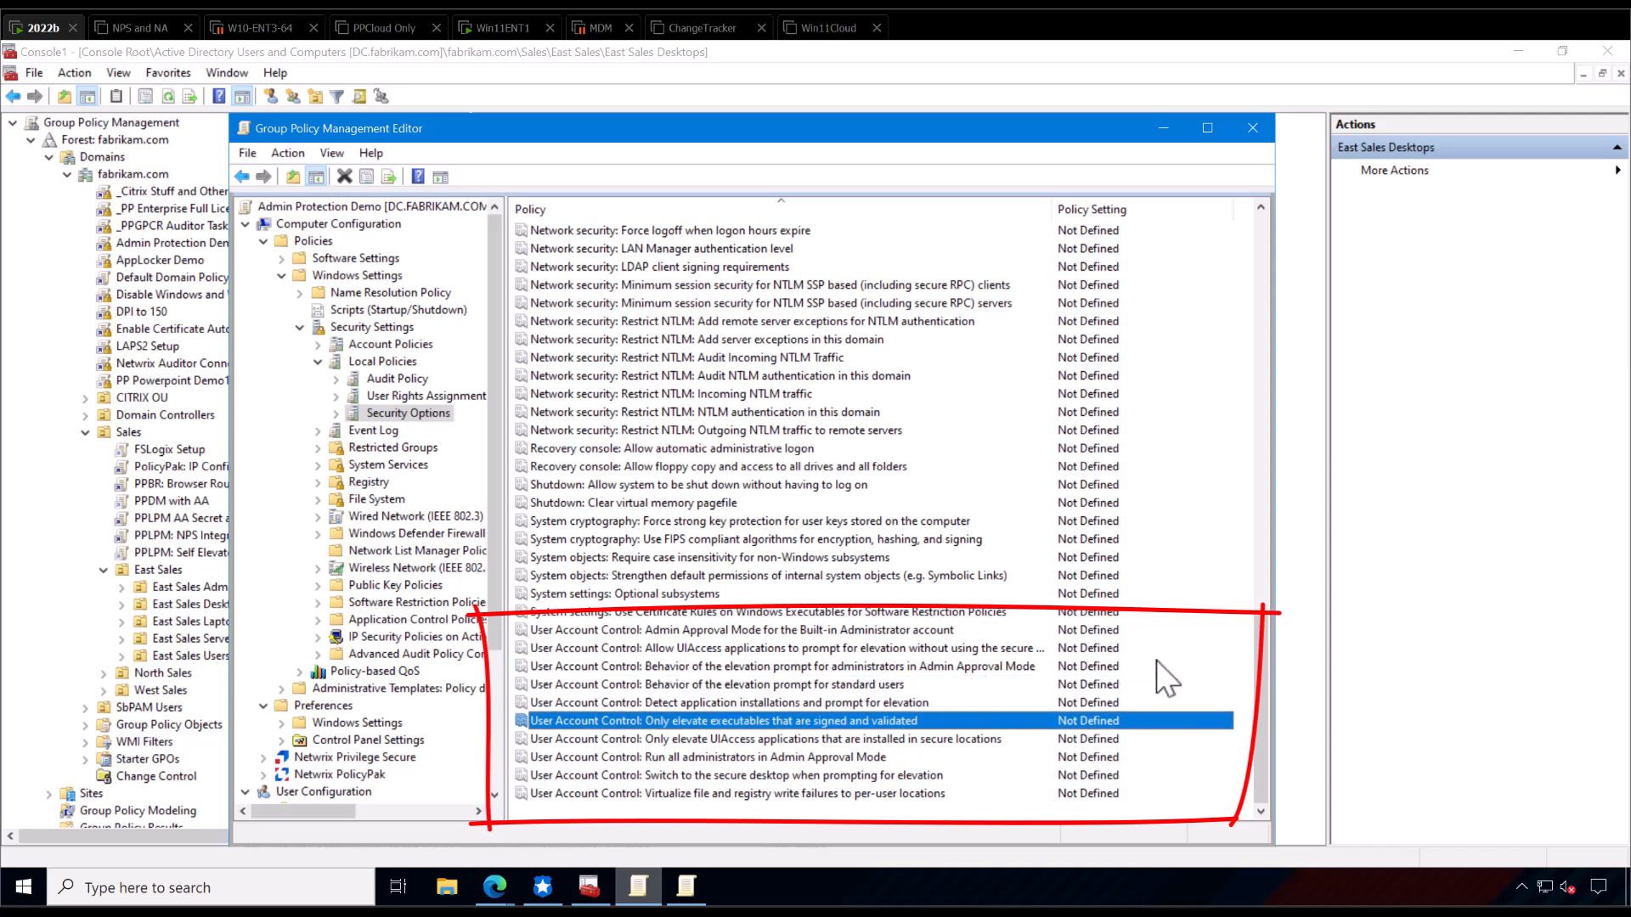
pyautogui.click(737, 775)
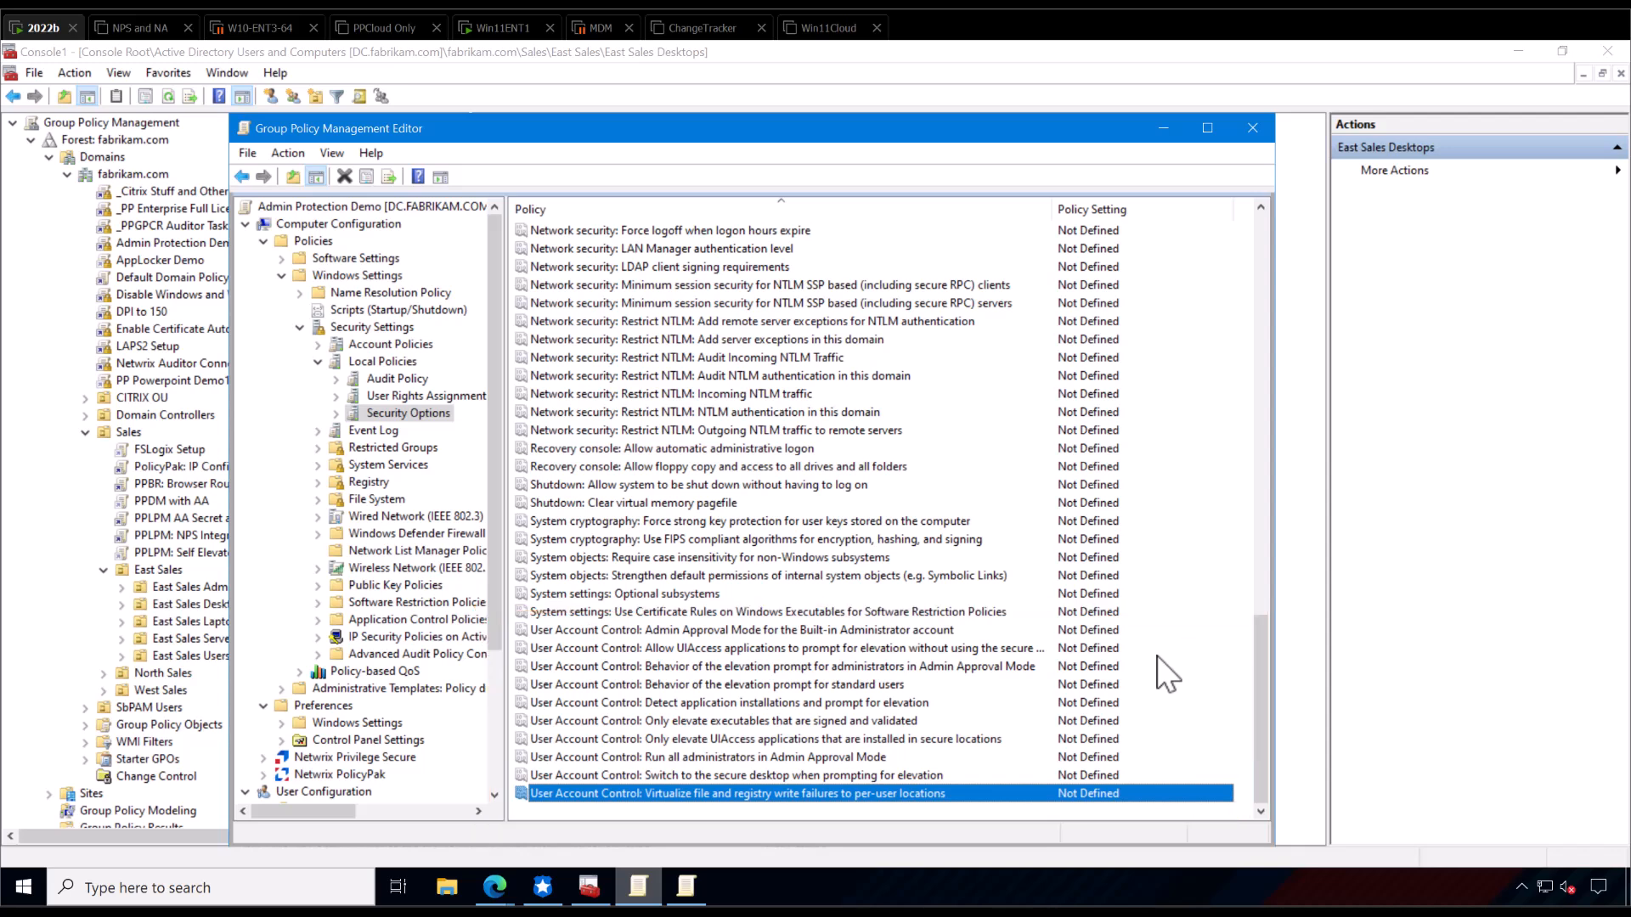
pyautogui.moveTo(686, 463)
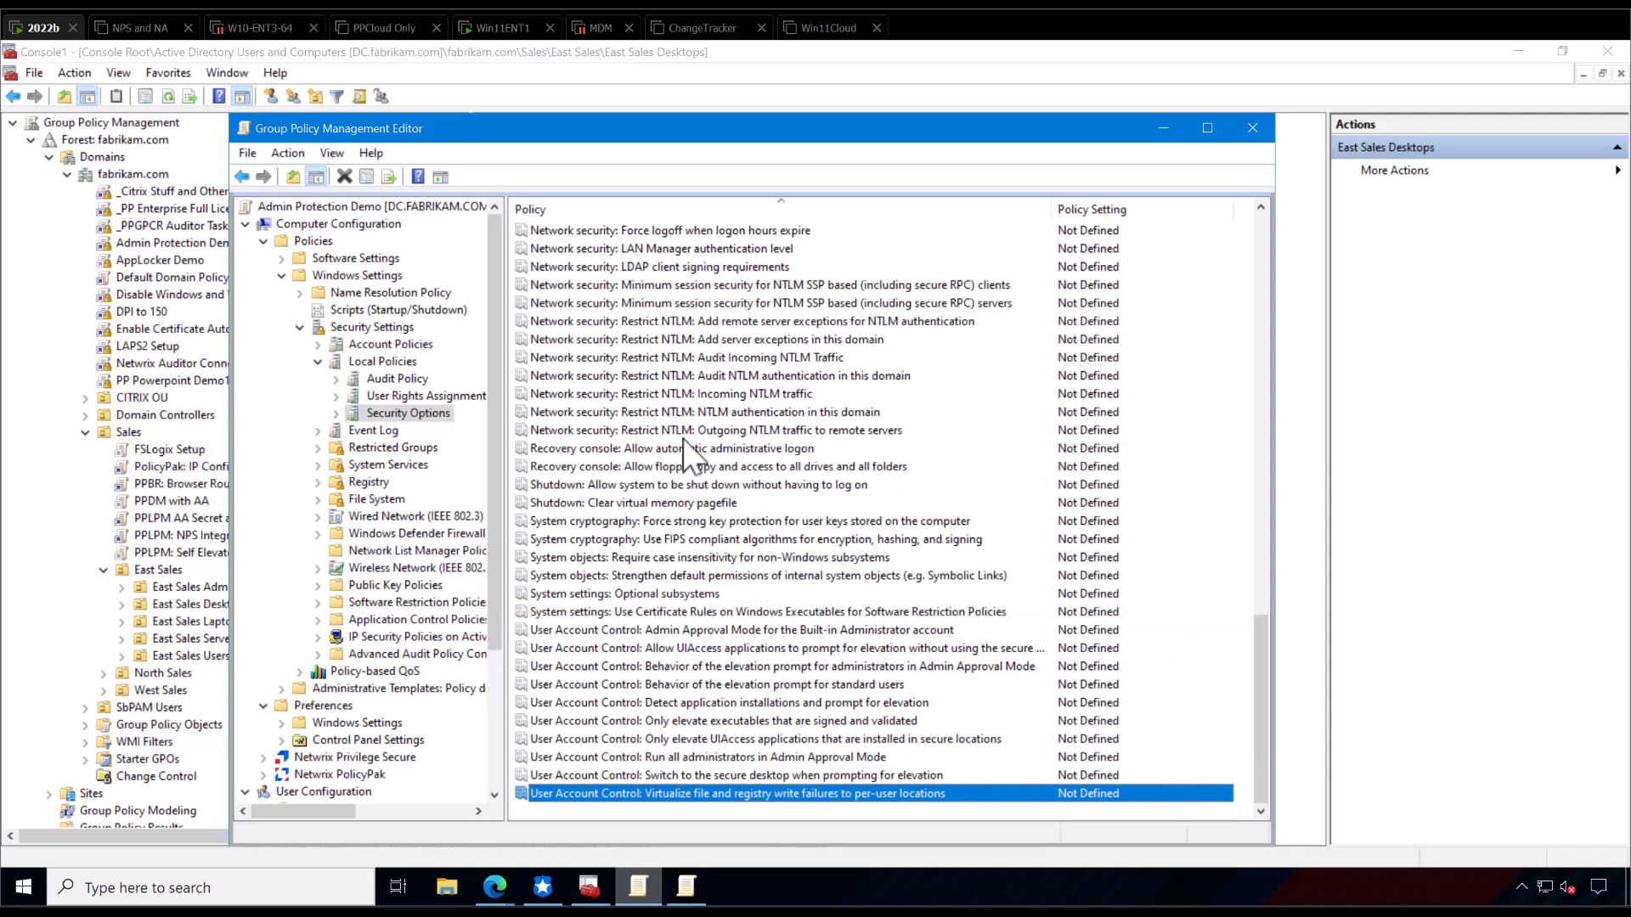
pyautogui.moveTo(773, 516)
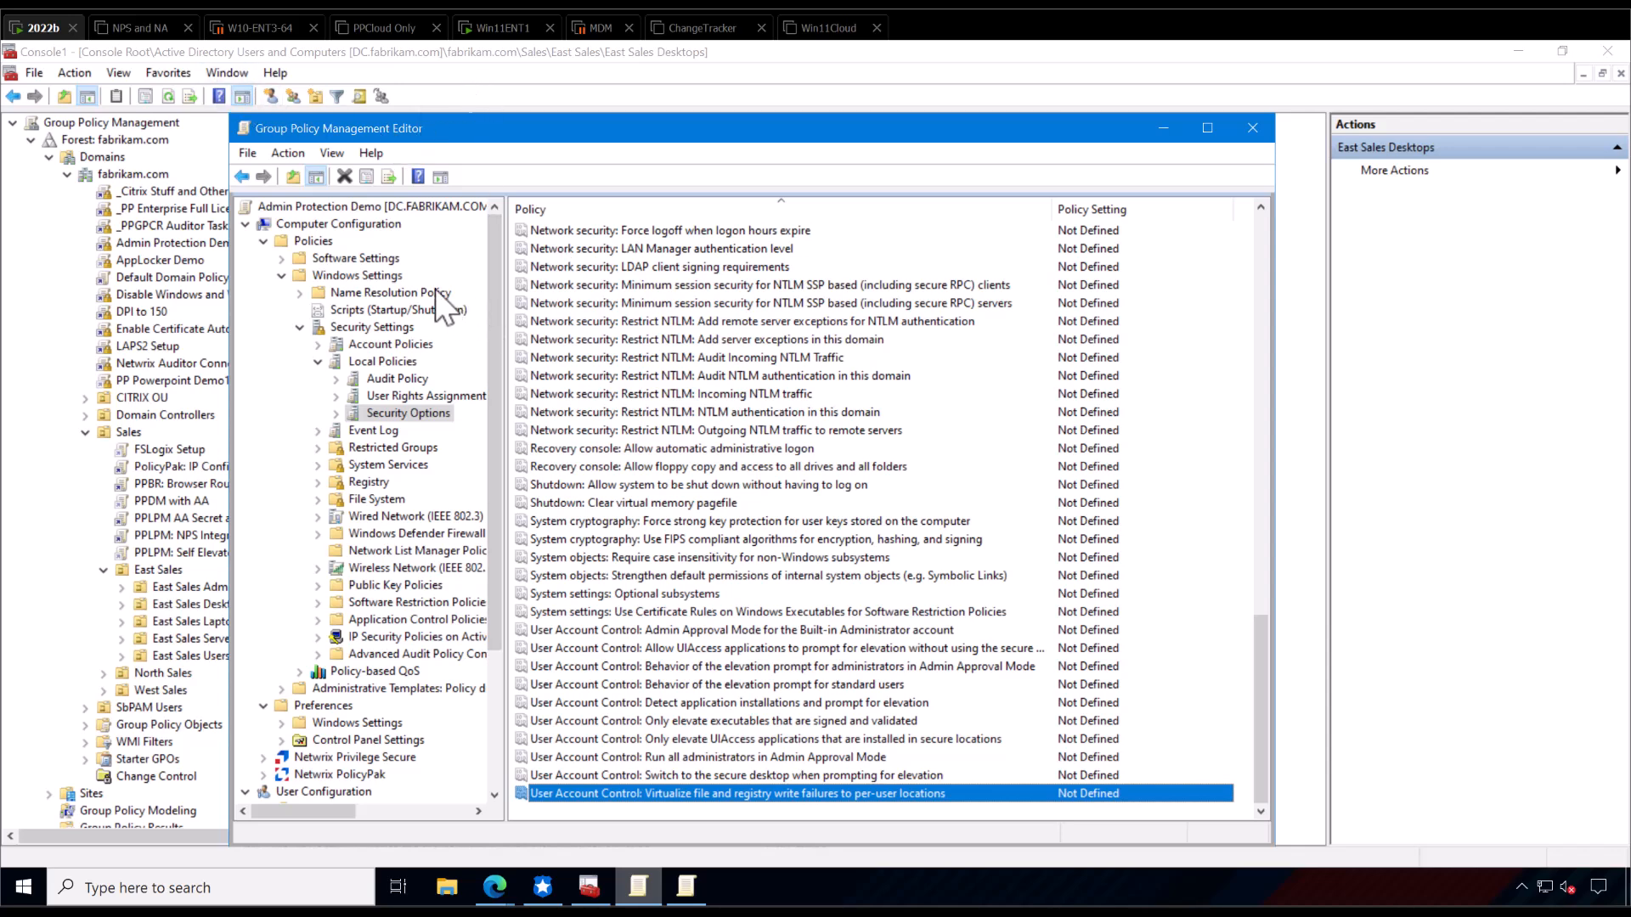
pyautogui.moveTo(423, 295)
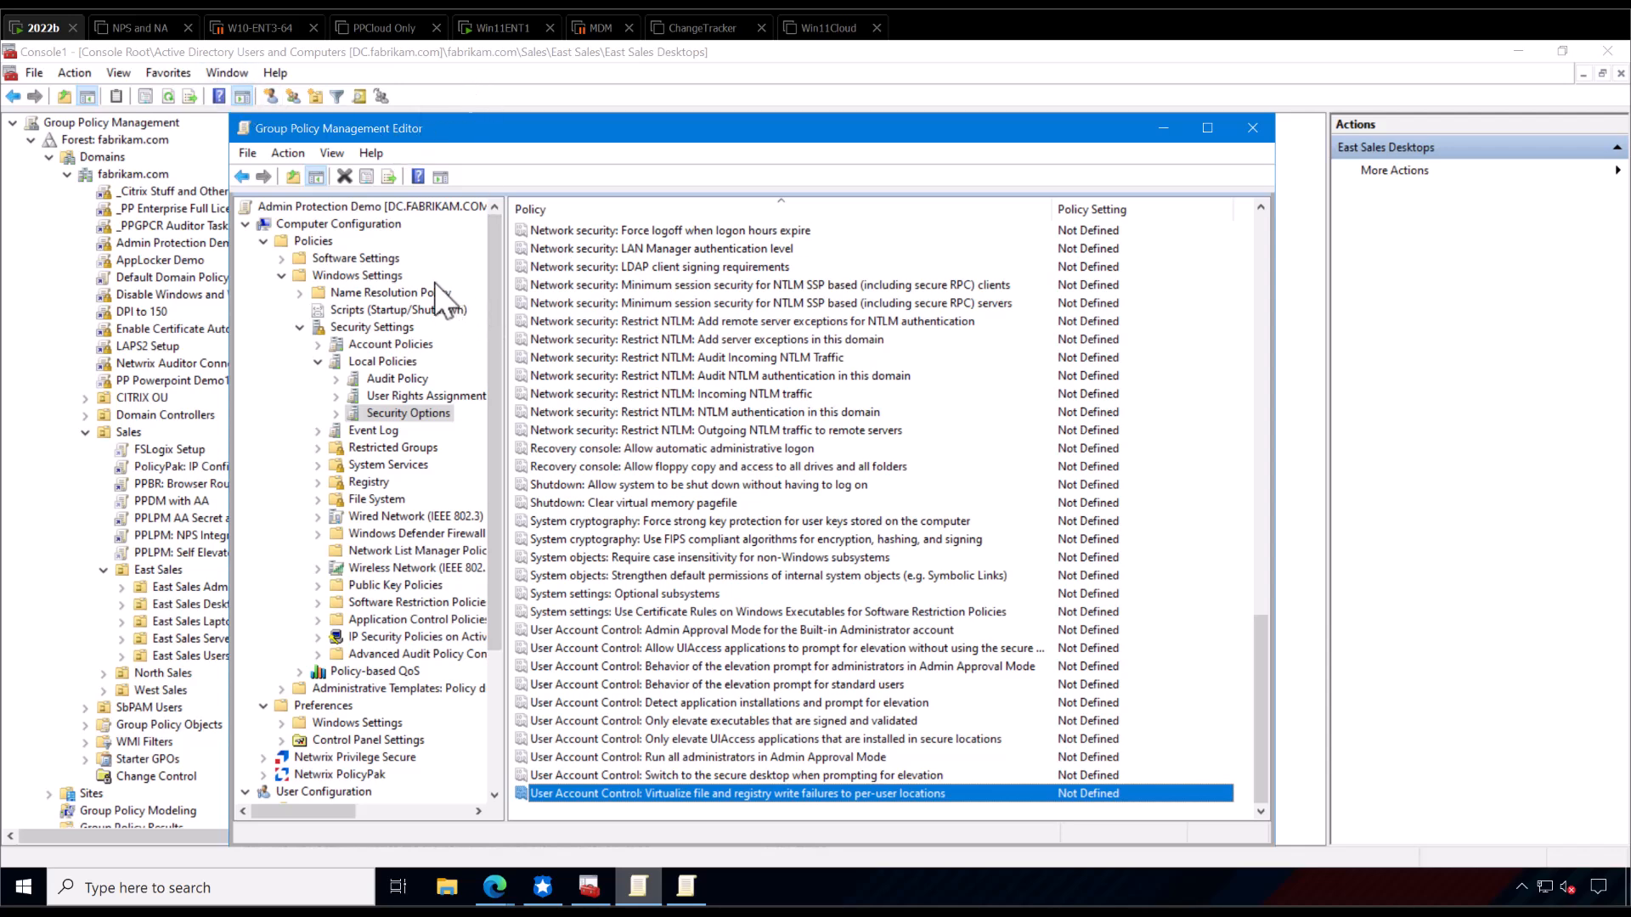
pyautogui.moveTo(591, 560)
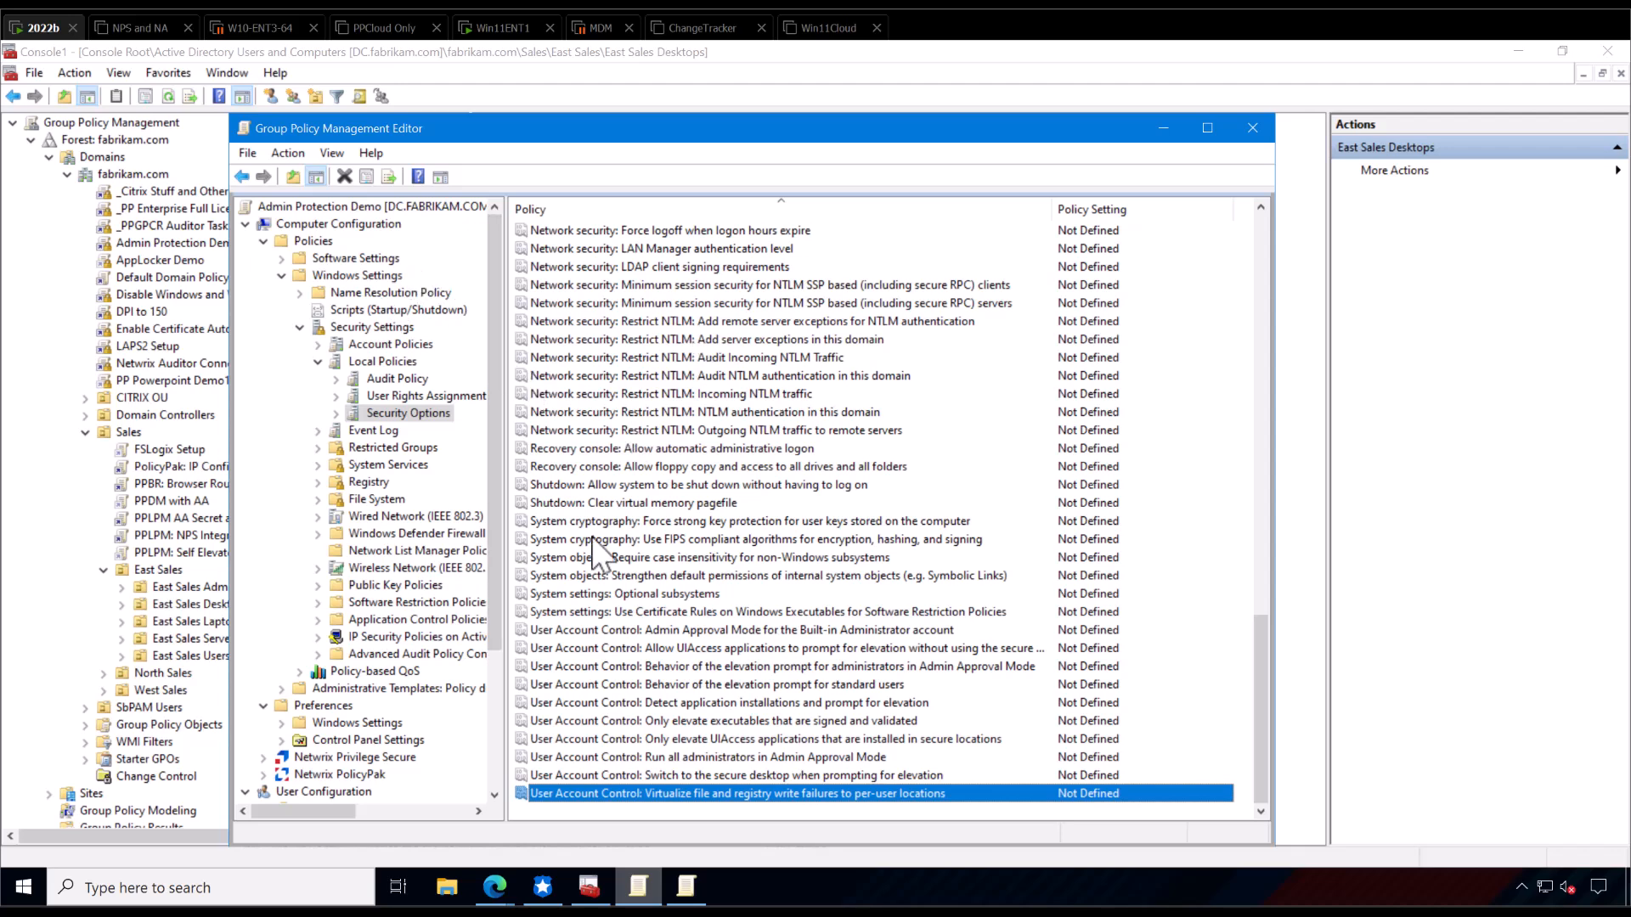
pyautogui.moveTo(734, 698)
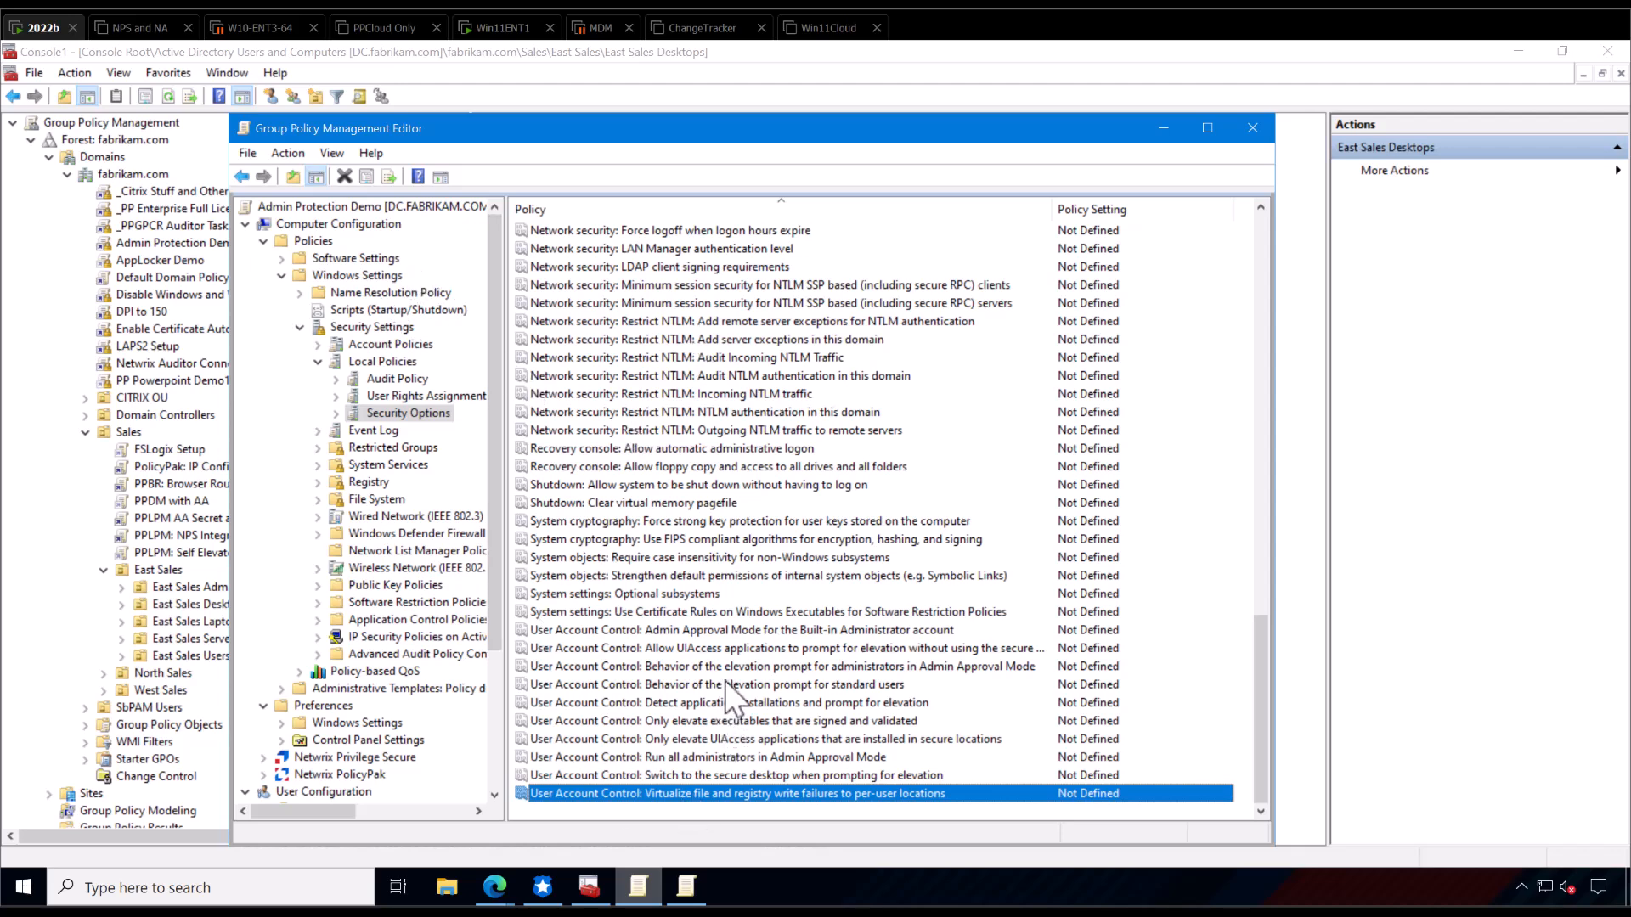
pyautogui.moveTo(707, 671)
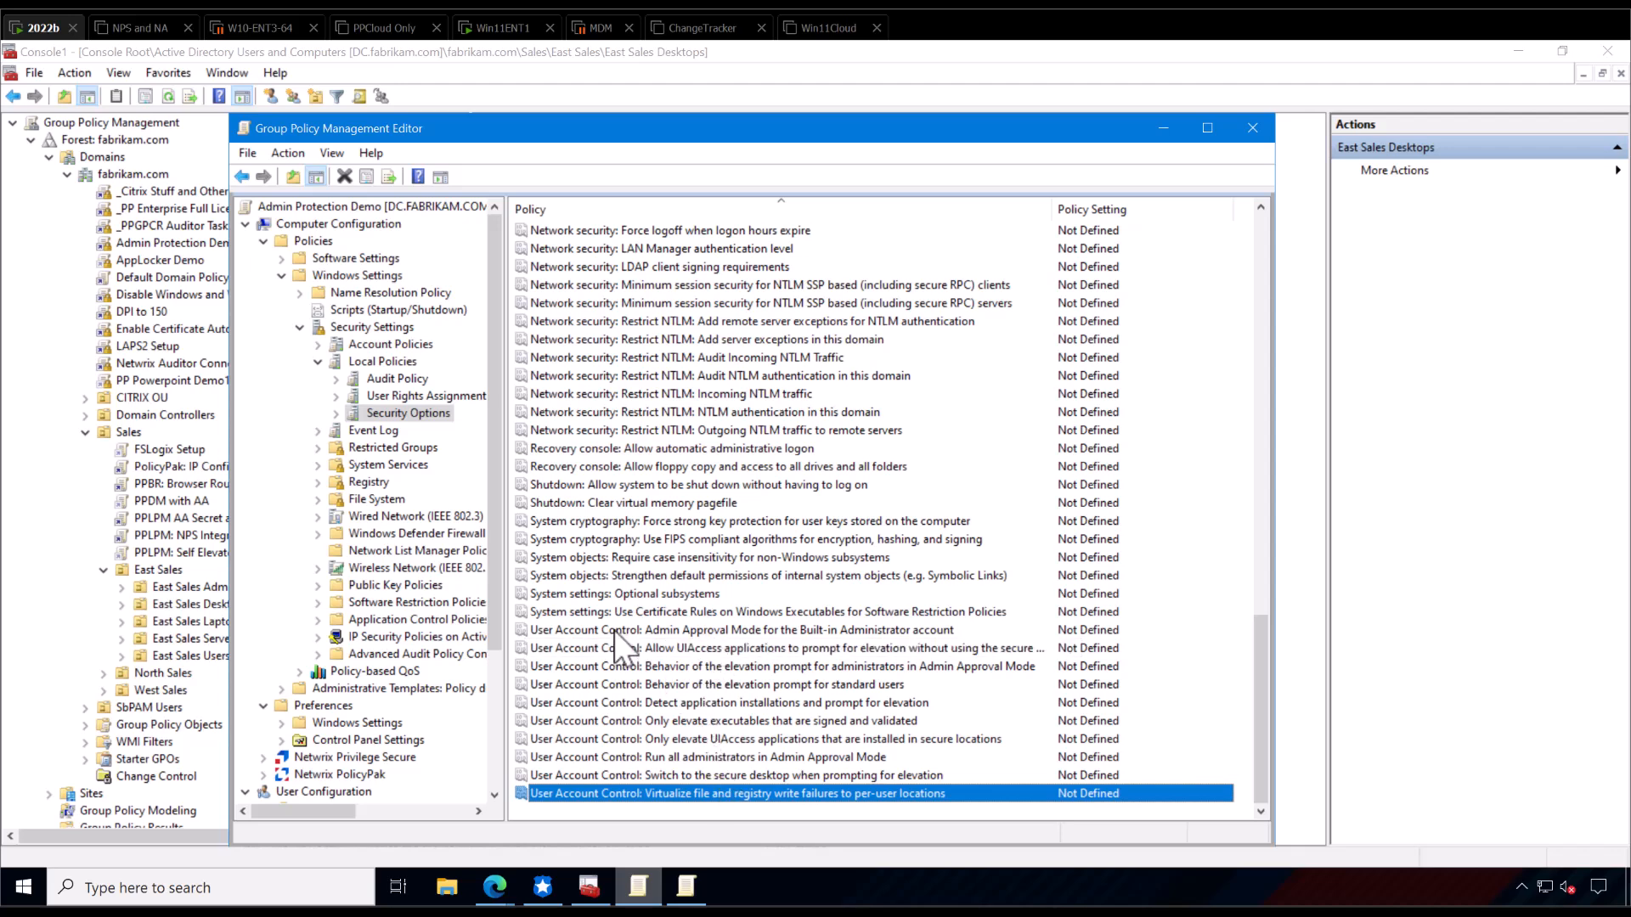
pyautogui.moveTo(629, 646)
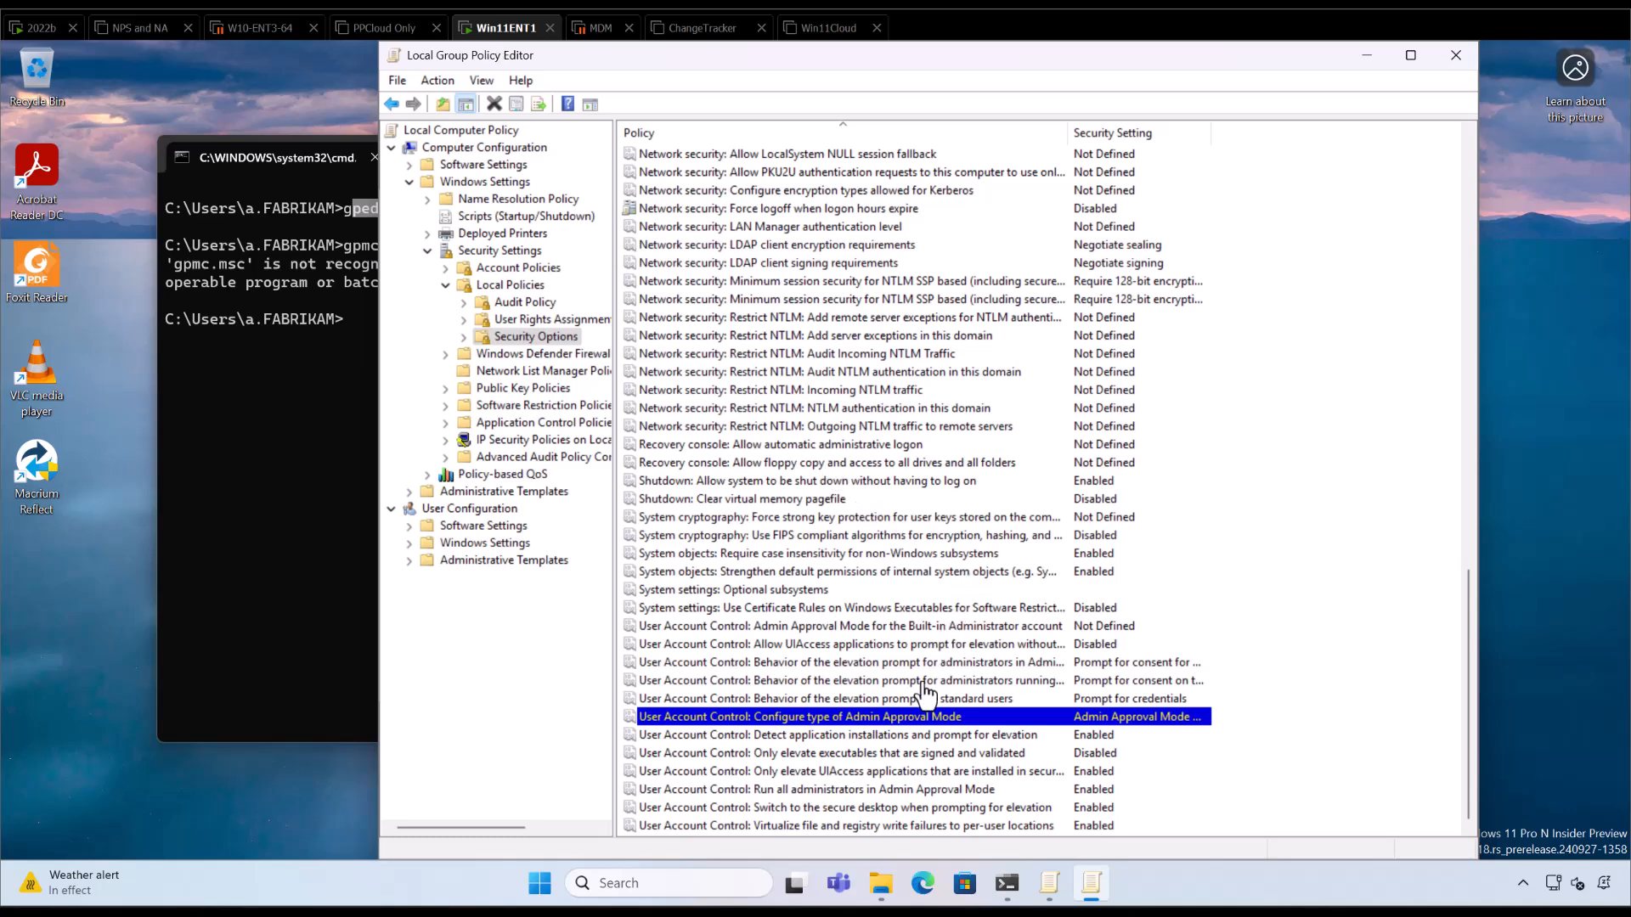
pyautogui.moveTo(885, 727)
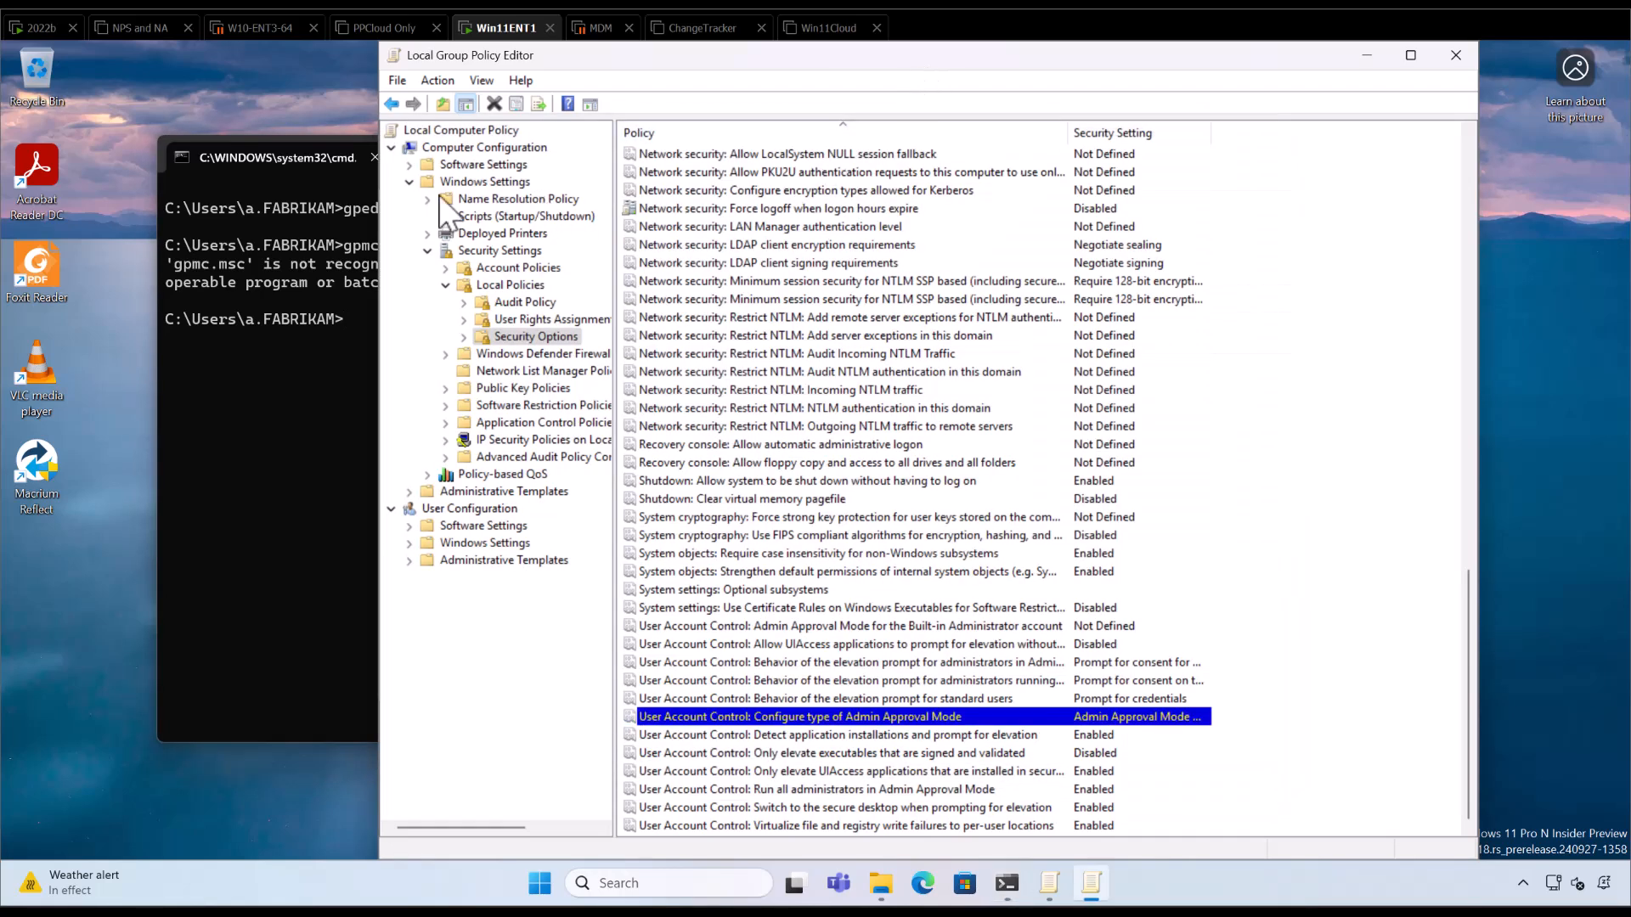
pyautogui.moveTo(636, 287)
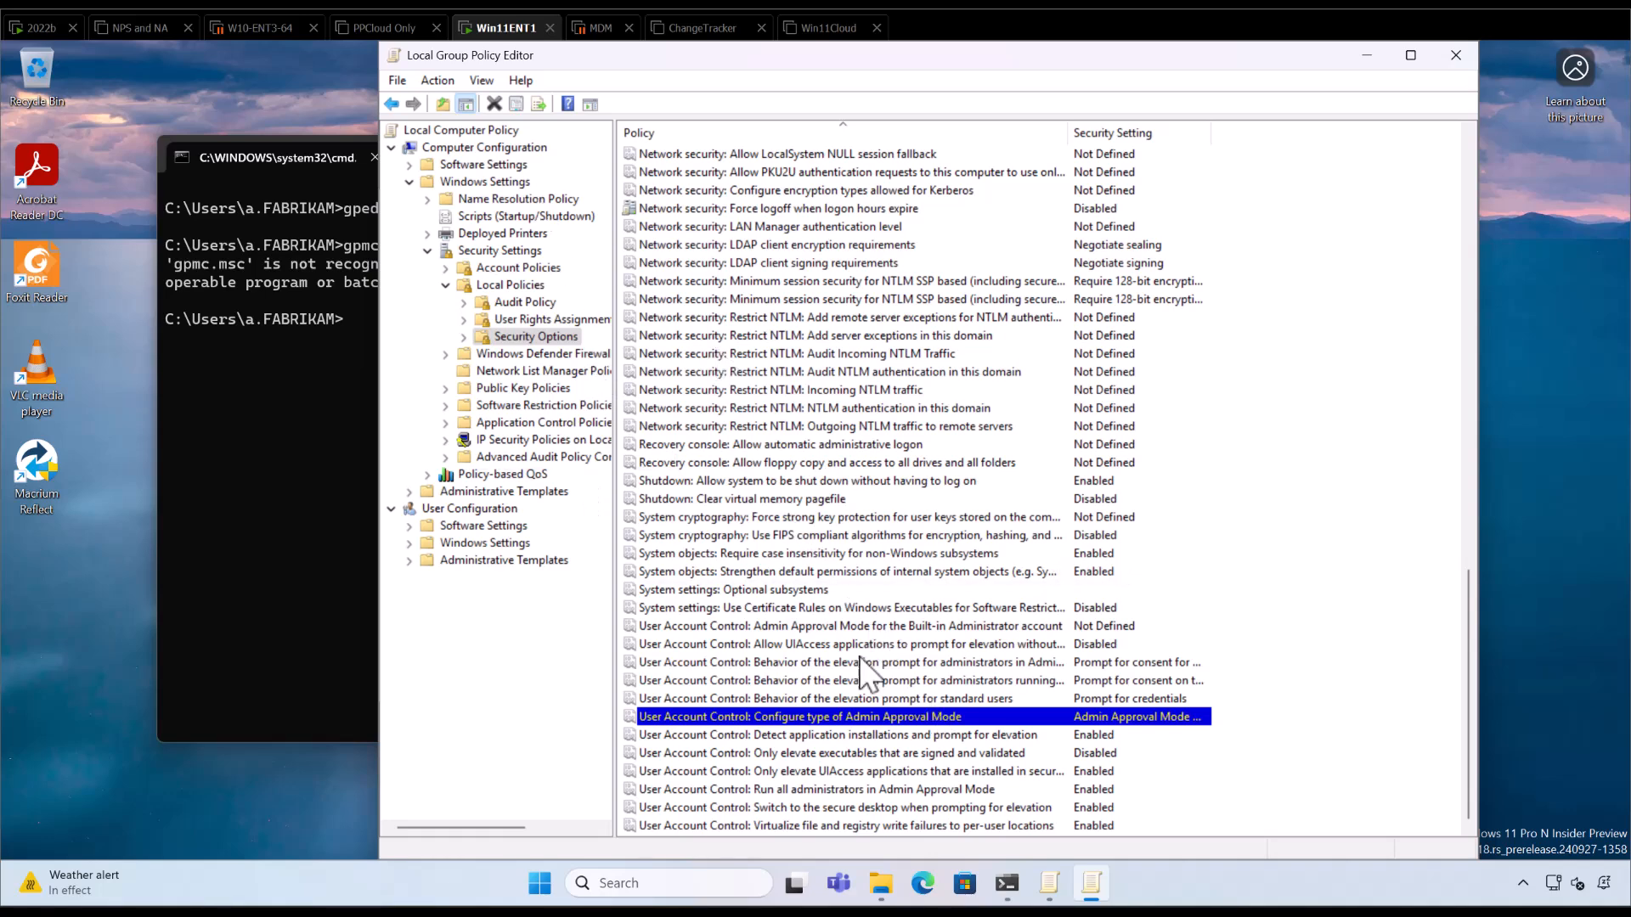
# Point out Admin Approval Mode for the built-in Administrator reading Not Defined locally.
pyautogui.click(858, 625)
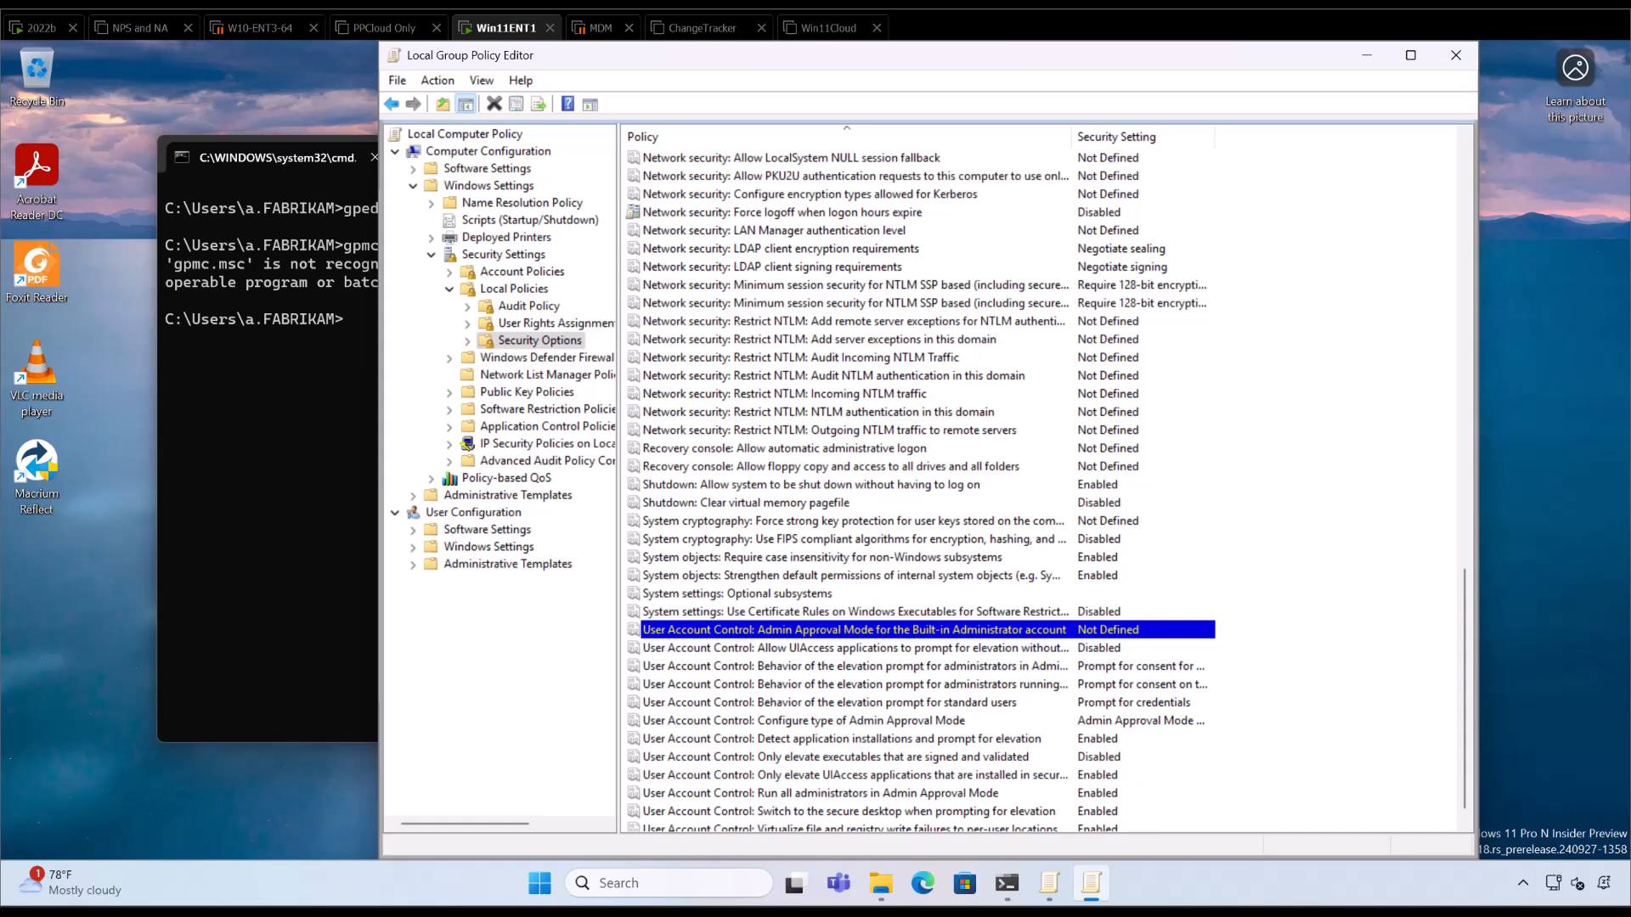
pyautogui.moveTo(1373, 93)
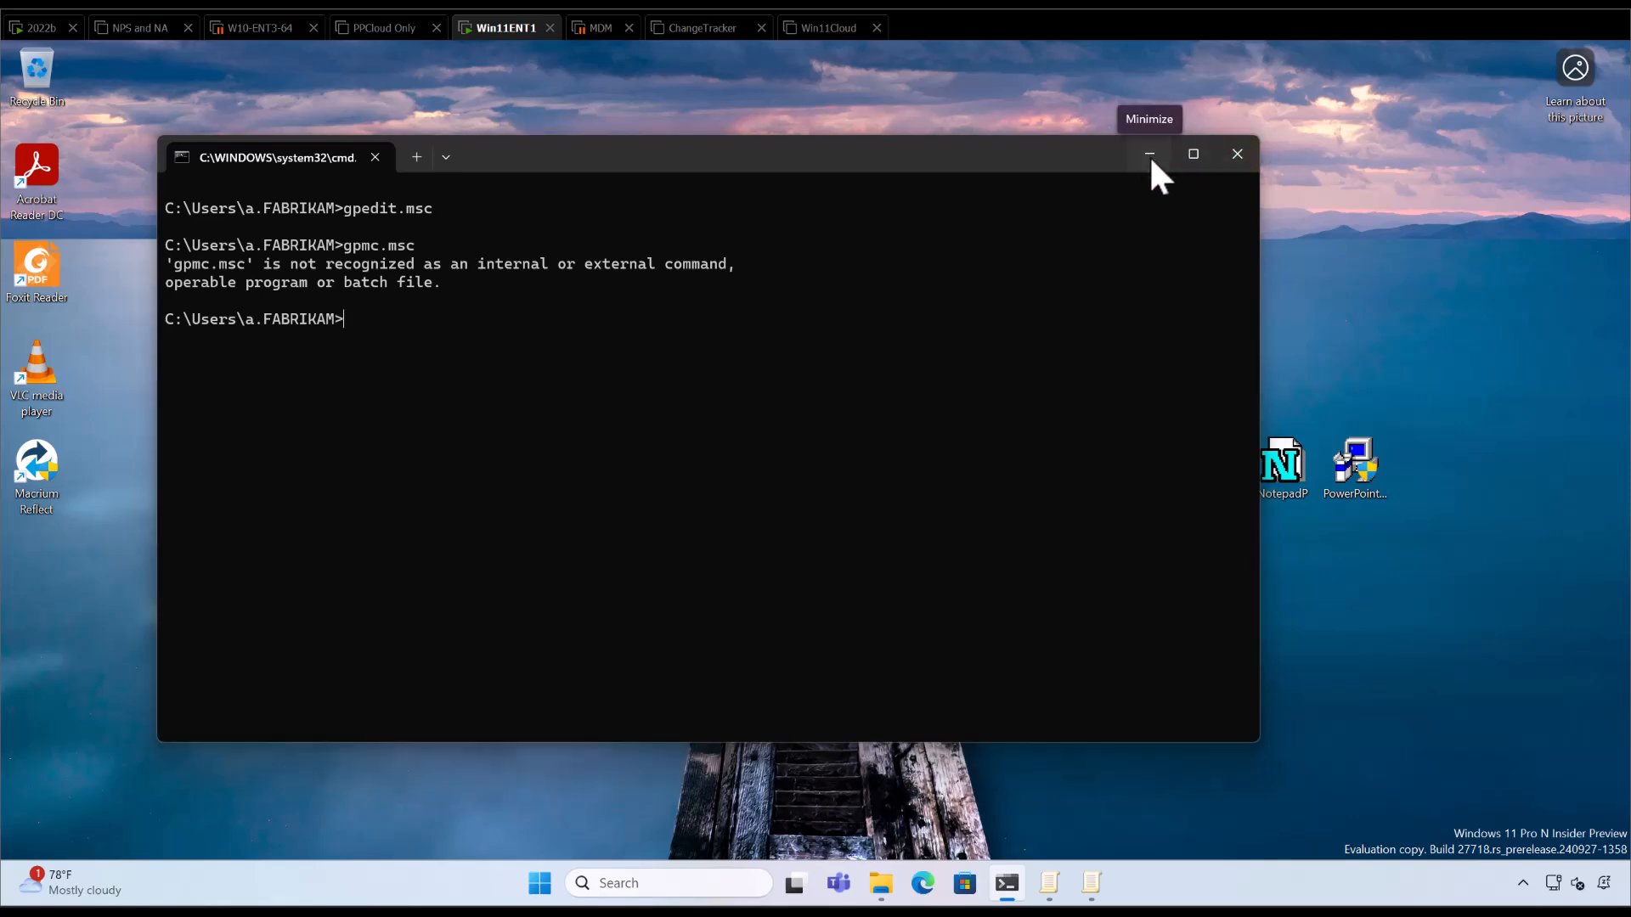
# Minimize the Command Prompt window to reveal the bare Windows 11 desktop.
pyautogui.click(1148, 152)
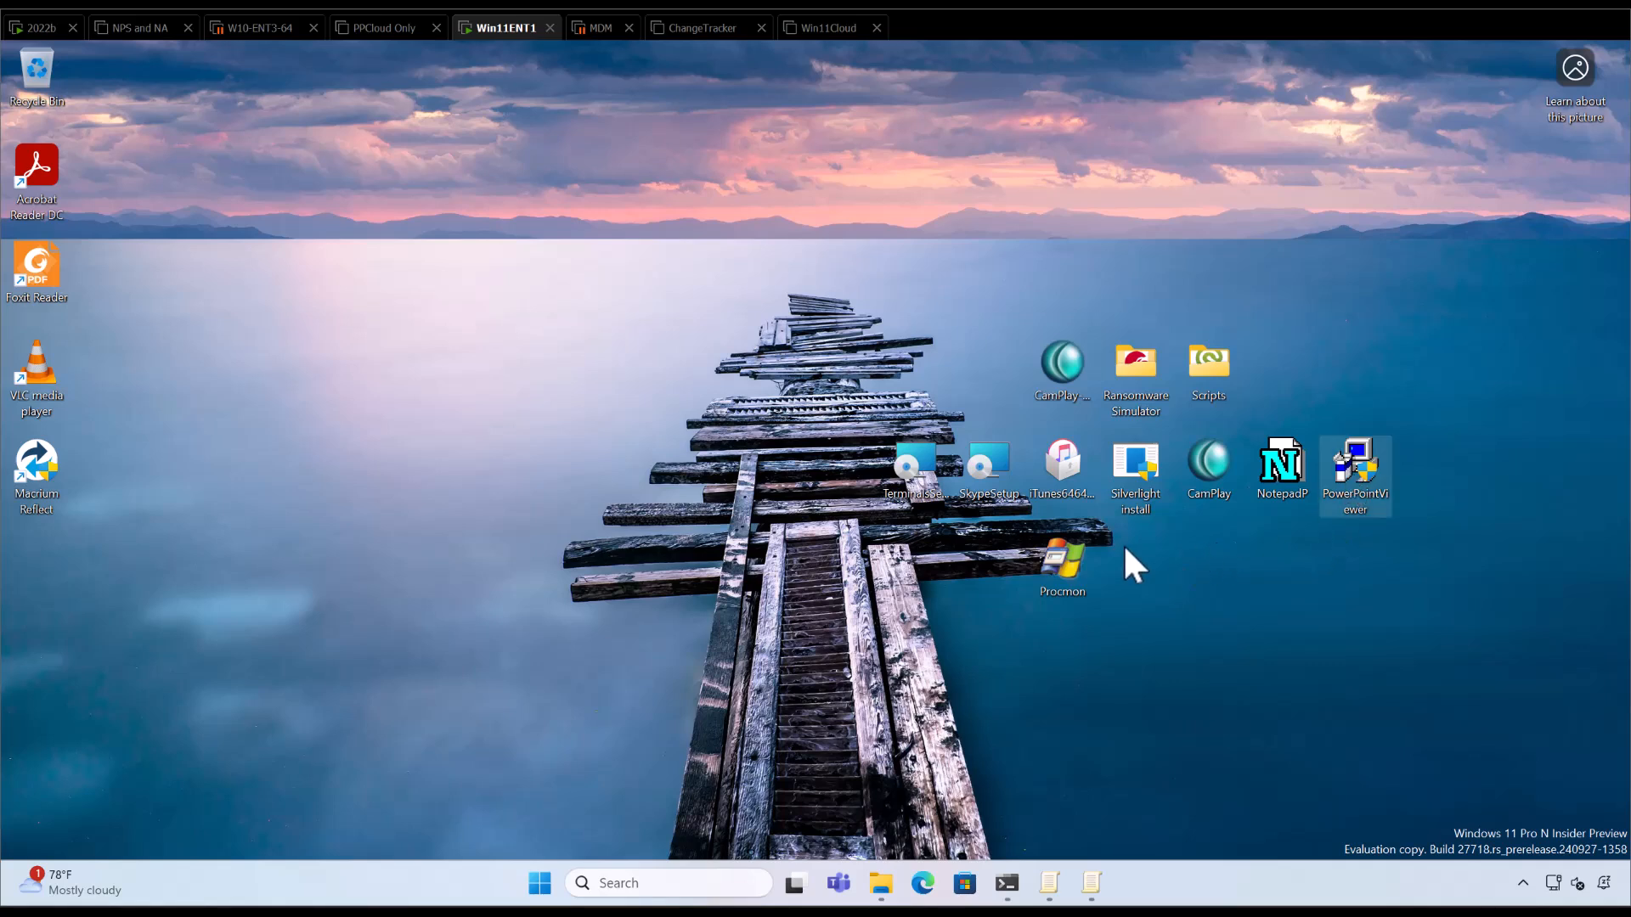
pyautogui.moveTo(1061, 571)
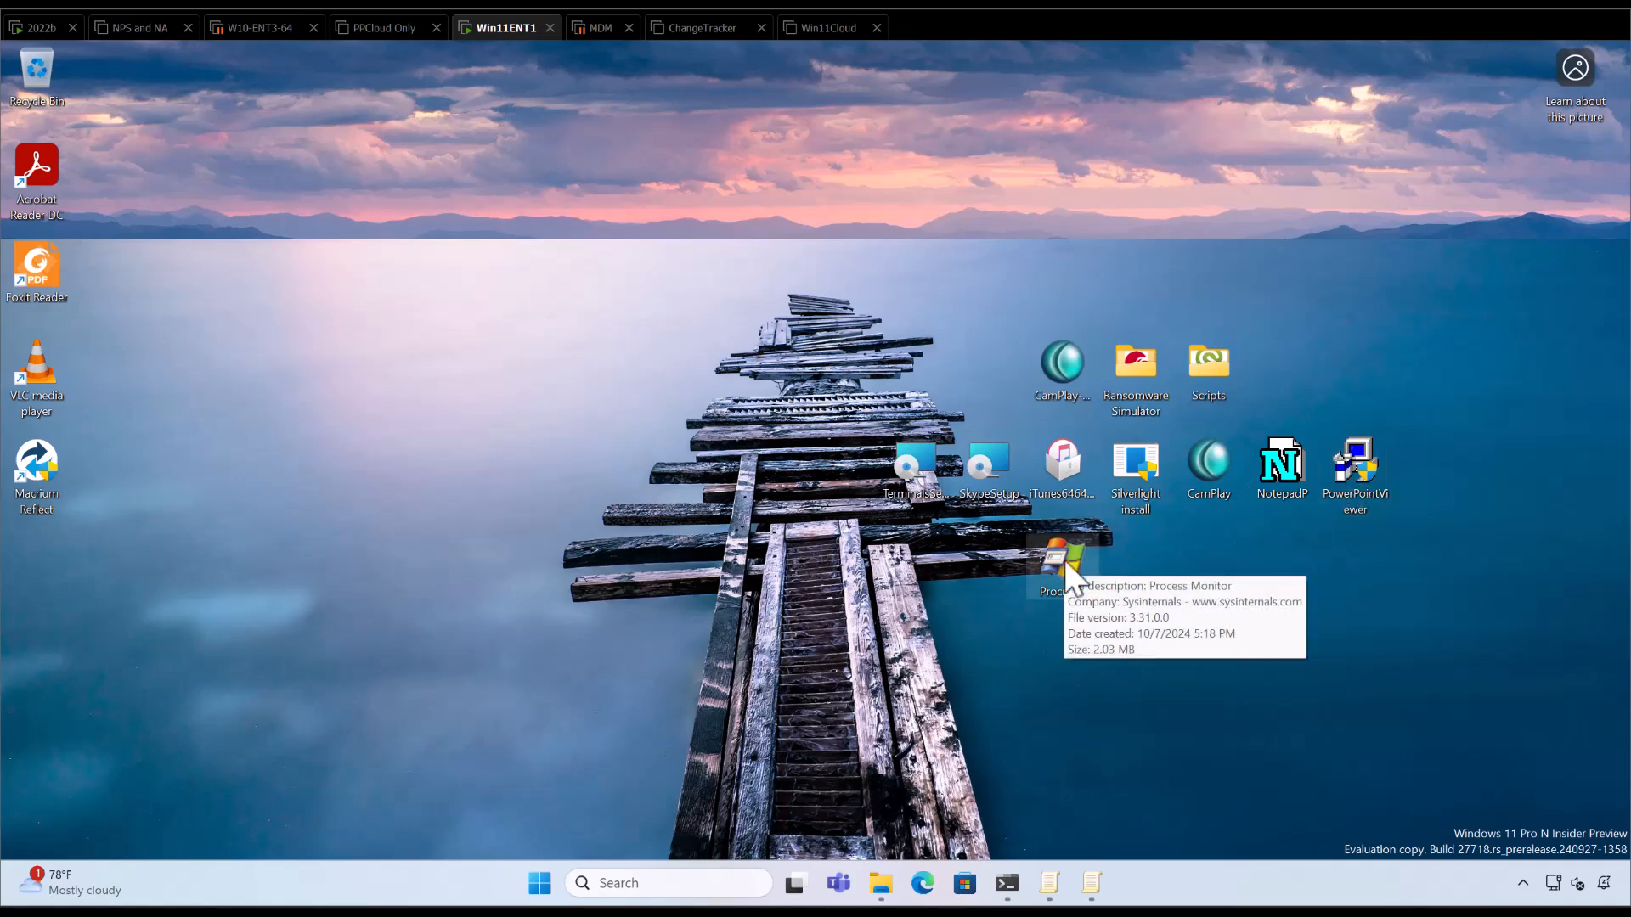